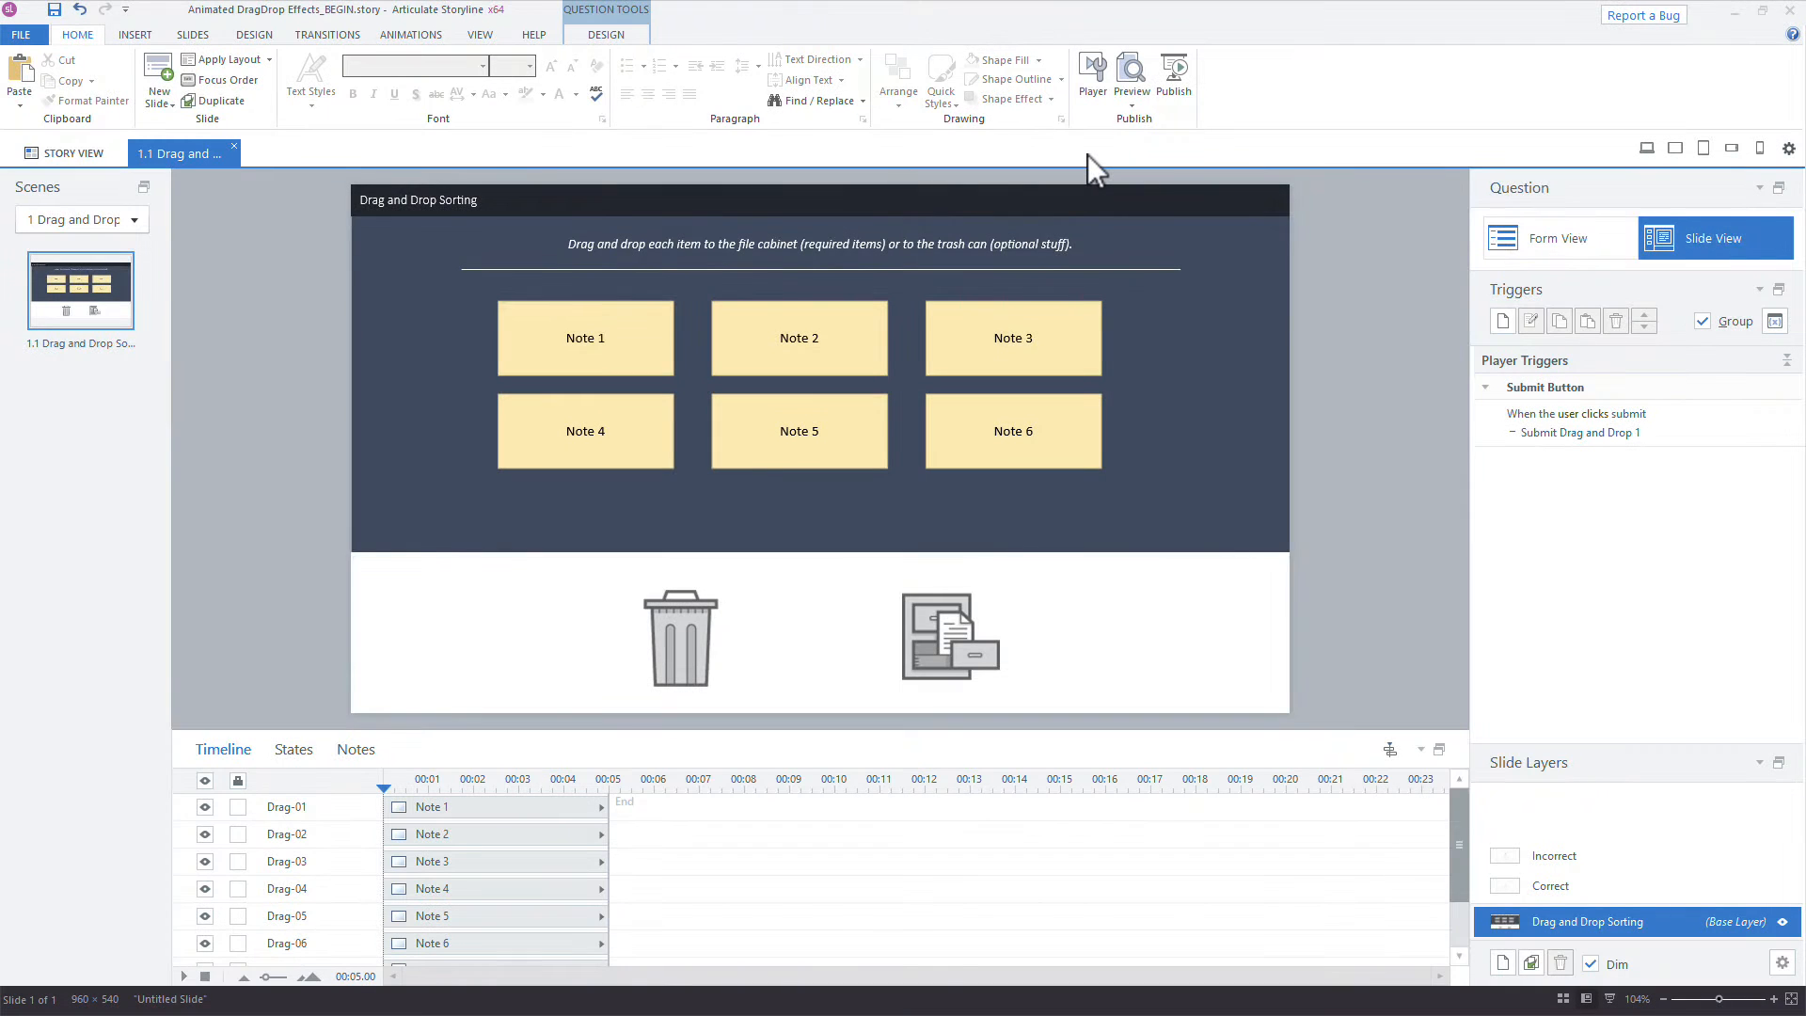
mouse_move(1100, 209)
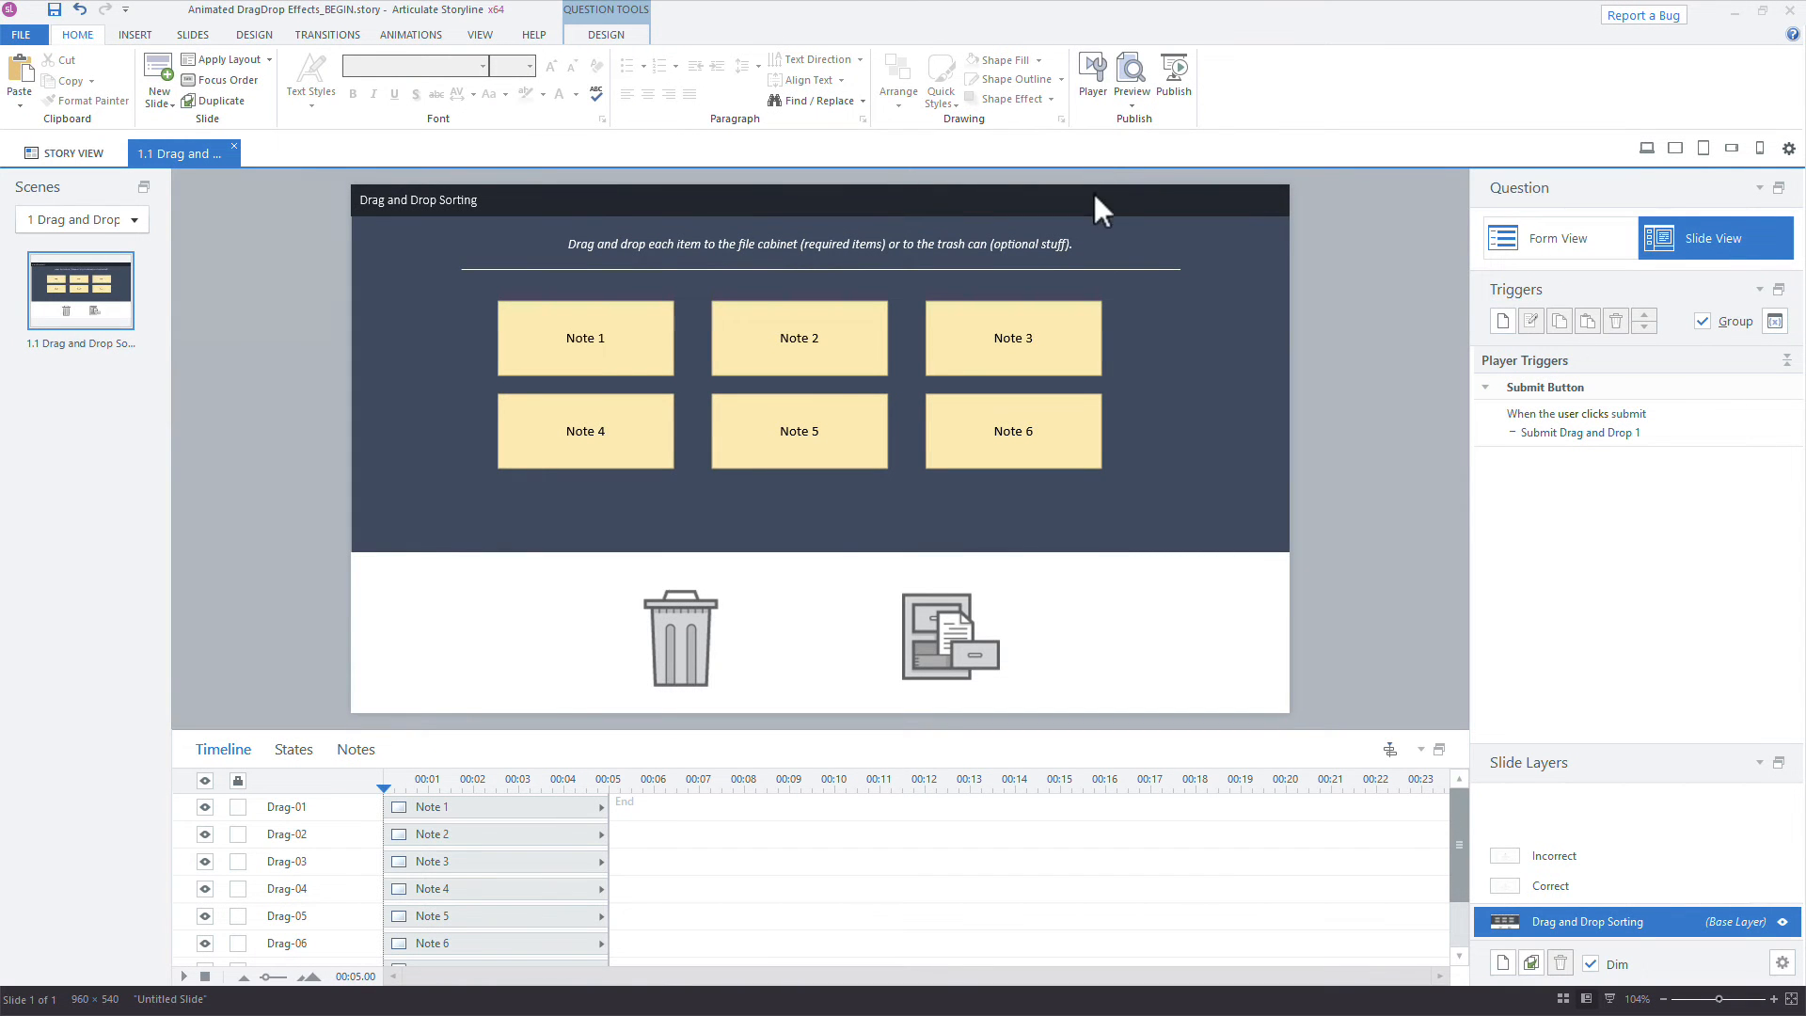
Preview the slide and drop Note 1 and another note onto the trash can and file cabinet.
click(1130, 79)
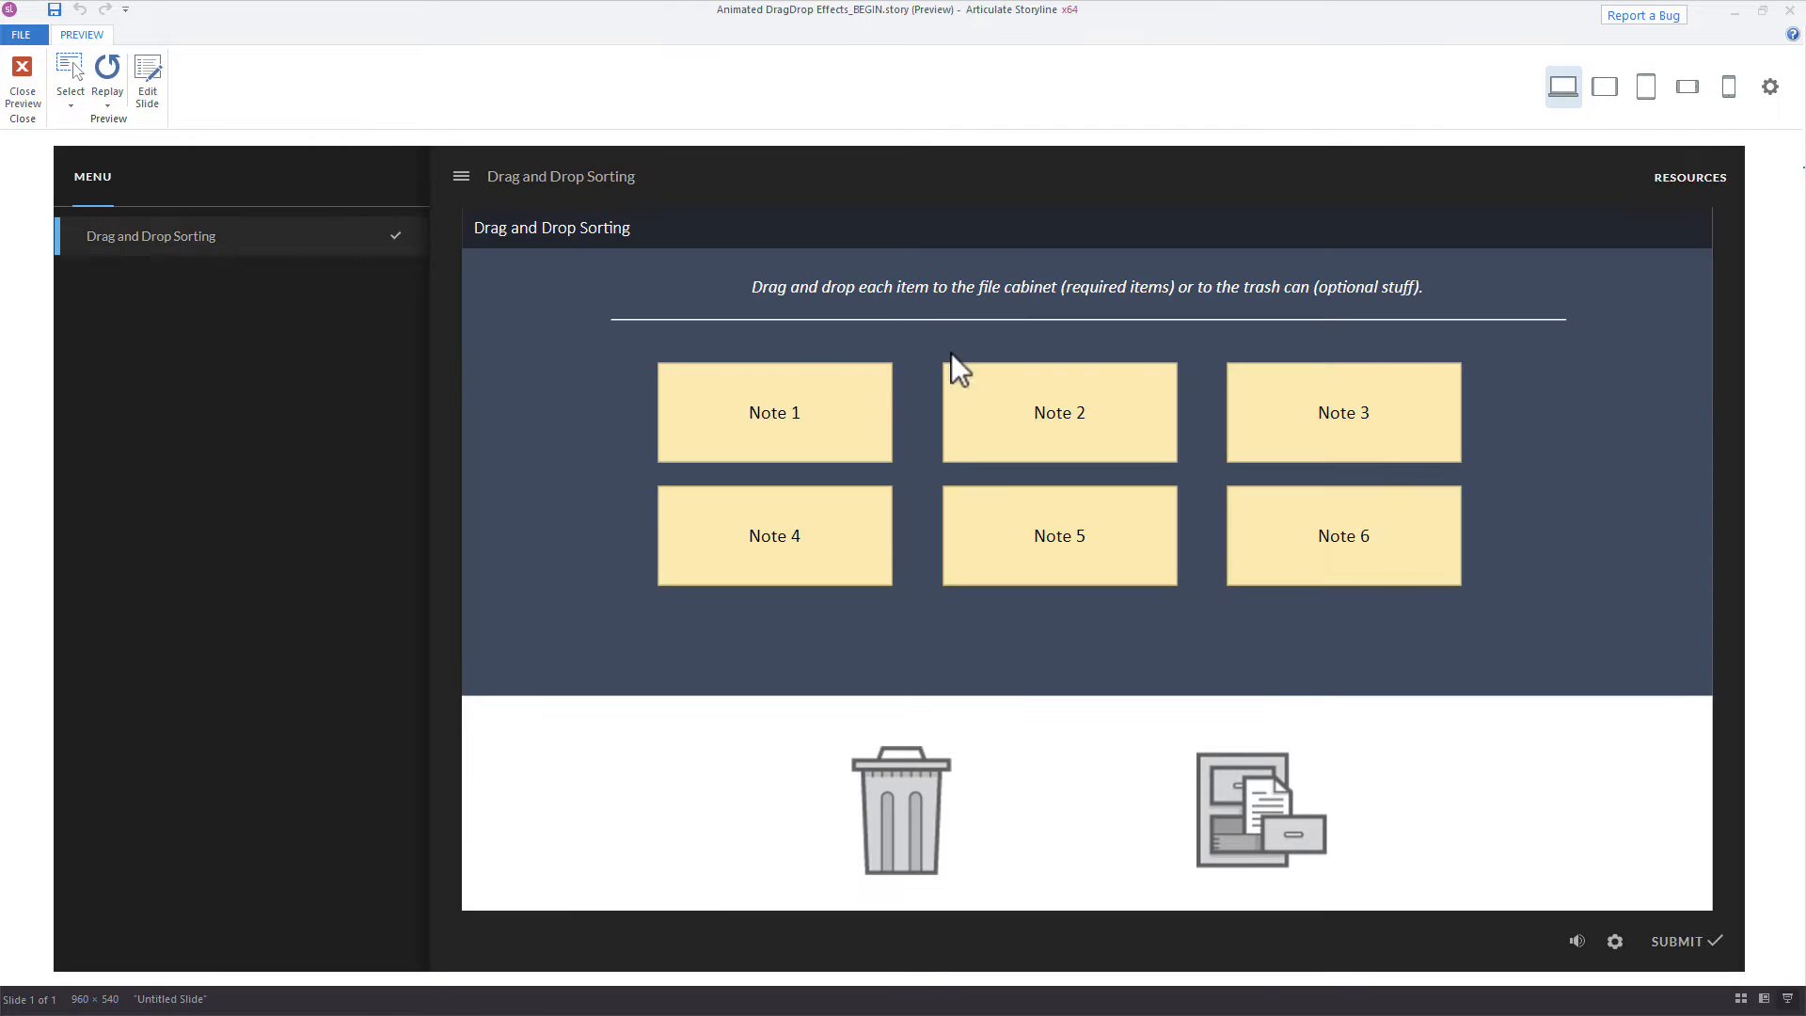
drag(774, 412, 886, 777)
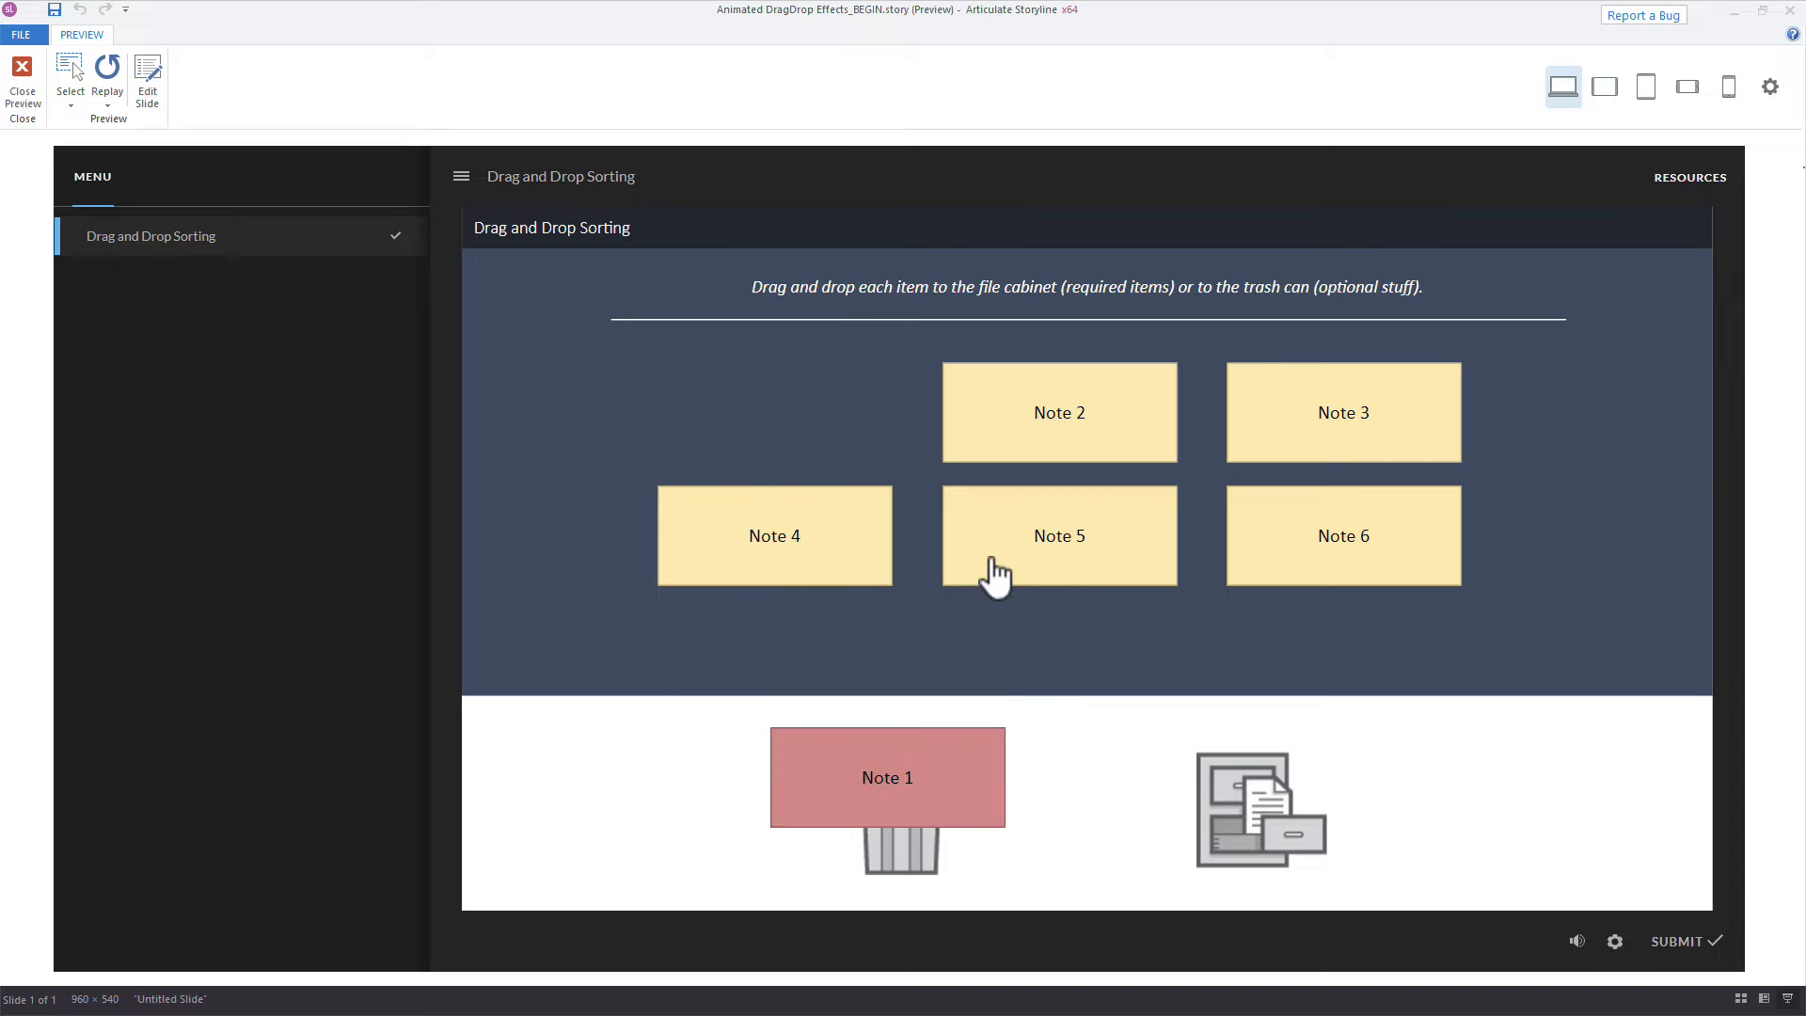
drag(1059, 534, 1331, 807)
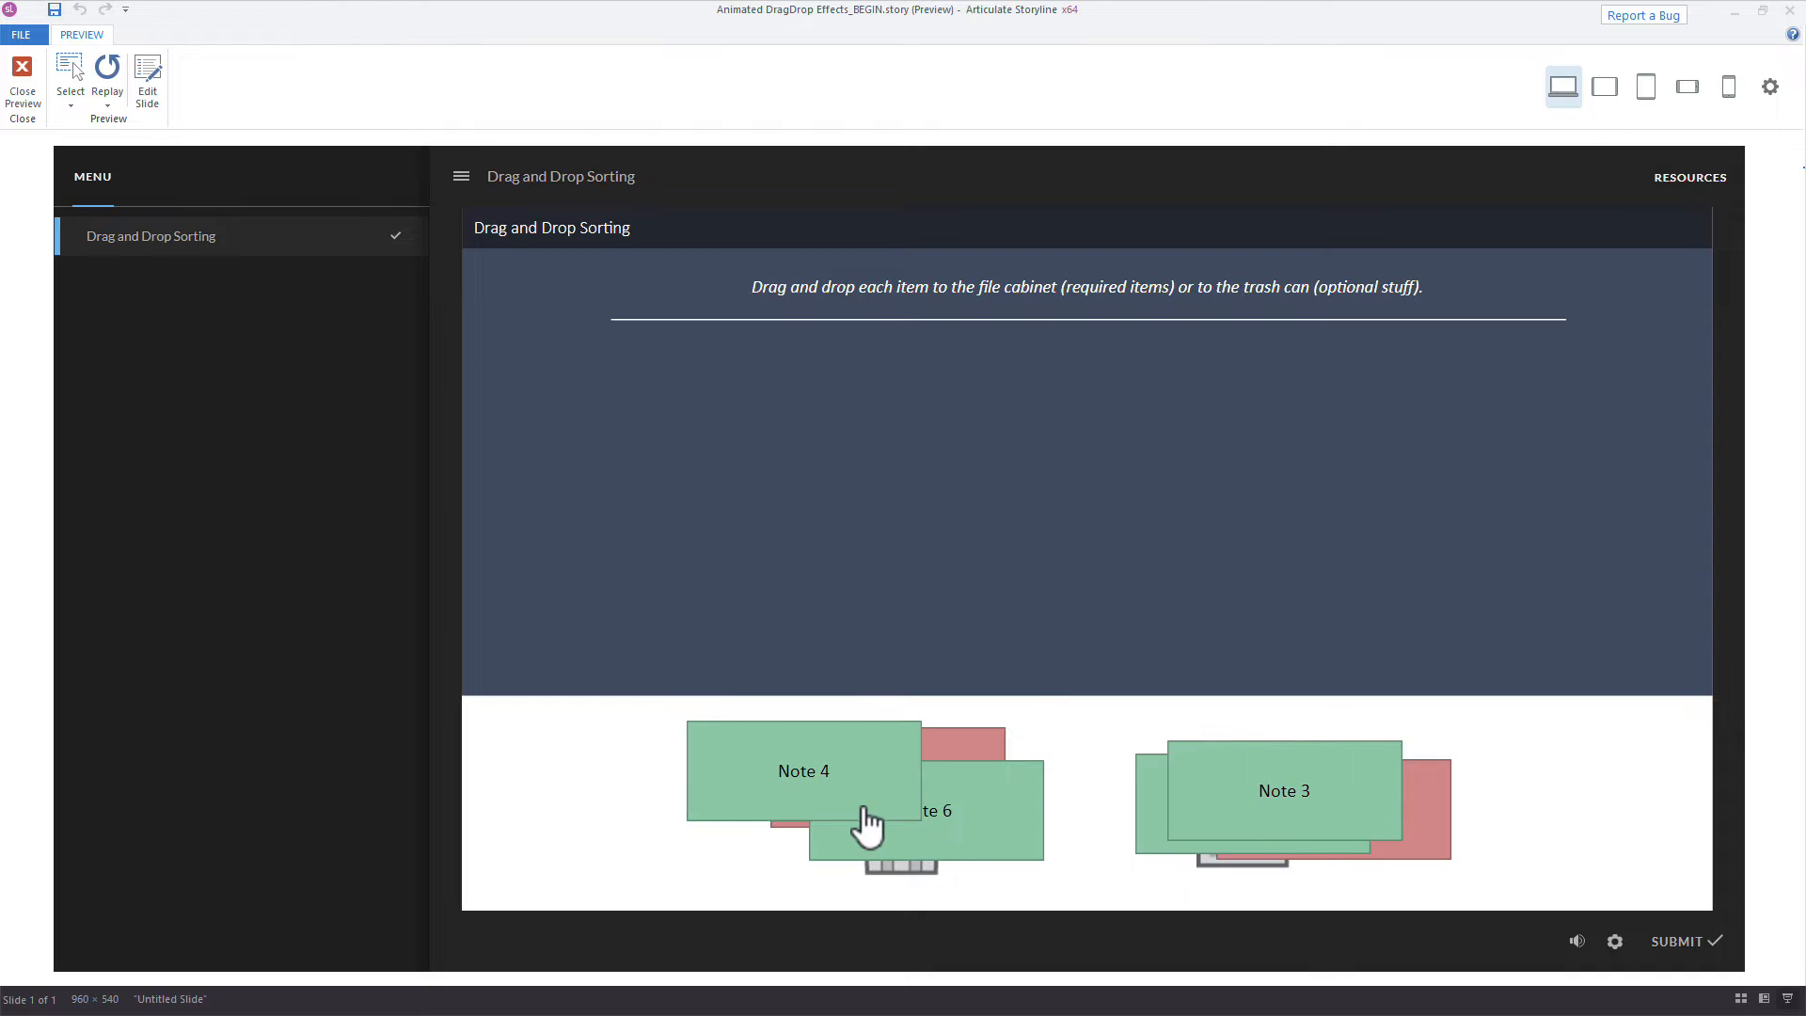
mouse_move(954, 728)
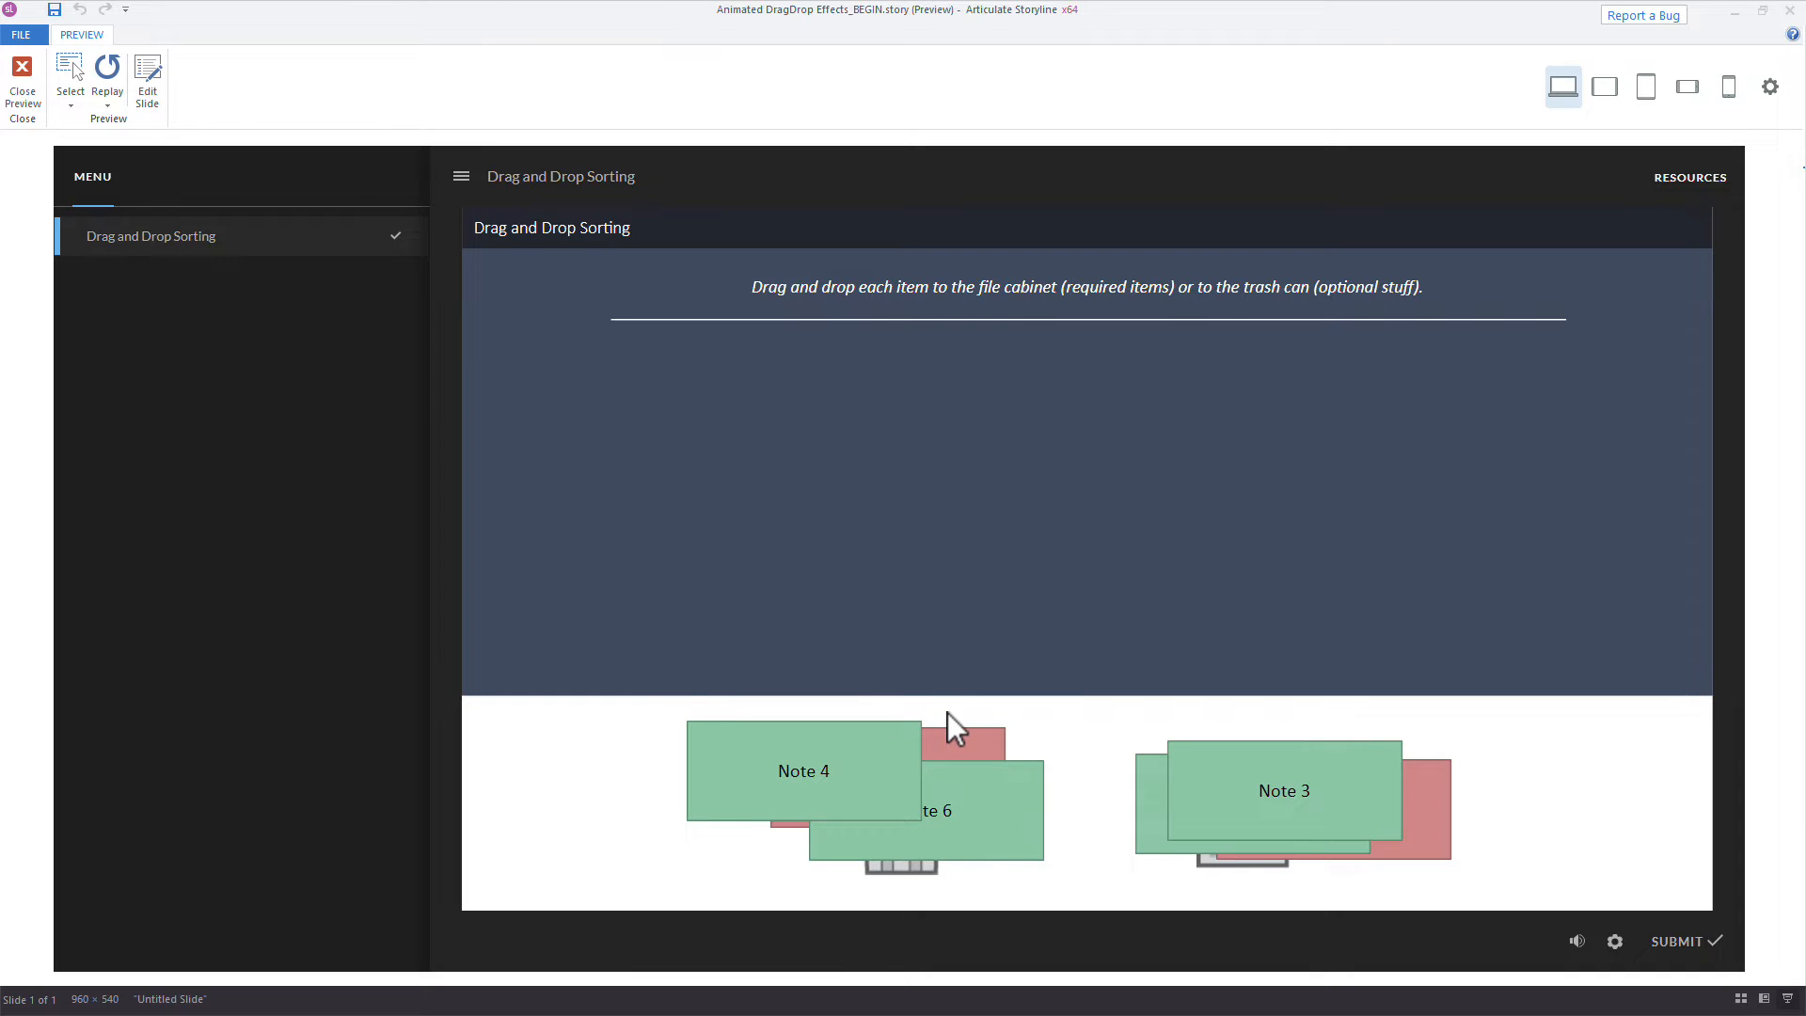
Leave the preview, select all six notes and choose a Spin & Shrink exit animation for them.
click(22, 86)
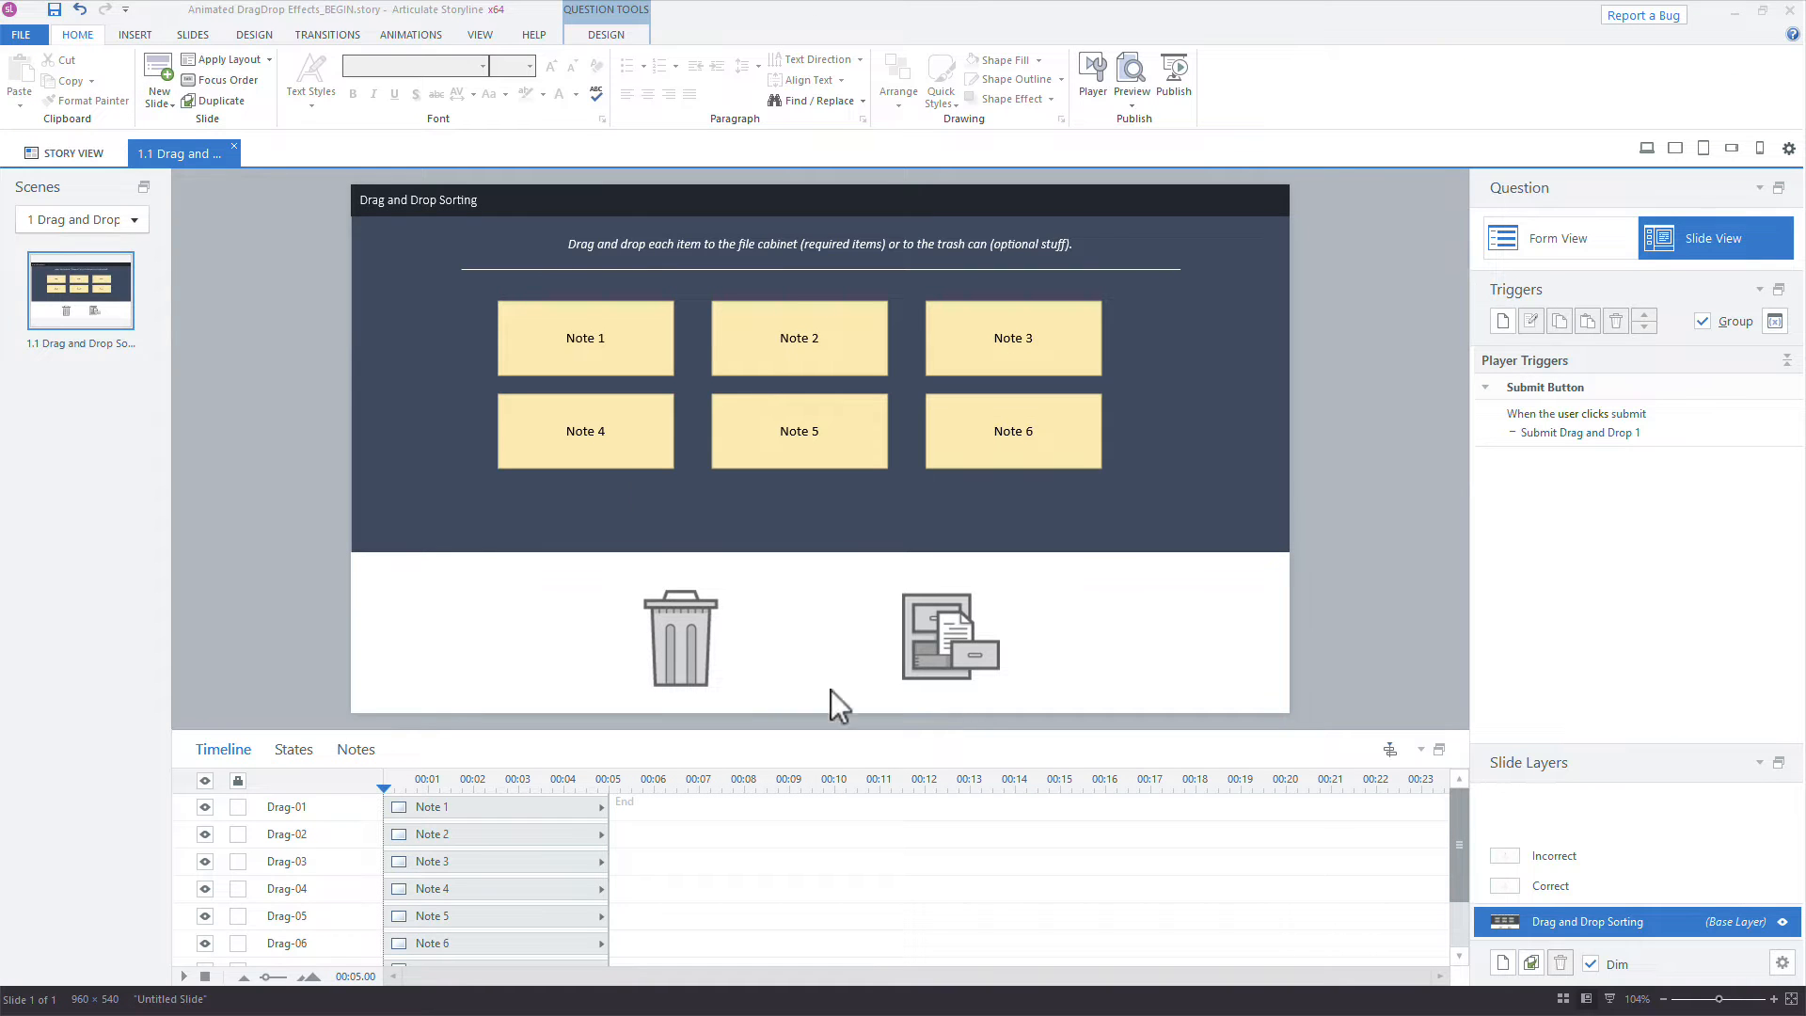
click(583, 336)
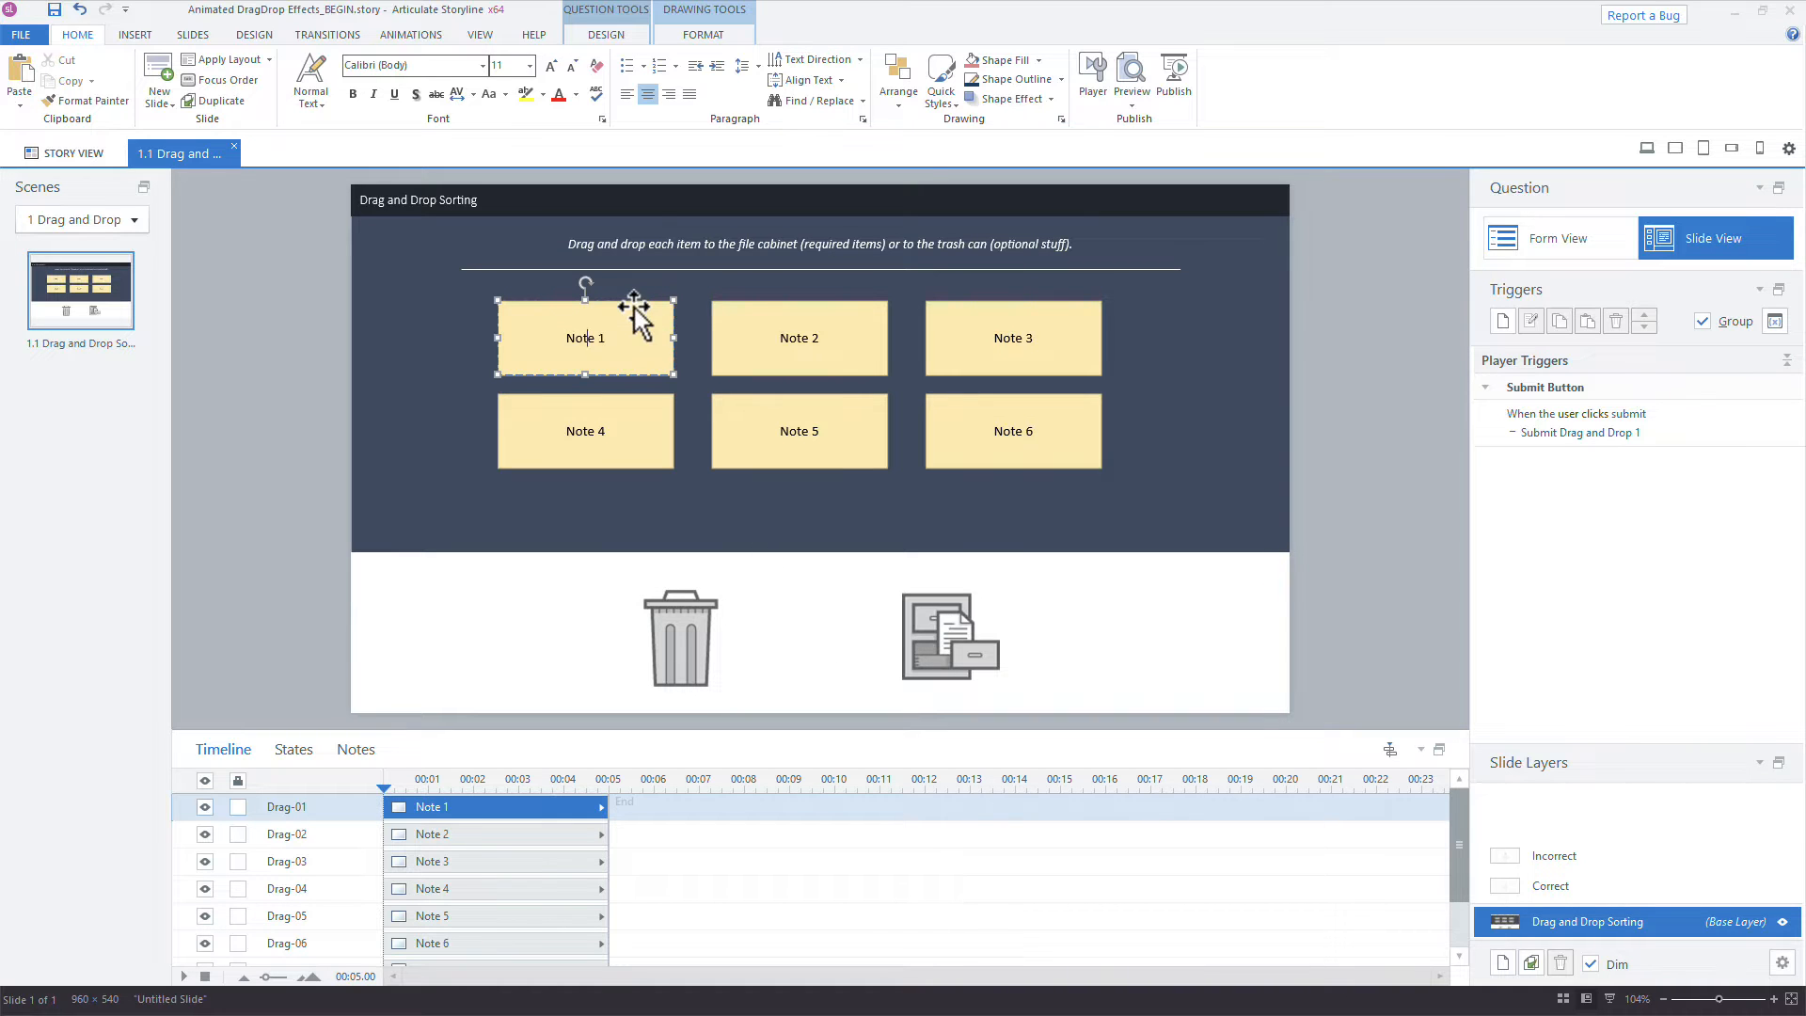
click(798, 337)
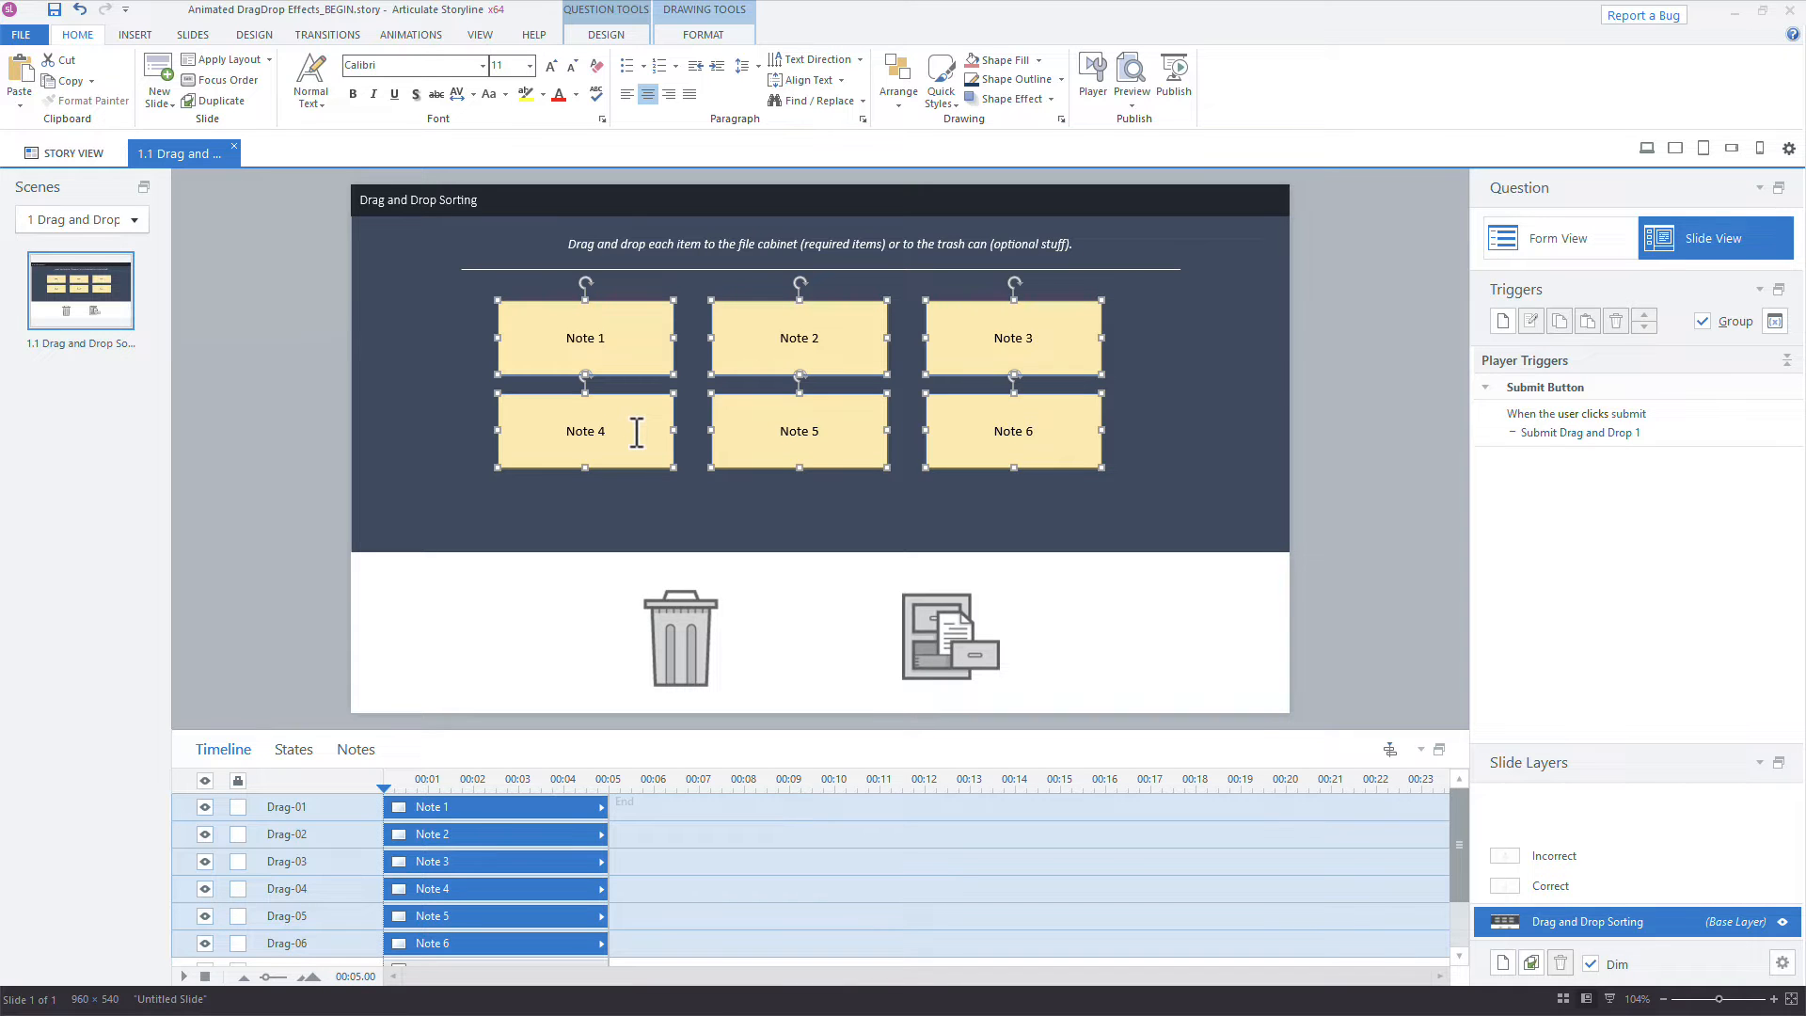
mouse_move(414, 91)
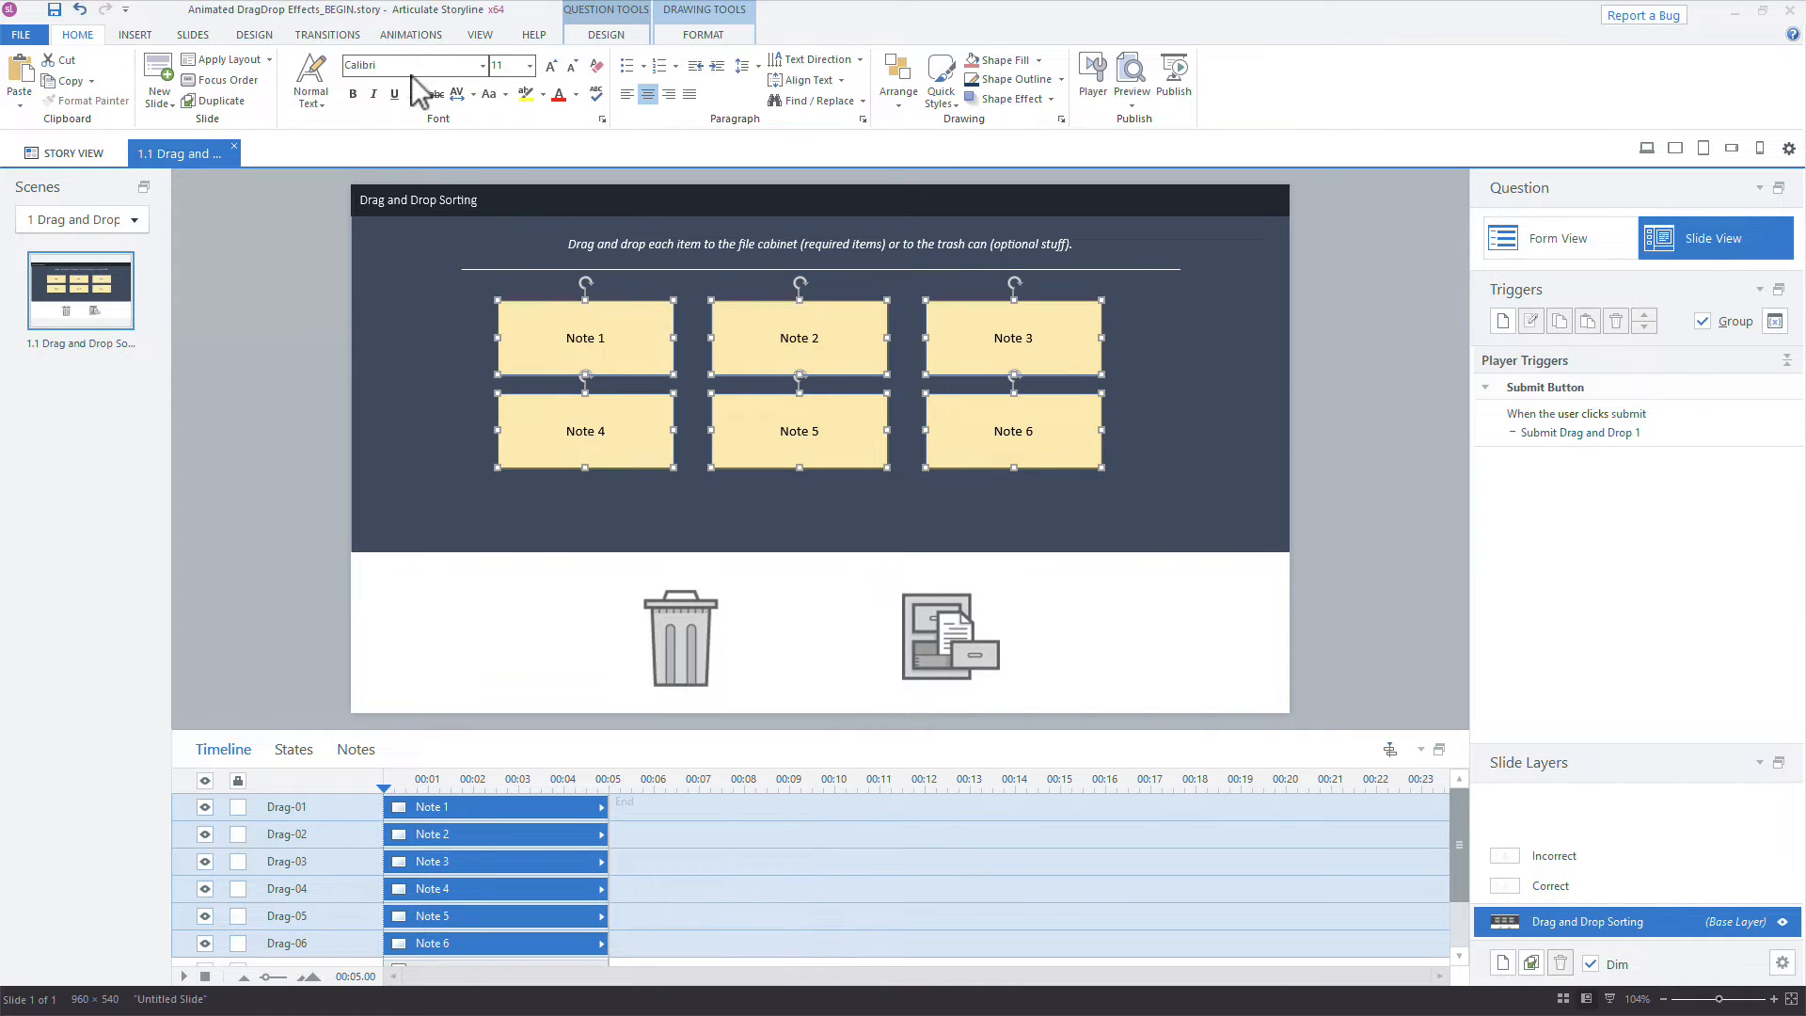
click(410, 34)
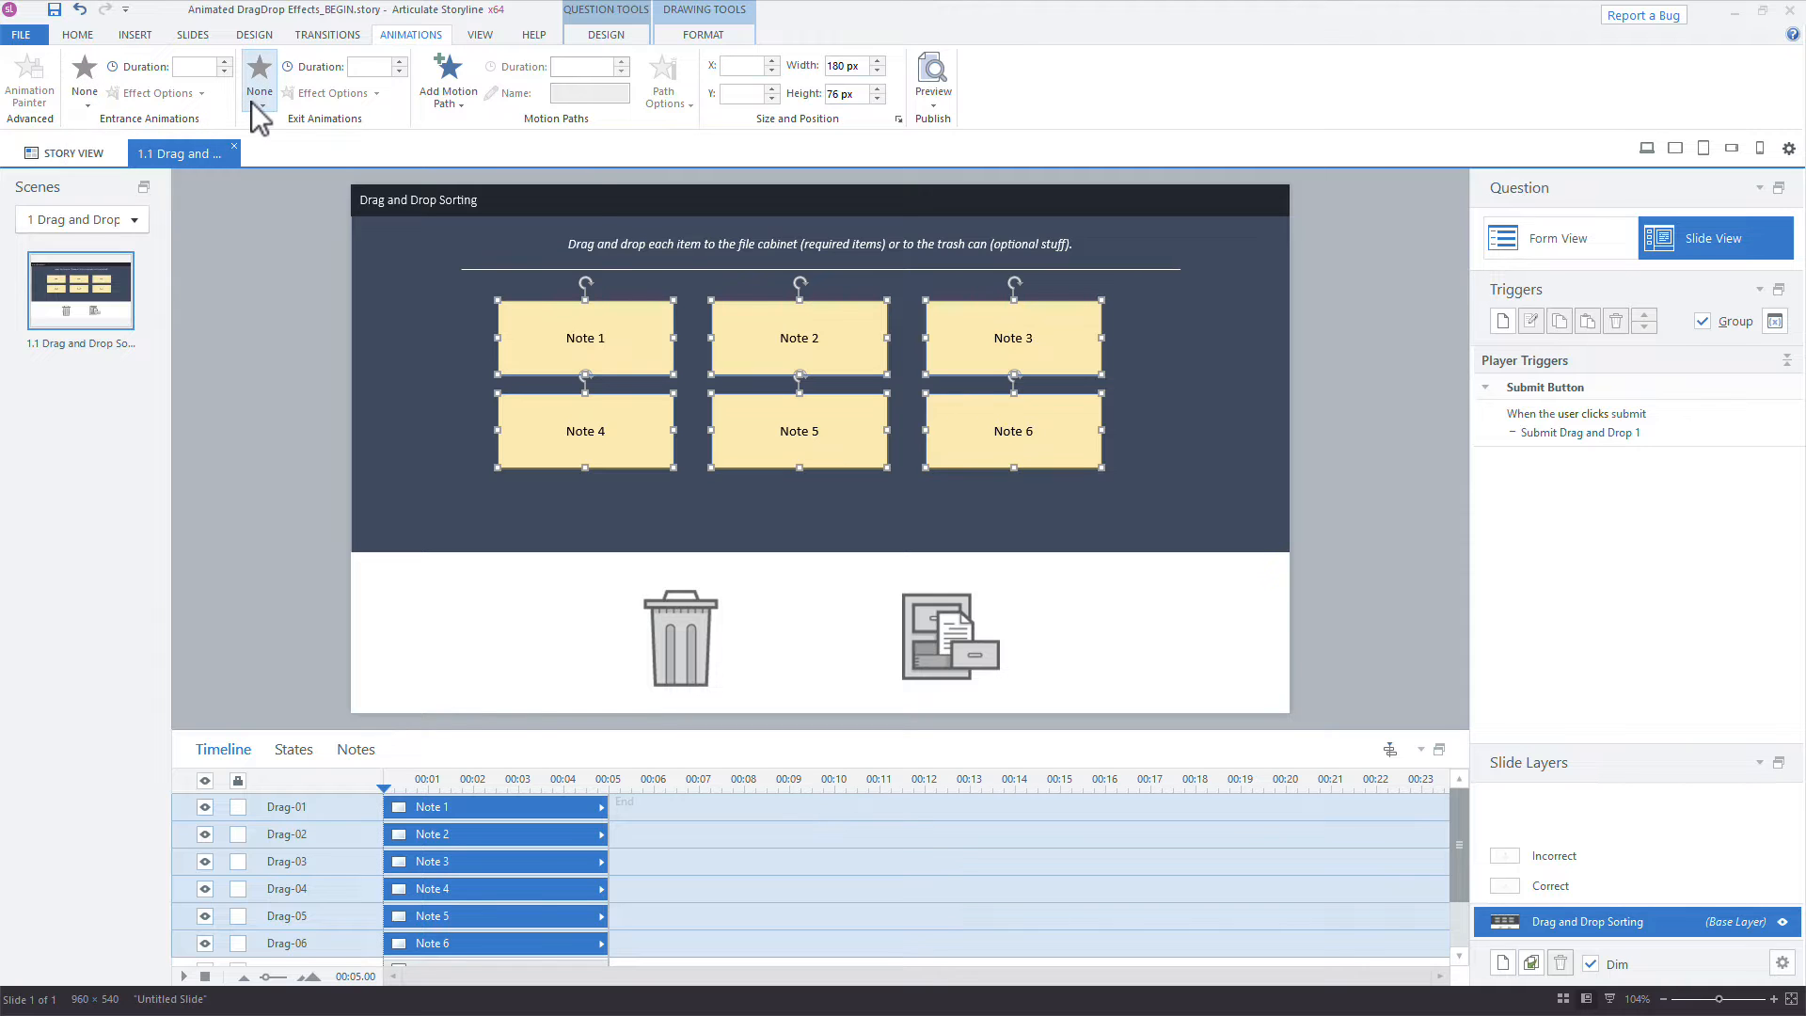
click(260, 93)
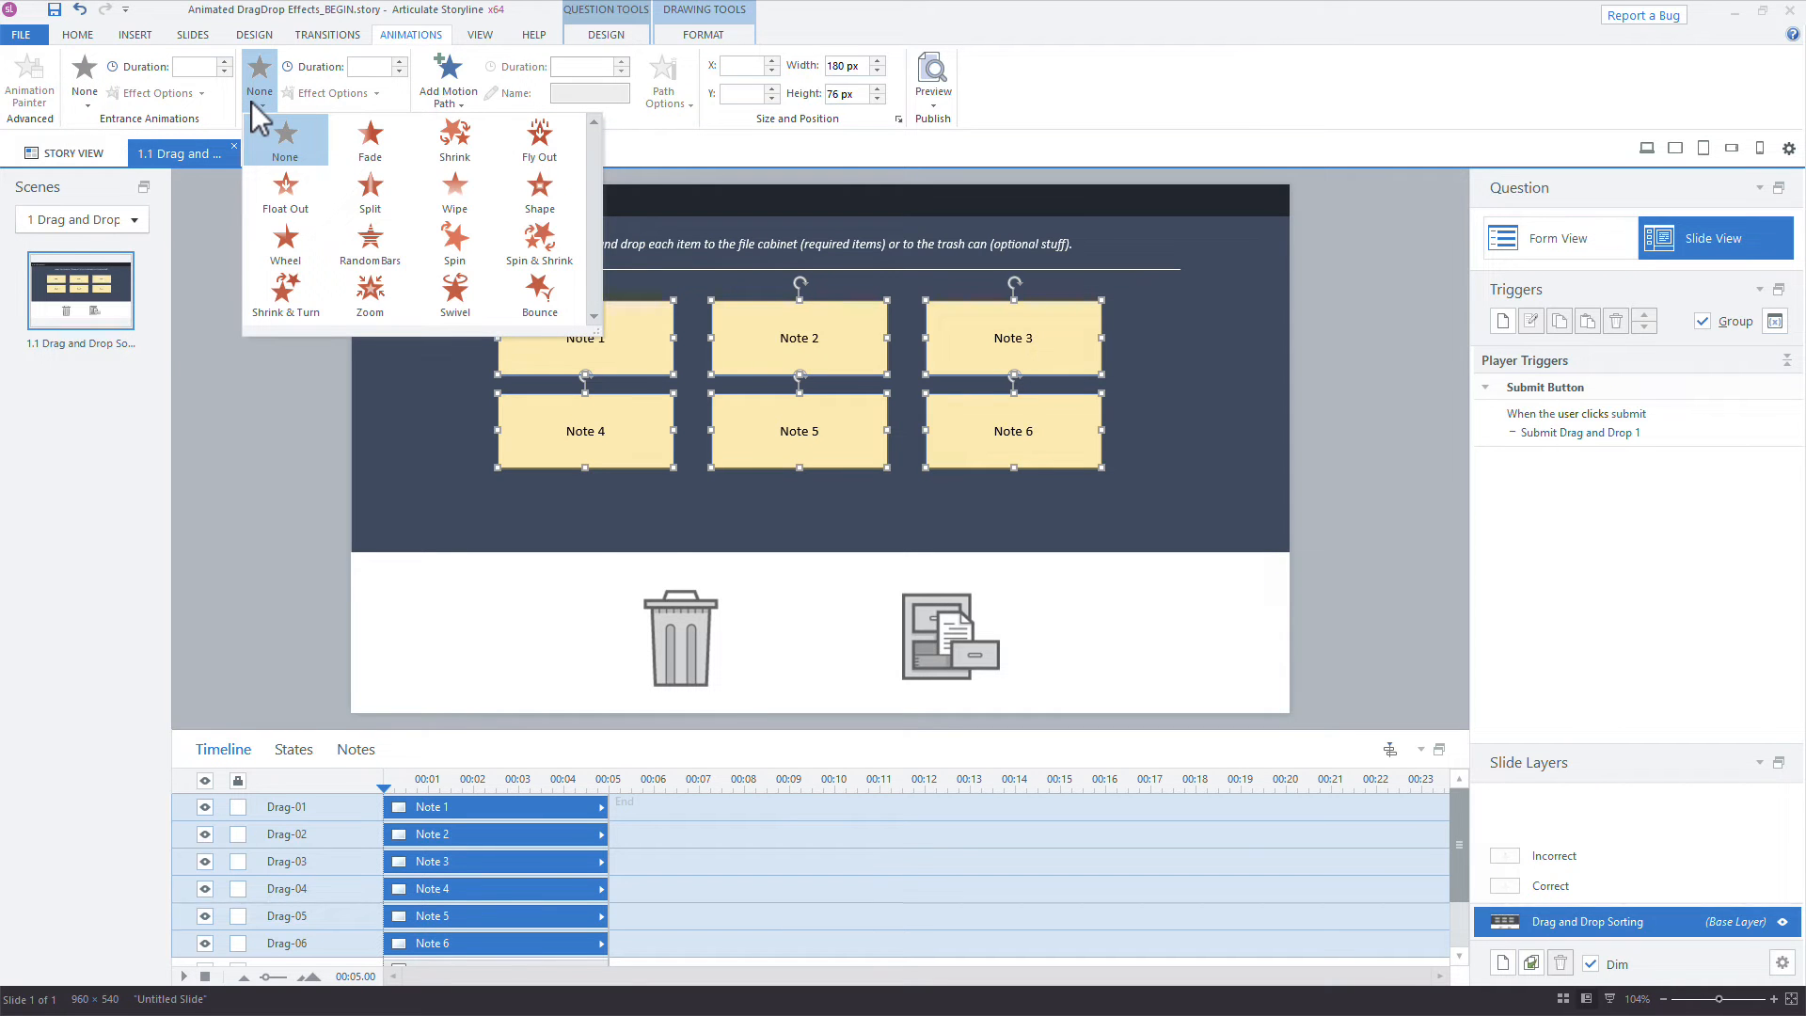
mouse_move(539, 245)
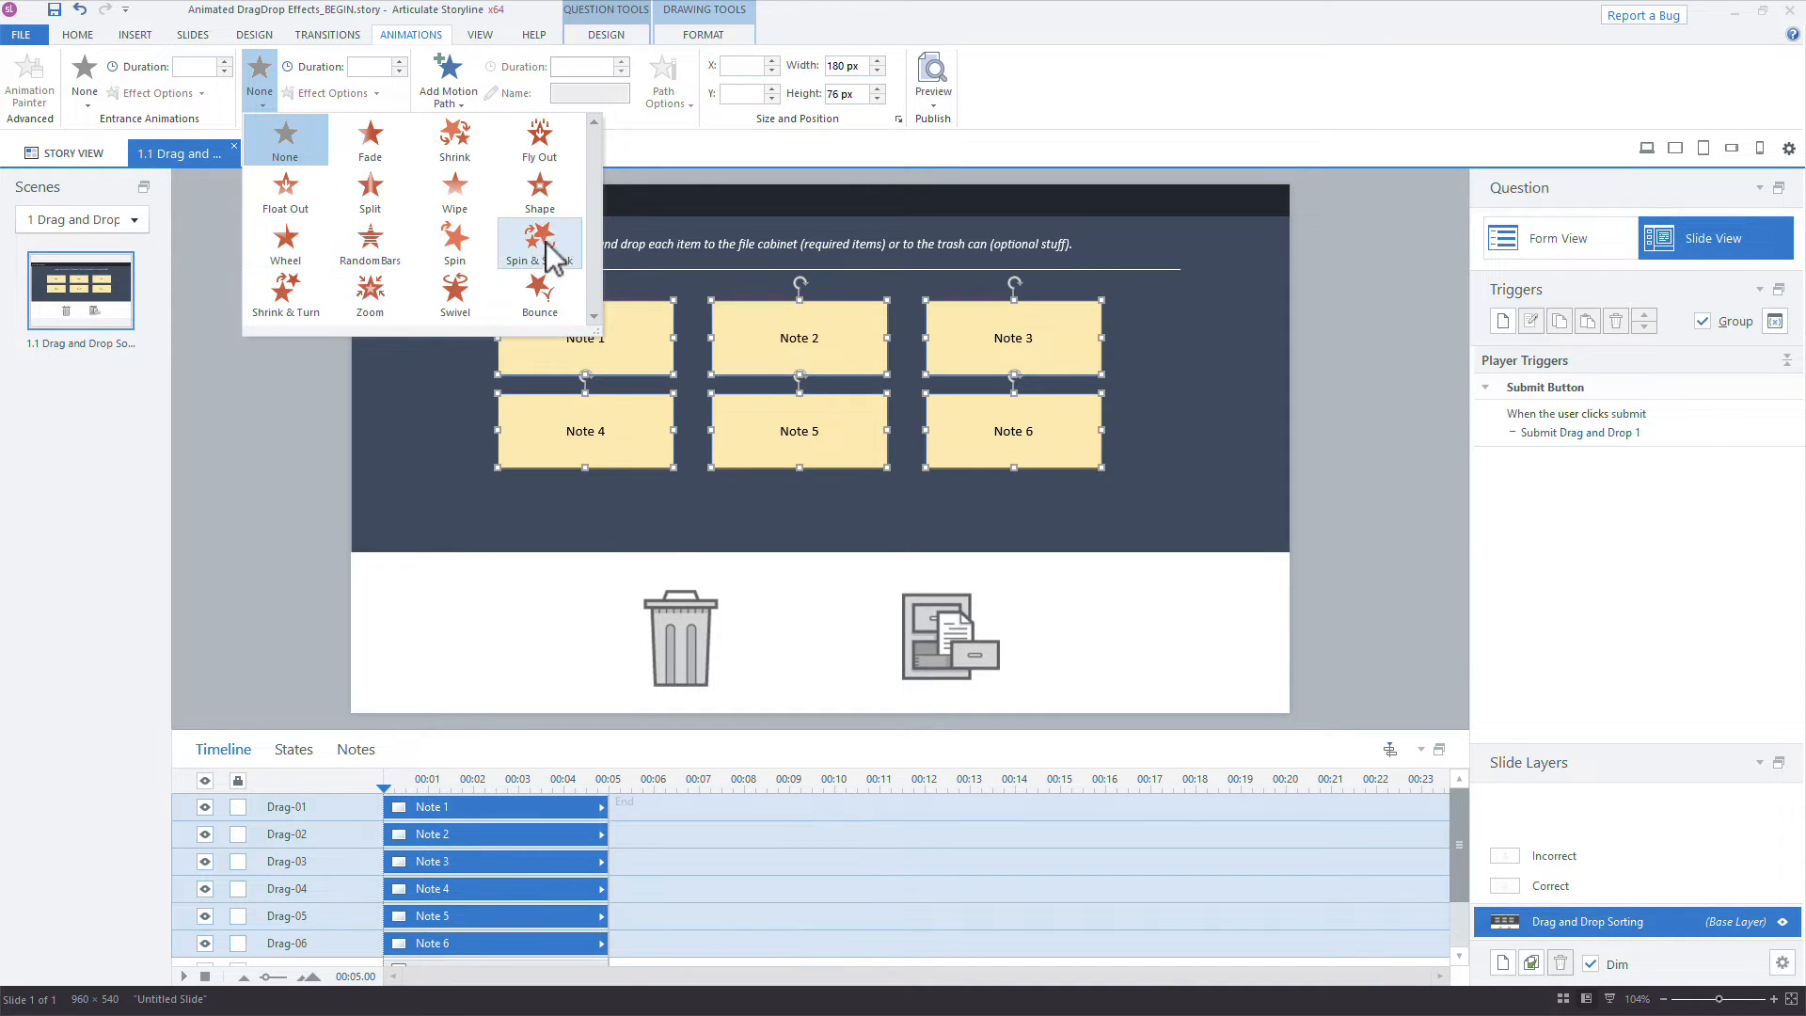
mouse_move(551, 250)
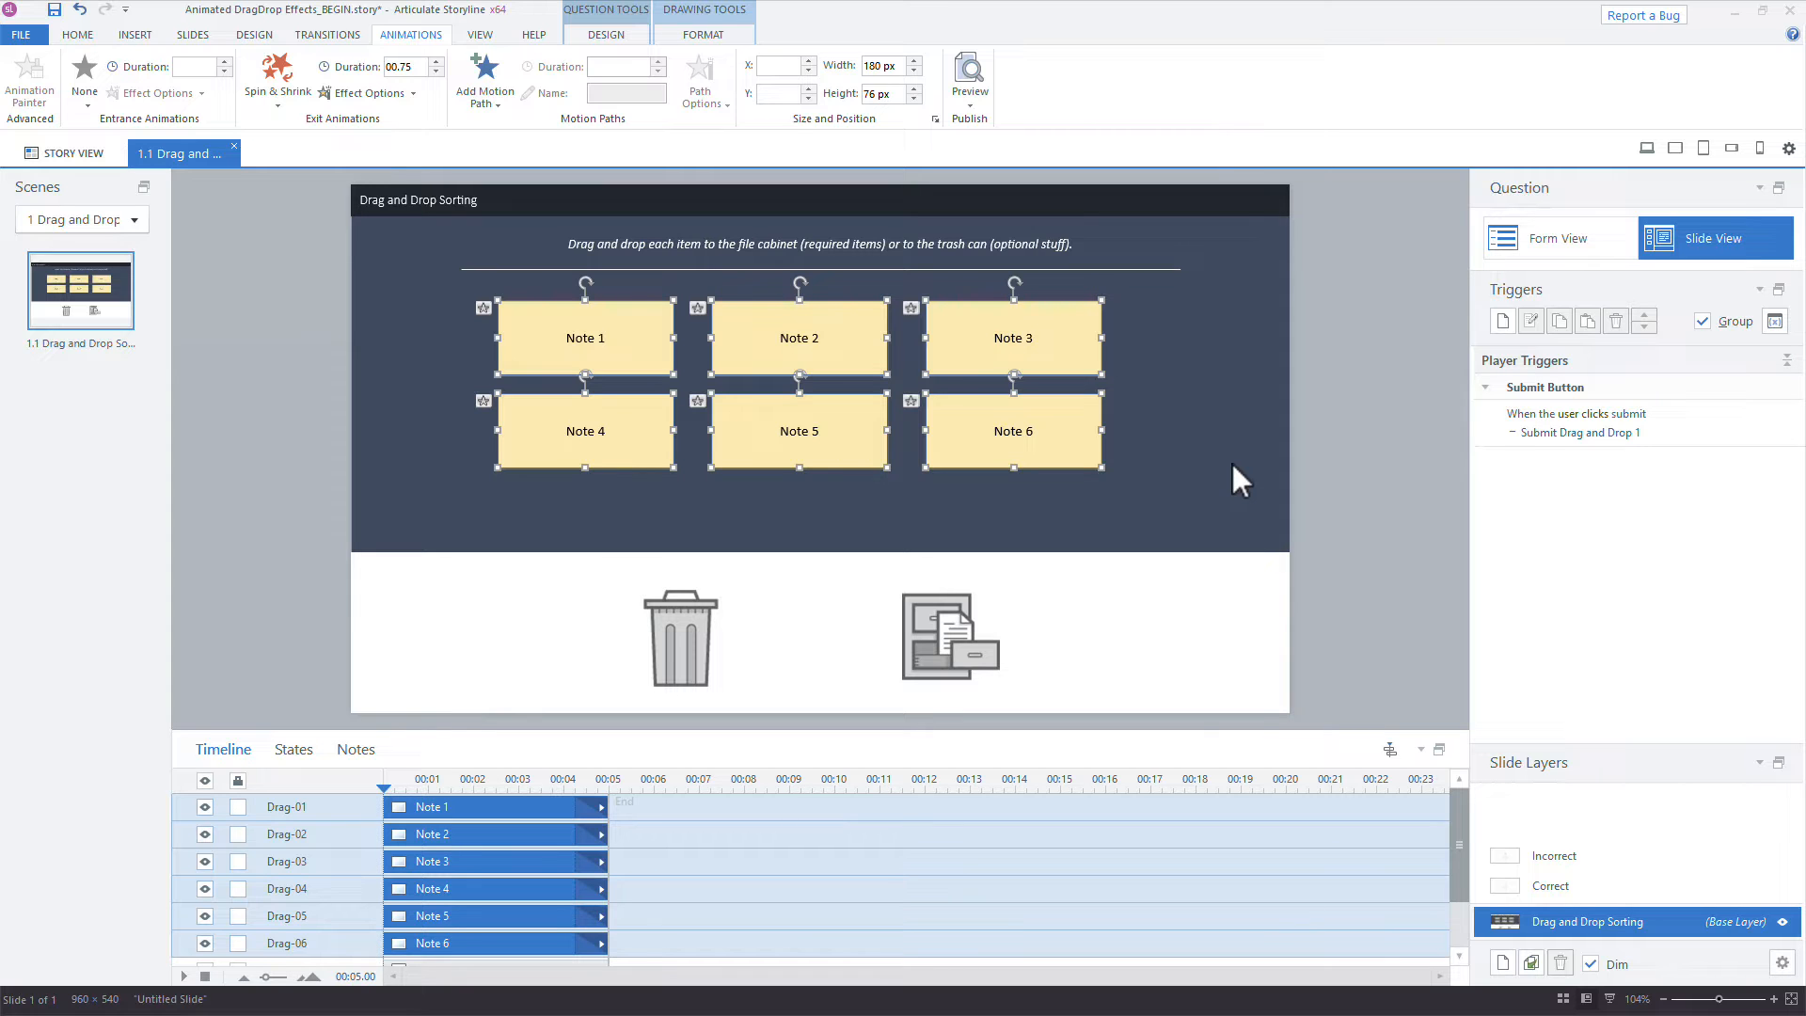
mouse_move(656, 788)
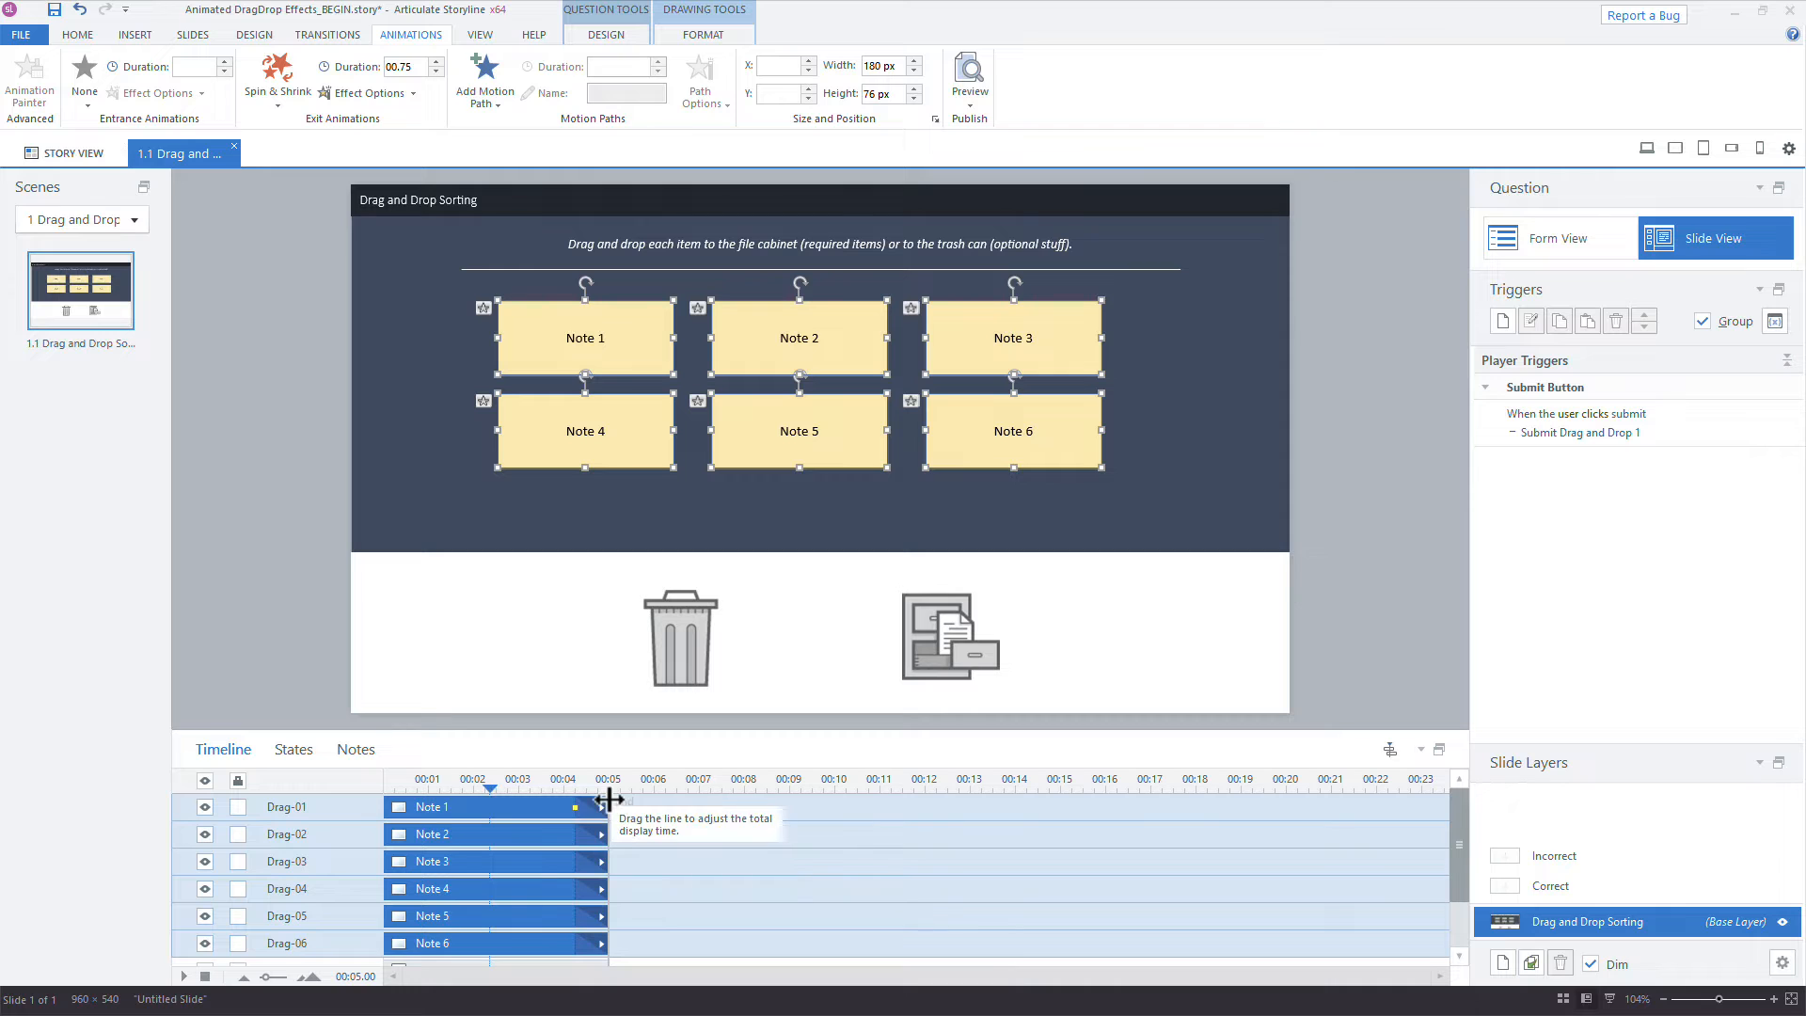
click(969, 83)
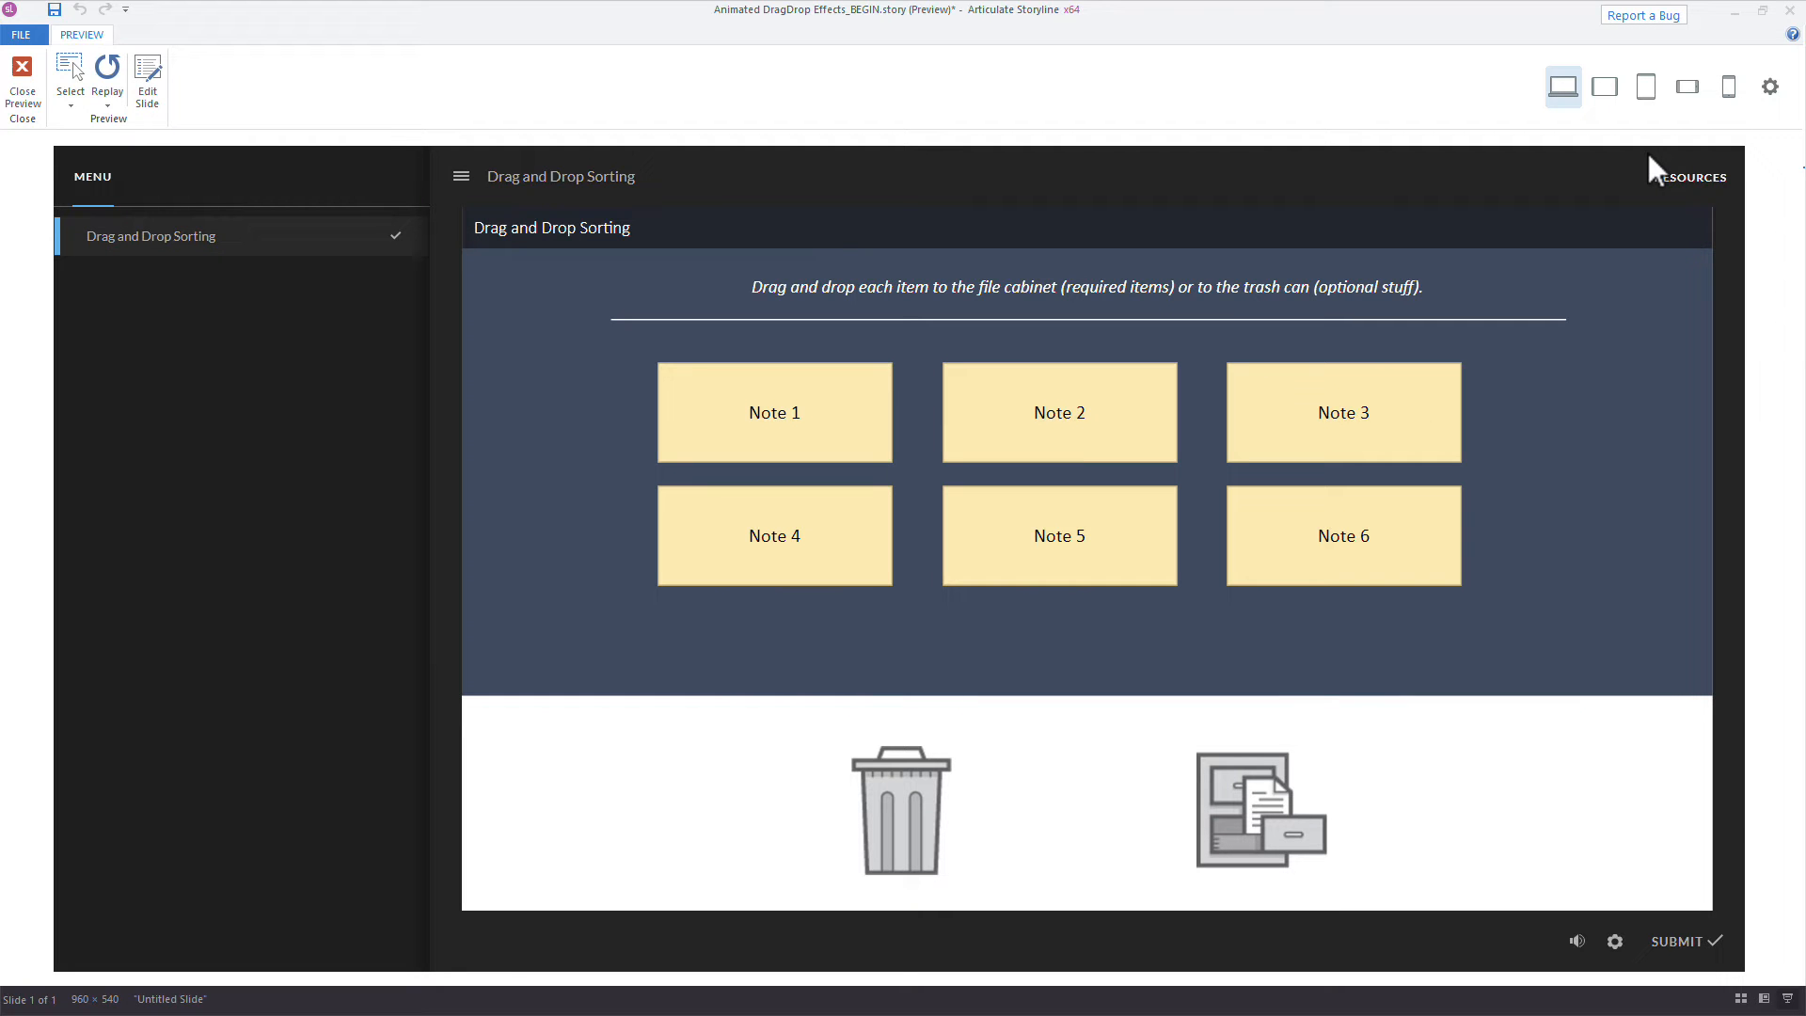
mouse_move(1693, 234)
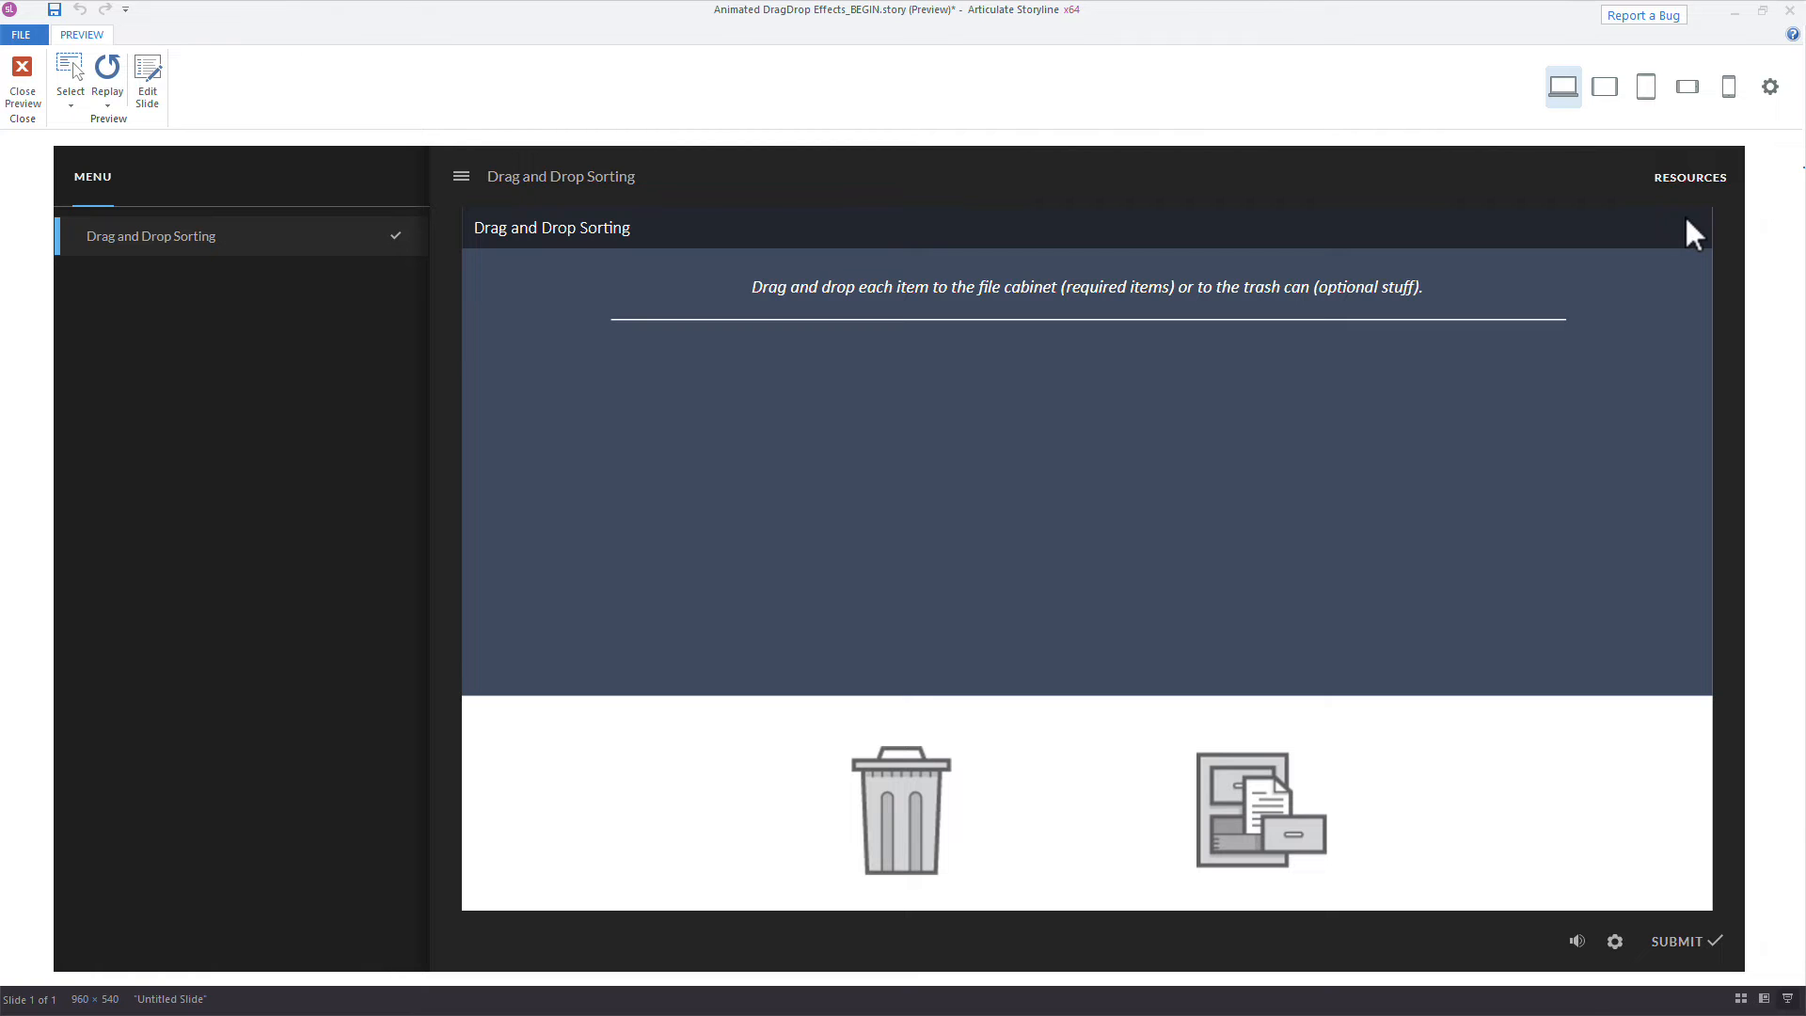
click(22, 77)
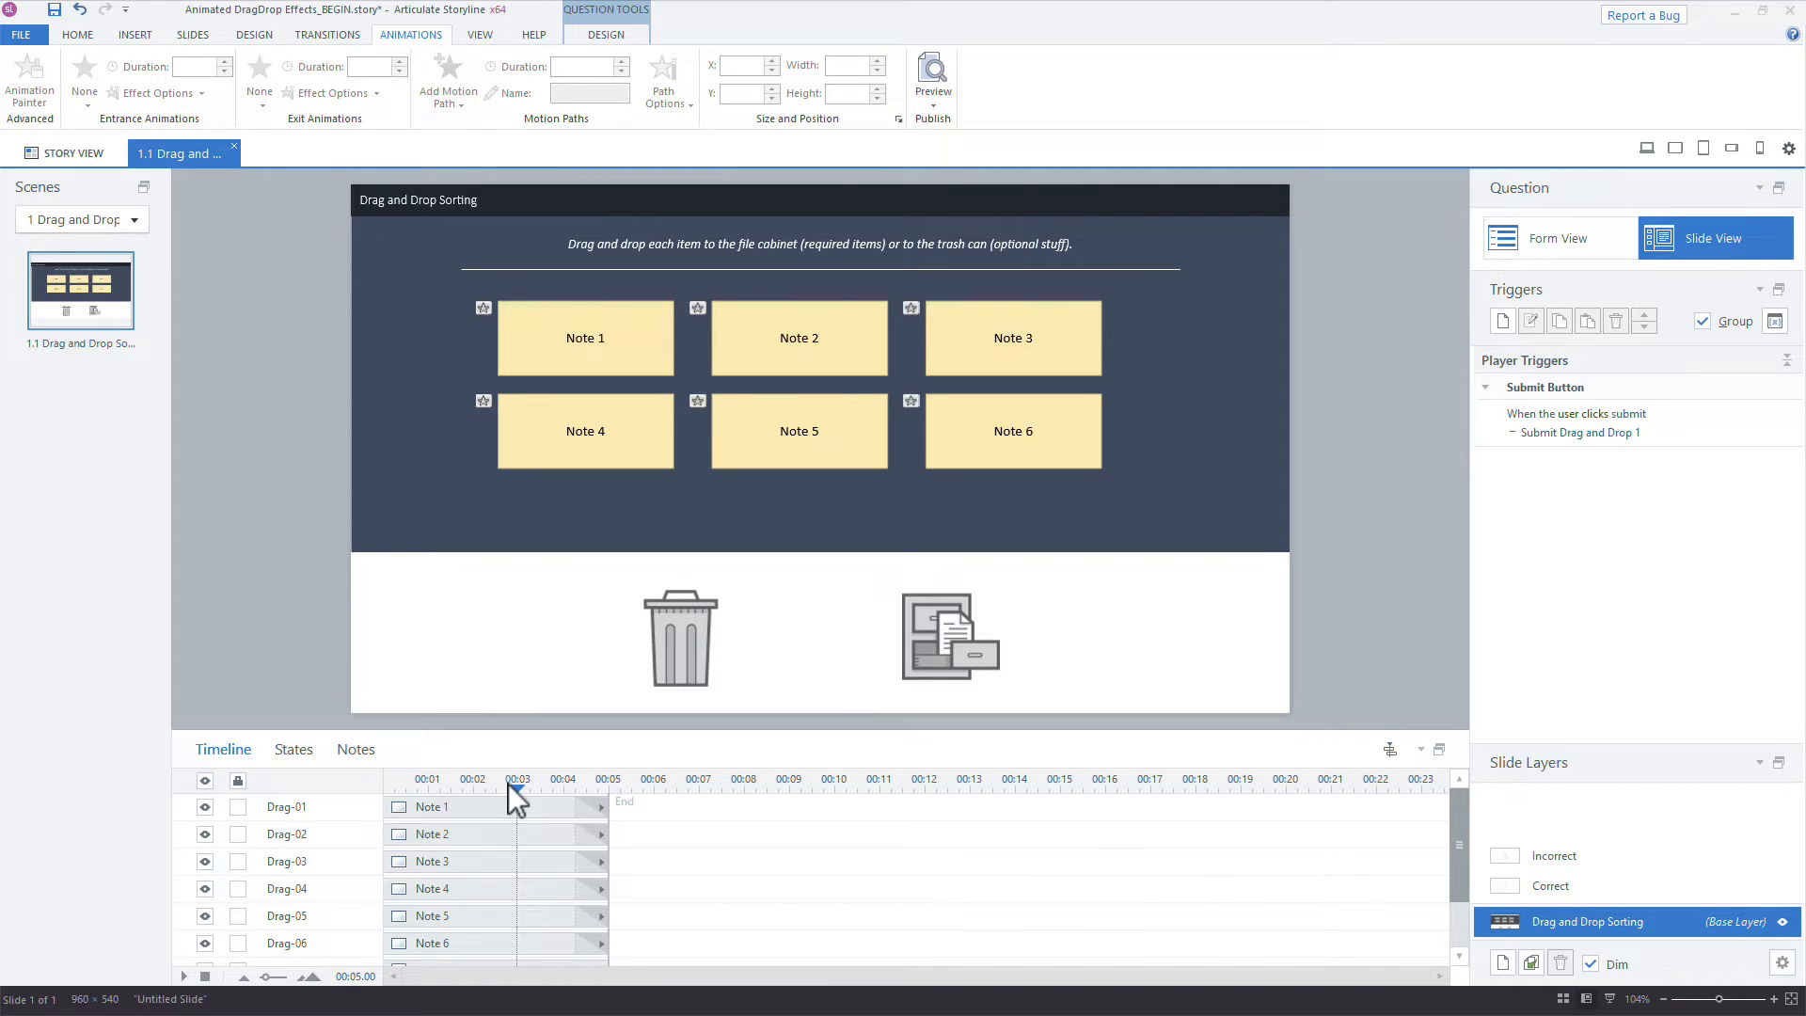
Add a cue point on the slide timeline at about 2.6 seconds.
click(470, 788)
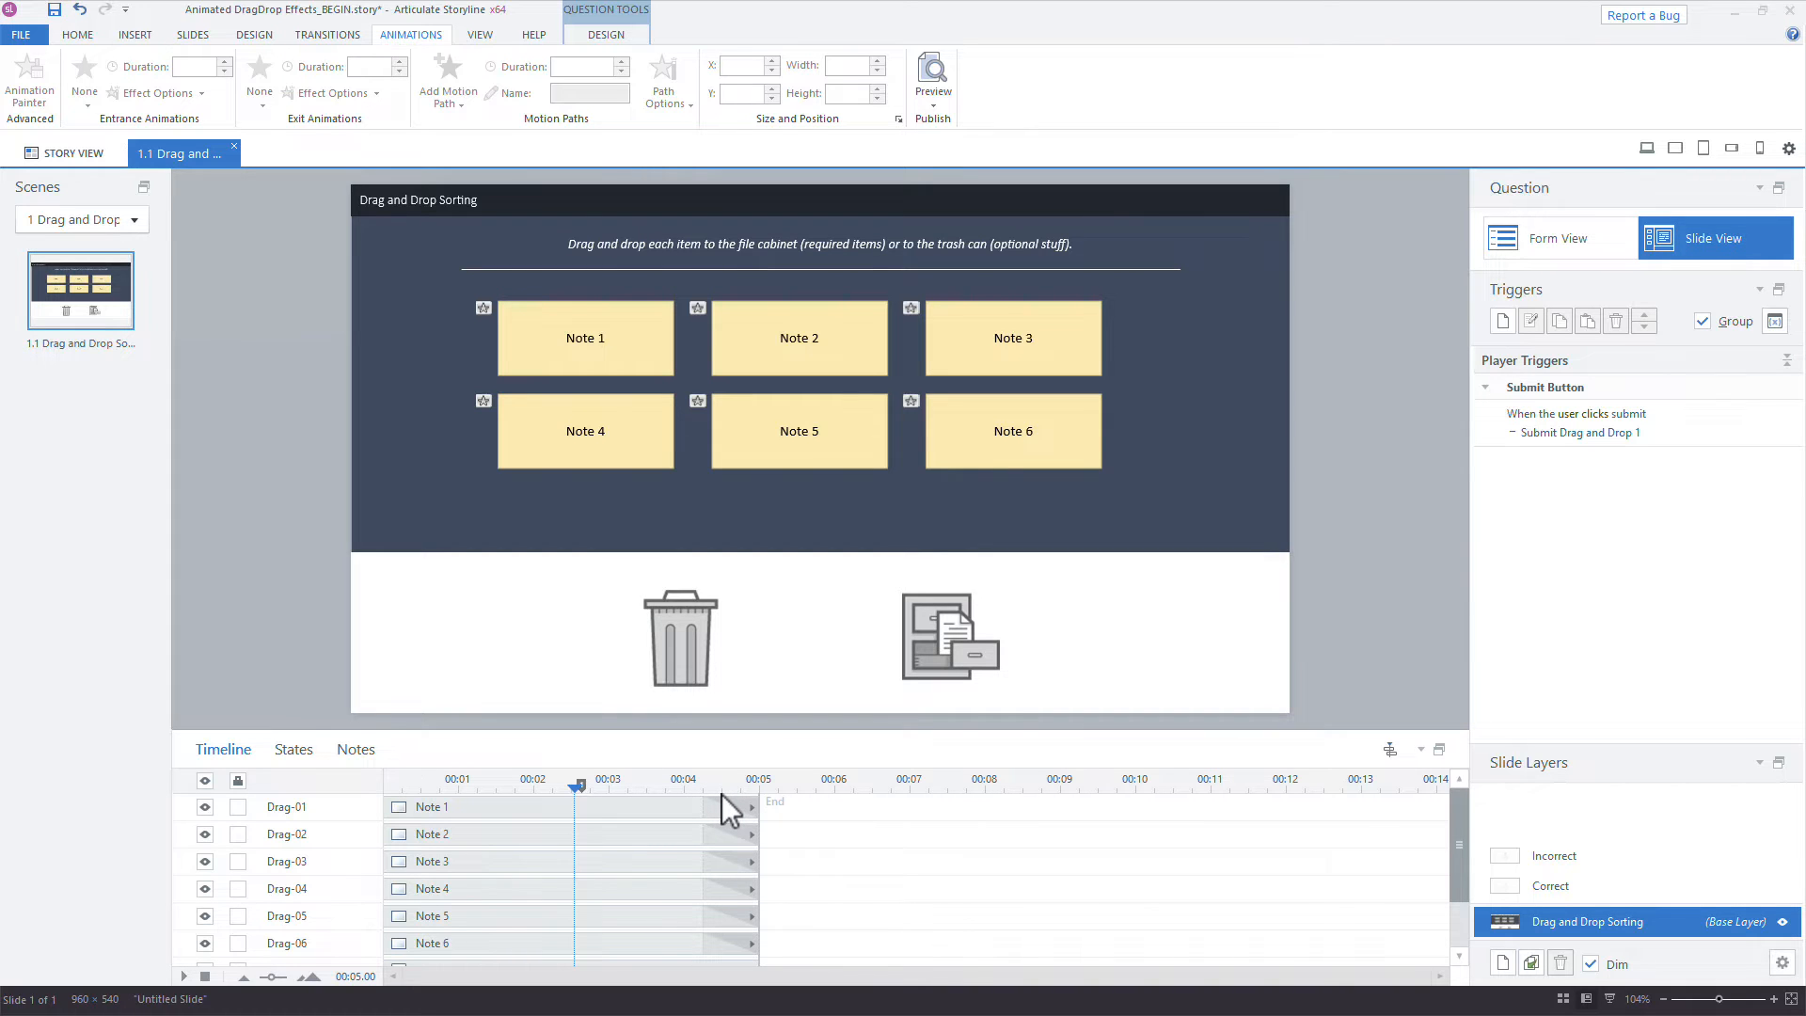
mouse_move(1604, 399)
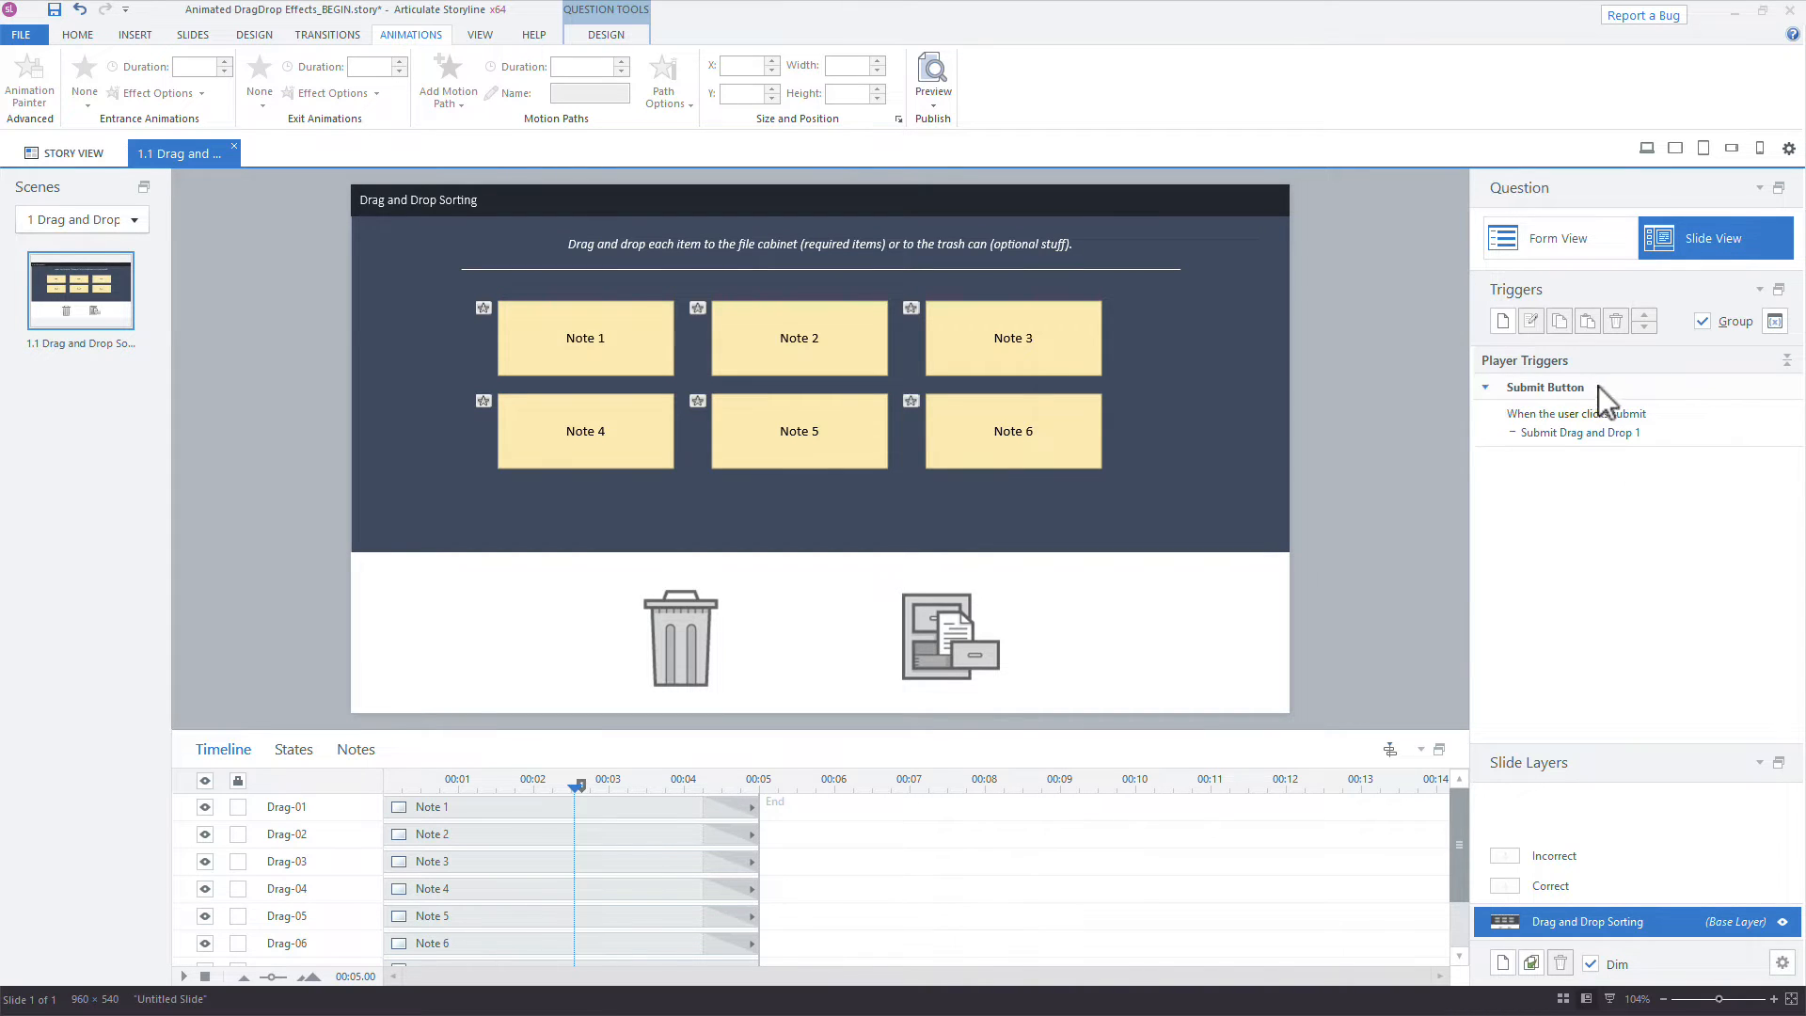
mouse_move(1501, 323)
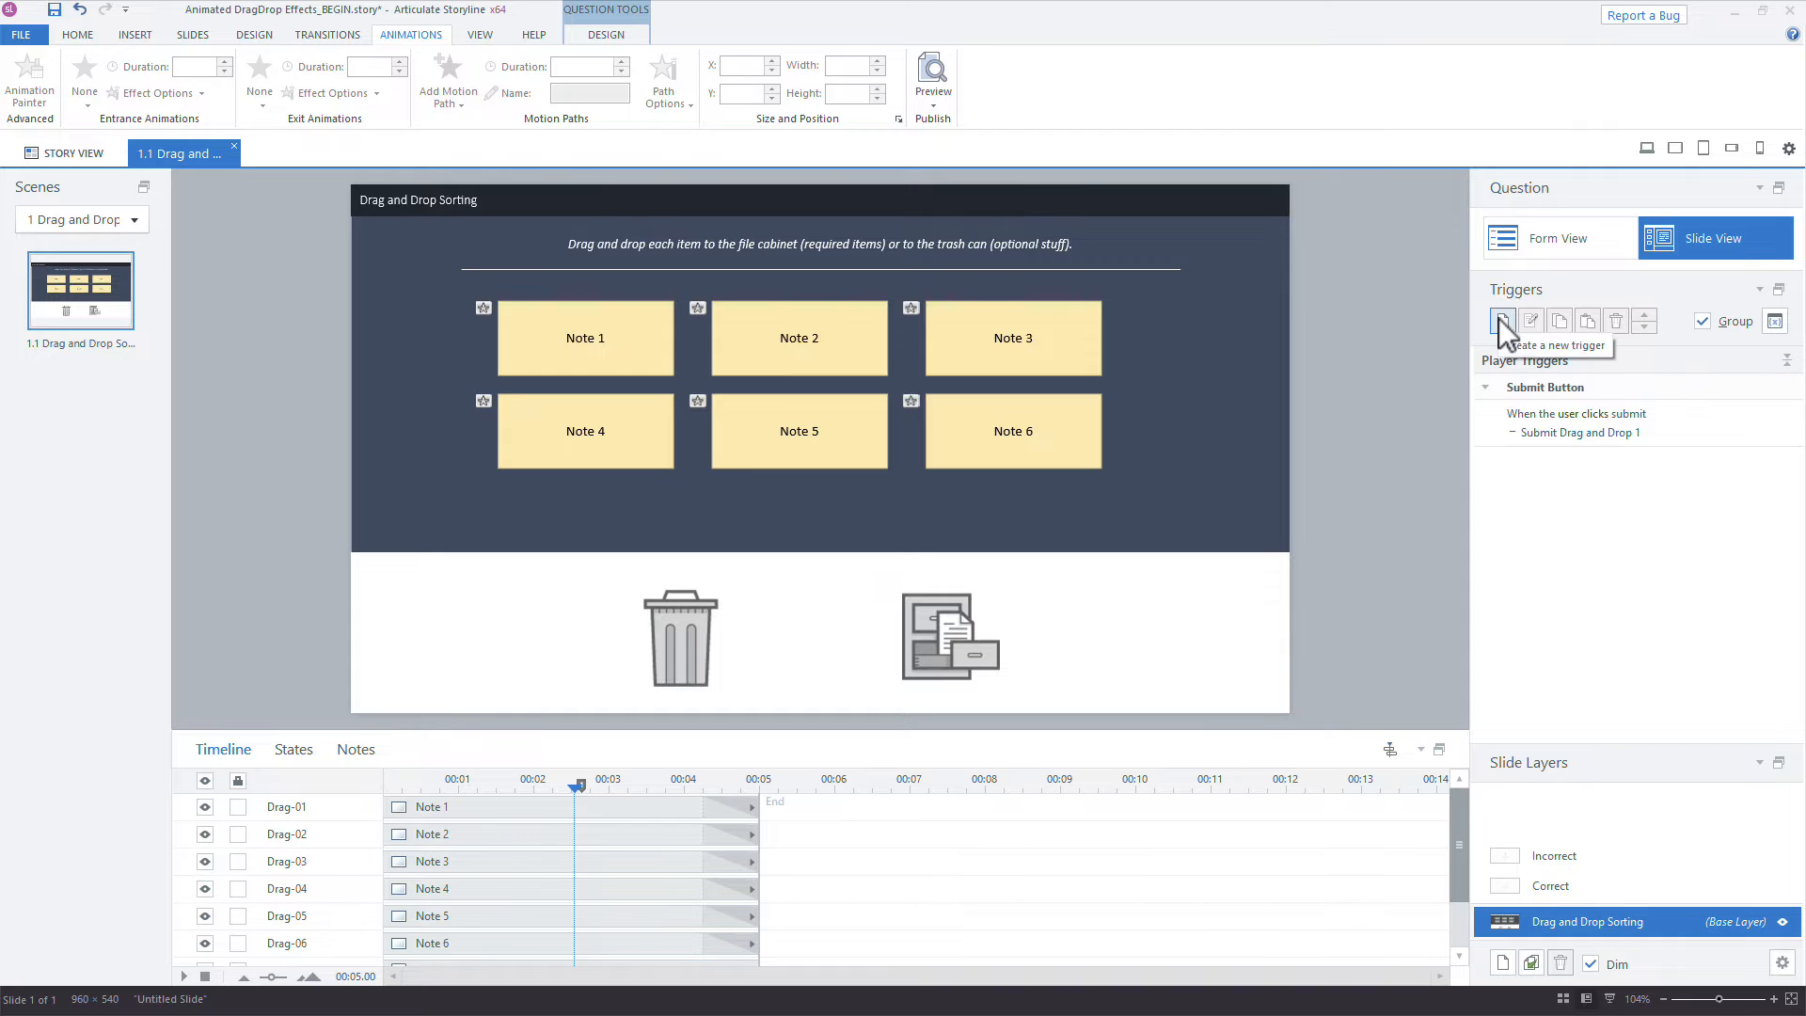
Create a slide trigger that pauses the timeline when it reaches cue point #1 (2.64 s).
click(1501, 320)
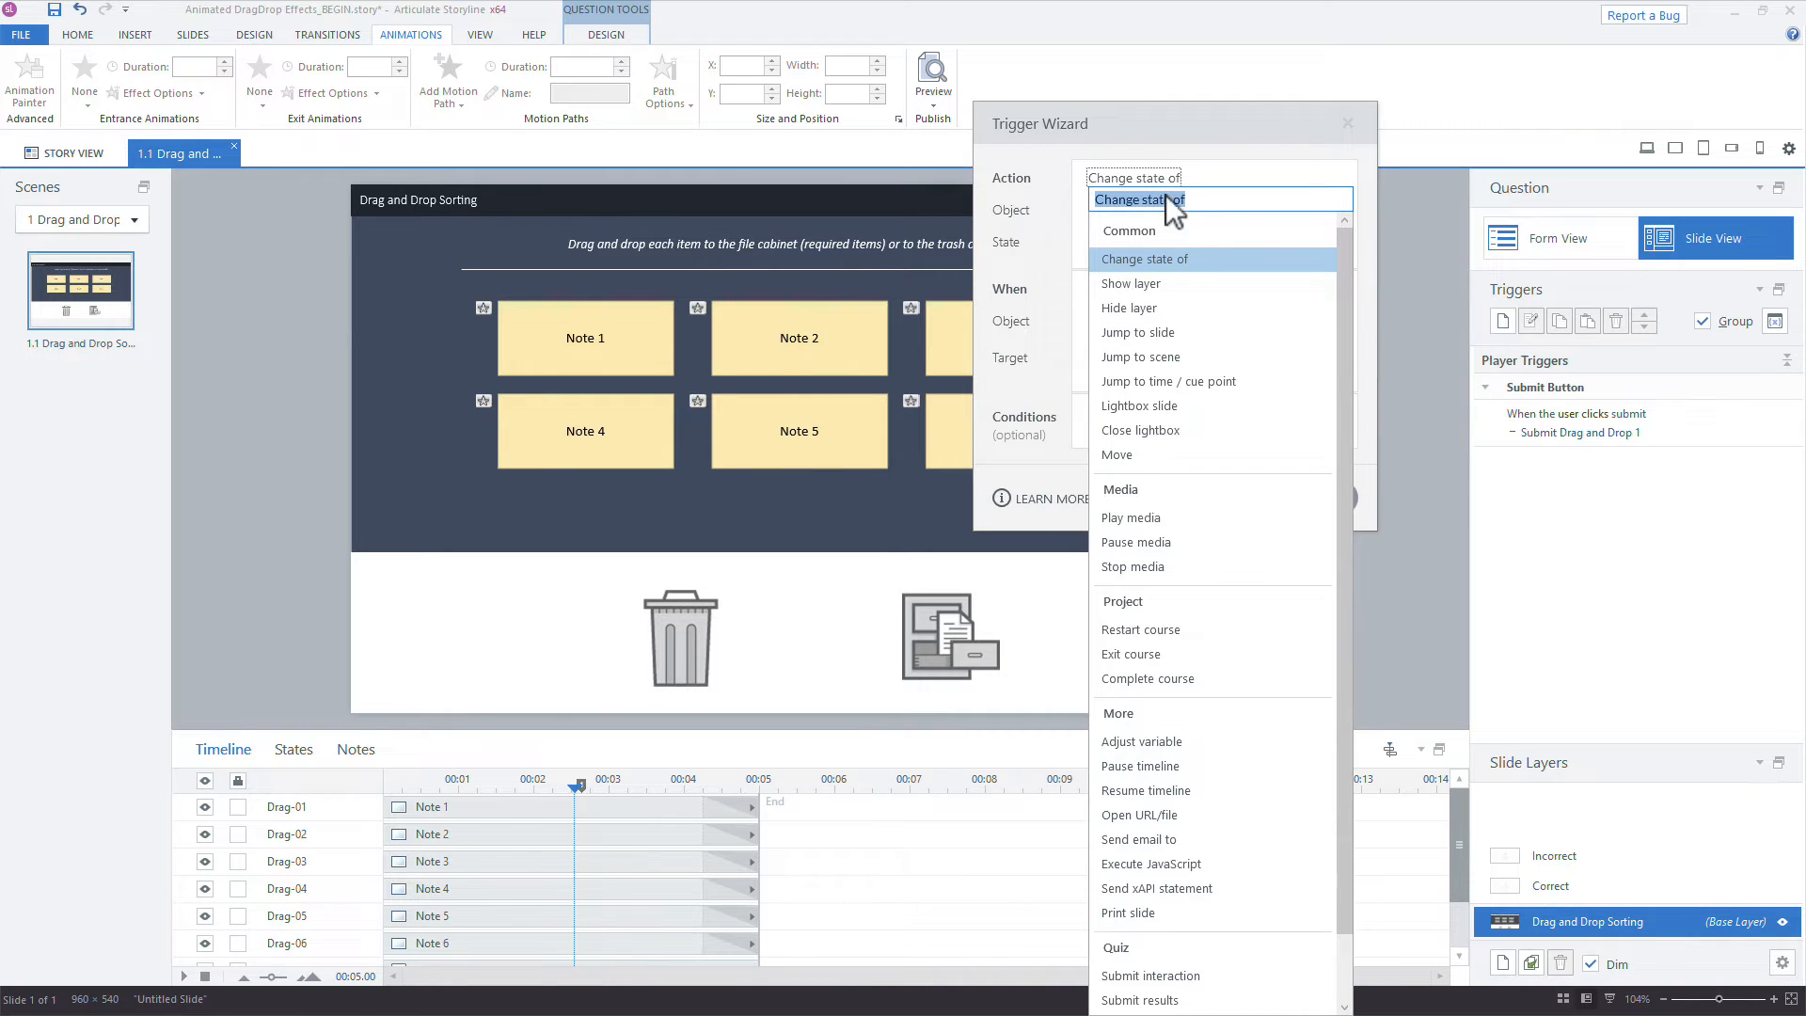
mouse_move(1157, 765)
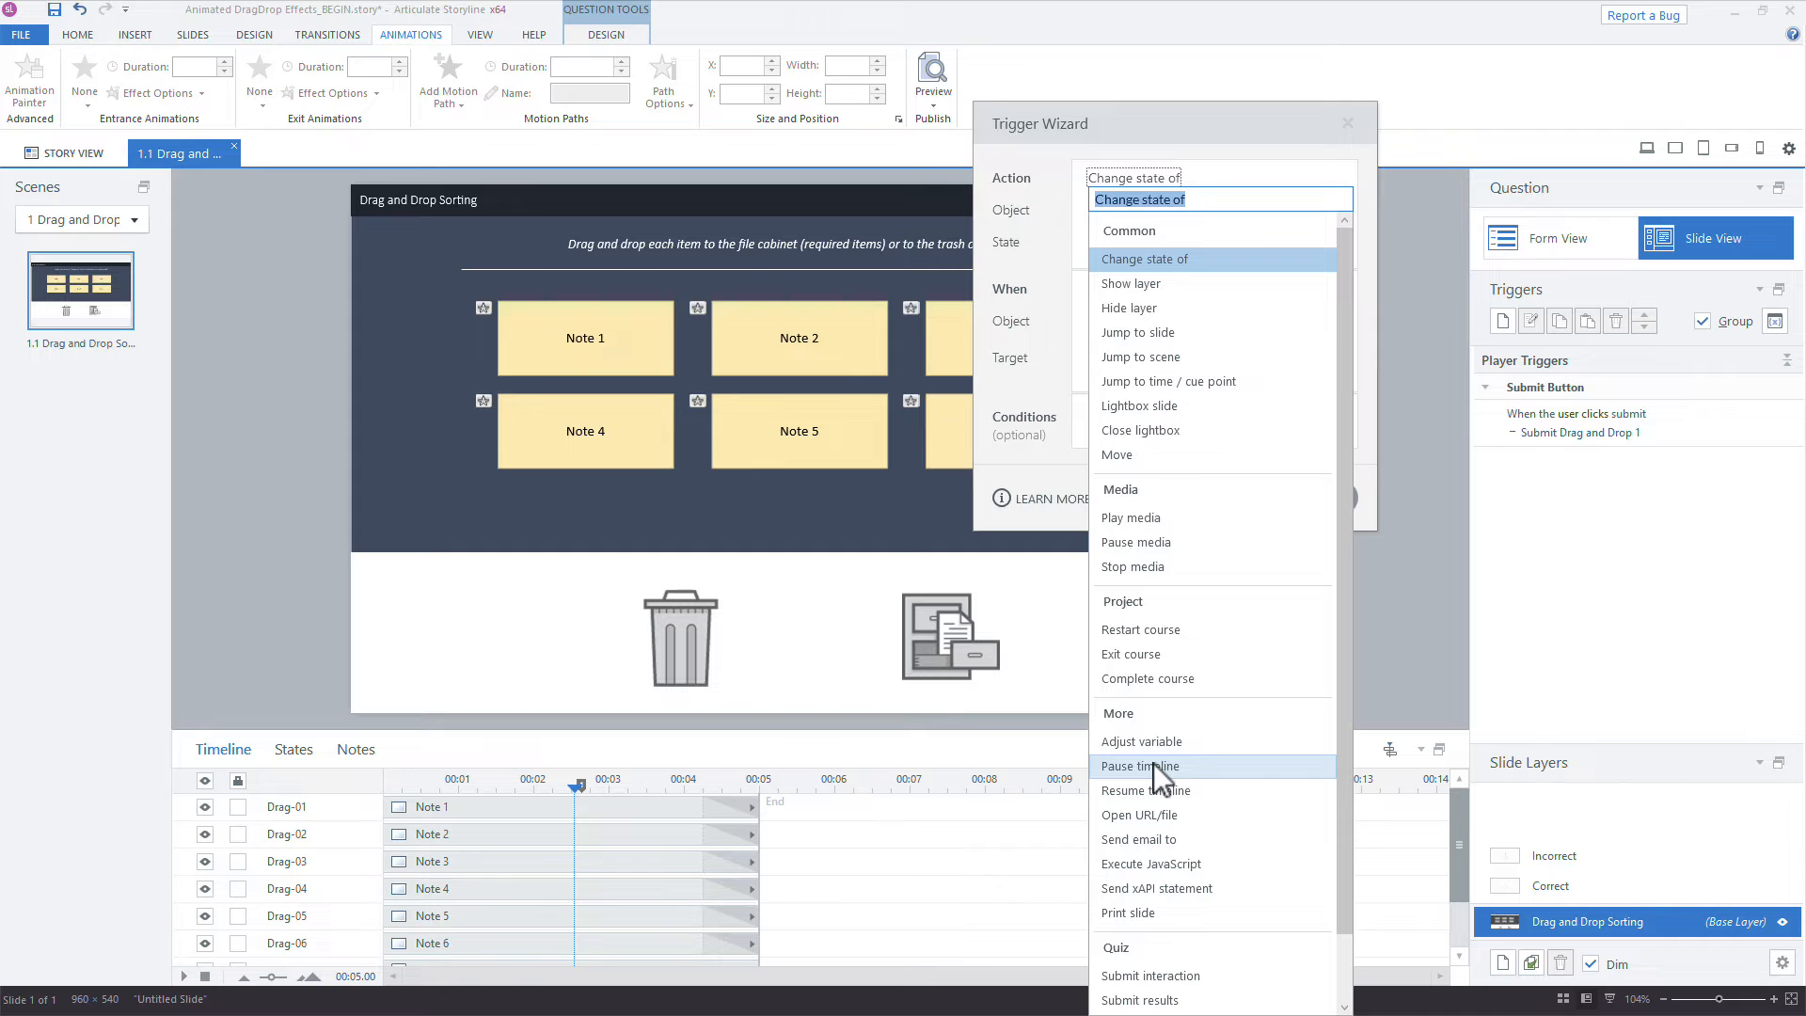
mouse_move(1157, 783)
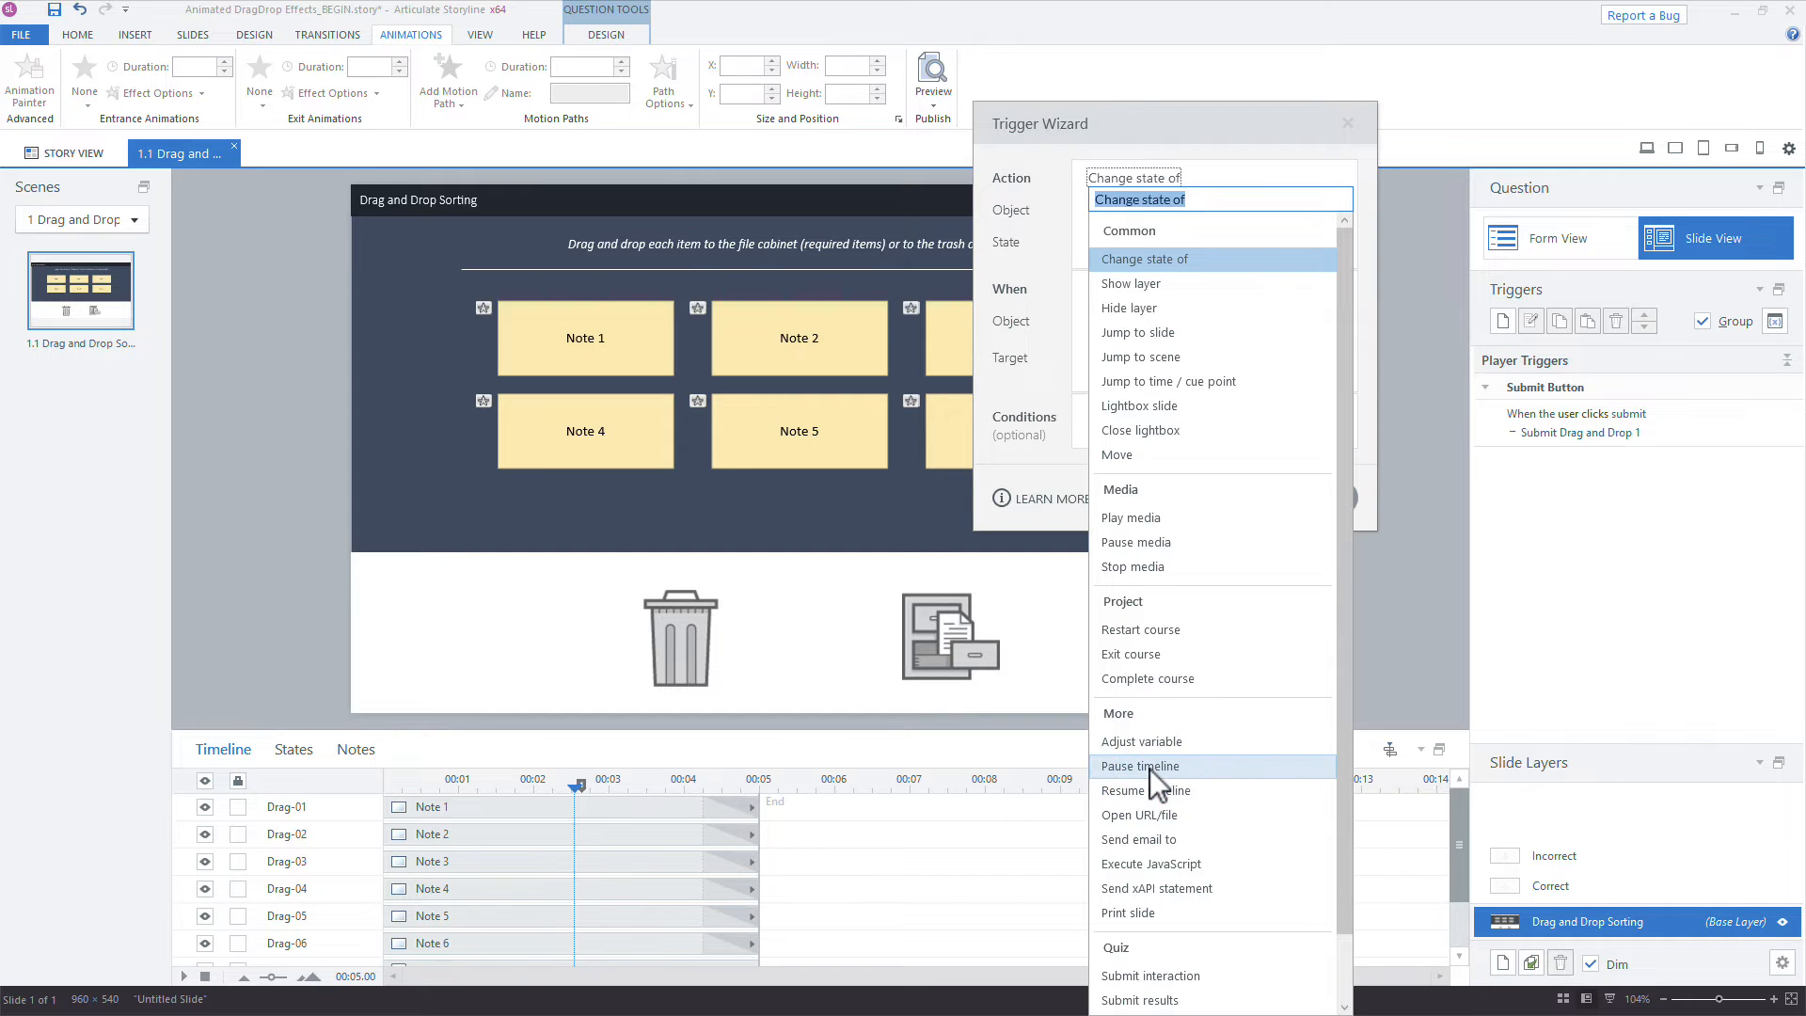
click(1140, 766)
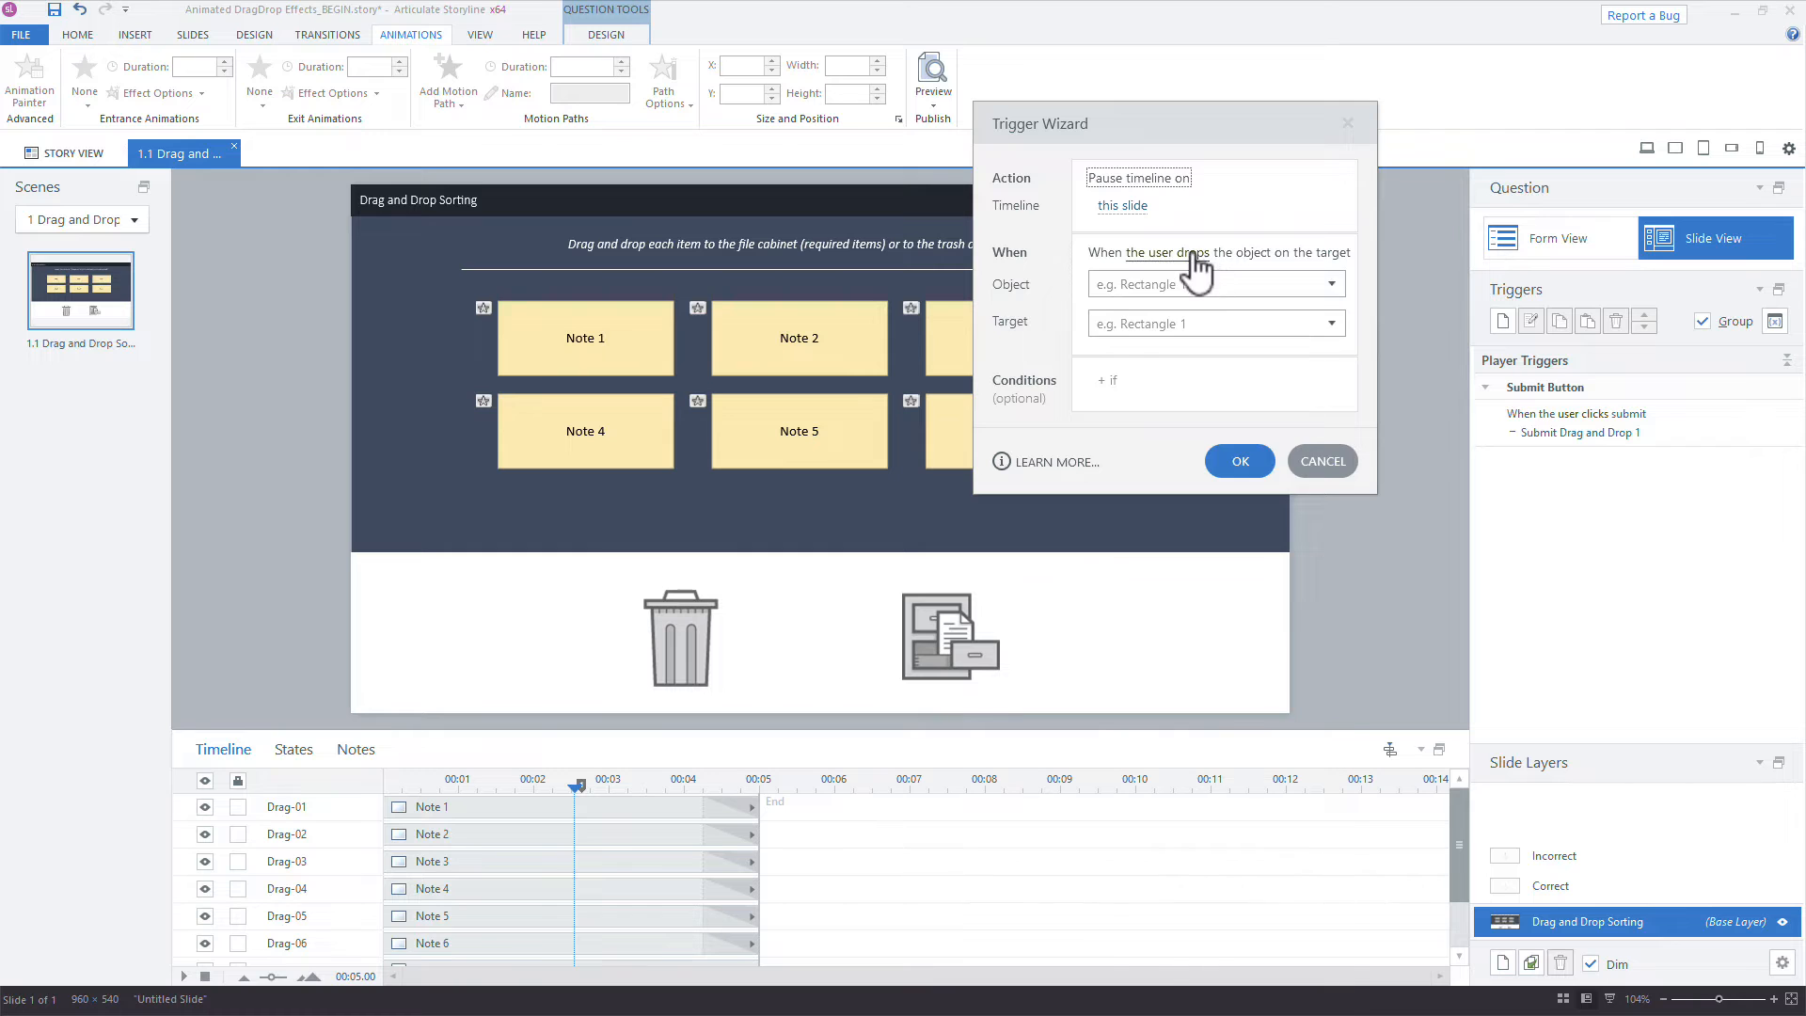
click(1213, 252)
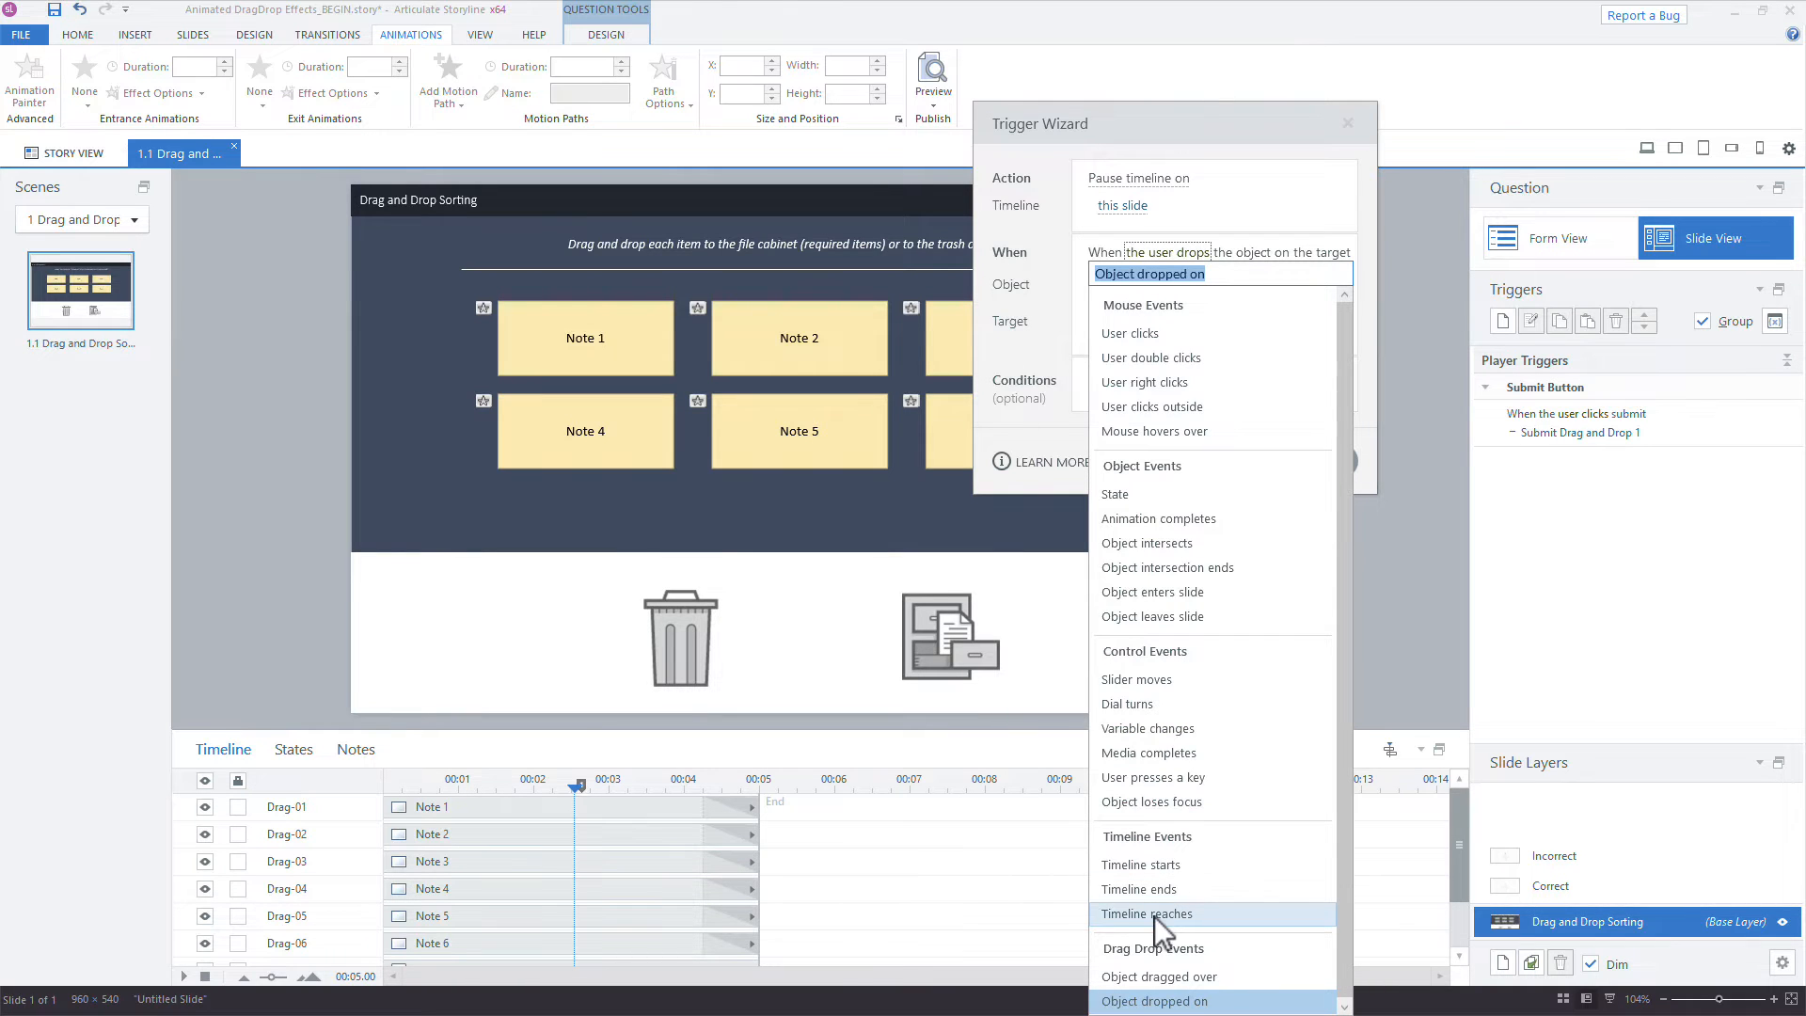
click(1145, 914)
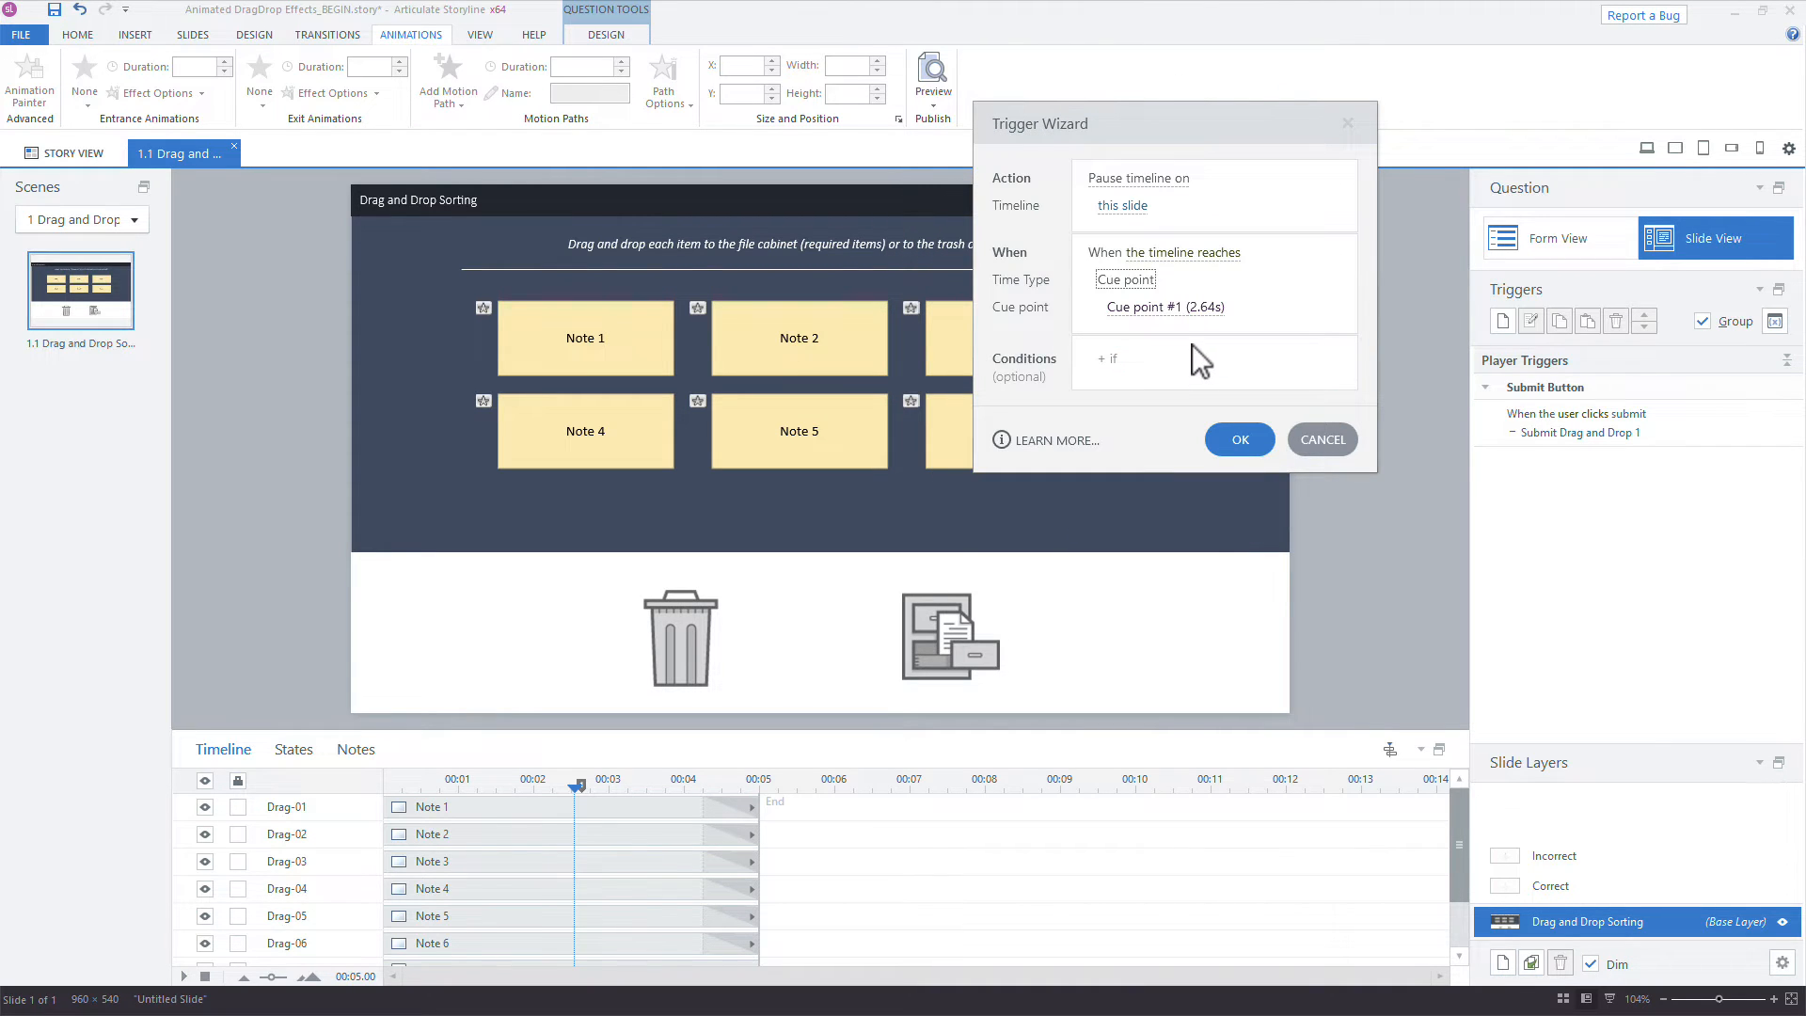
mouse_move(735, 711)
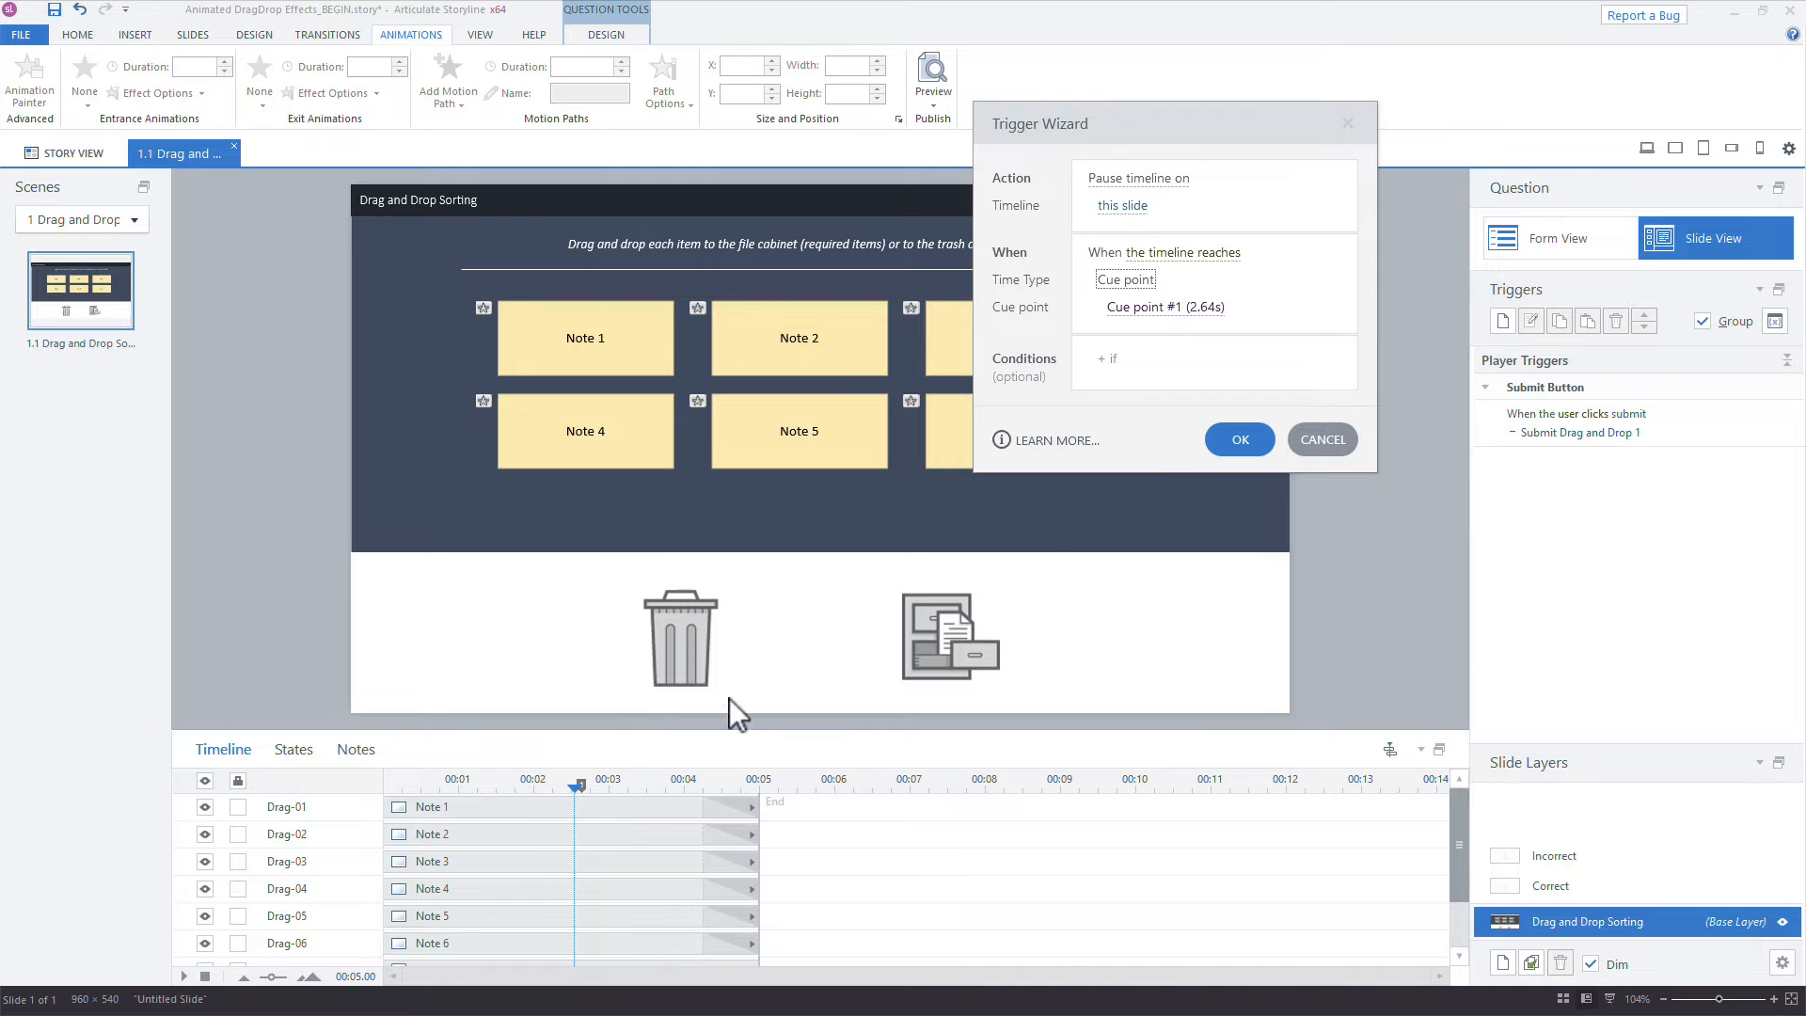
mouse_move(1202, 322)
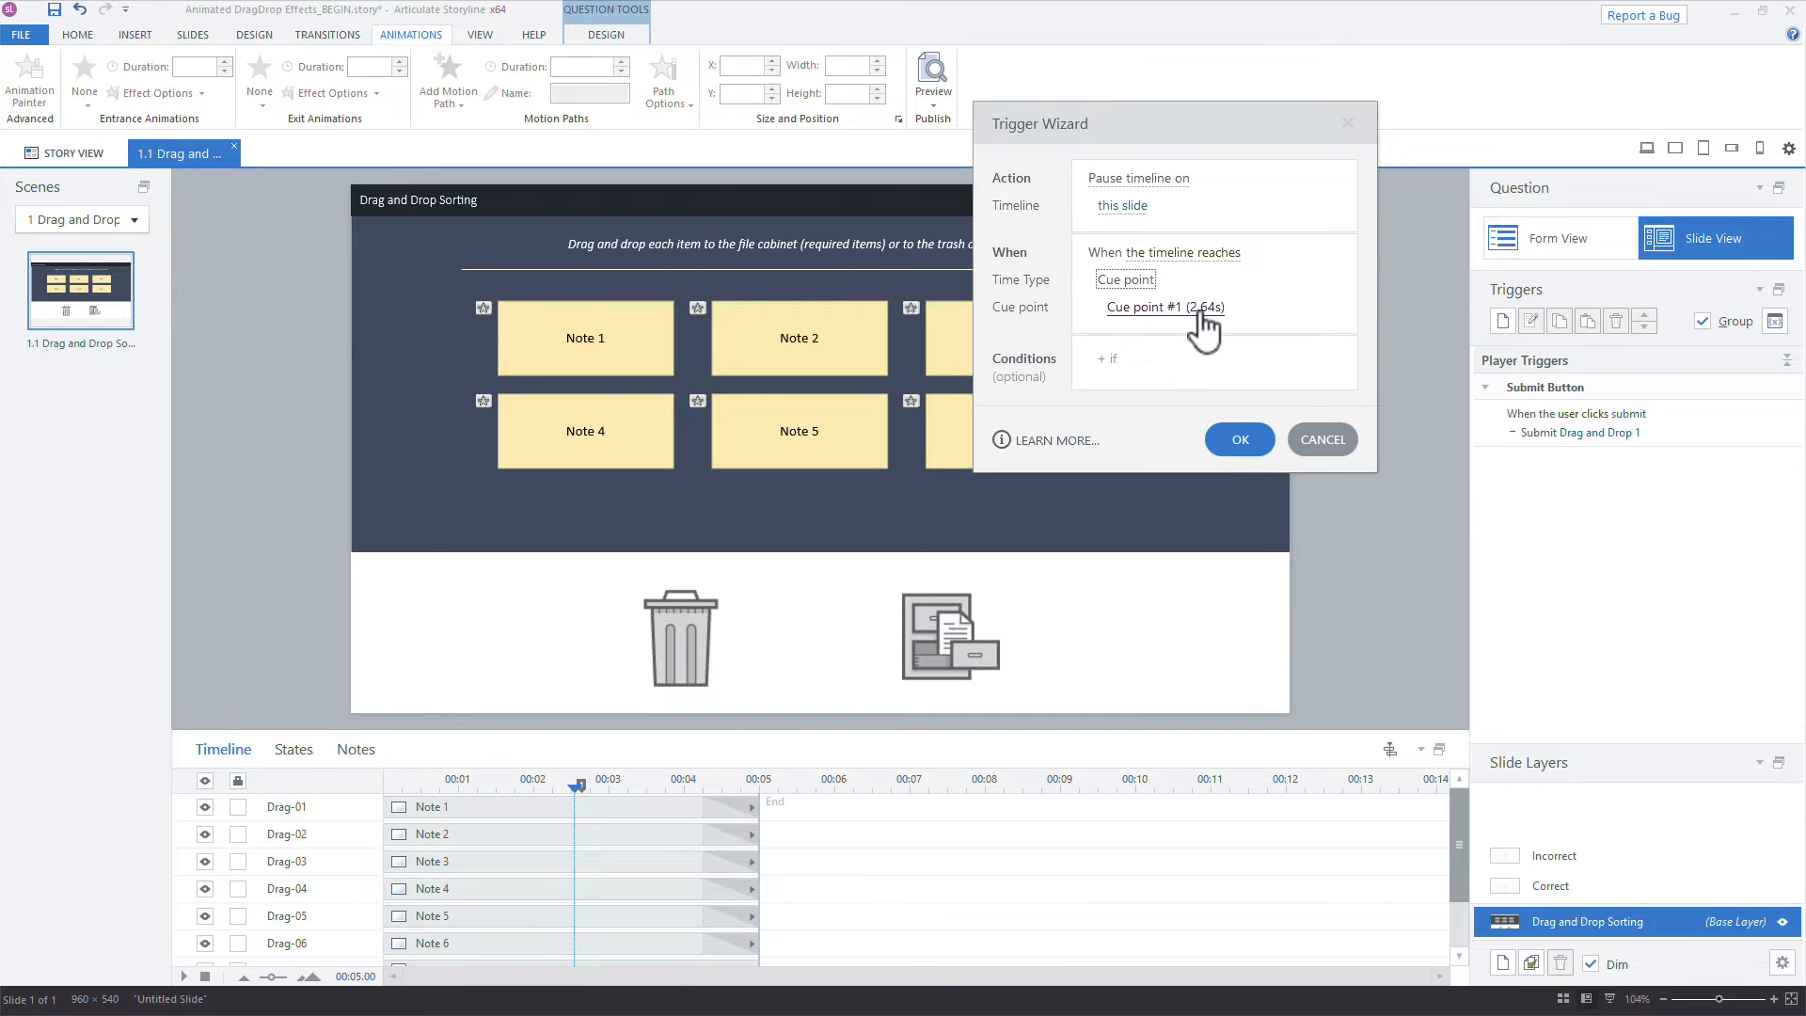
click(1237, 439)
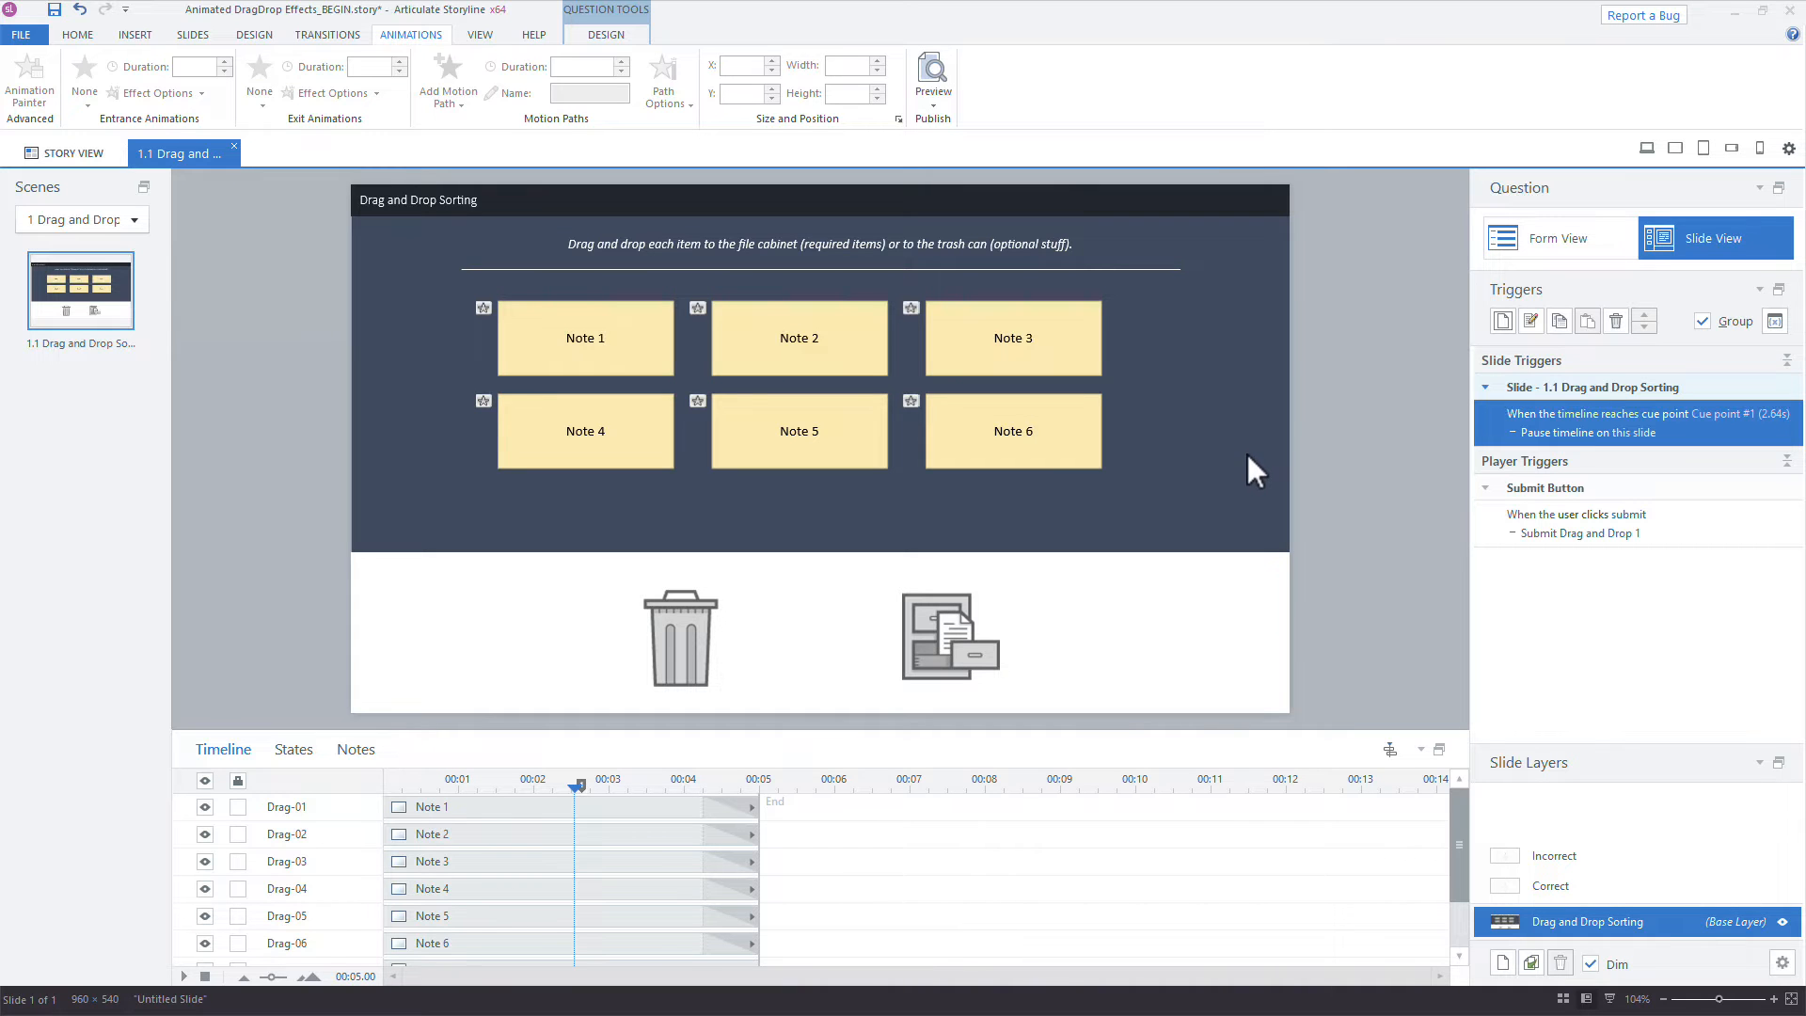
In Player Properties, turn on the seekbar under Player Controls and confirm.
click(77, 34)
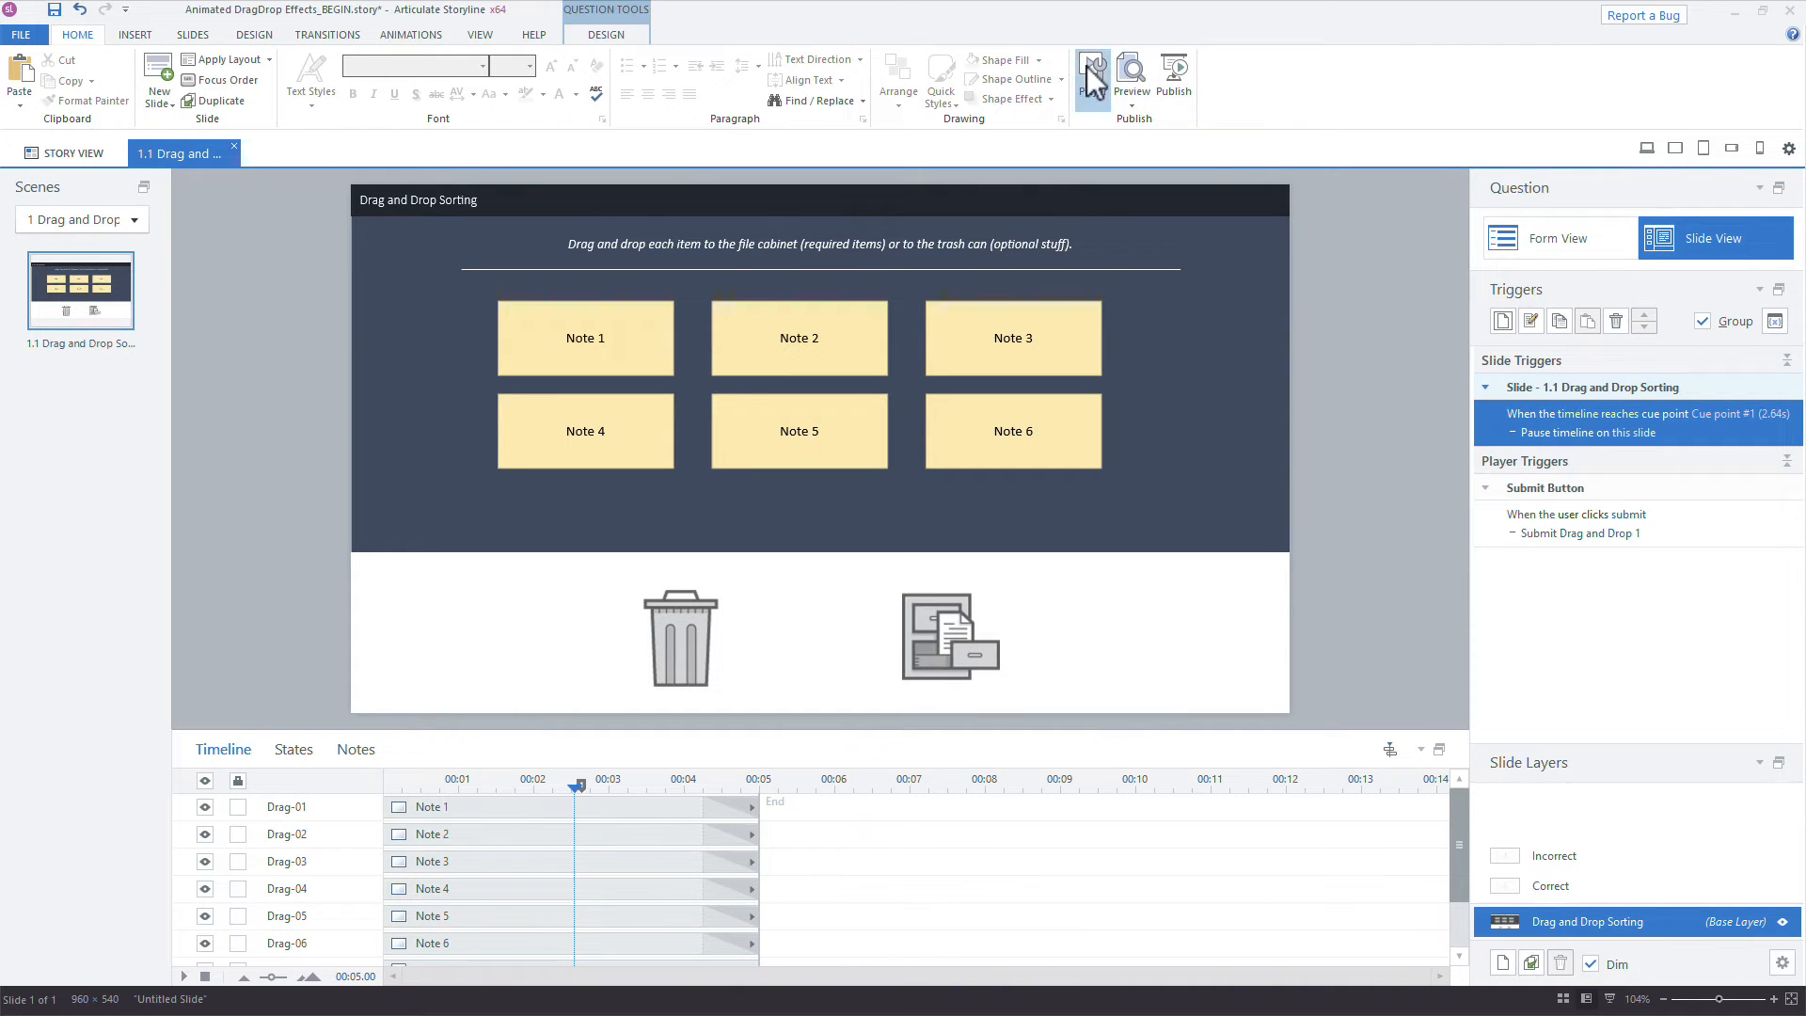
click(1091, 74)
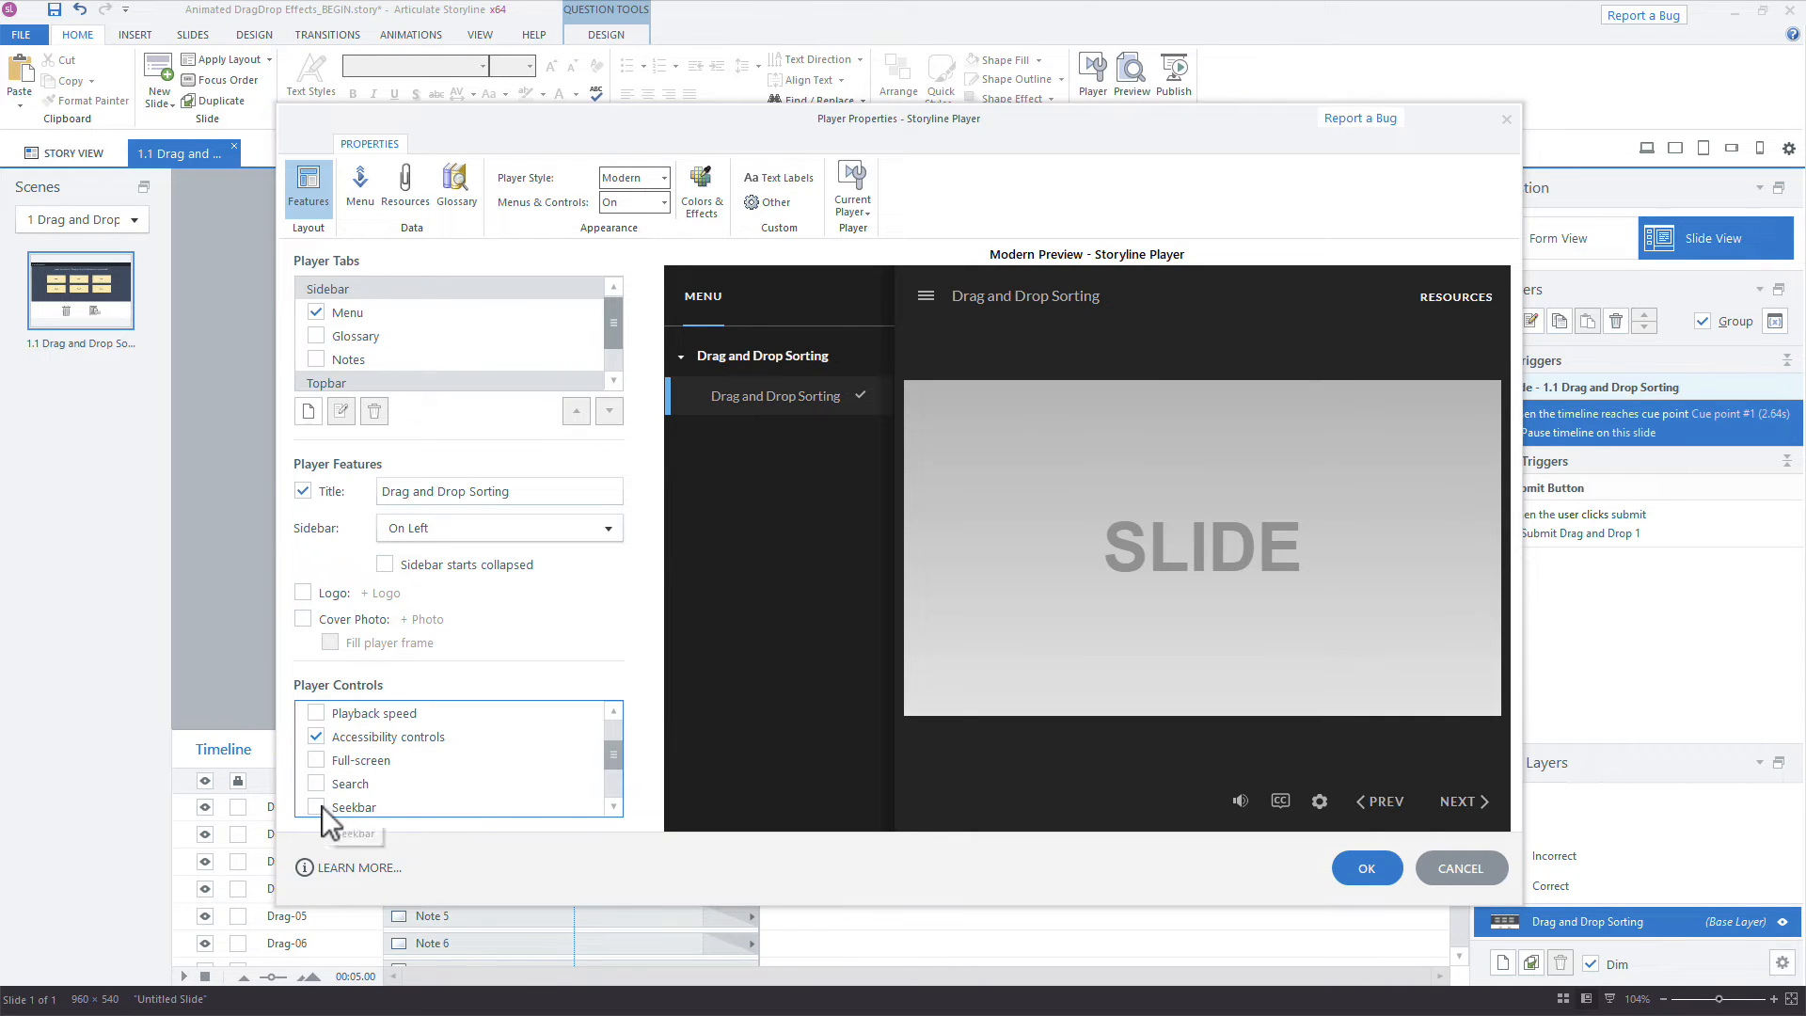
click(316, 783)
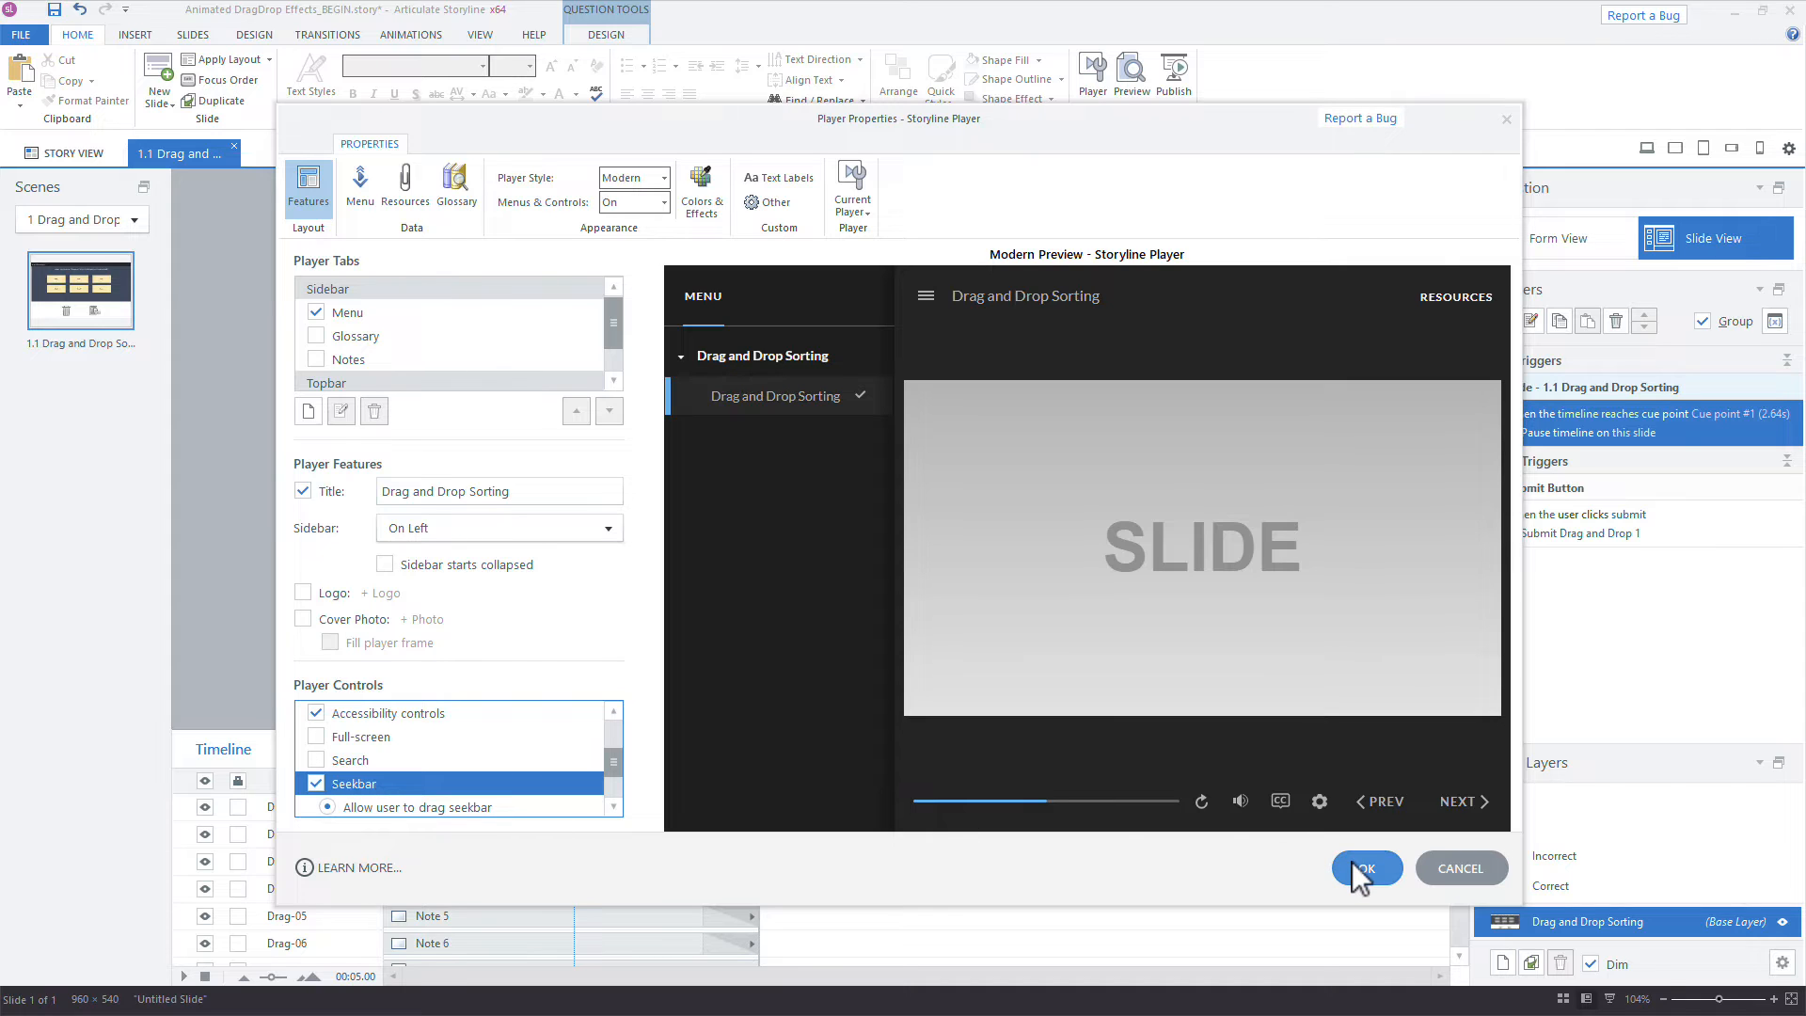
click(1366, 867)
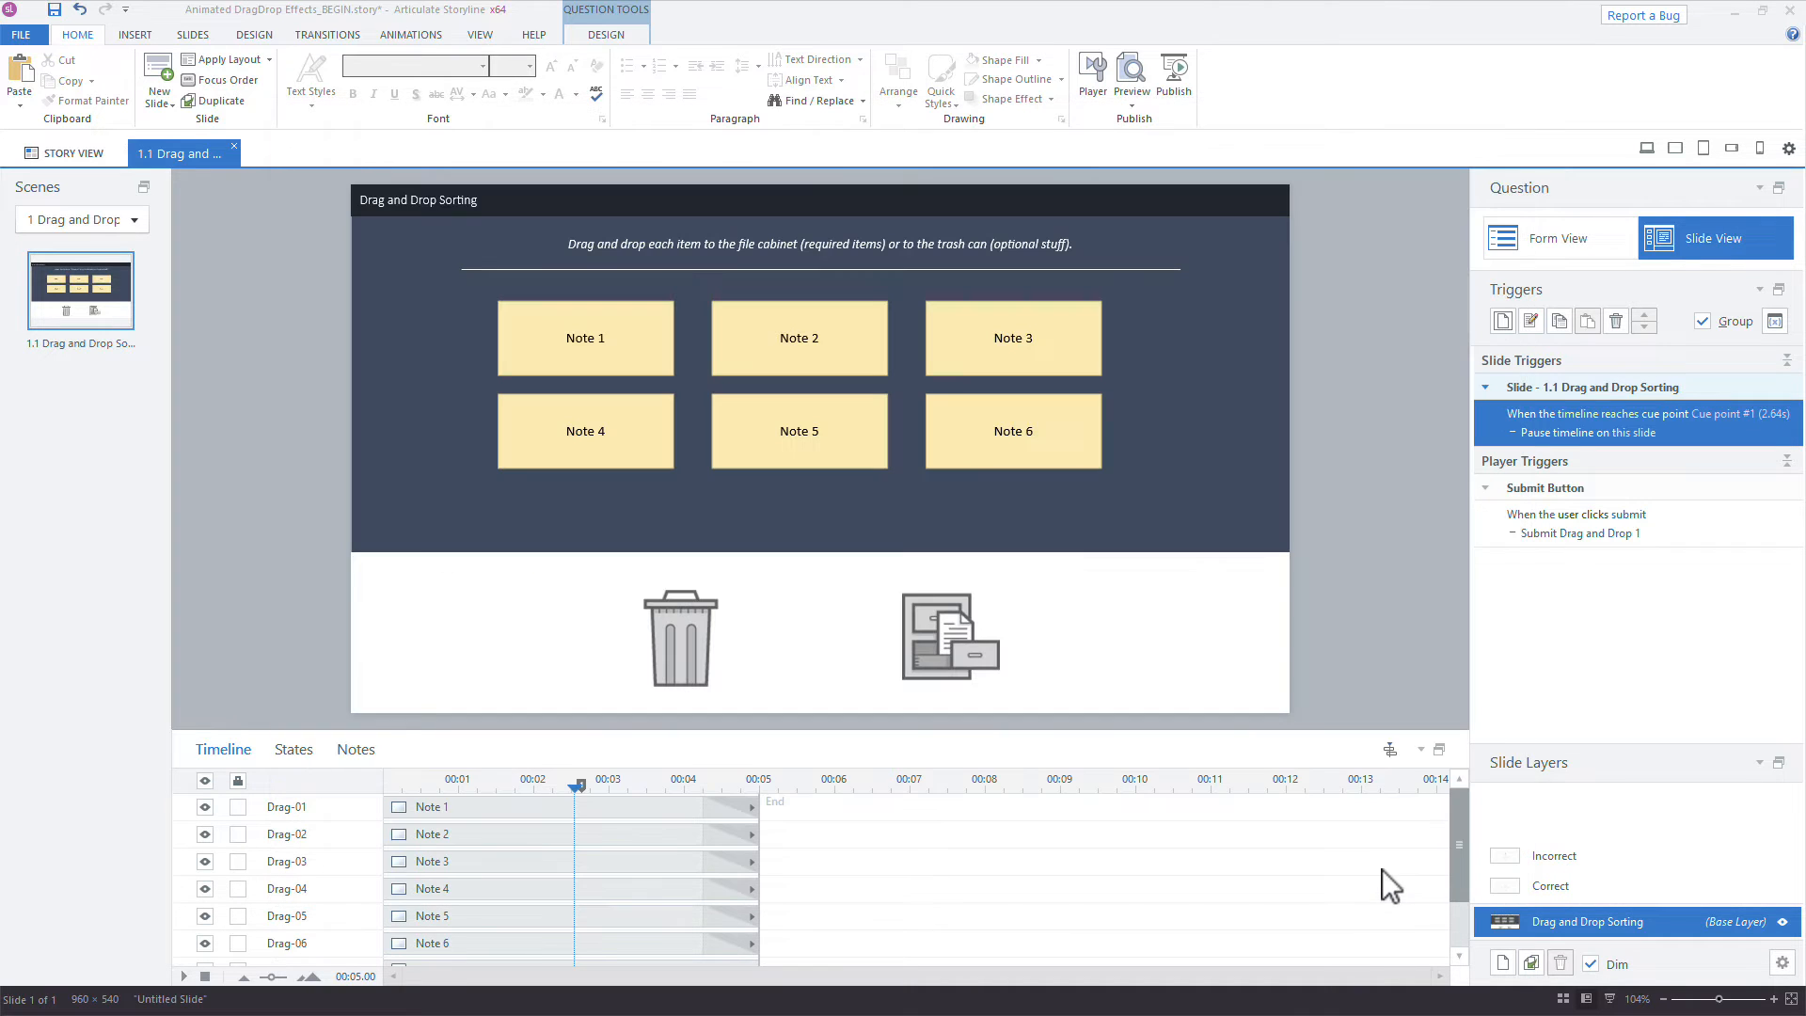
mouse_move(1353, 476)
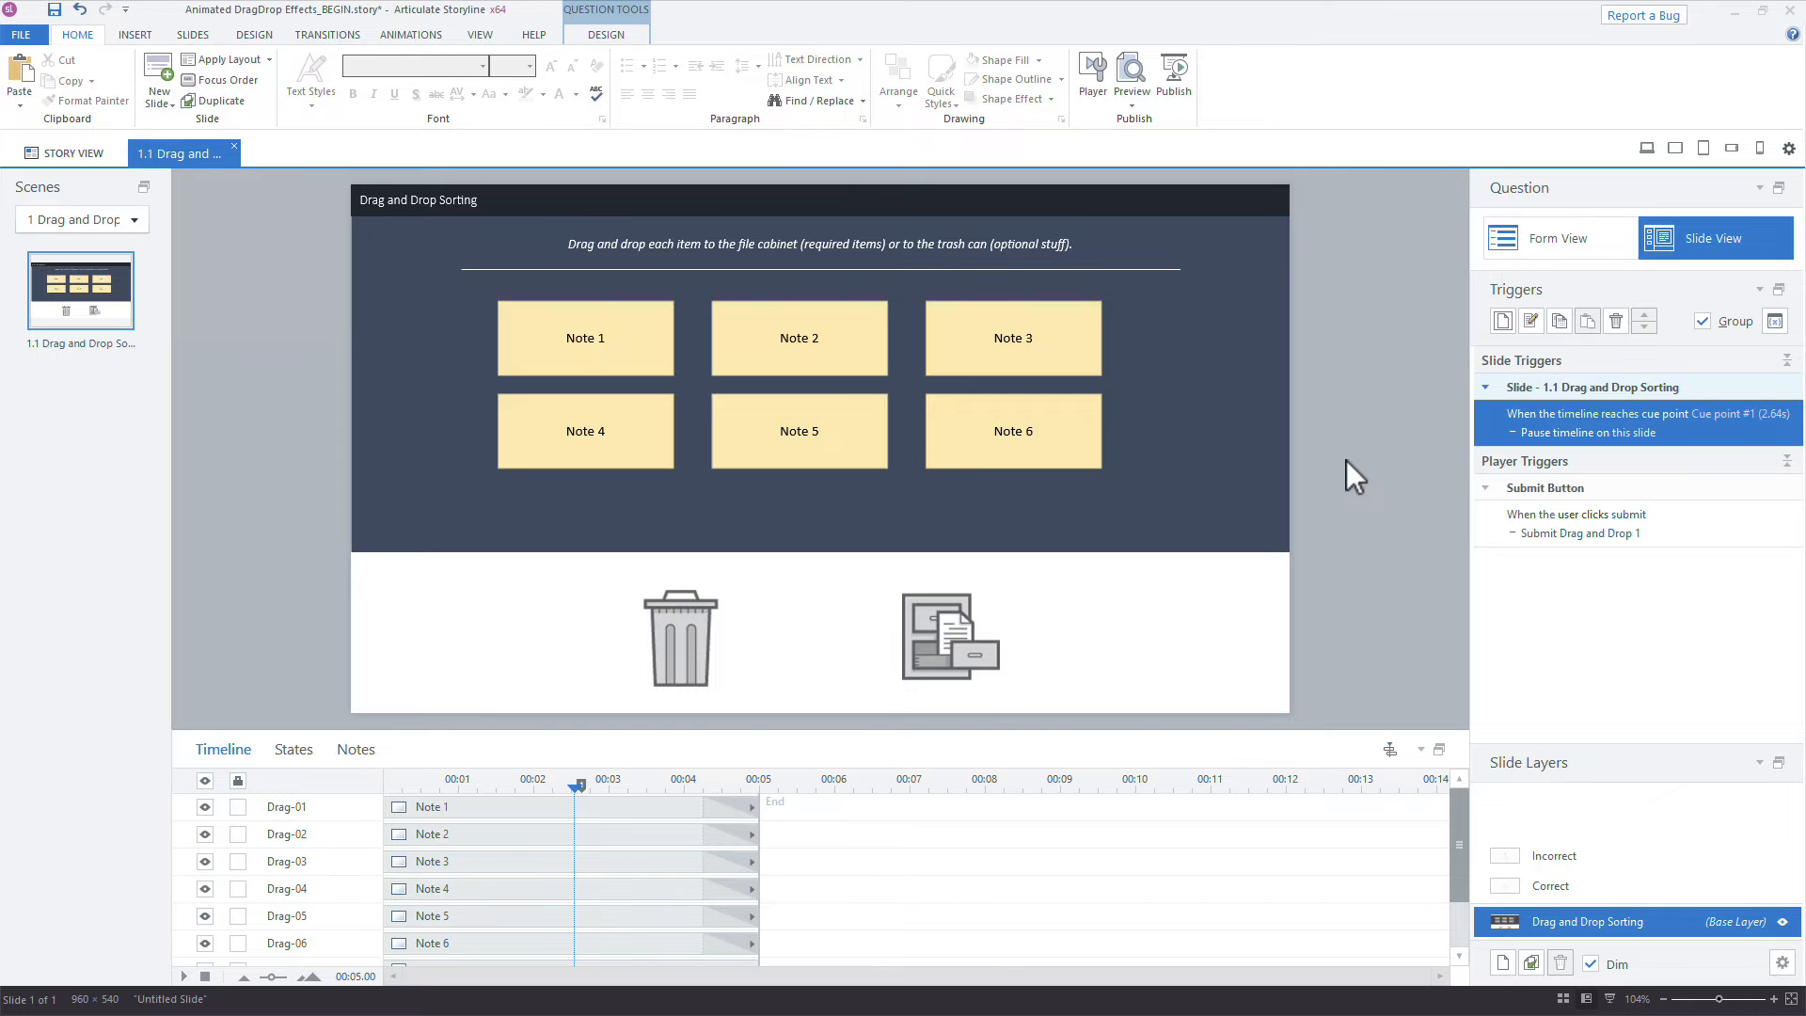
mouse_move(1018, 395)
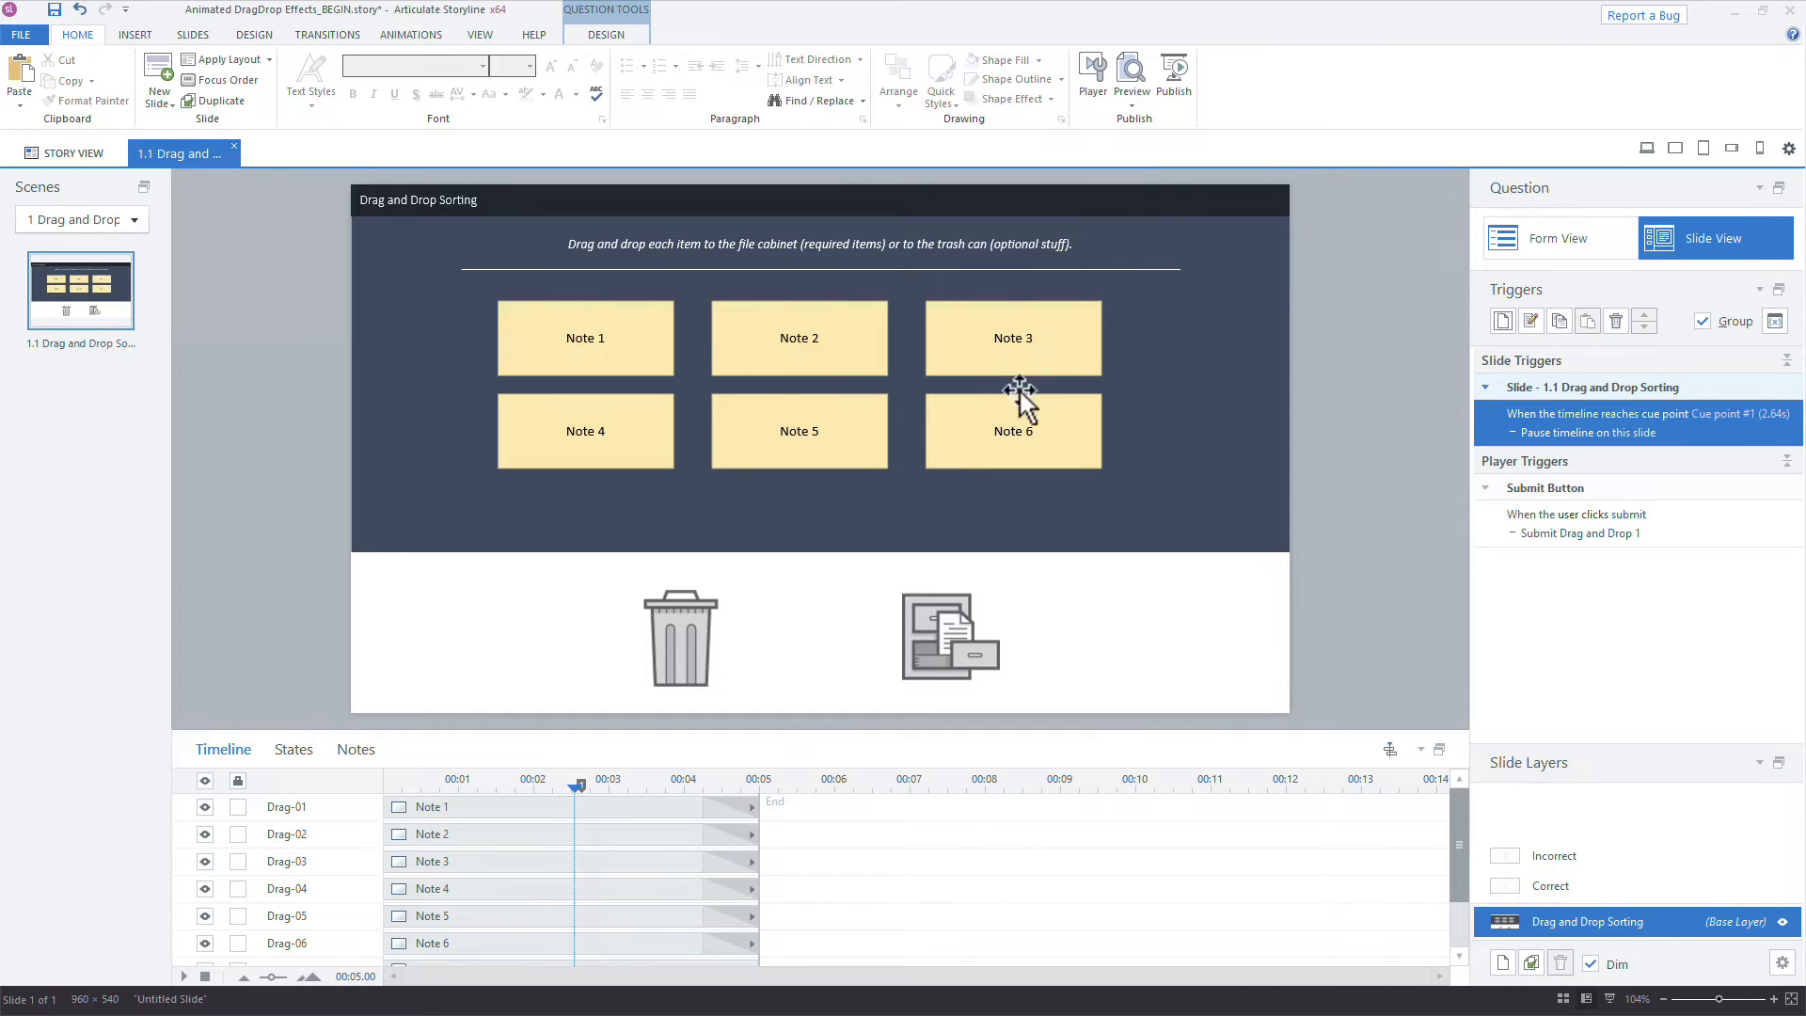
mouse_move(1023, 391)
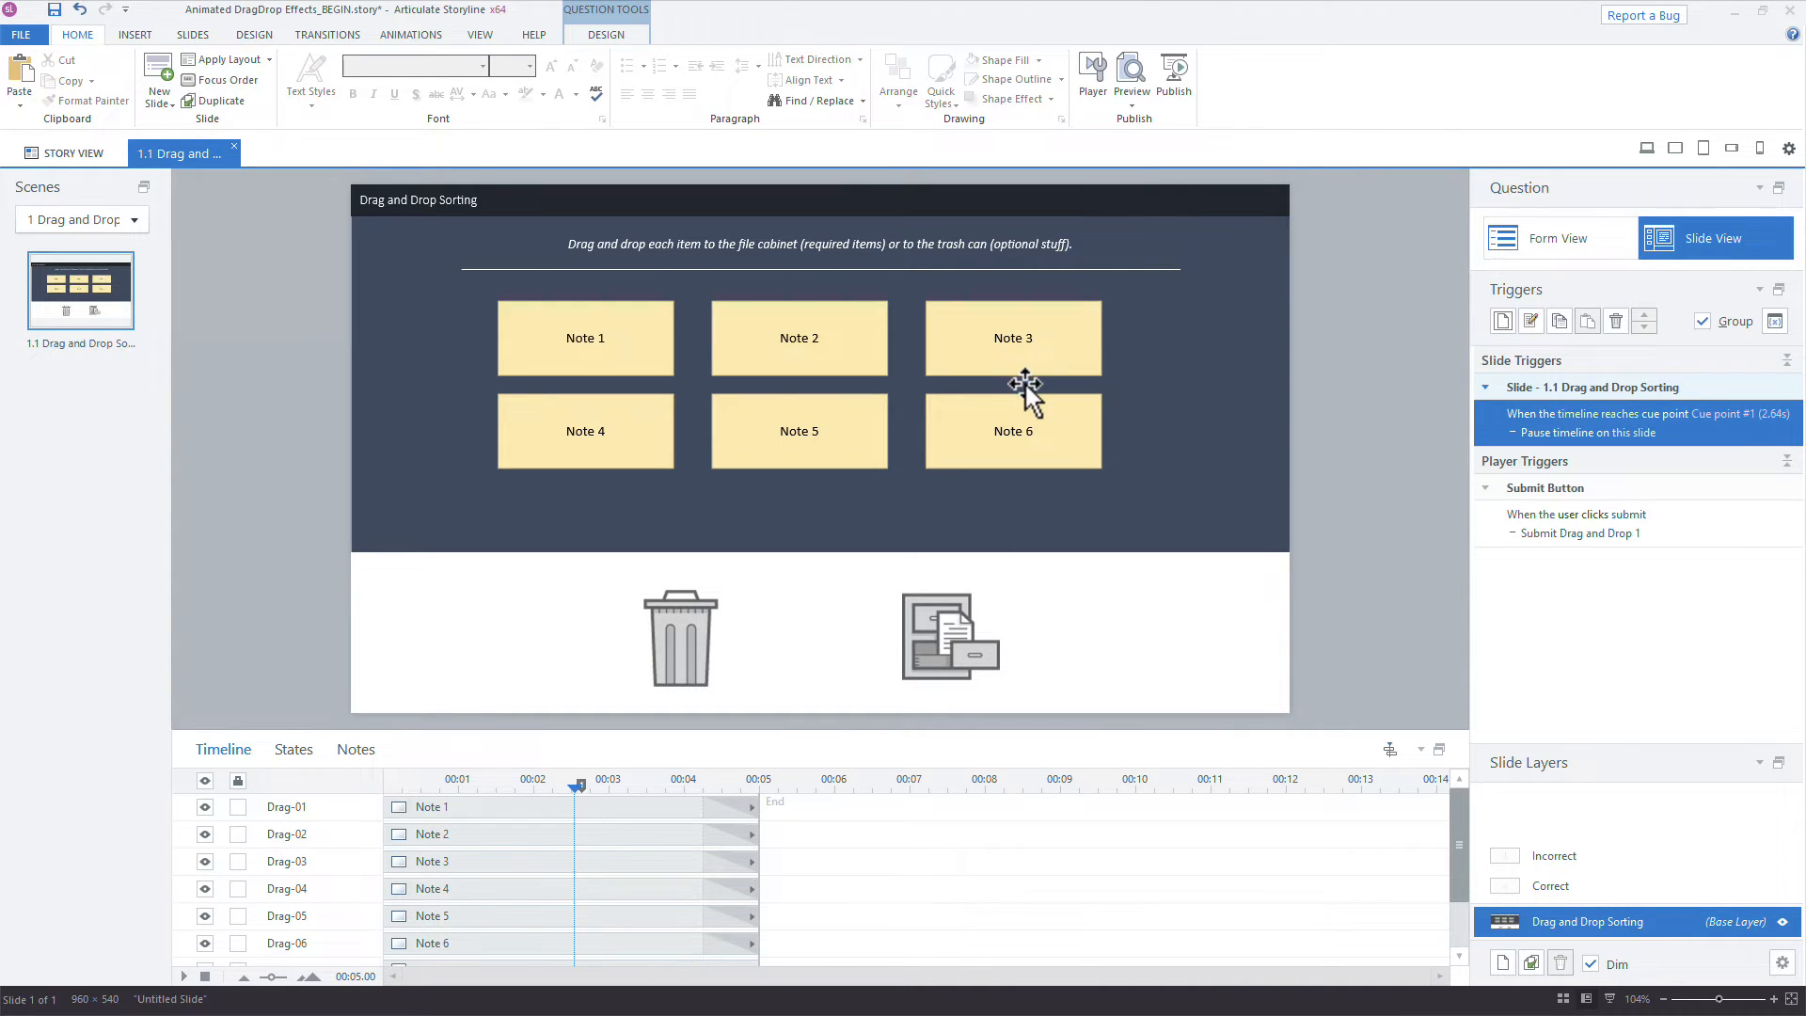
Preview the slide, drop Note 3 onto the file cabinet, then return and select Note 1.
click(1131, 81)
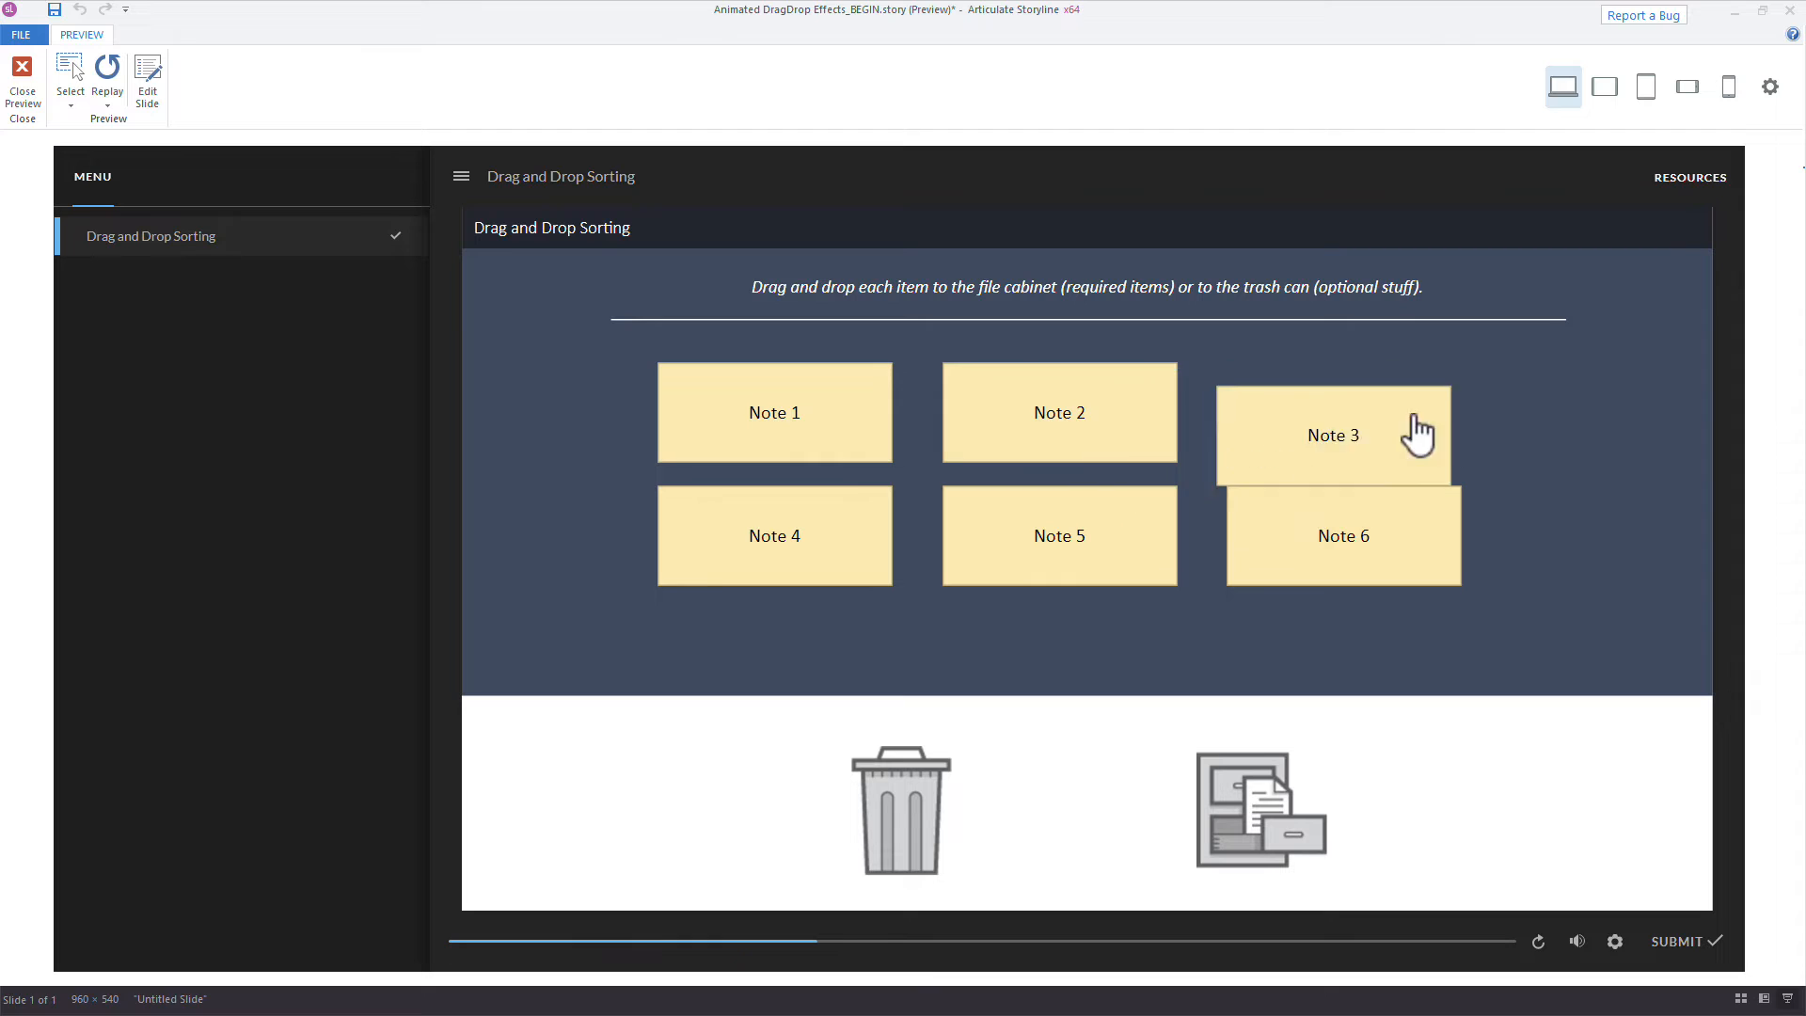
drag(1332, 435, 1232, 798)
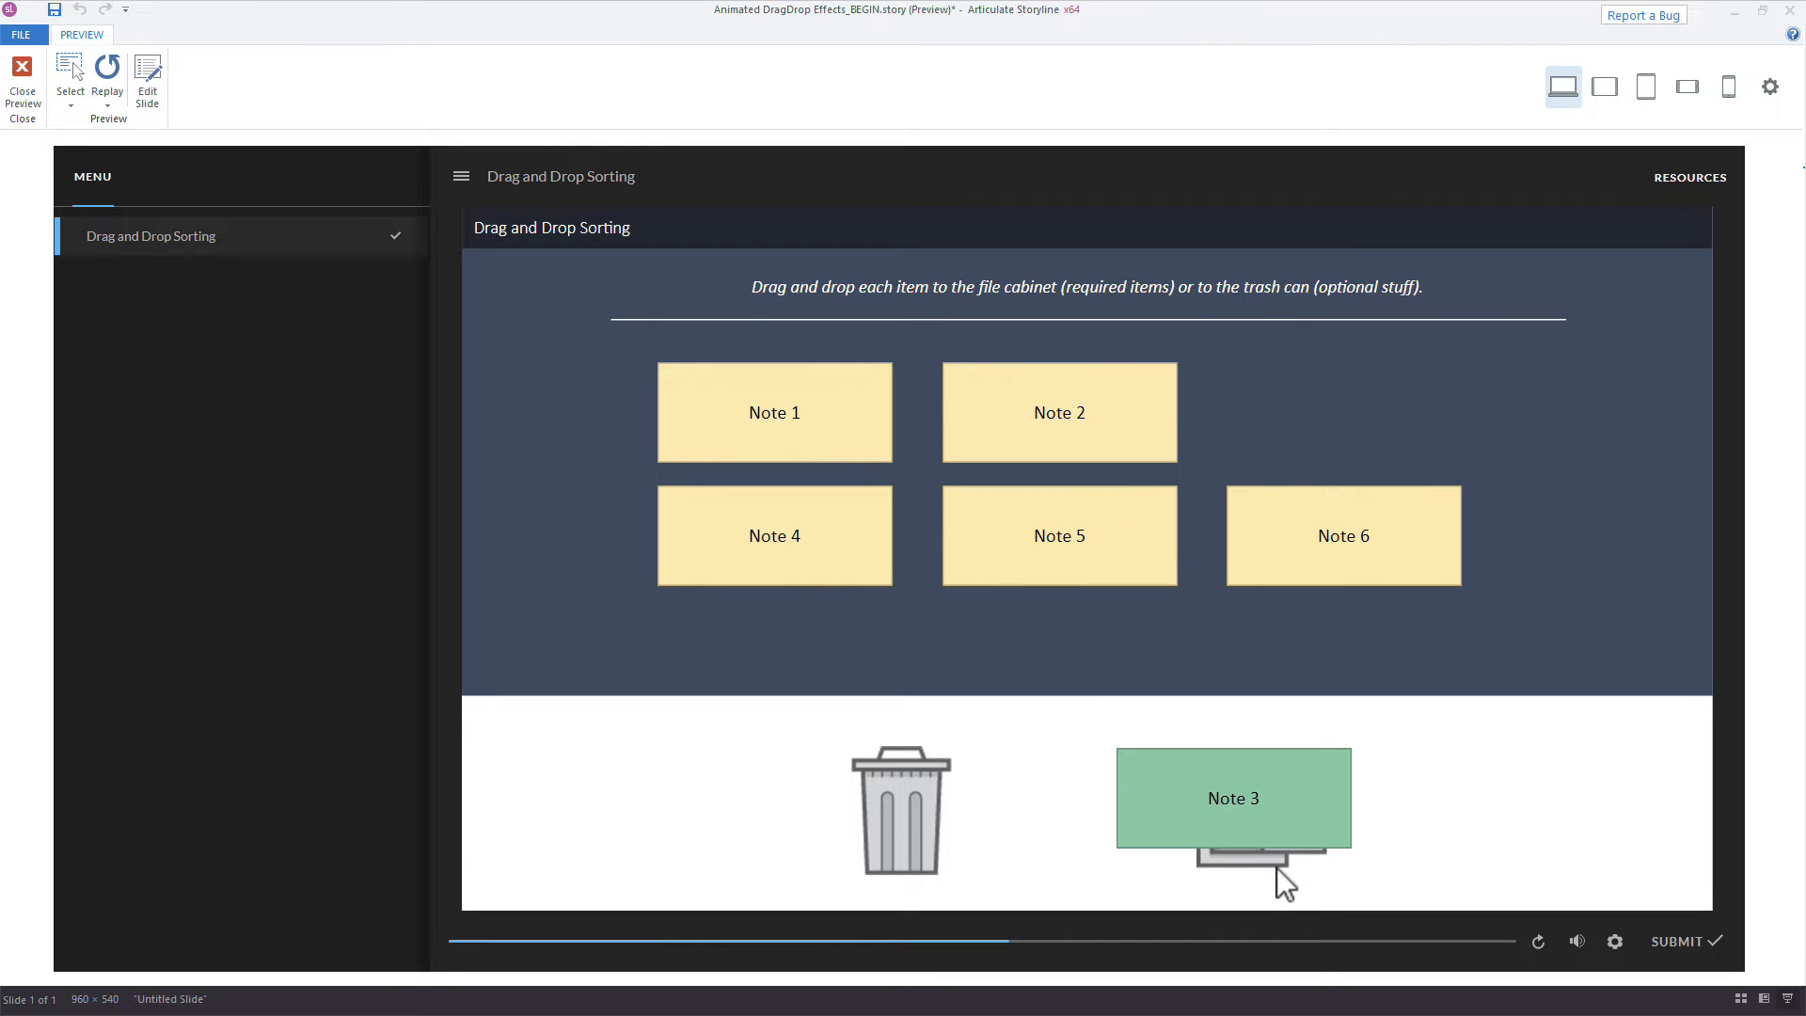
drag(1057, 535, 931, 811)
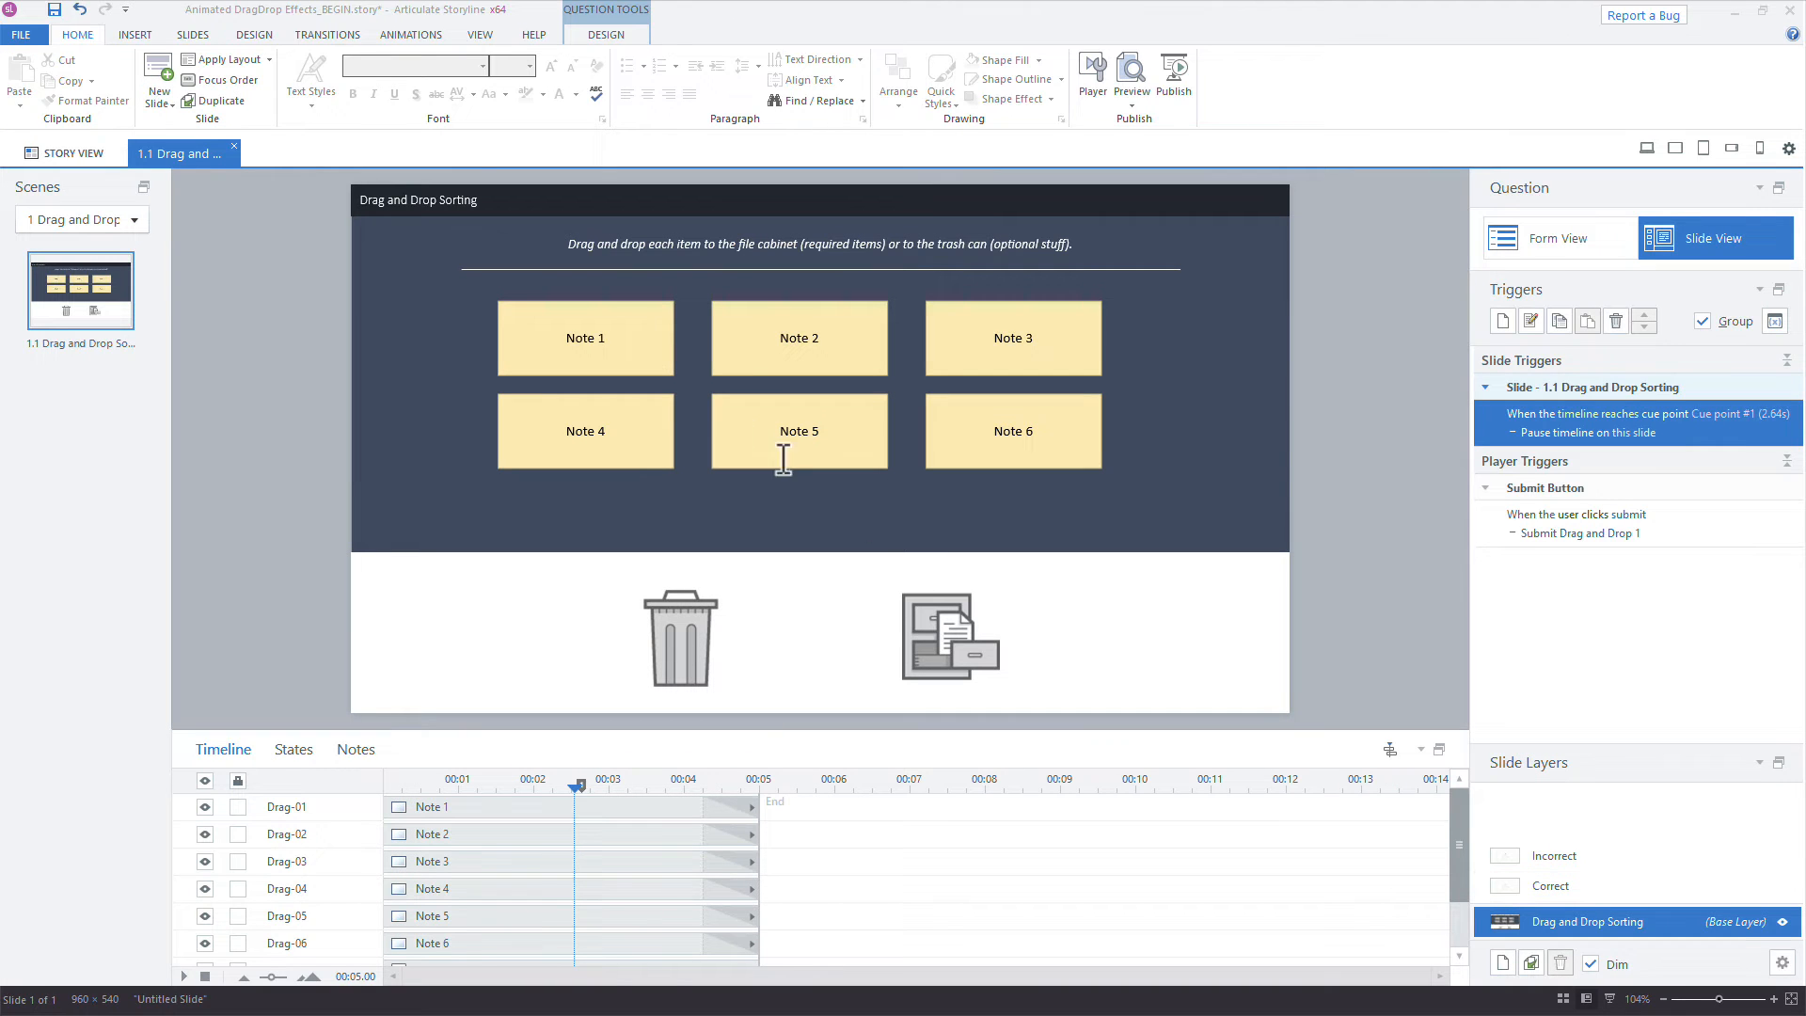
click(583, 336)
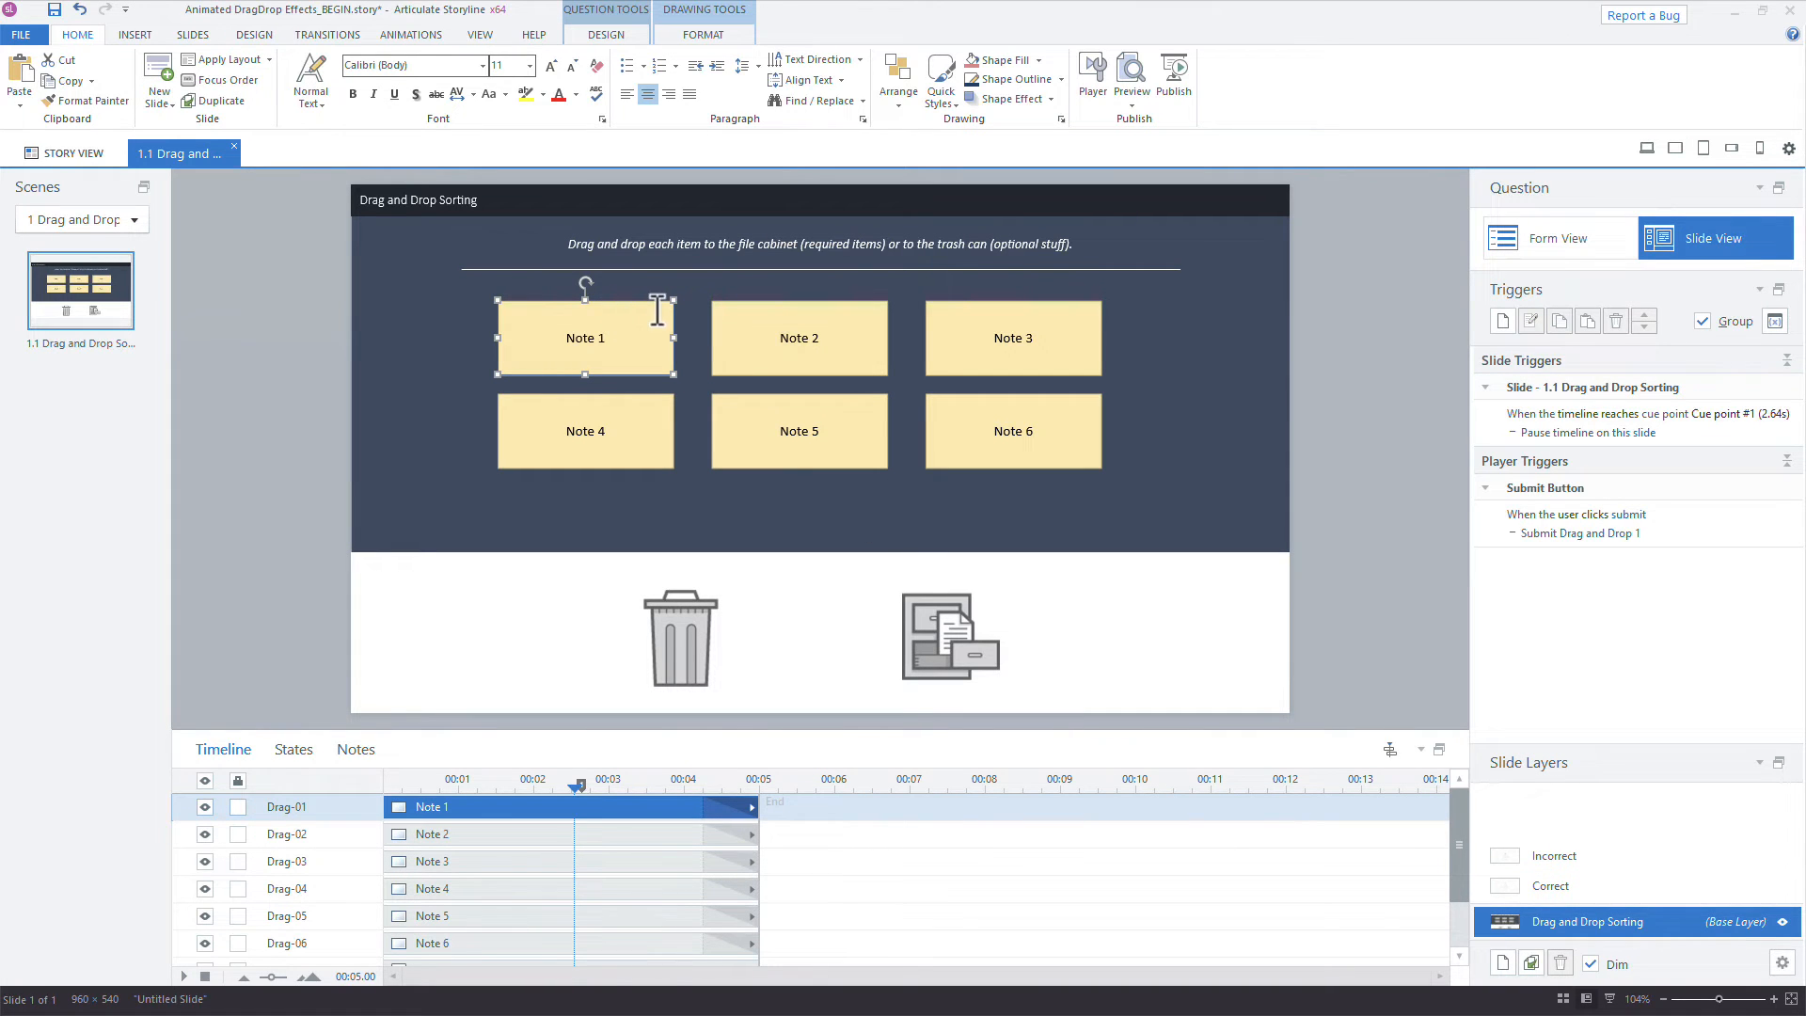
mouse_move(655, 302)
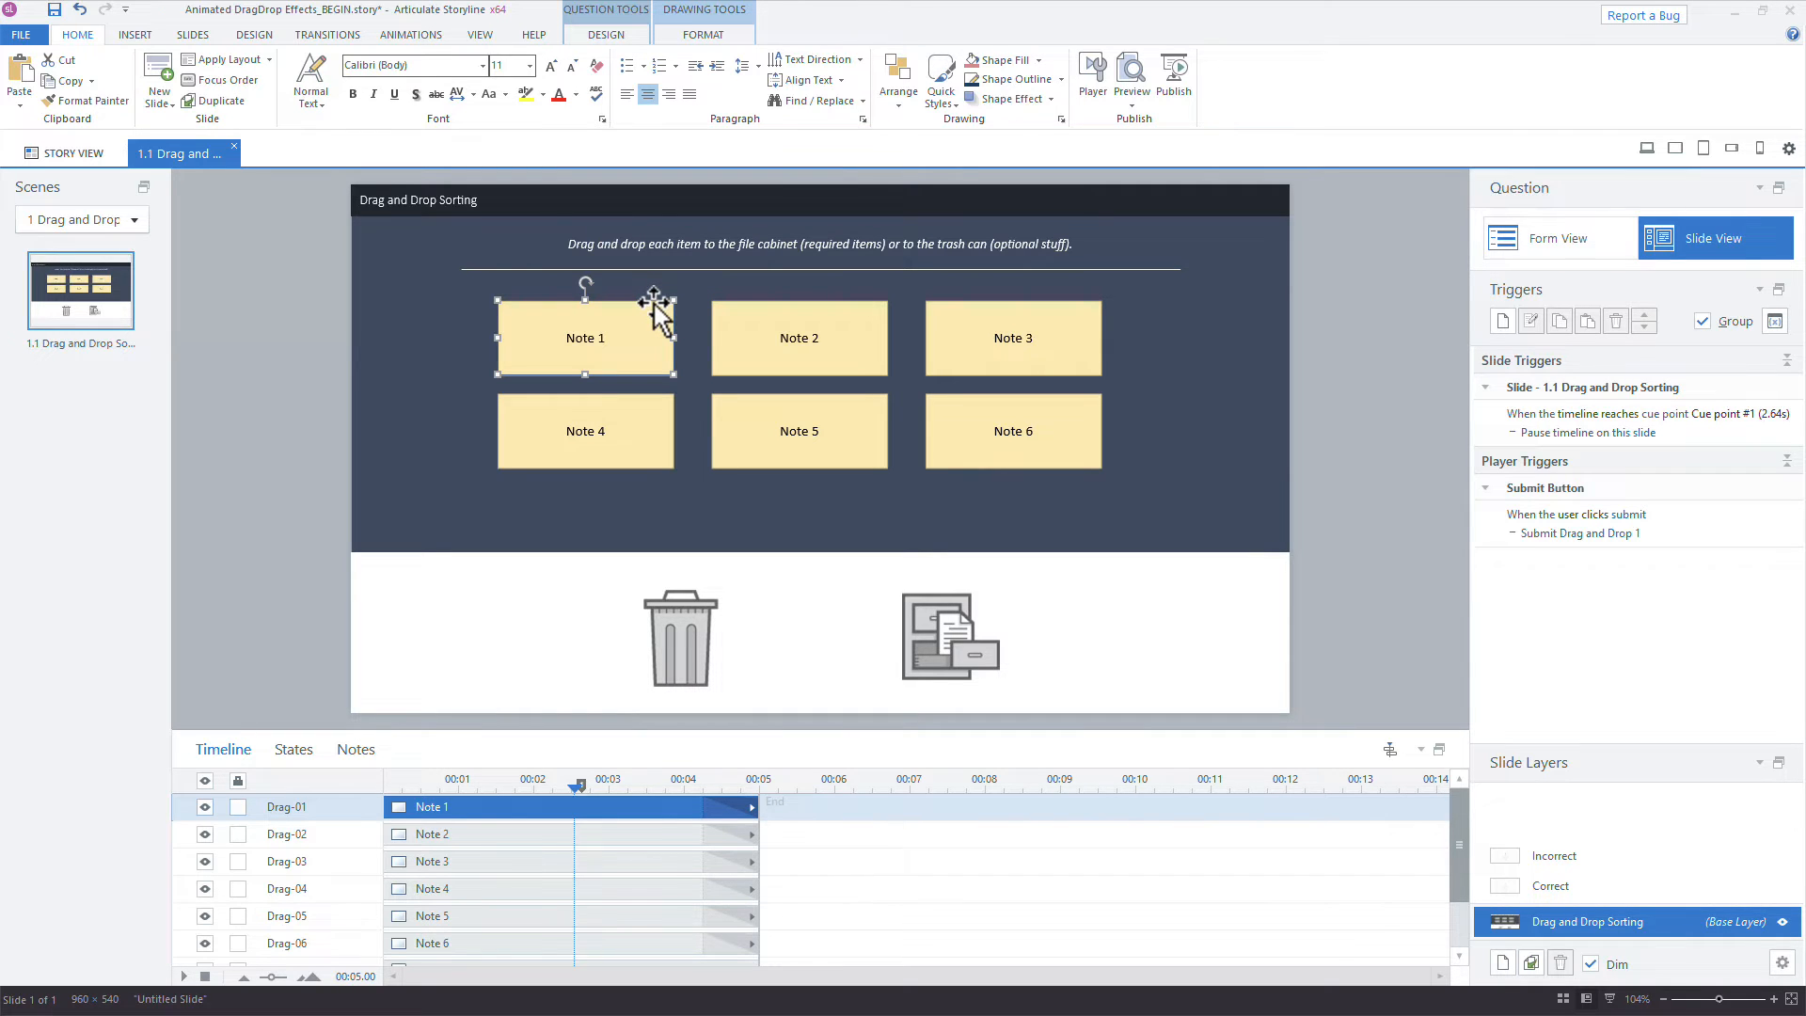
mouse_move(640, 310)
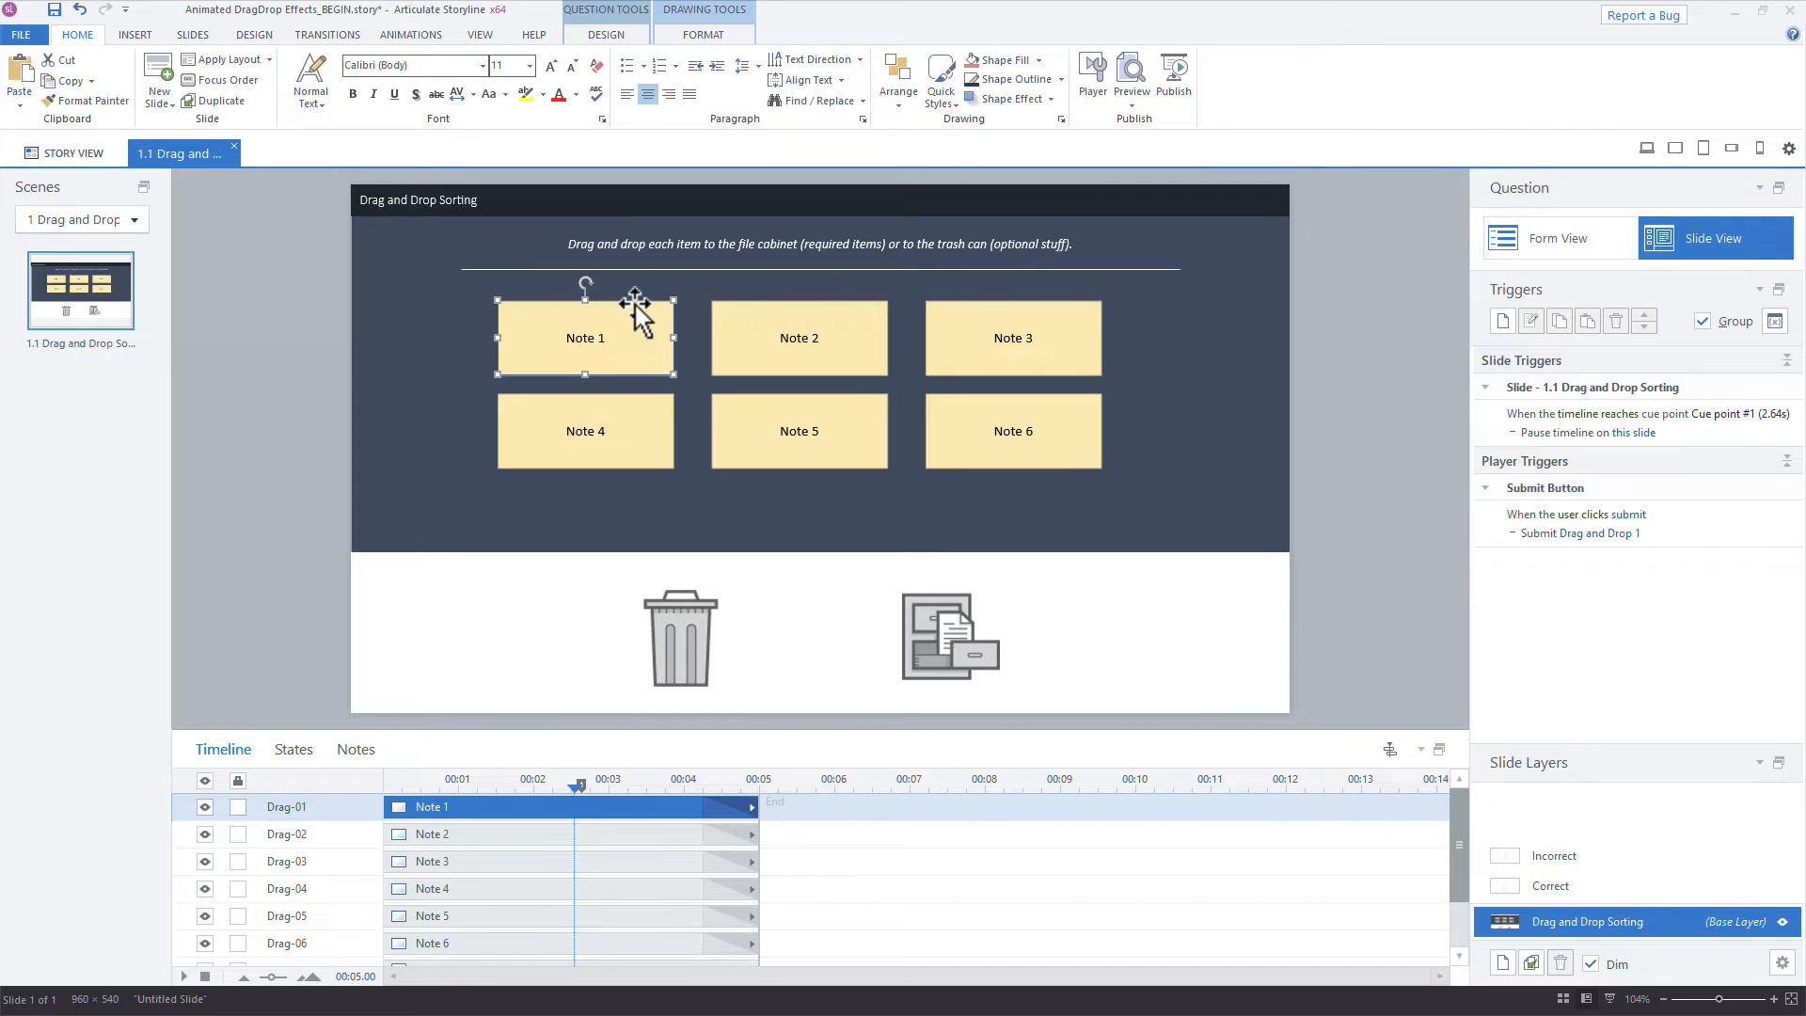
mouse_move(632, 320)
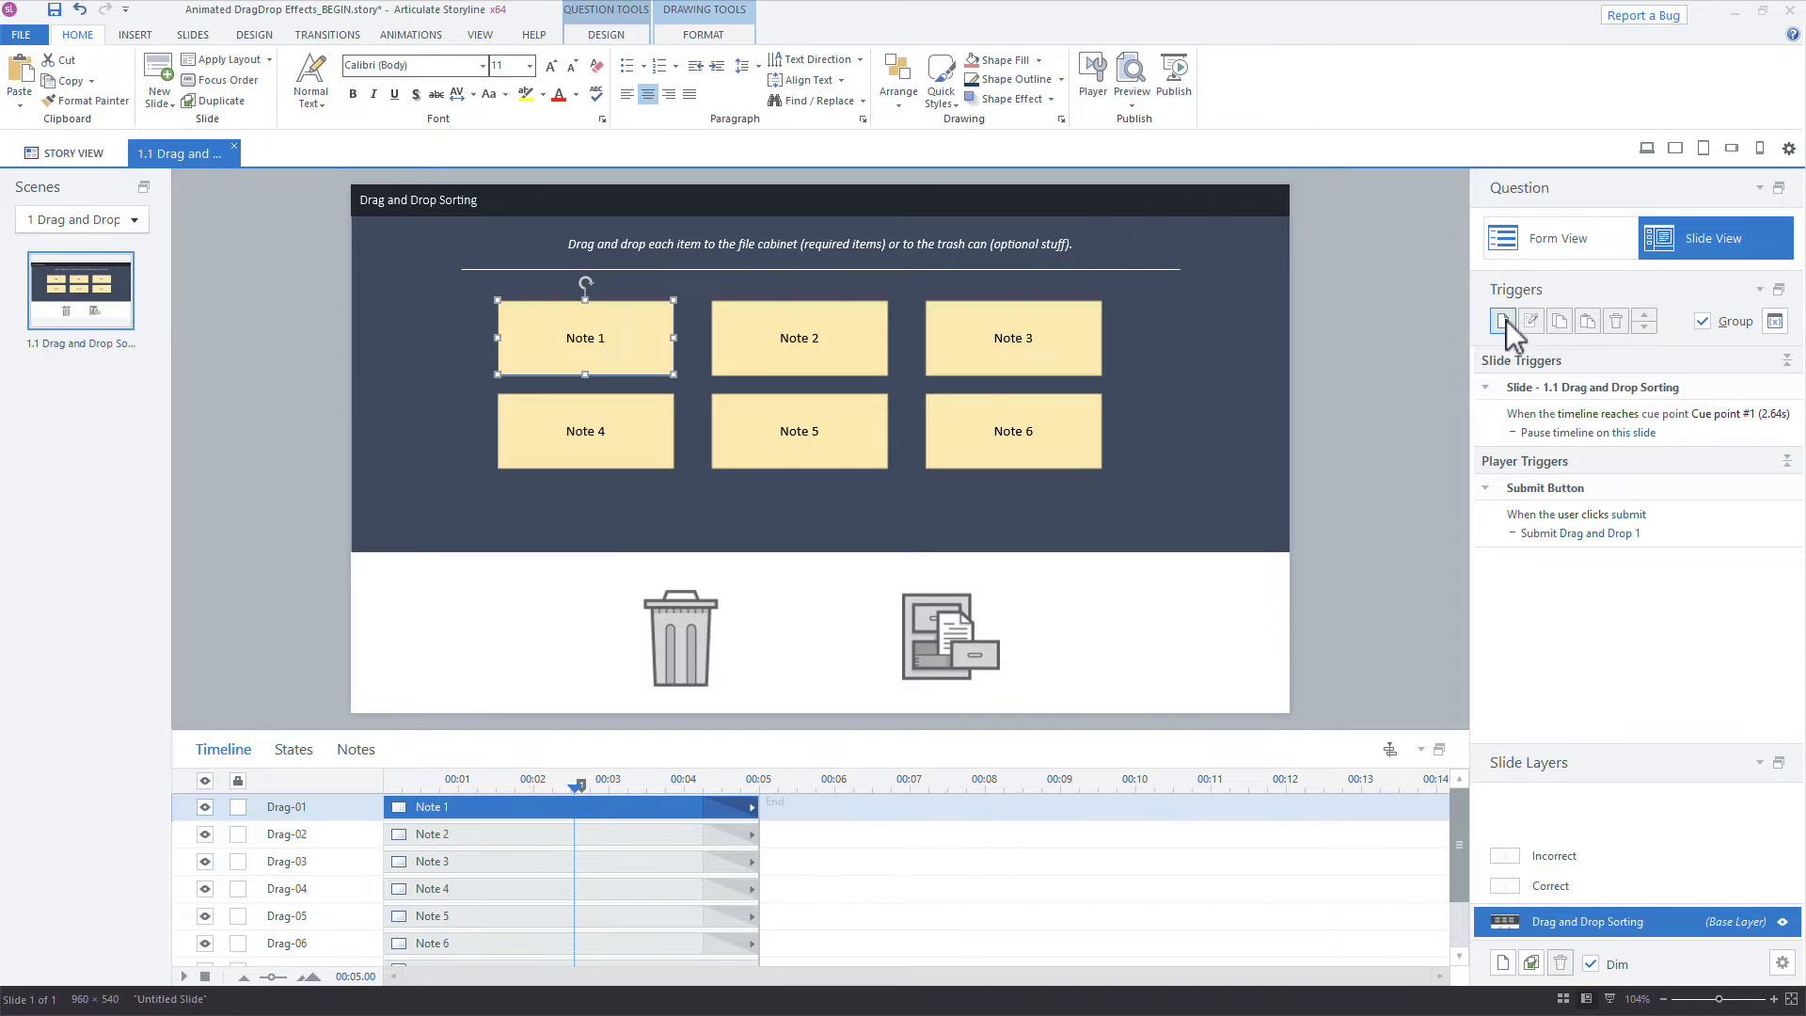
Start a new trigger for Note 1 that changes its state to Hidden.
click(1501, 320)
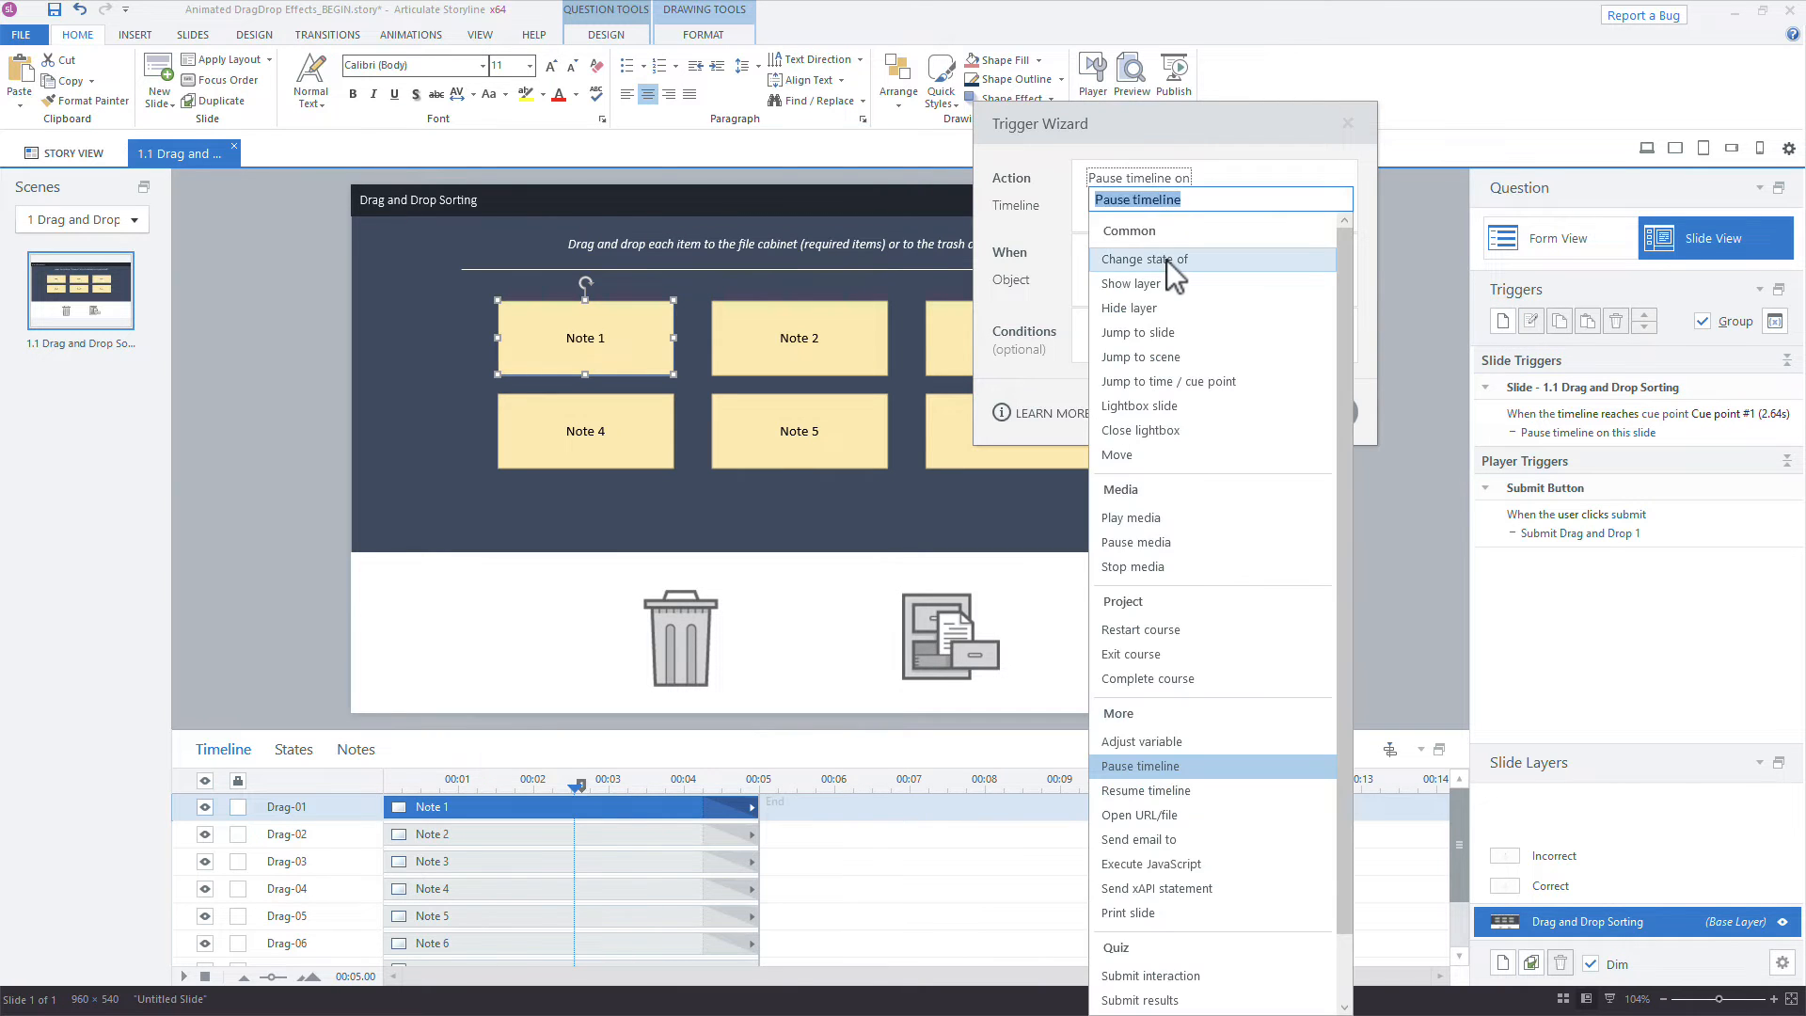
click(1142, 258)
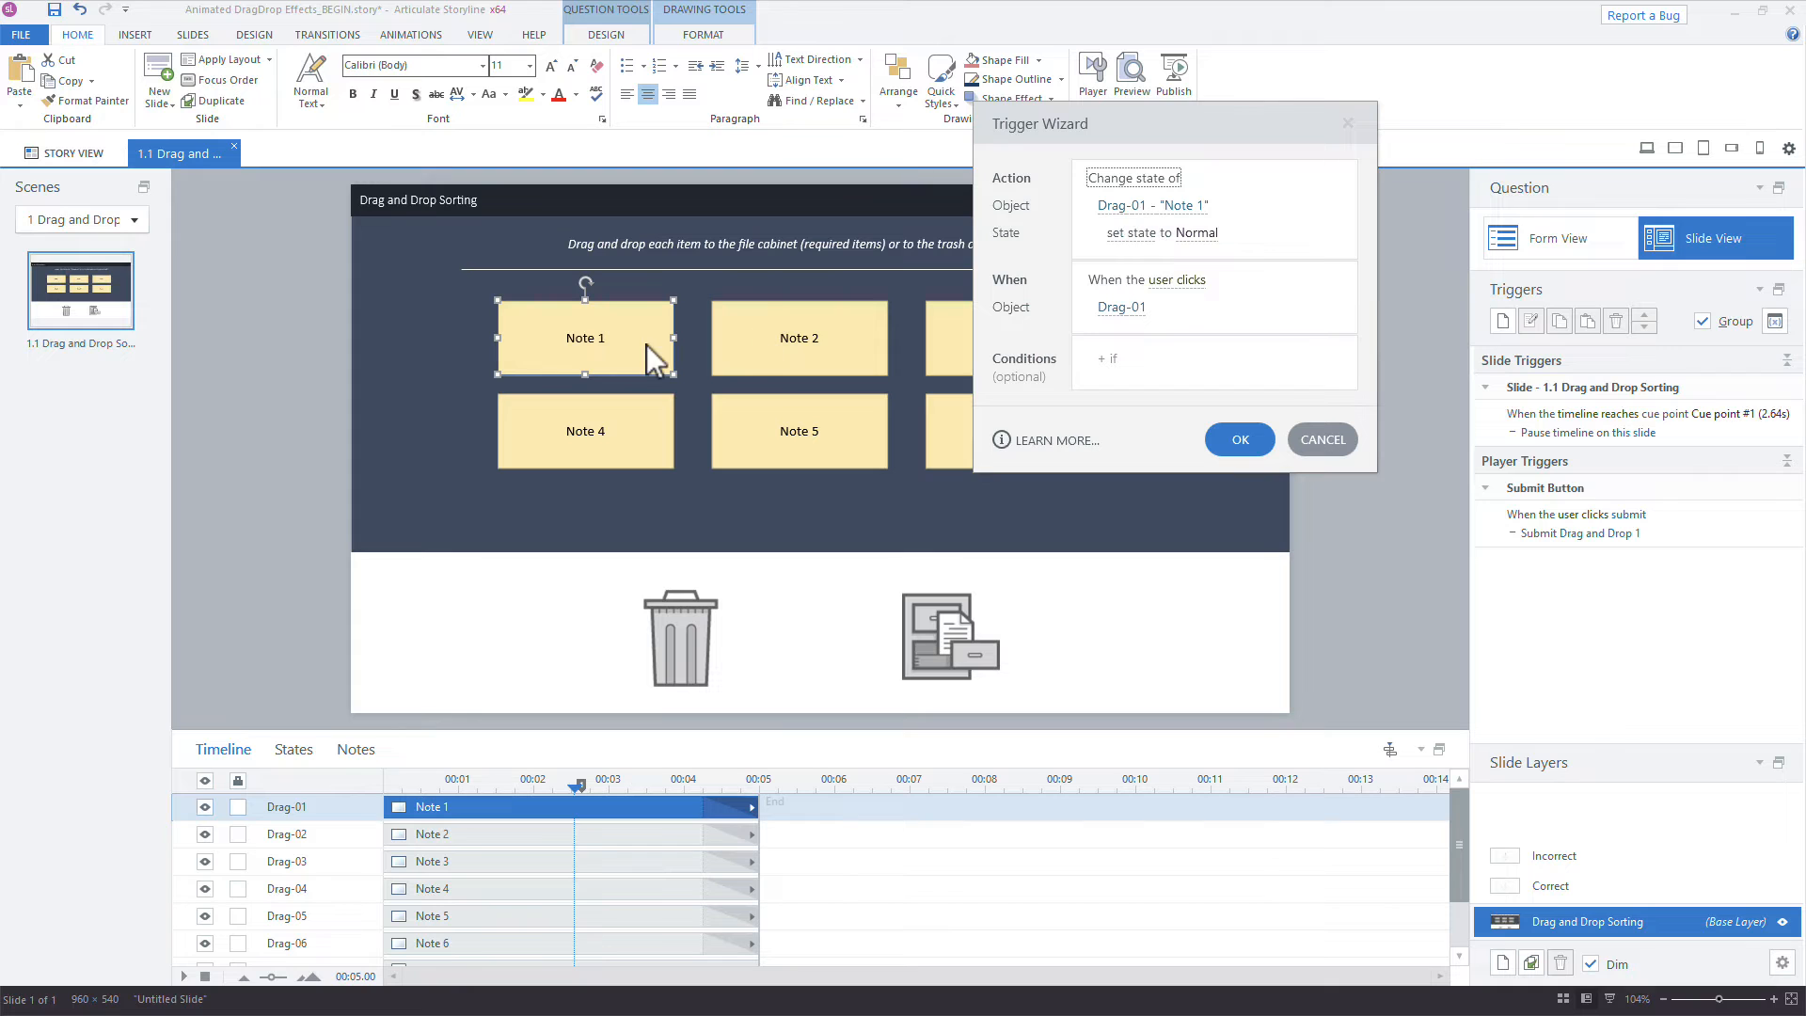
click(1195, 233)
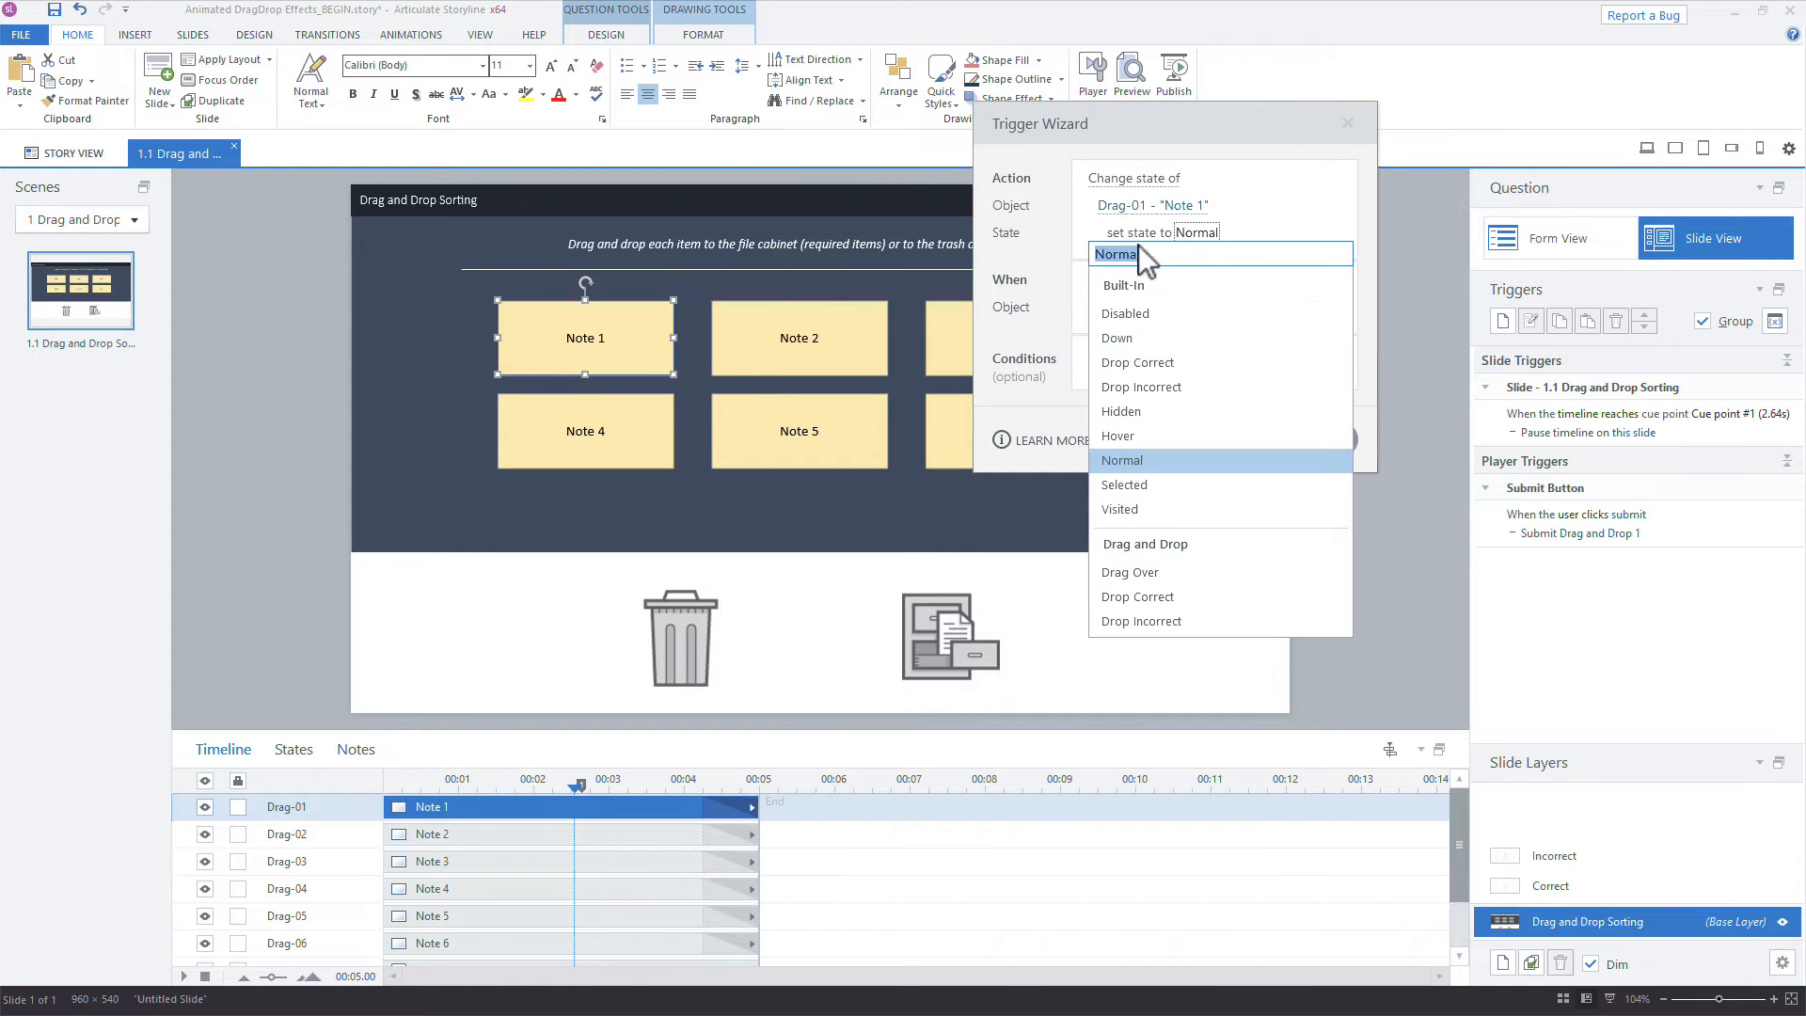
mouse_move(1134, 412)
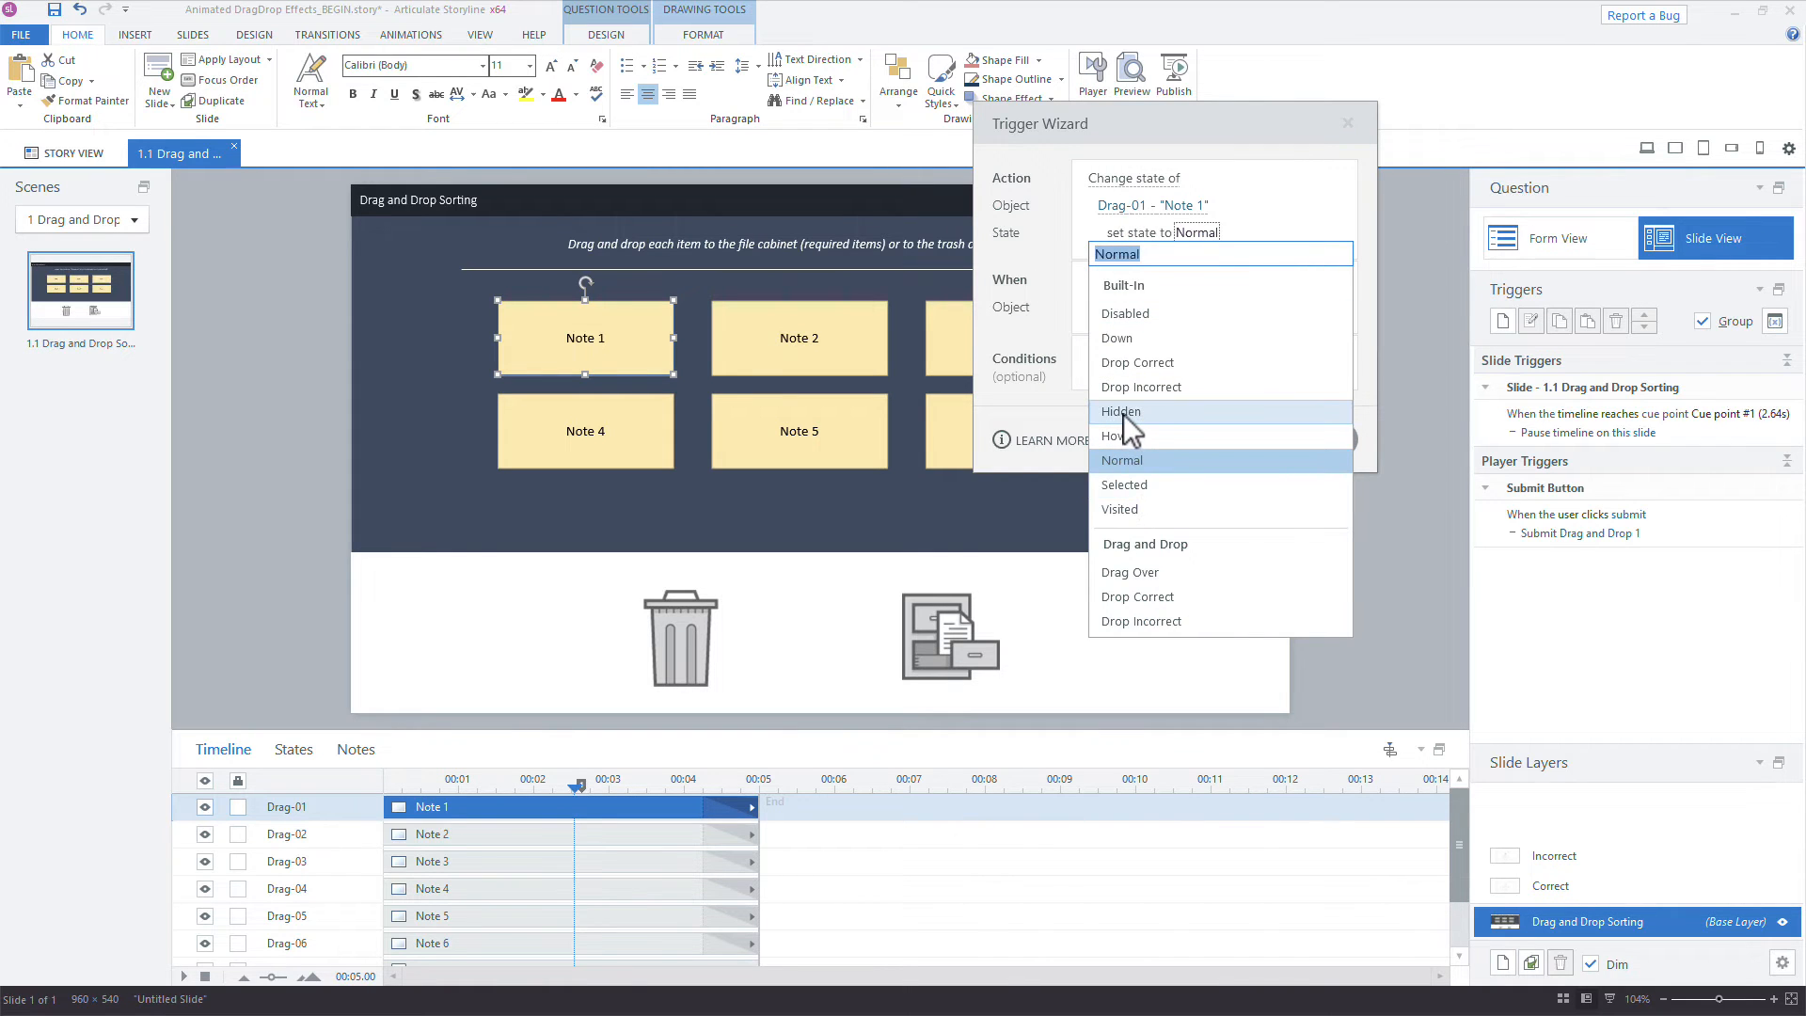
click(1119, 412)
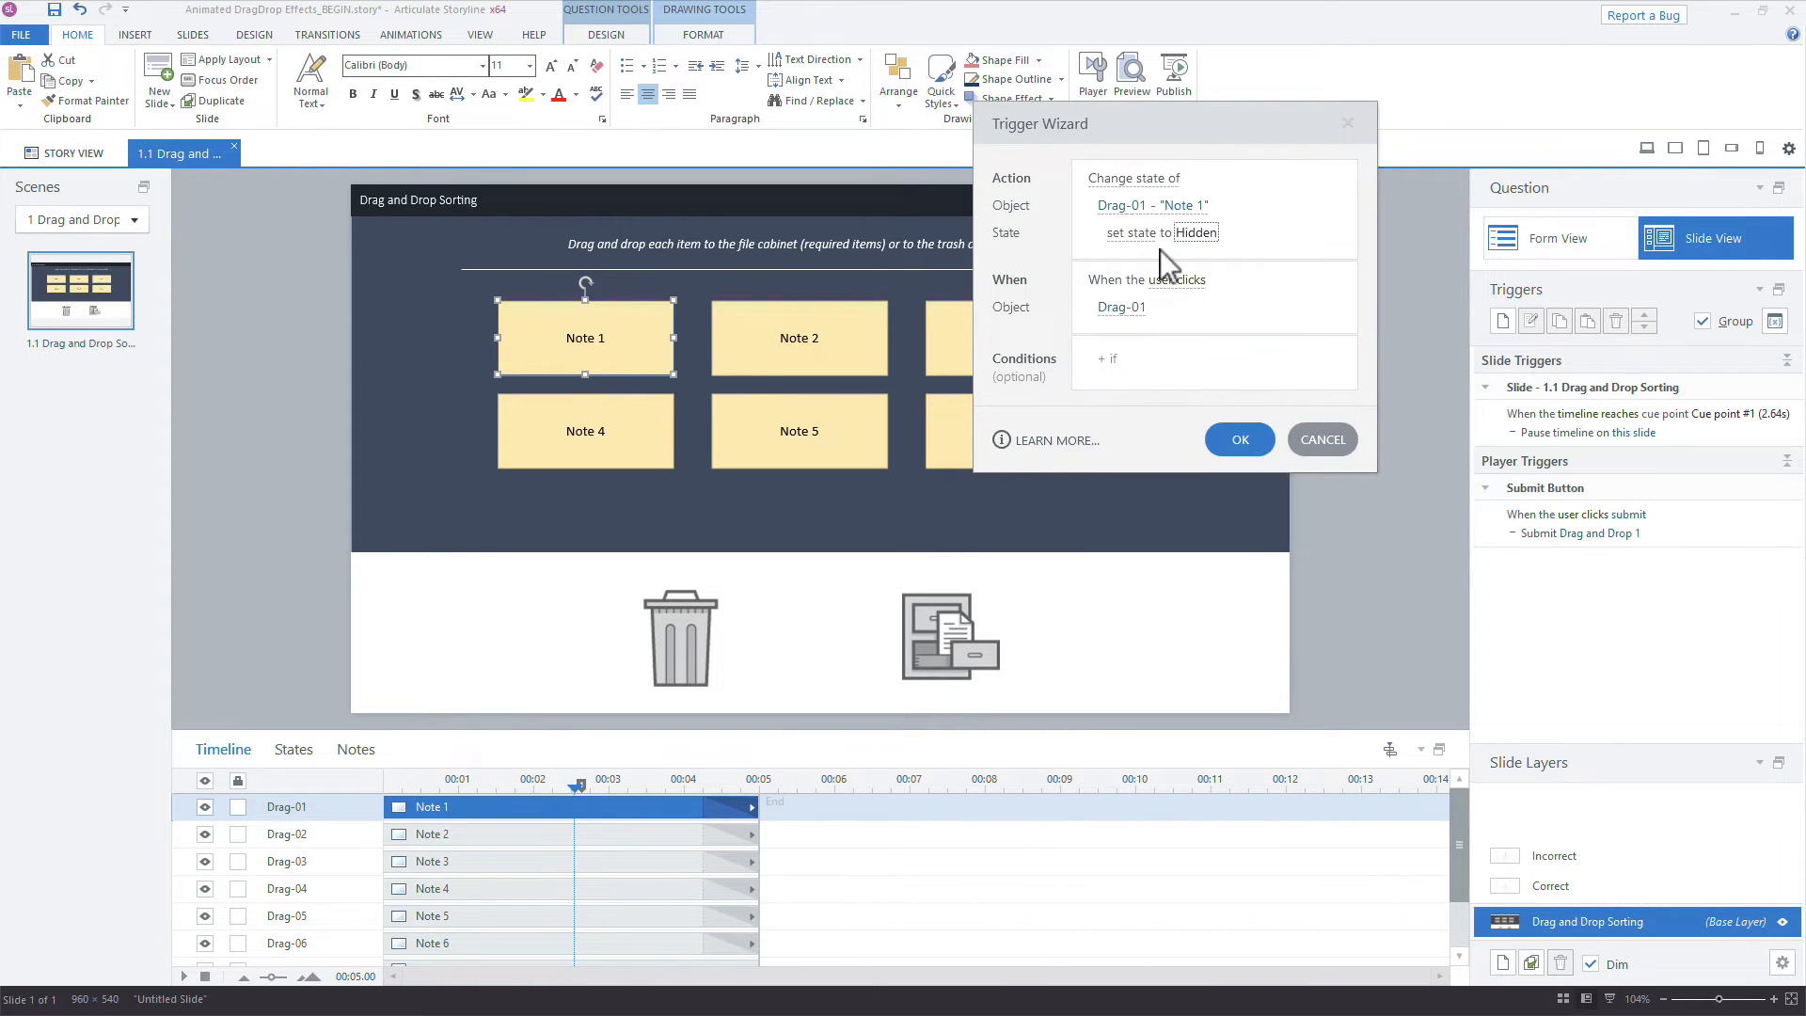
mouse_move(1206, 263)
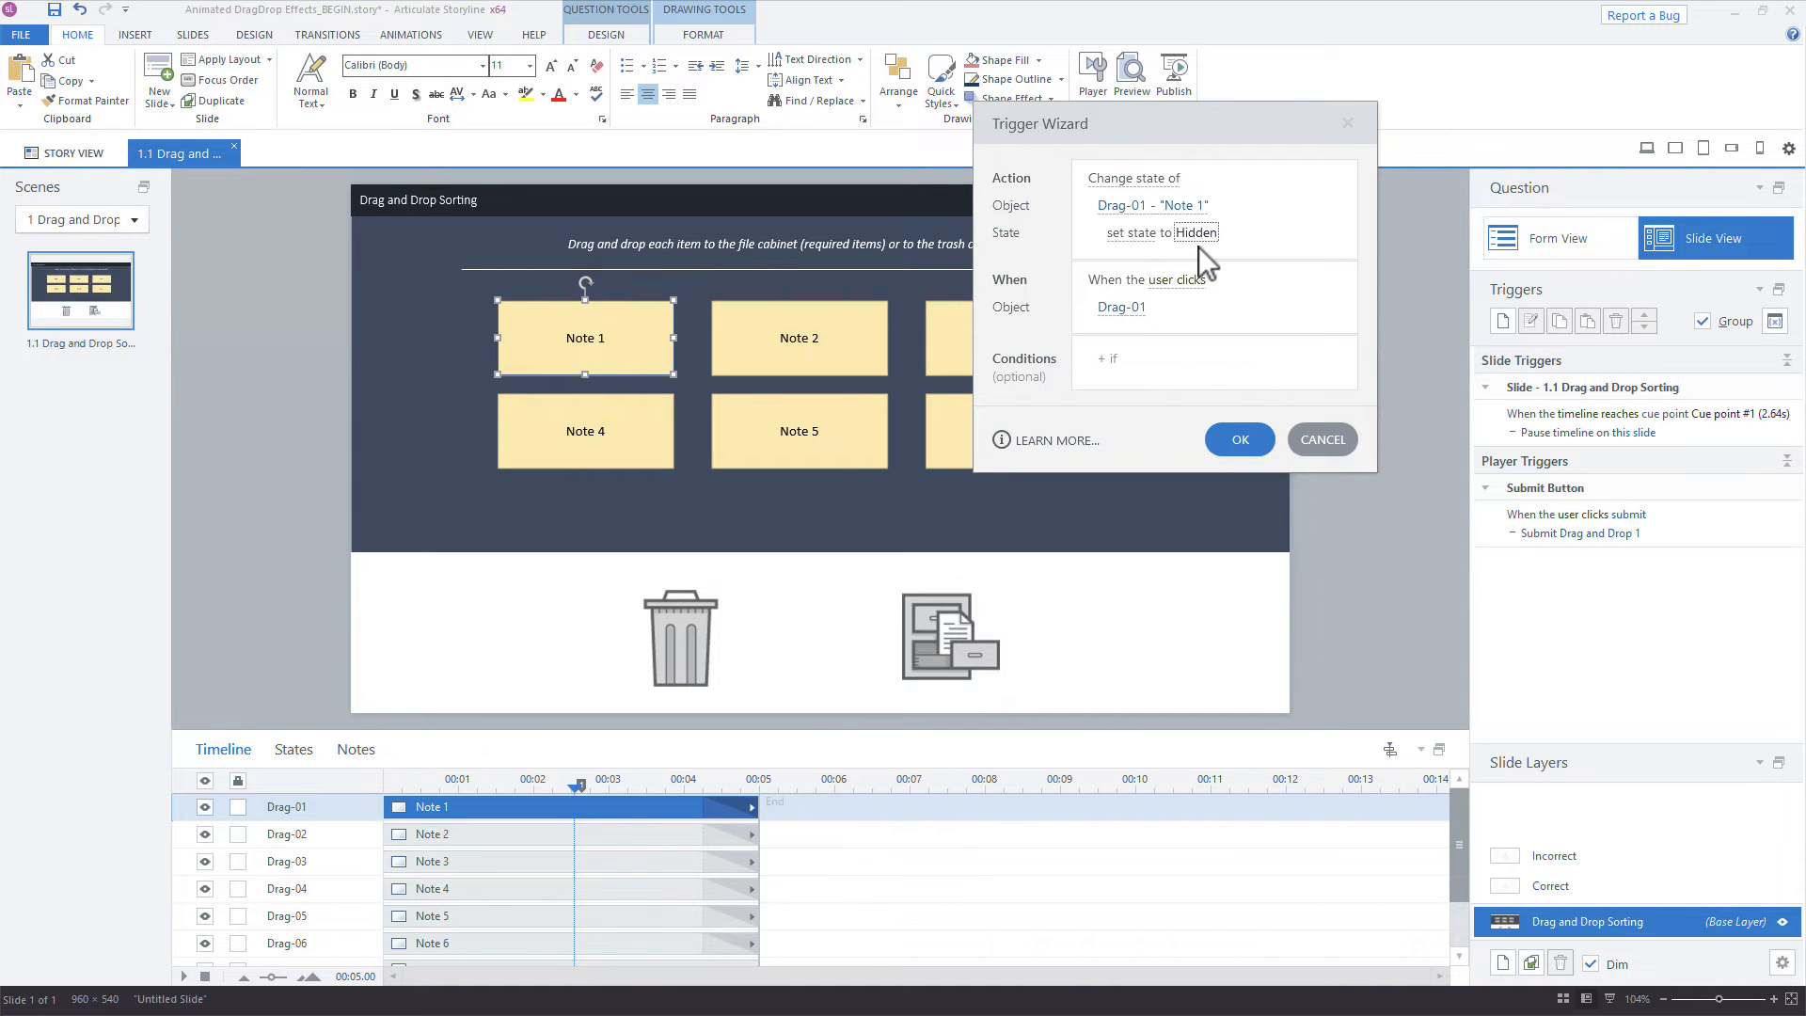
mouse_move(1023, 305)
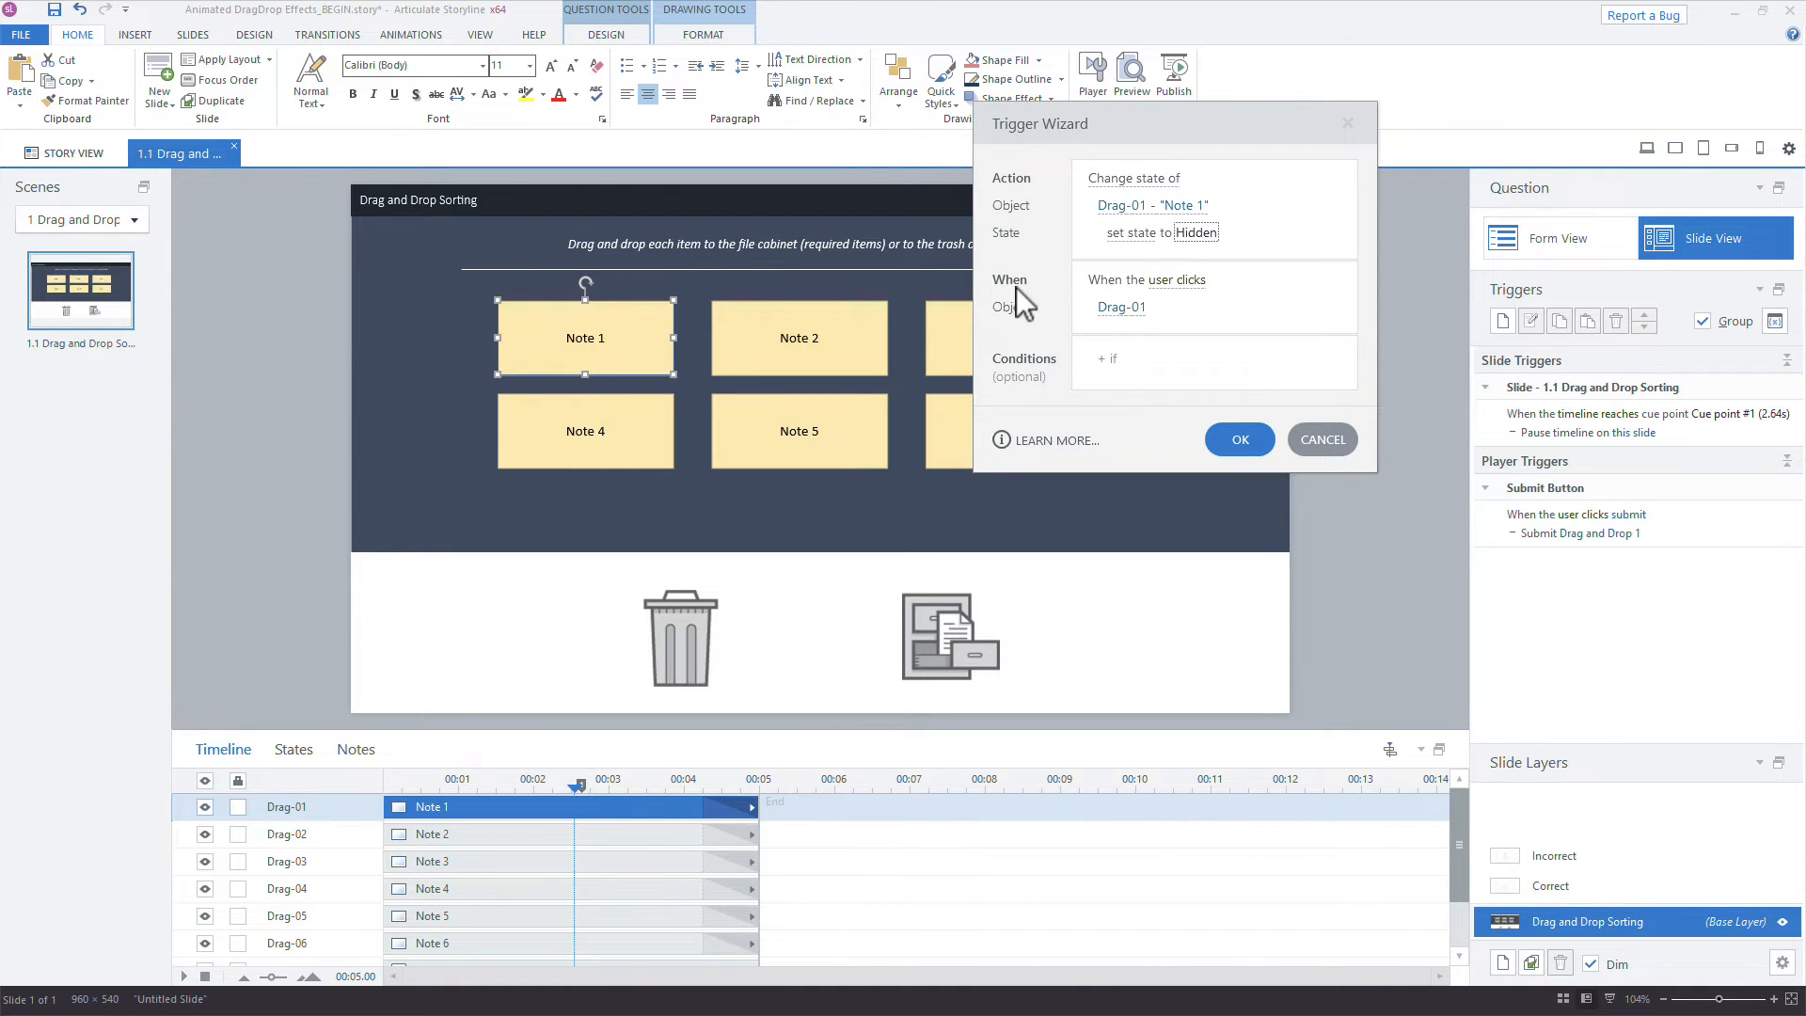
Fire it when the object is dropped on Drop - Keep or Drop - Trash.
click(1168, 278)
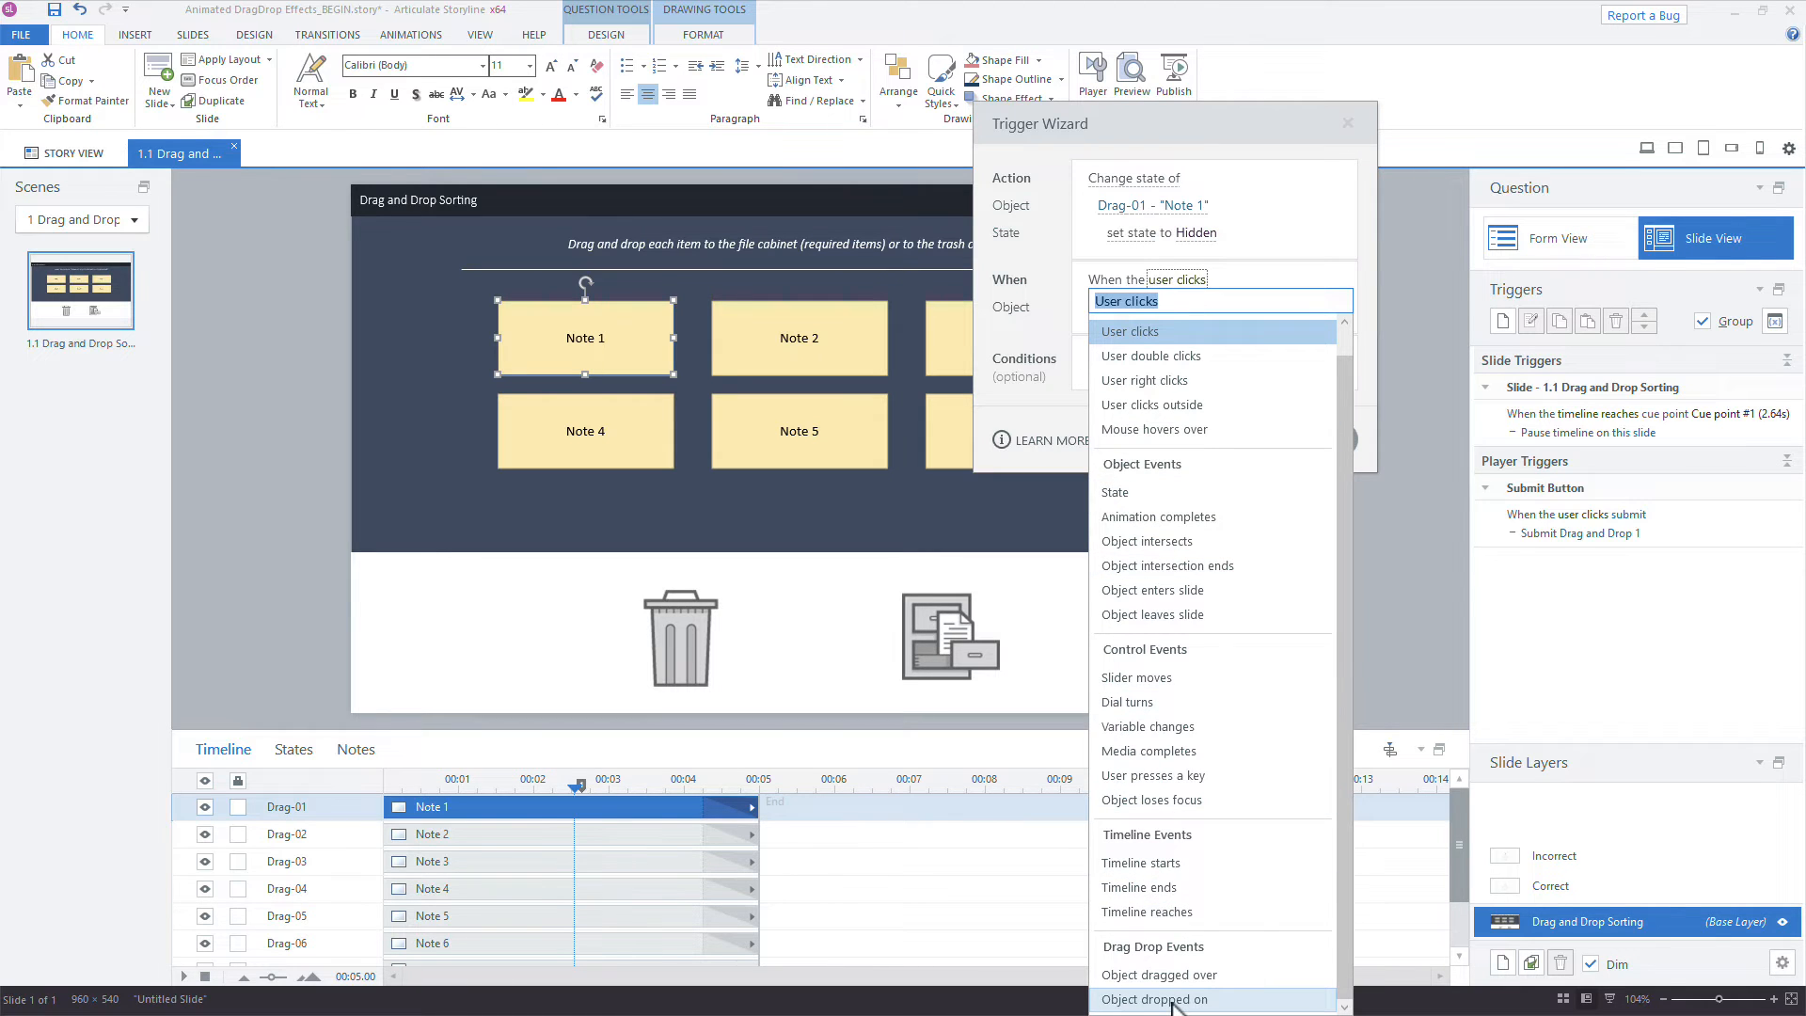
click(1161, 999)
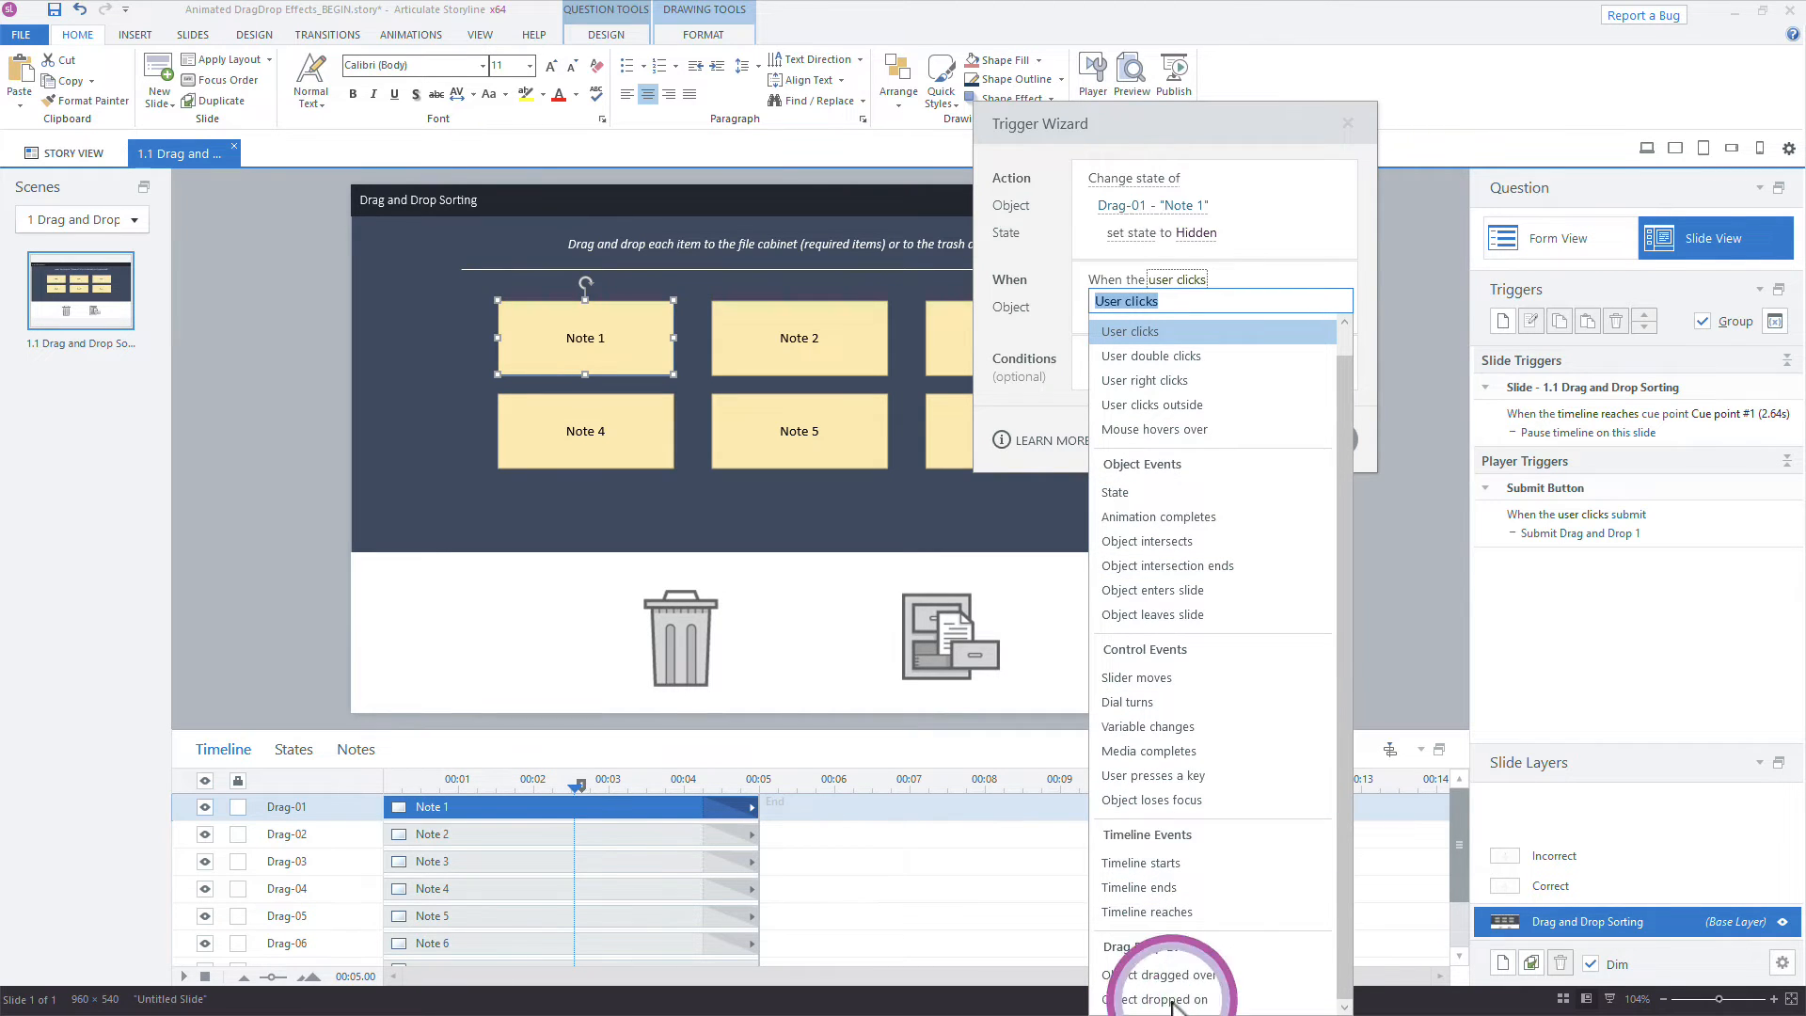
click(1161, 999)
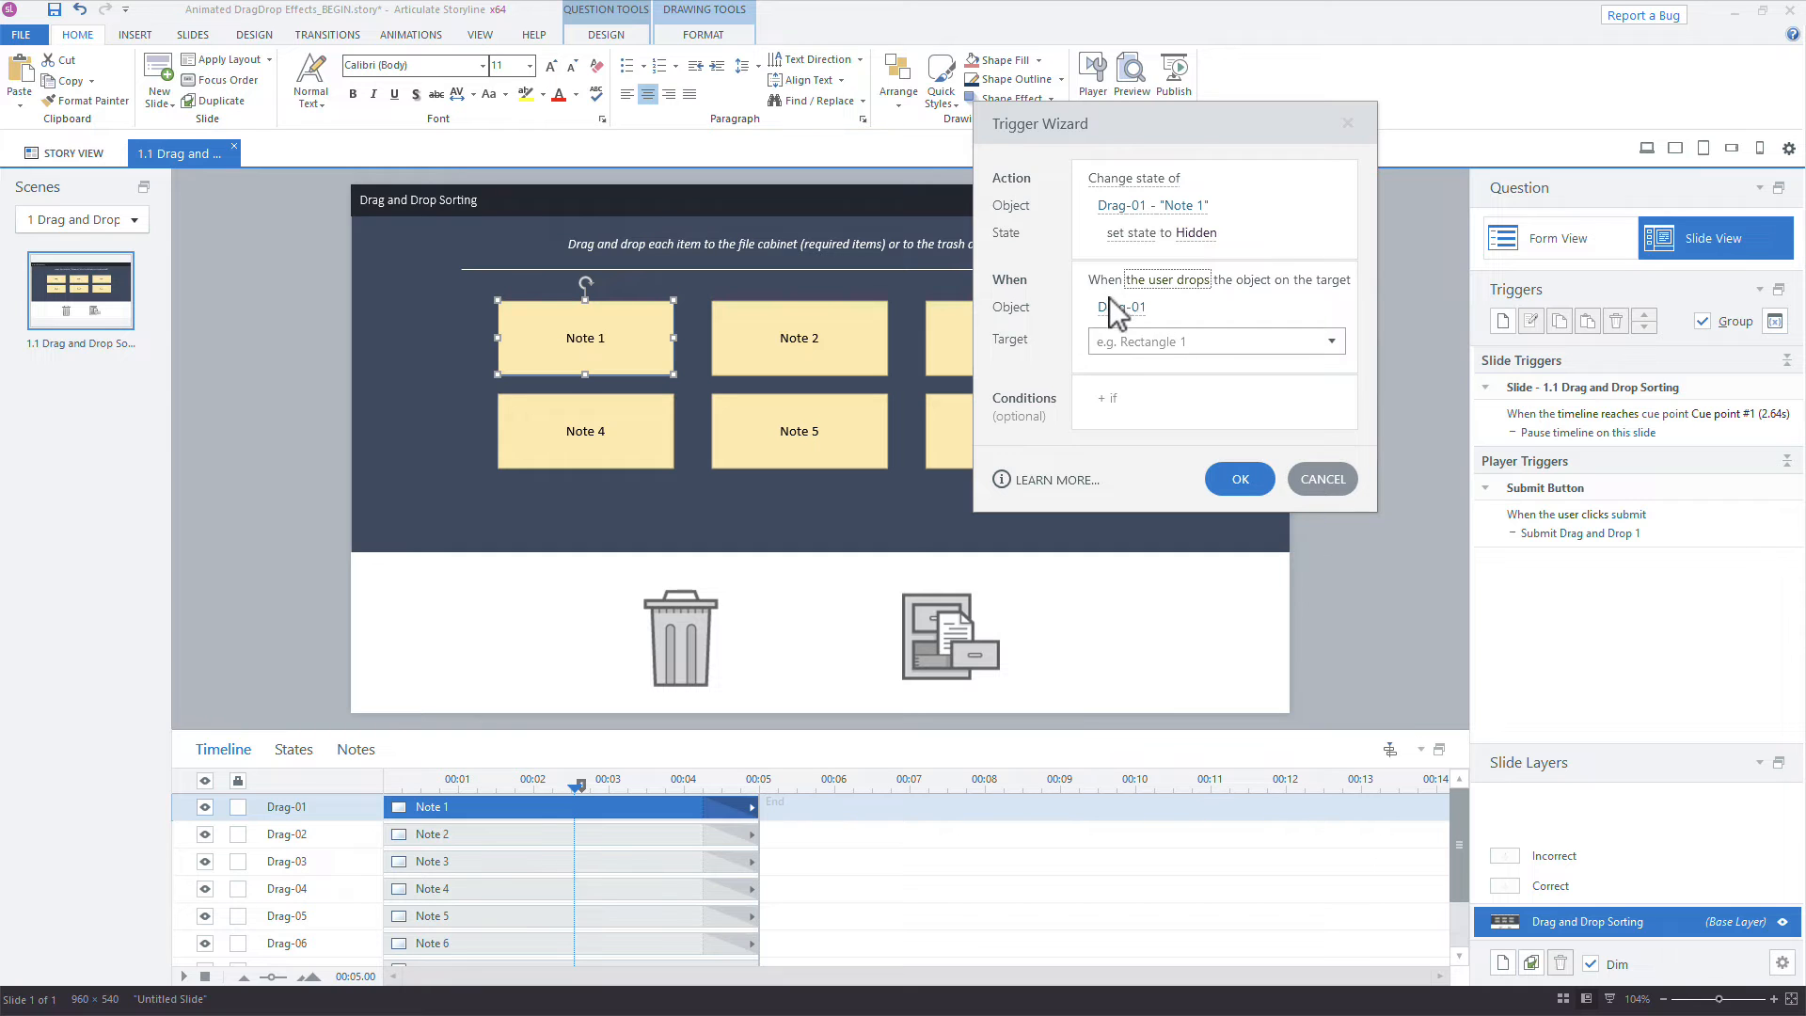
click(1330, 340)
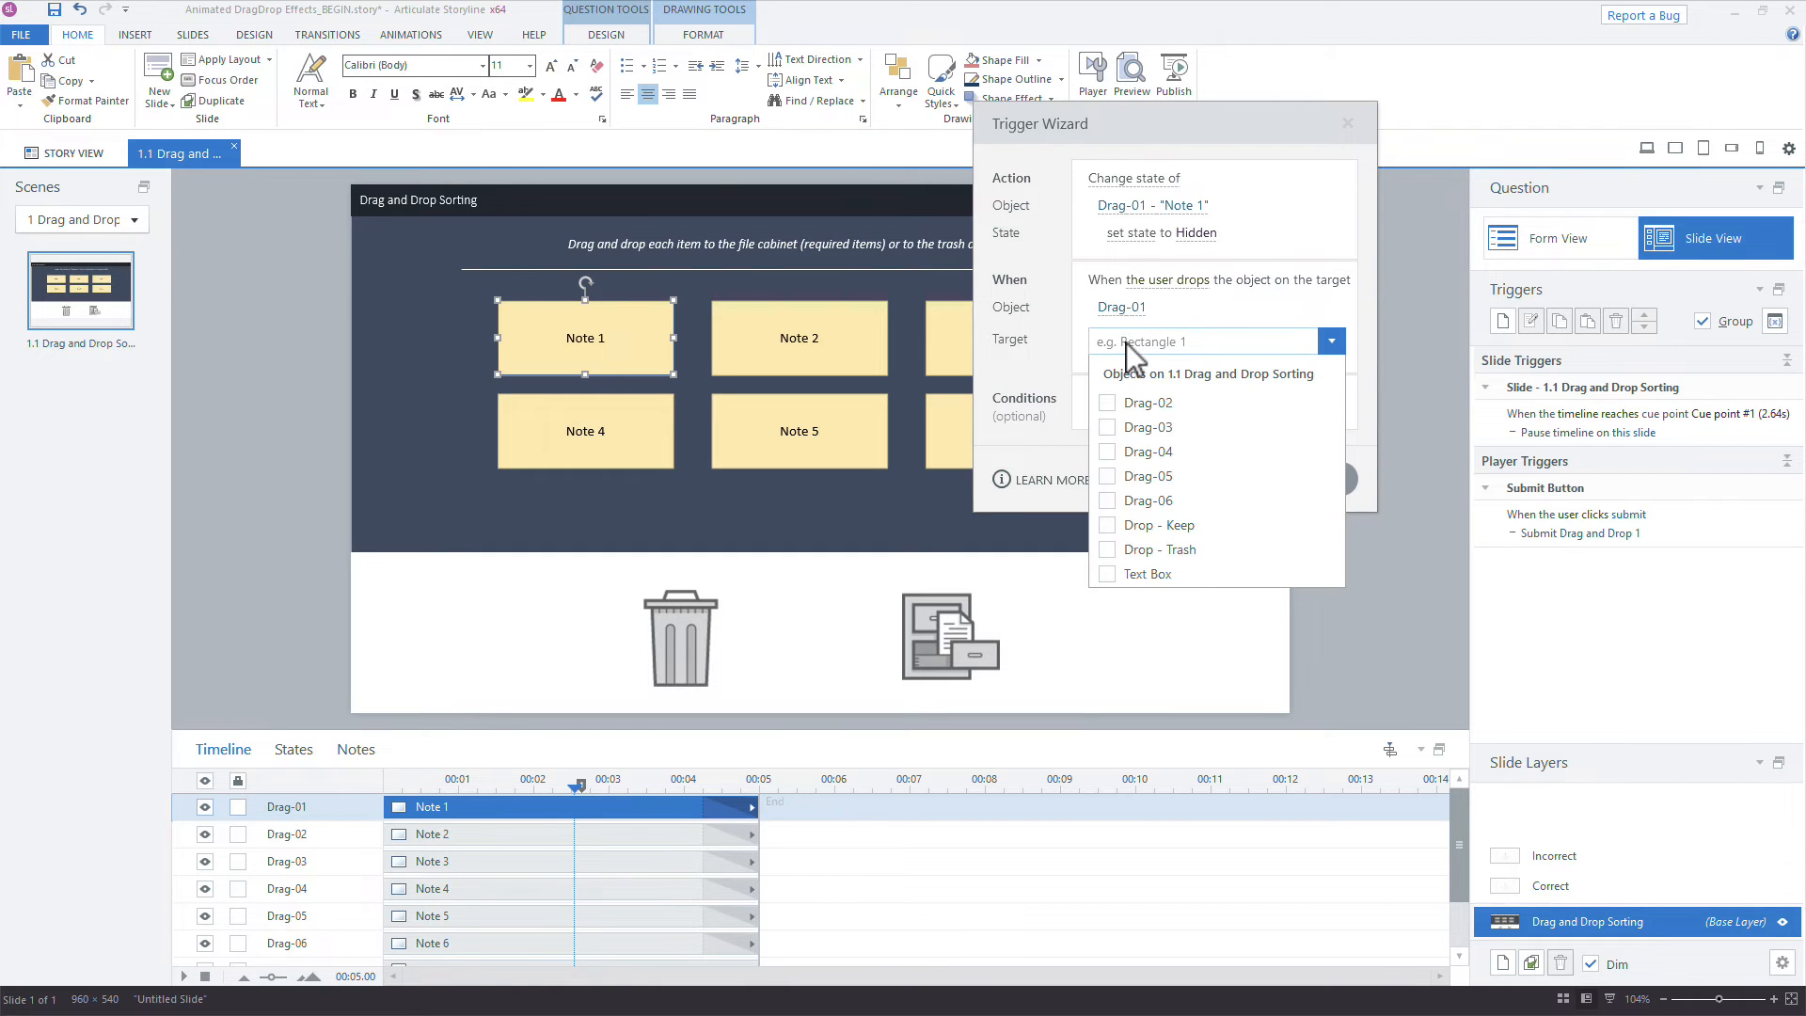
click(1147, 525)
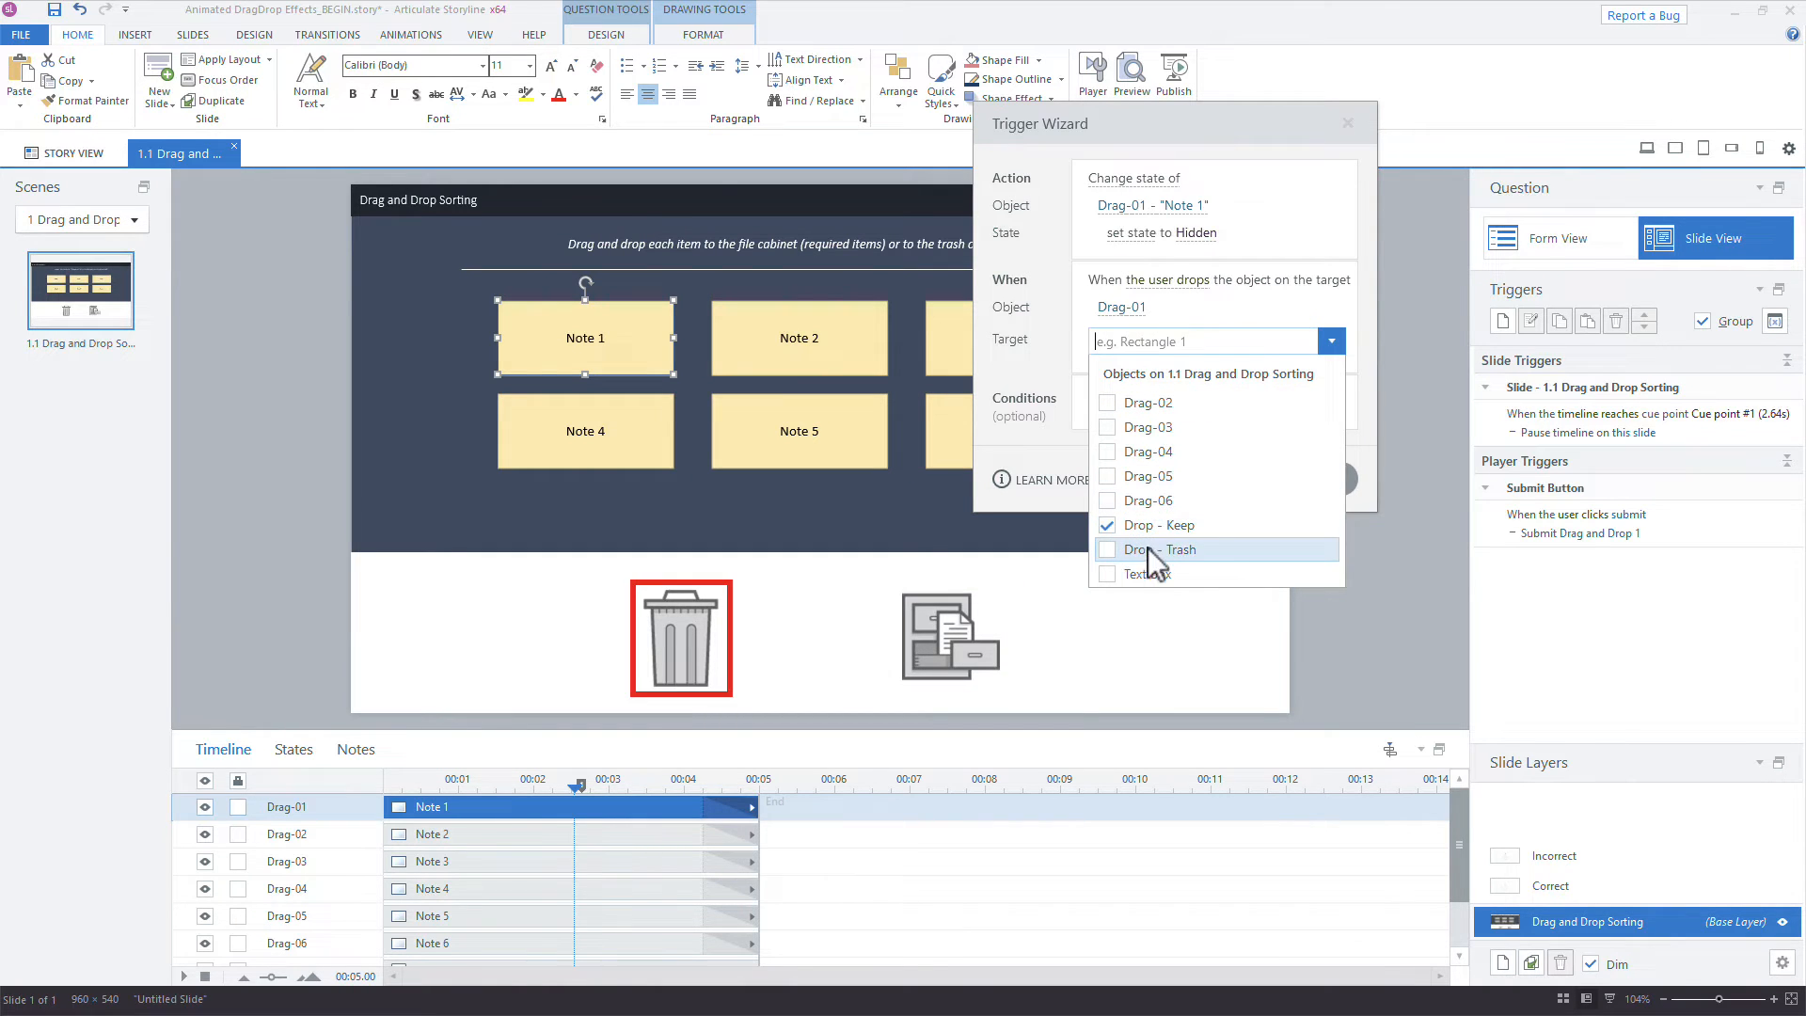
click(1108, 548)
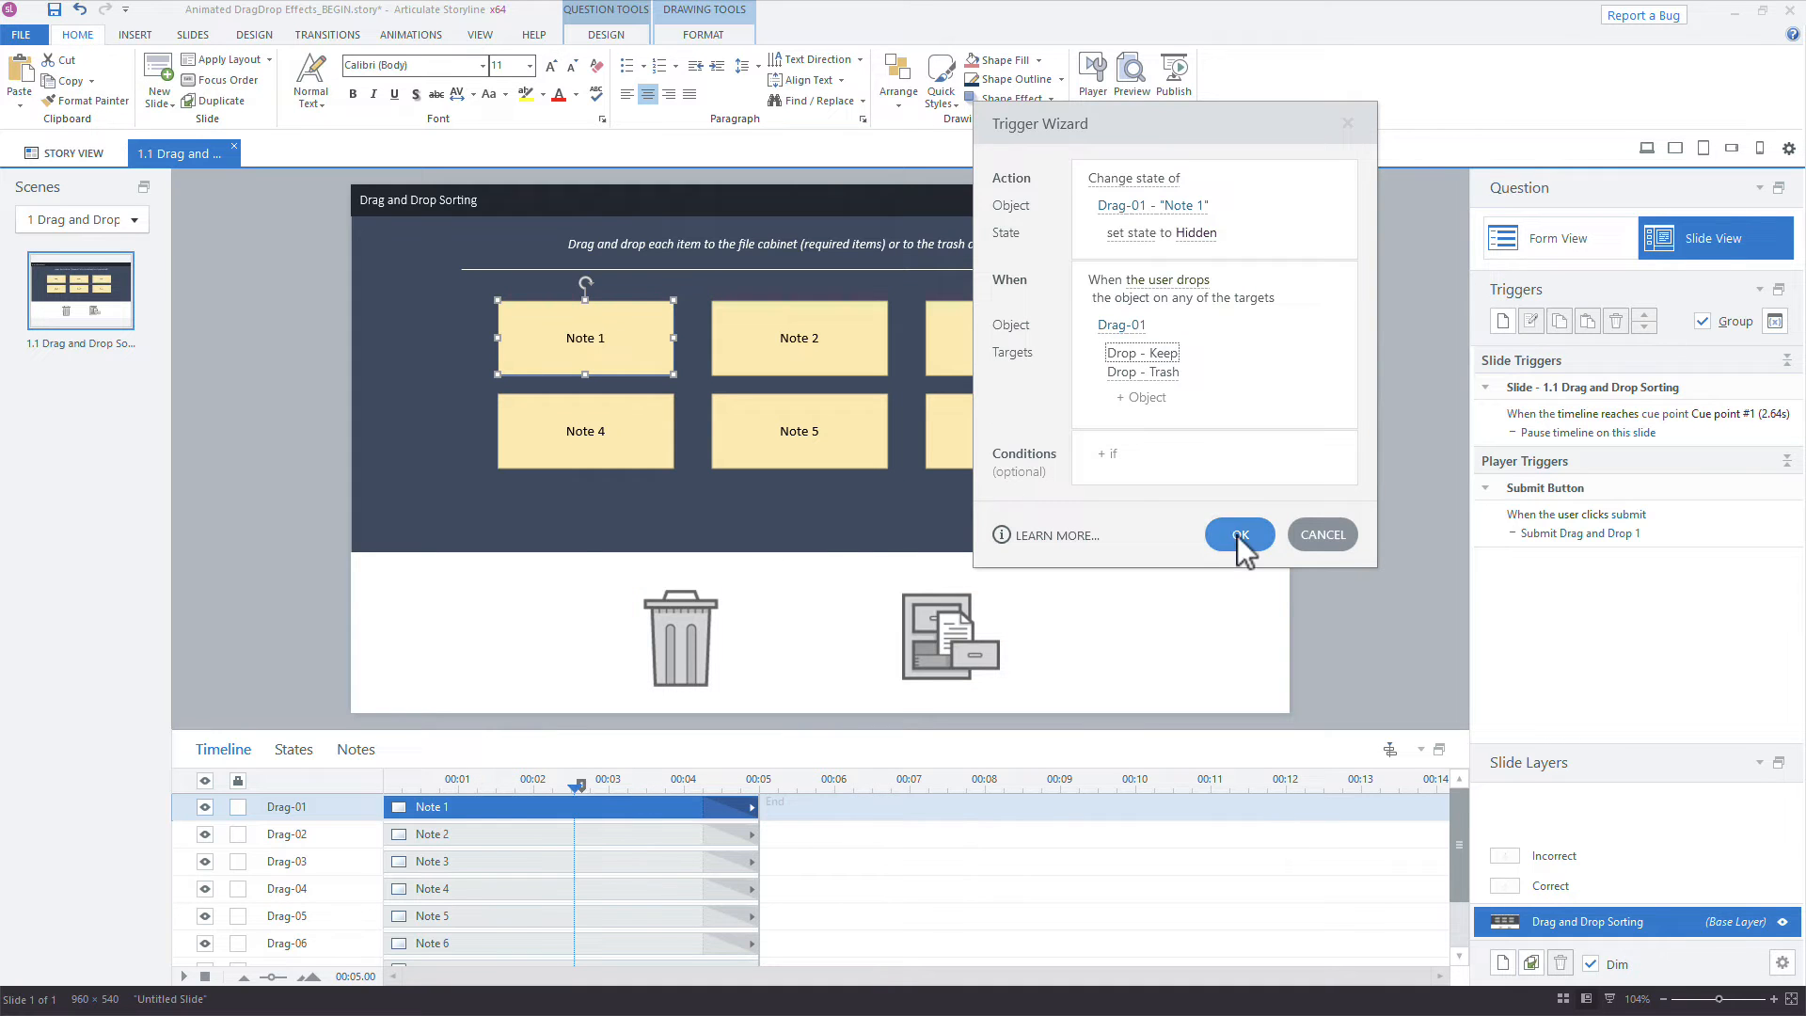
Confirm the hide trigger and preview twice, dropping Notes 1 and 2 onto the trash can to check they vanish.
click(1240, 535)
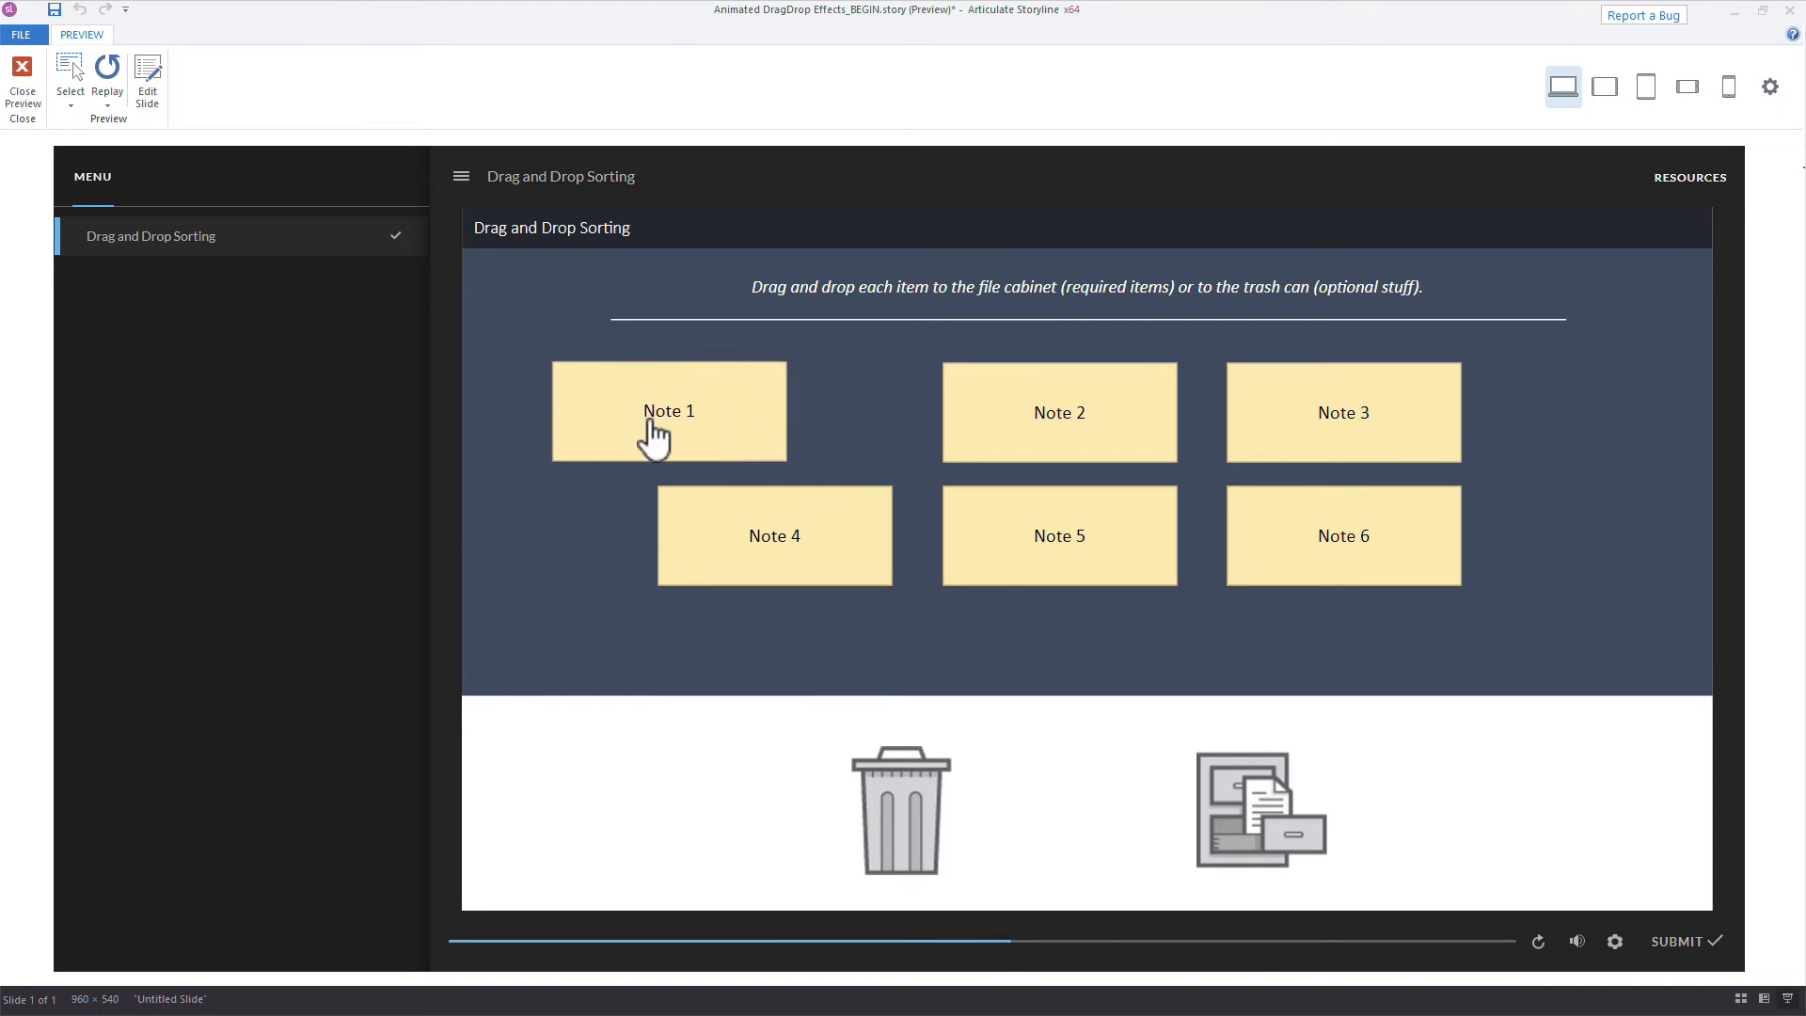
drag(668, 412, 901, 794)
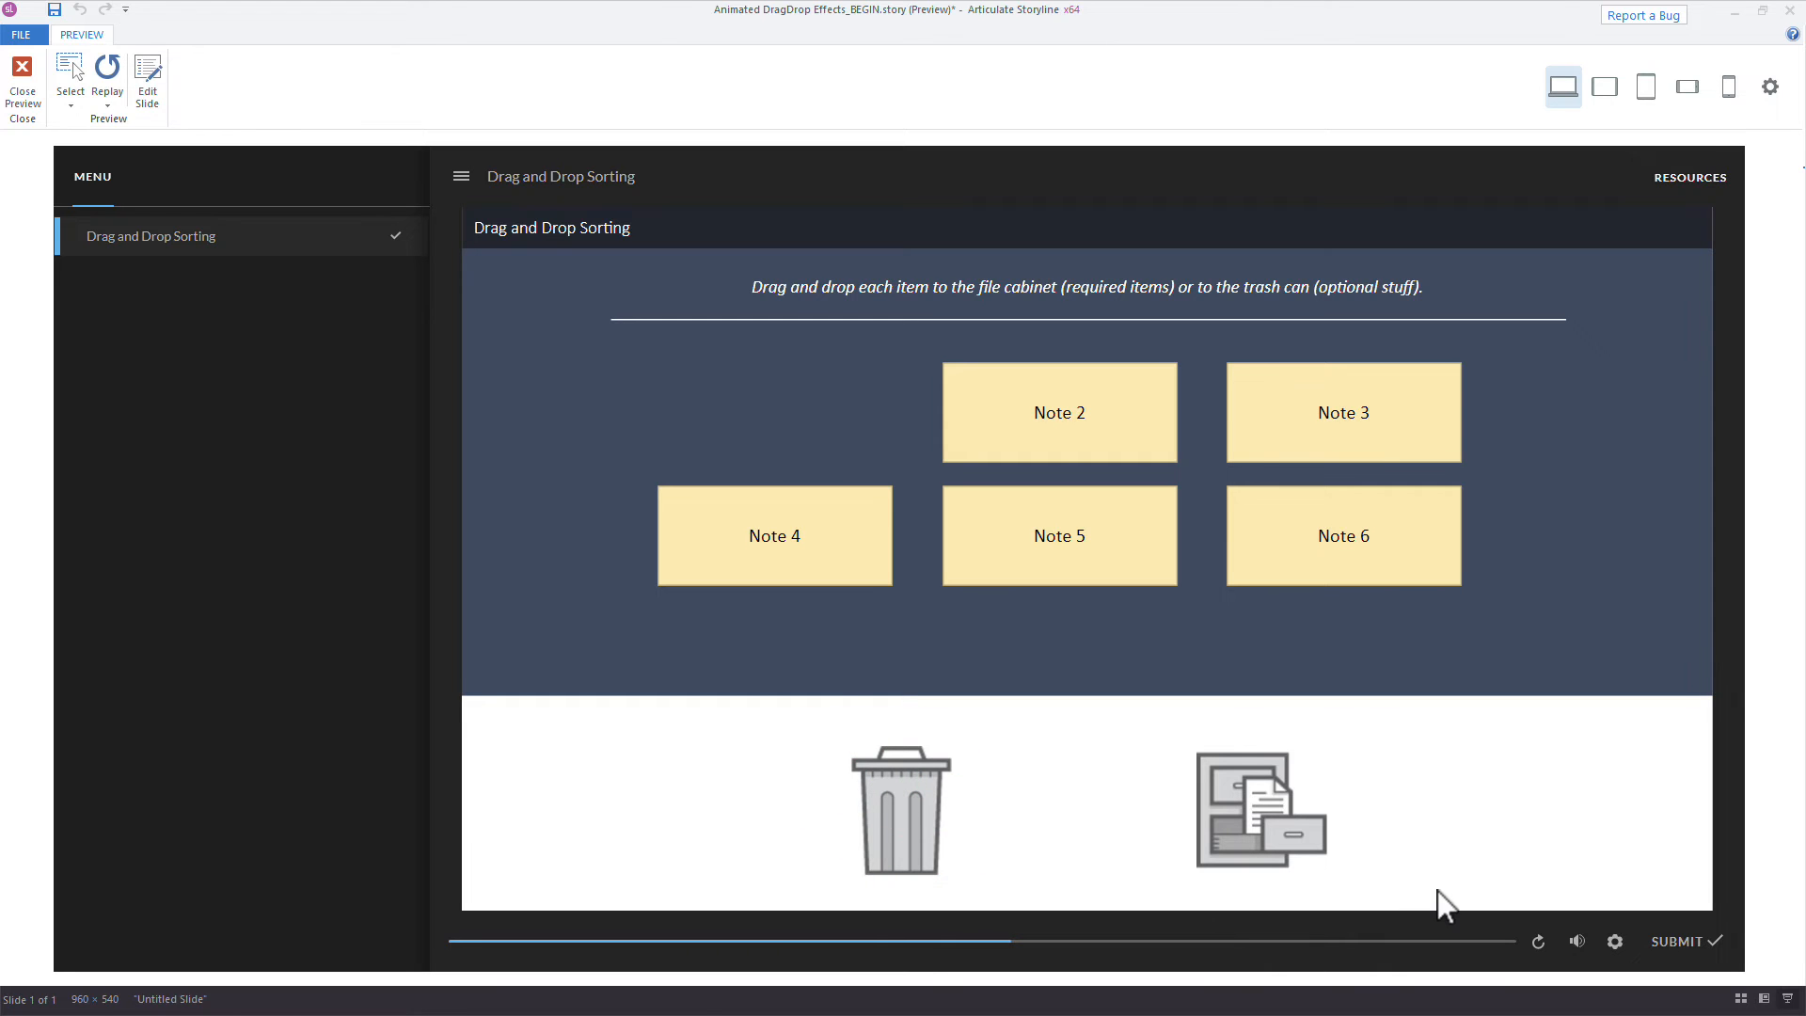
mouse_move(1526, 630)
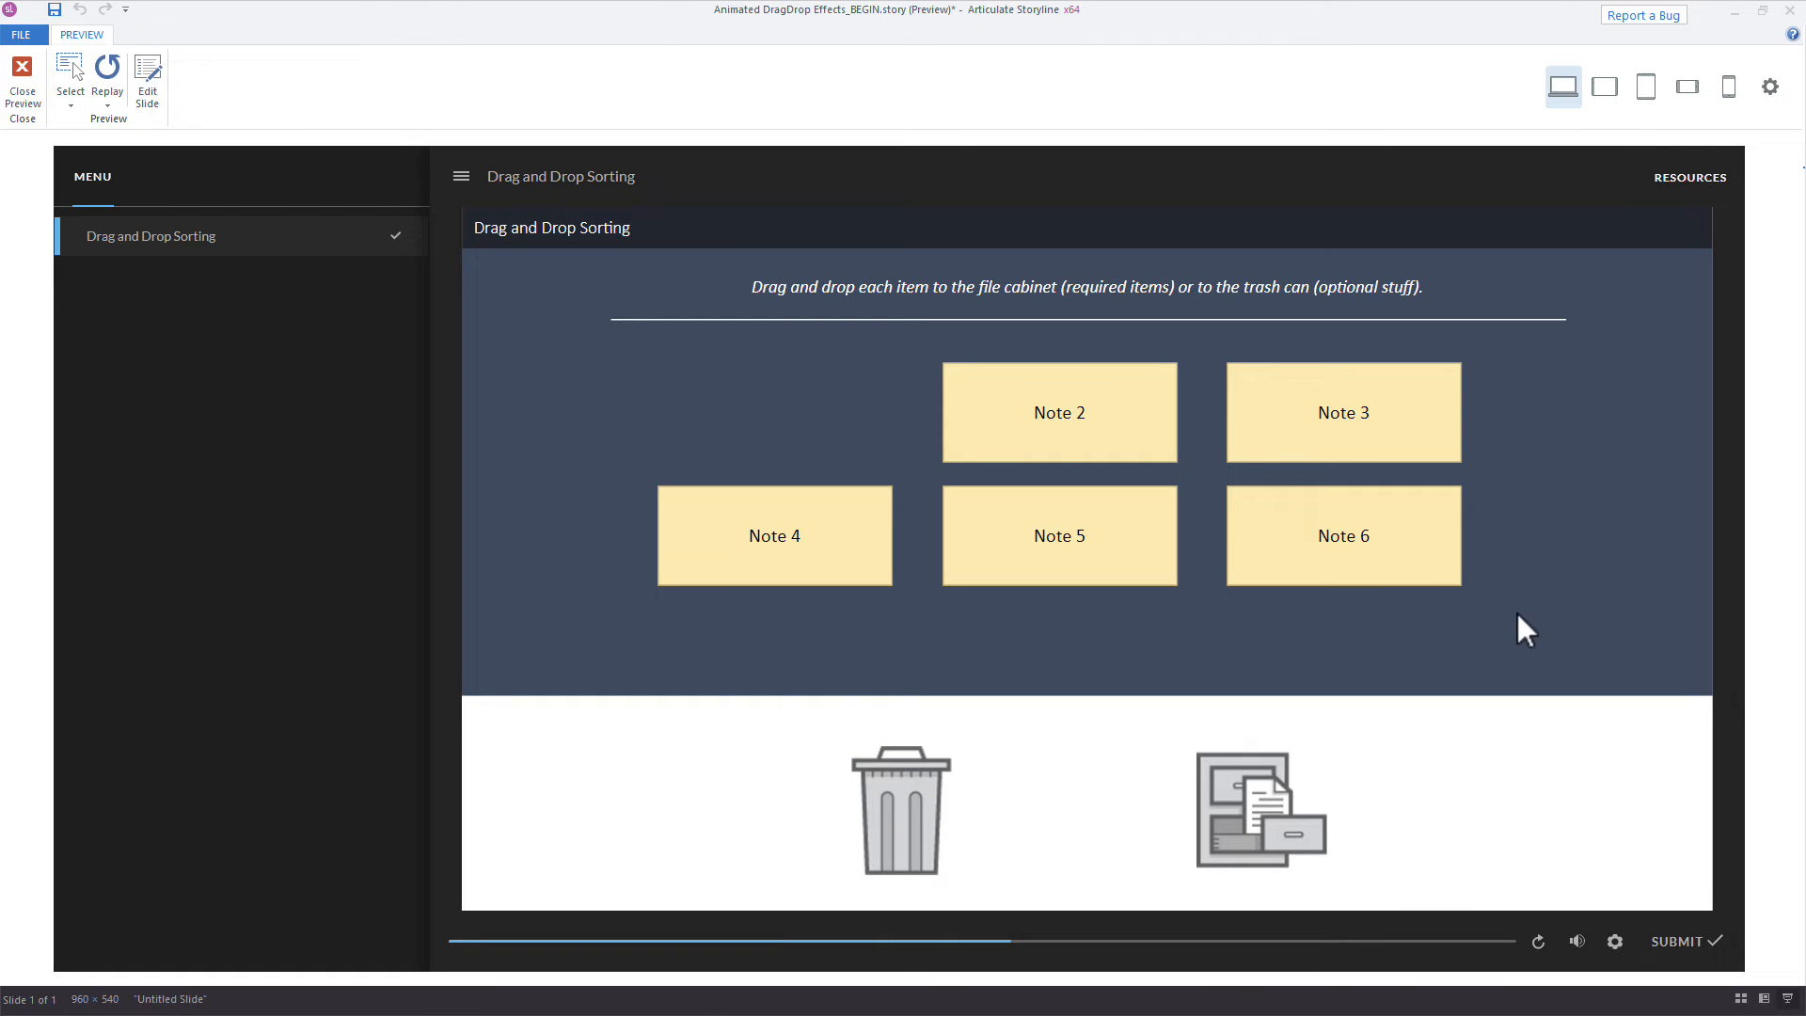
mouse_move(1456, 689)
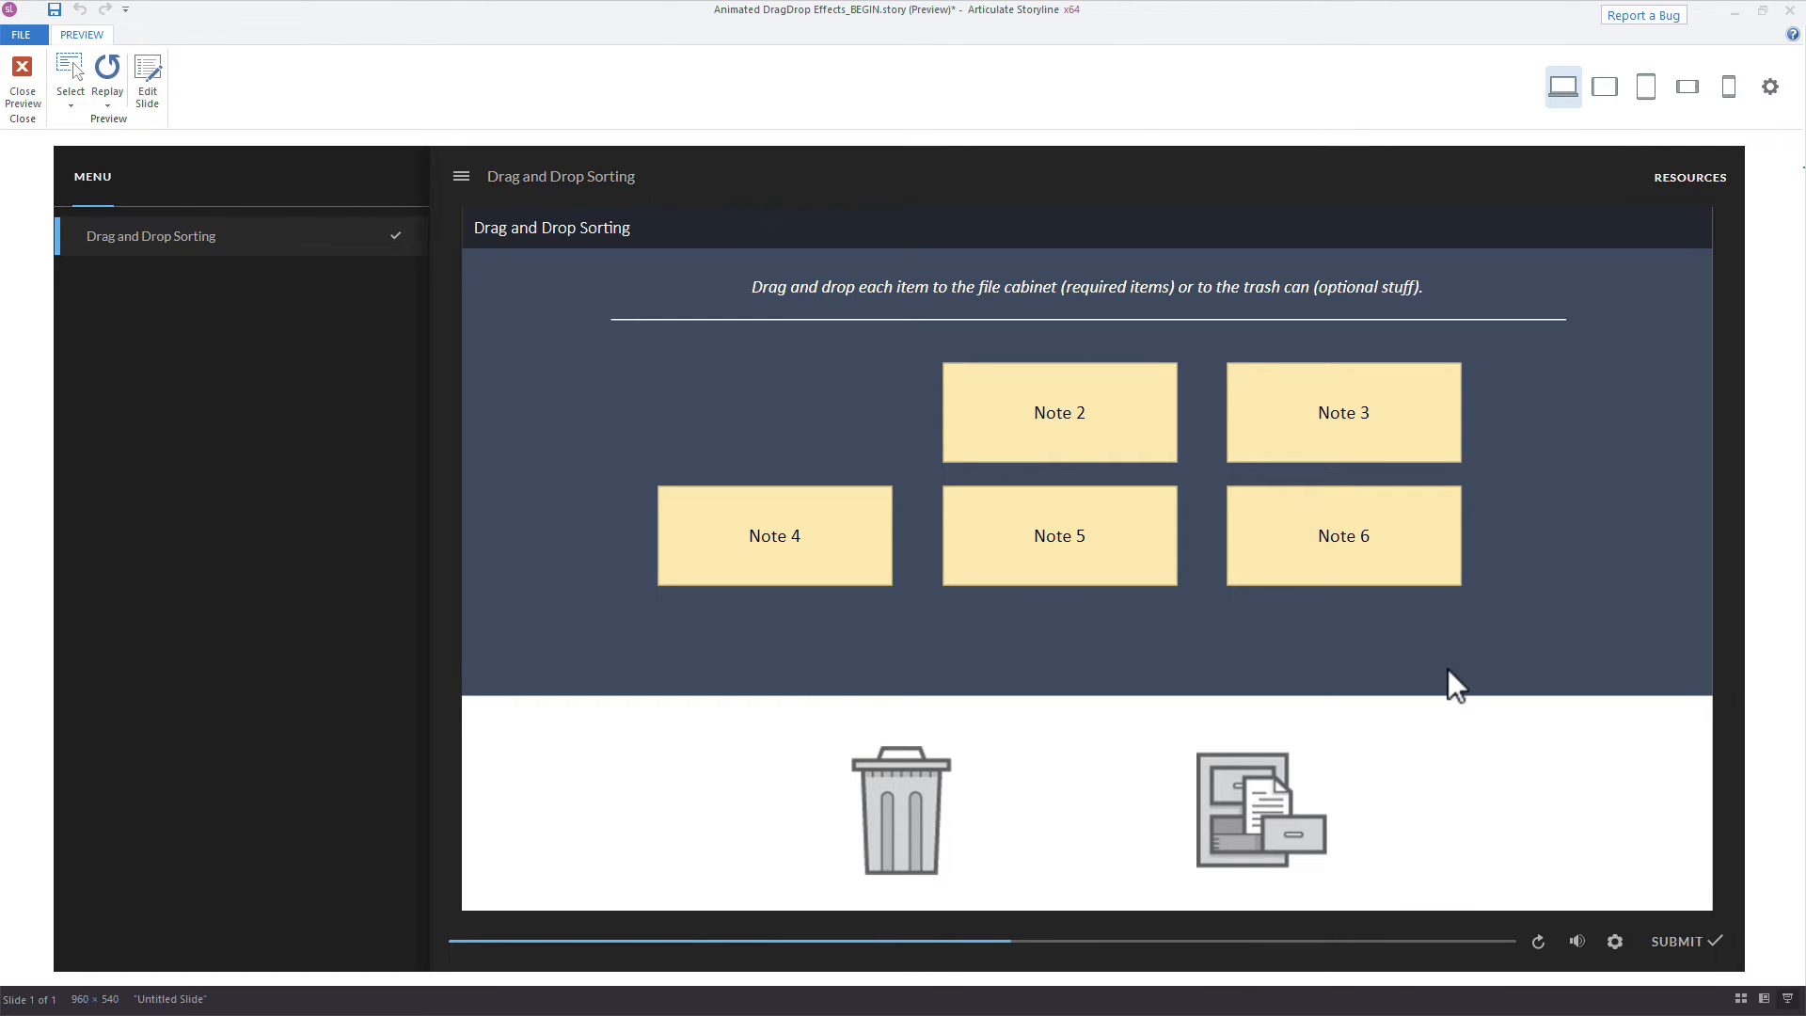
mouse_move(1456, 754)
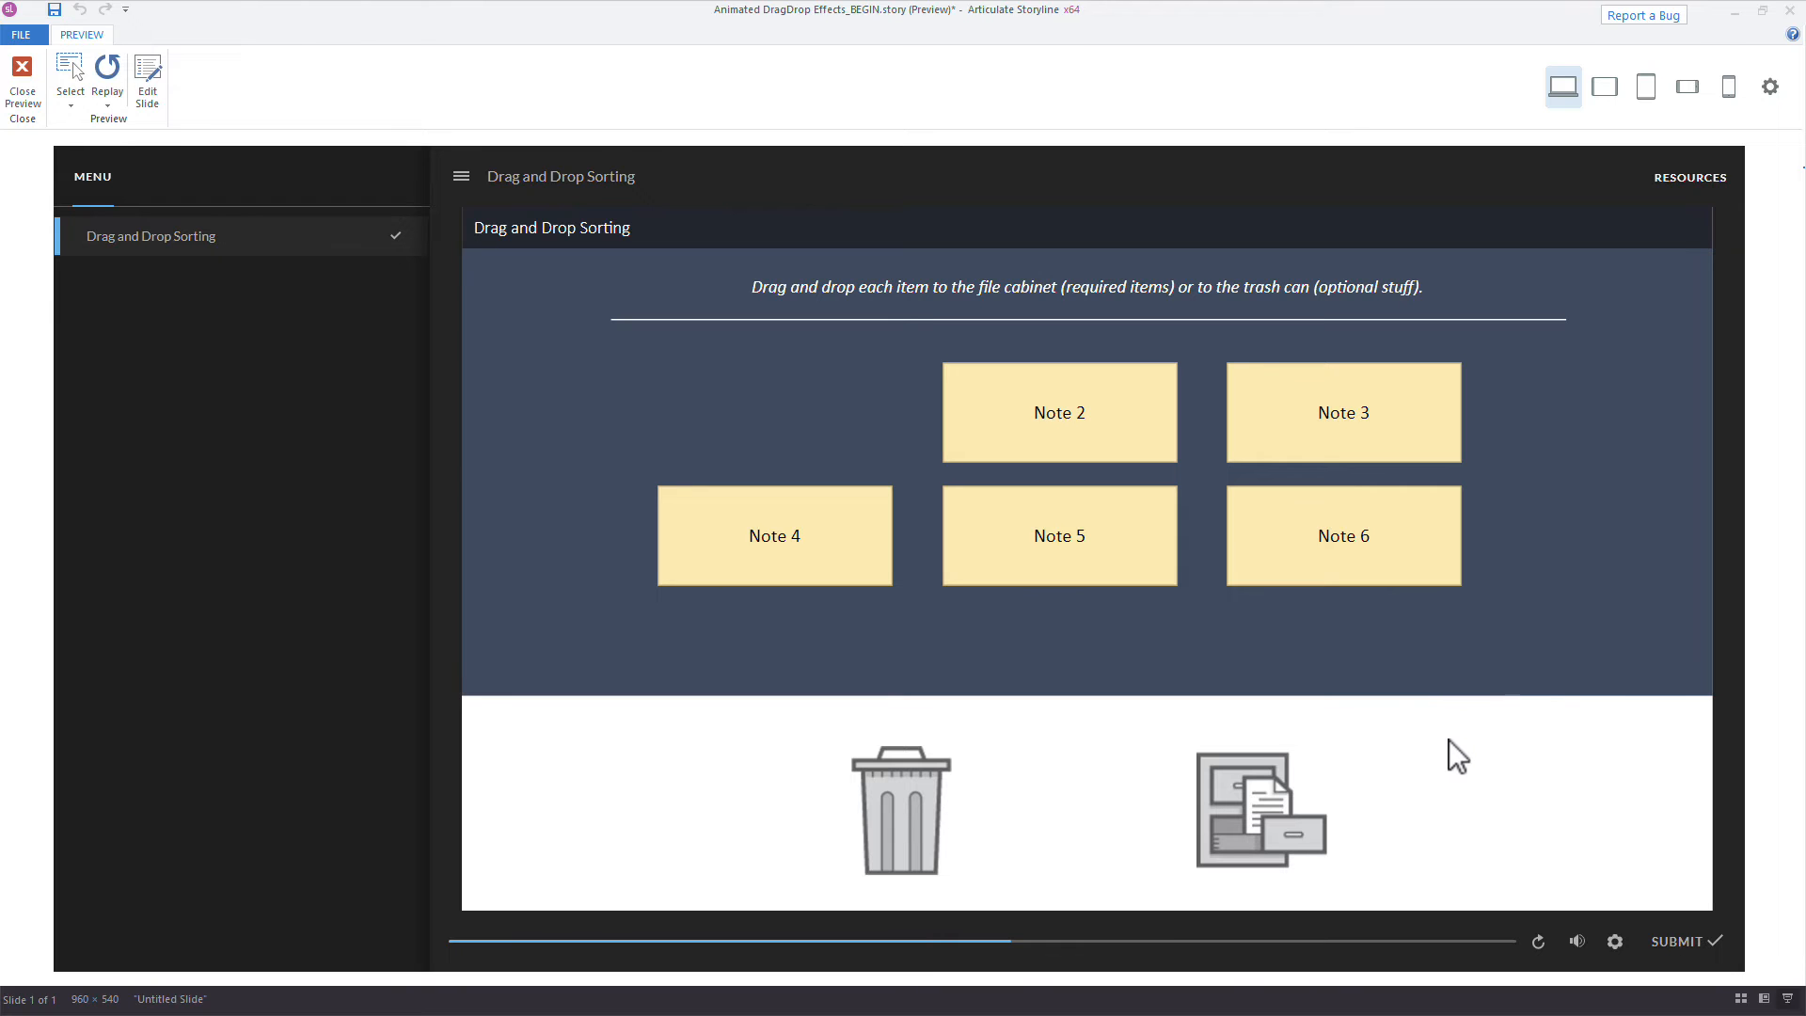
mouse_move(1079, 412)
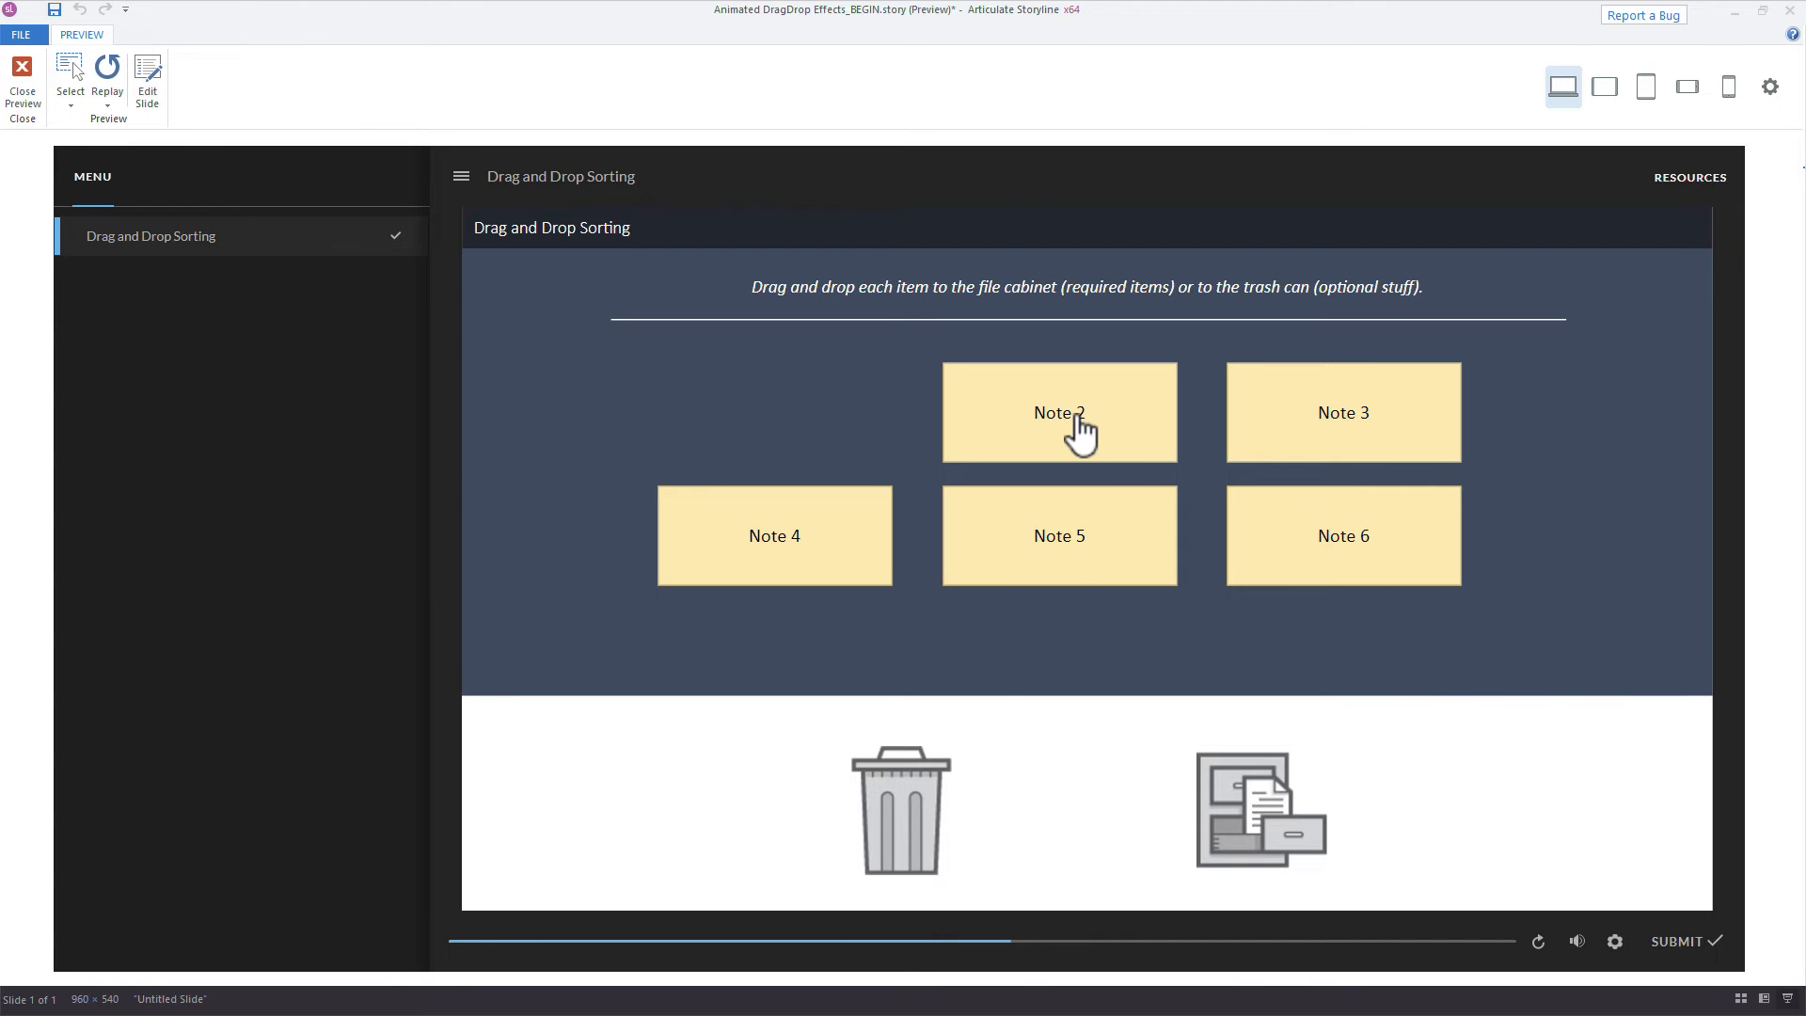
drag(1058, 412, 899, 793)
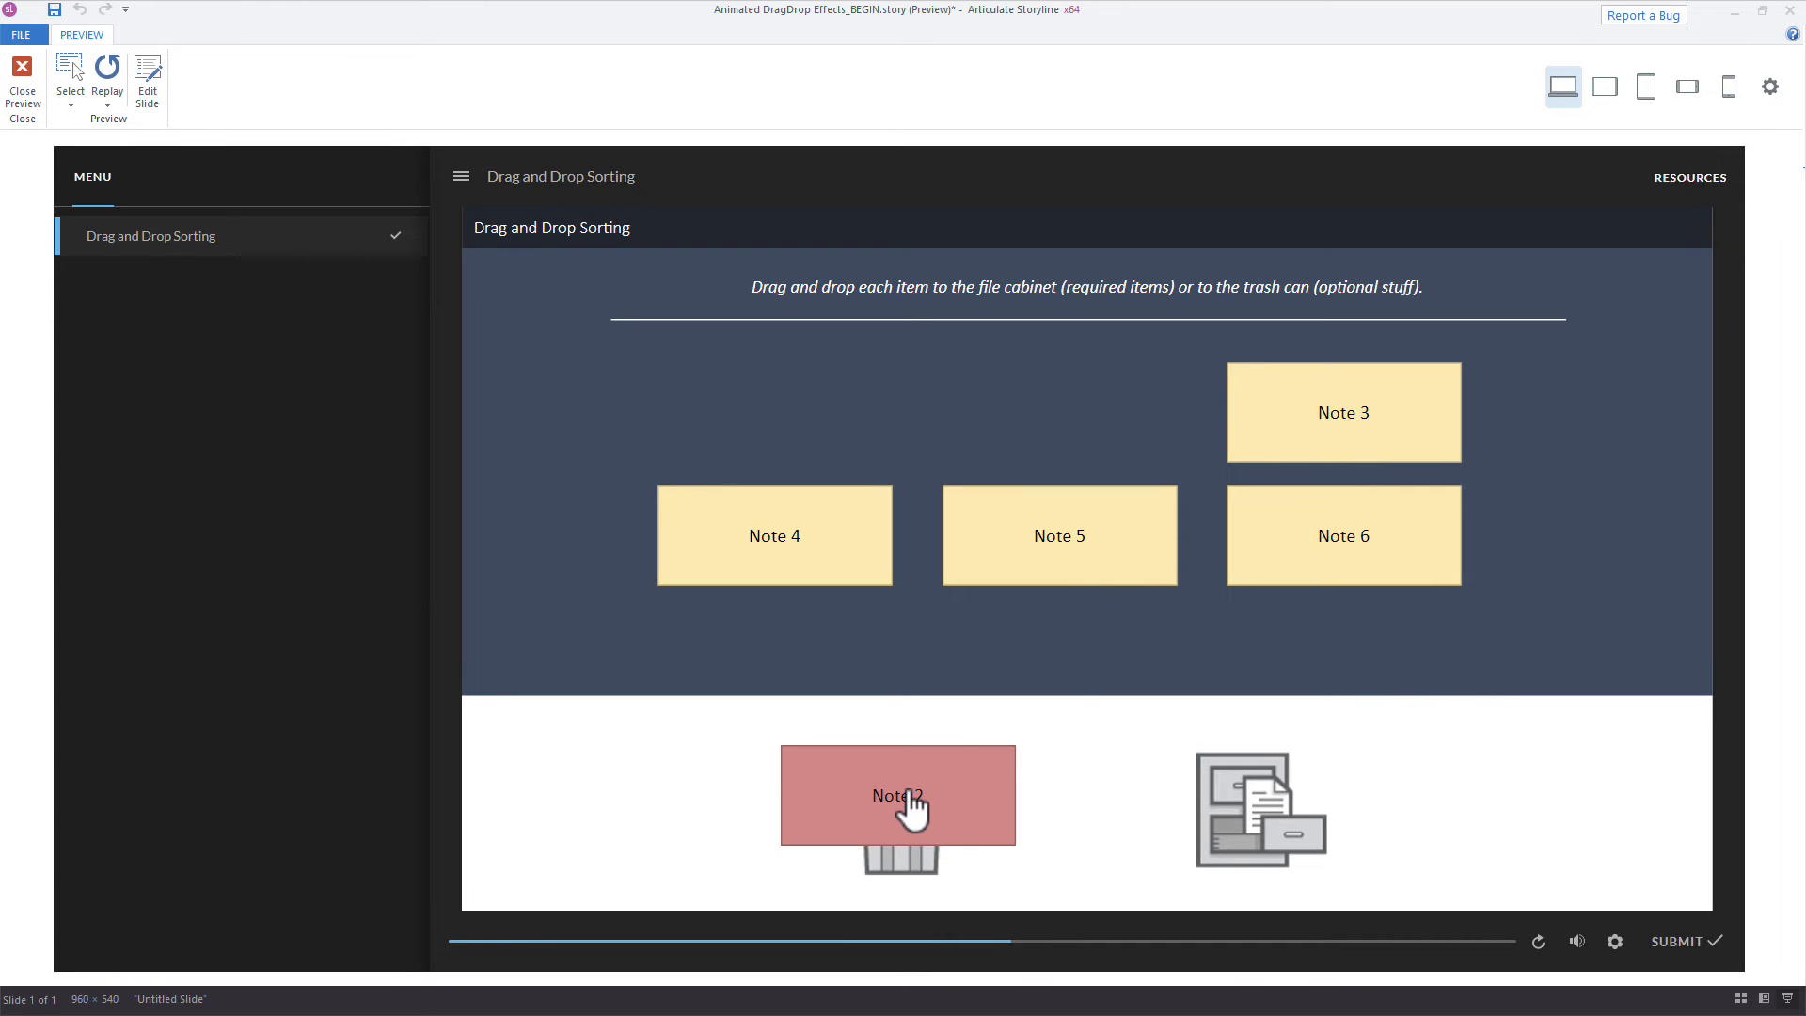
click(22, 75)
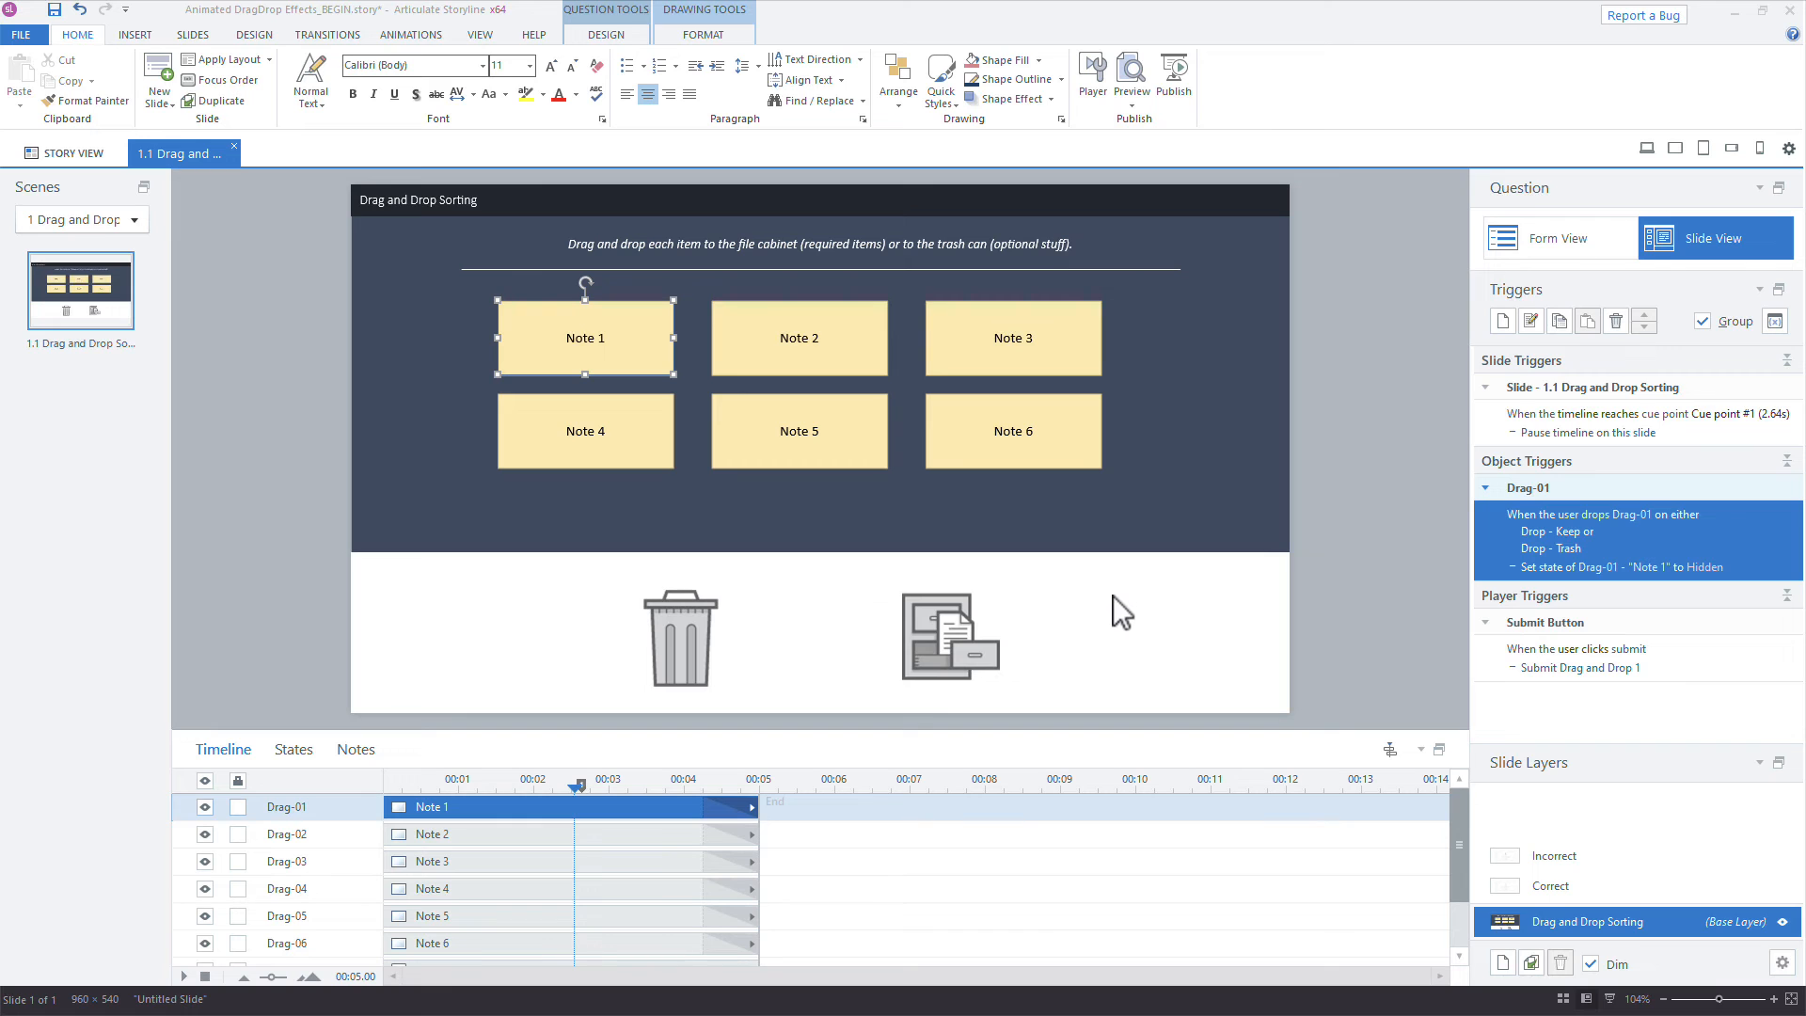
mouse_move(677, 633)
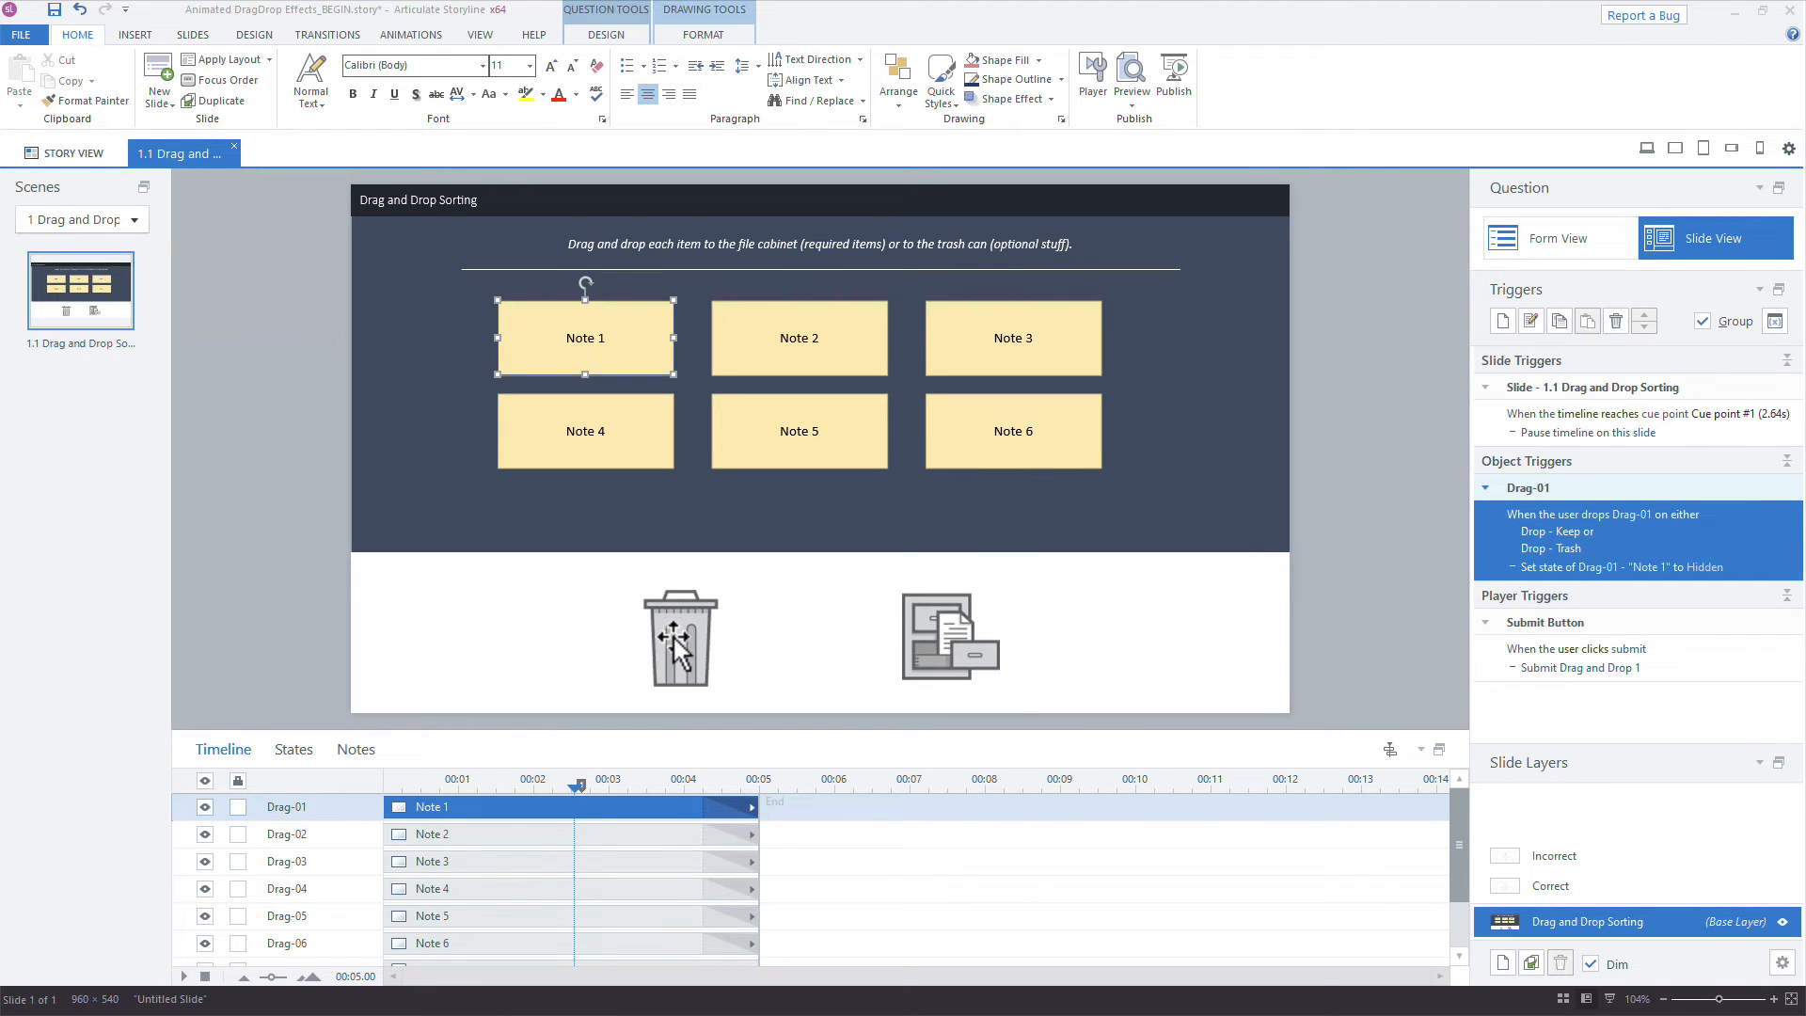
click(1130, 81)
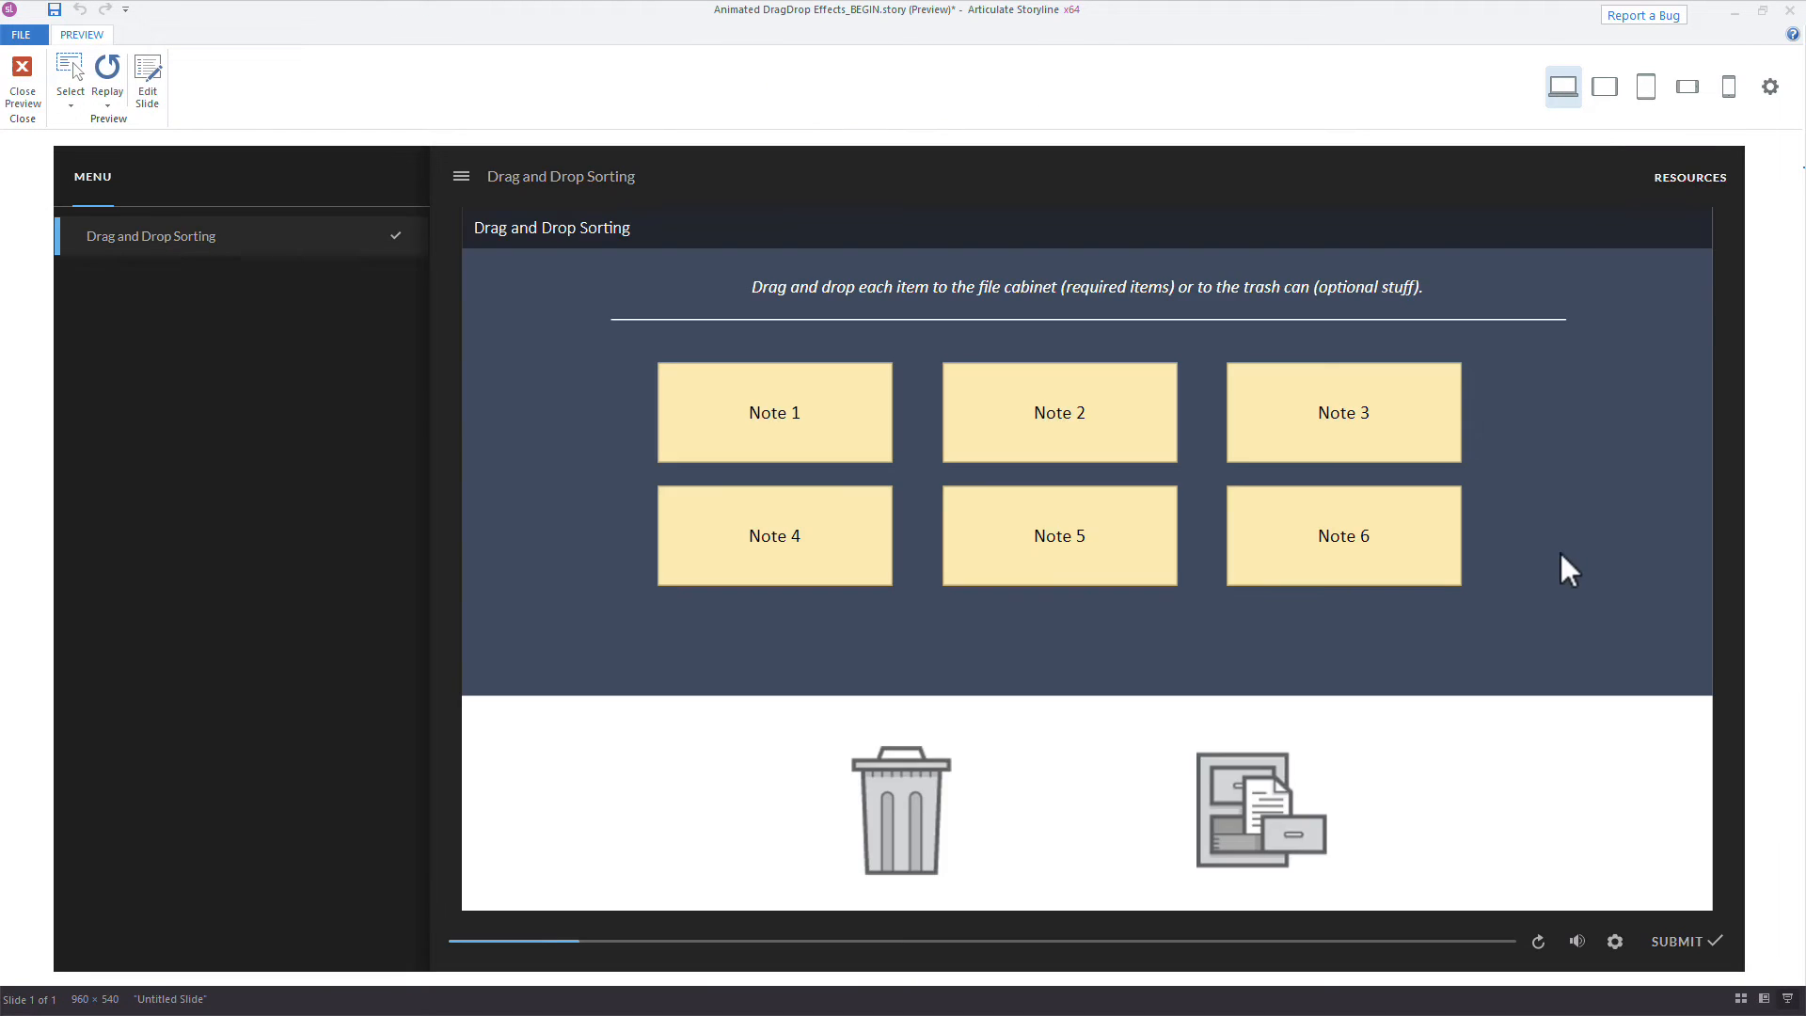
drag(773, 412, 1243, 801)
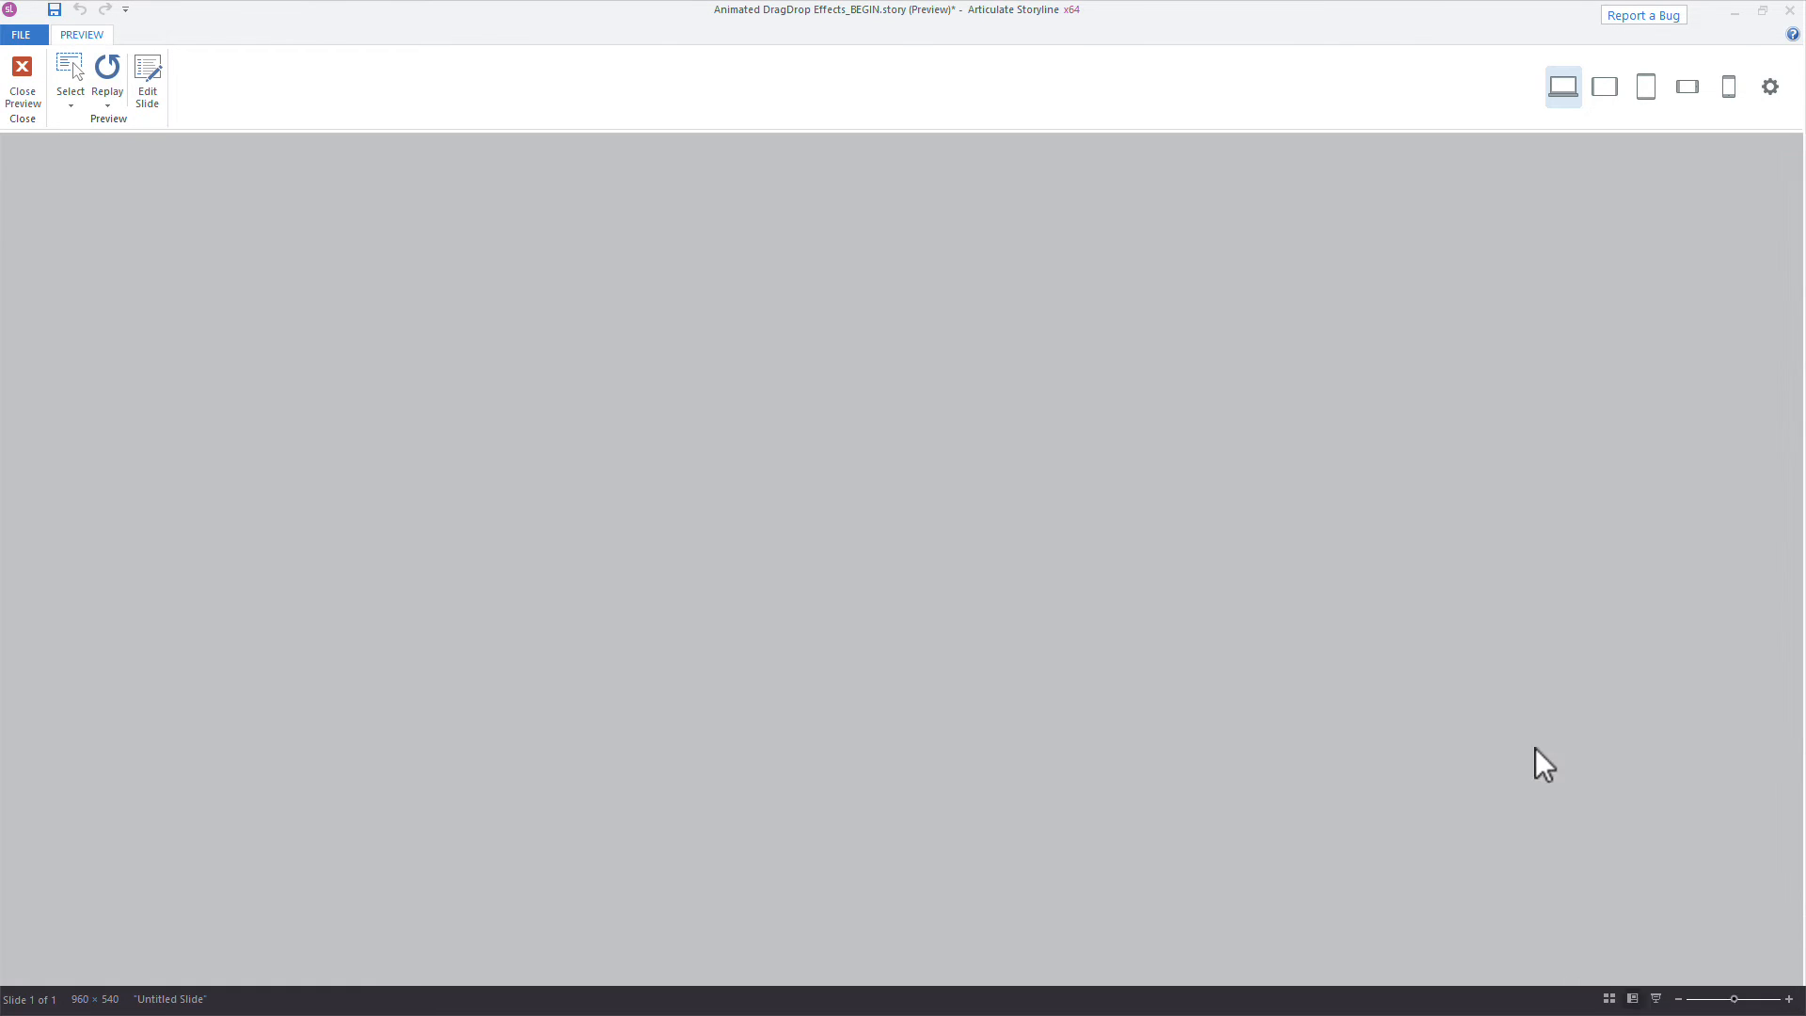
Back in the editor, set the notes' spin-and-shrink exit animation duration to 00.50.
click(21, 81)
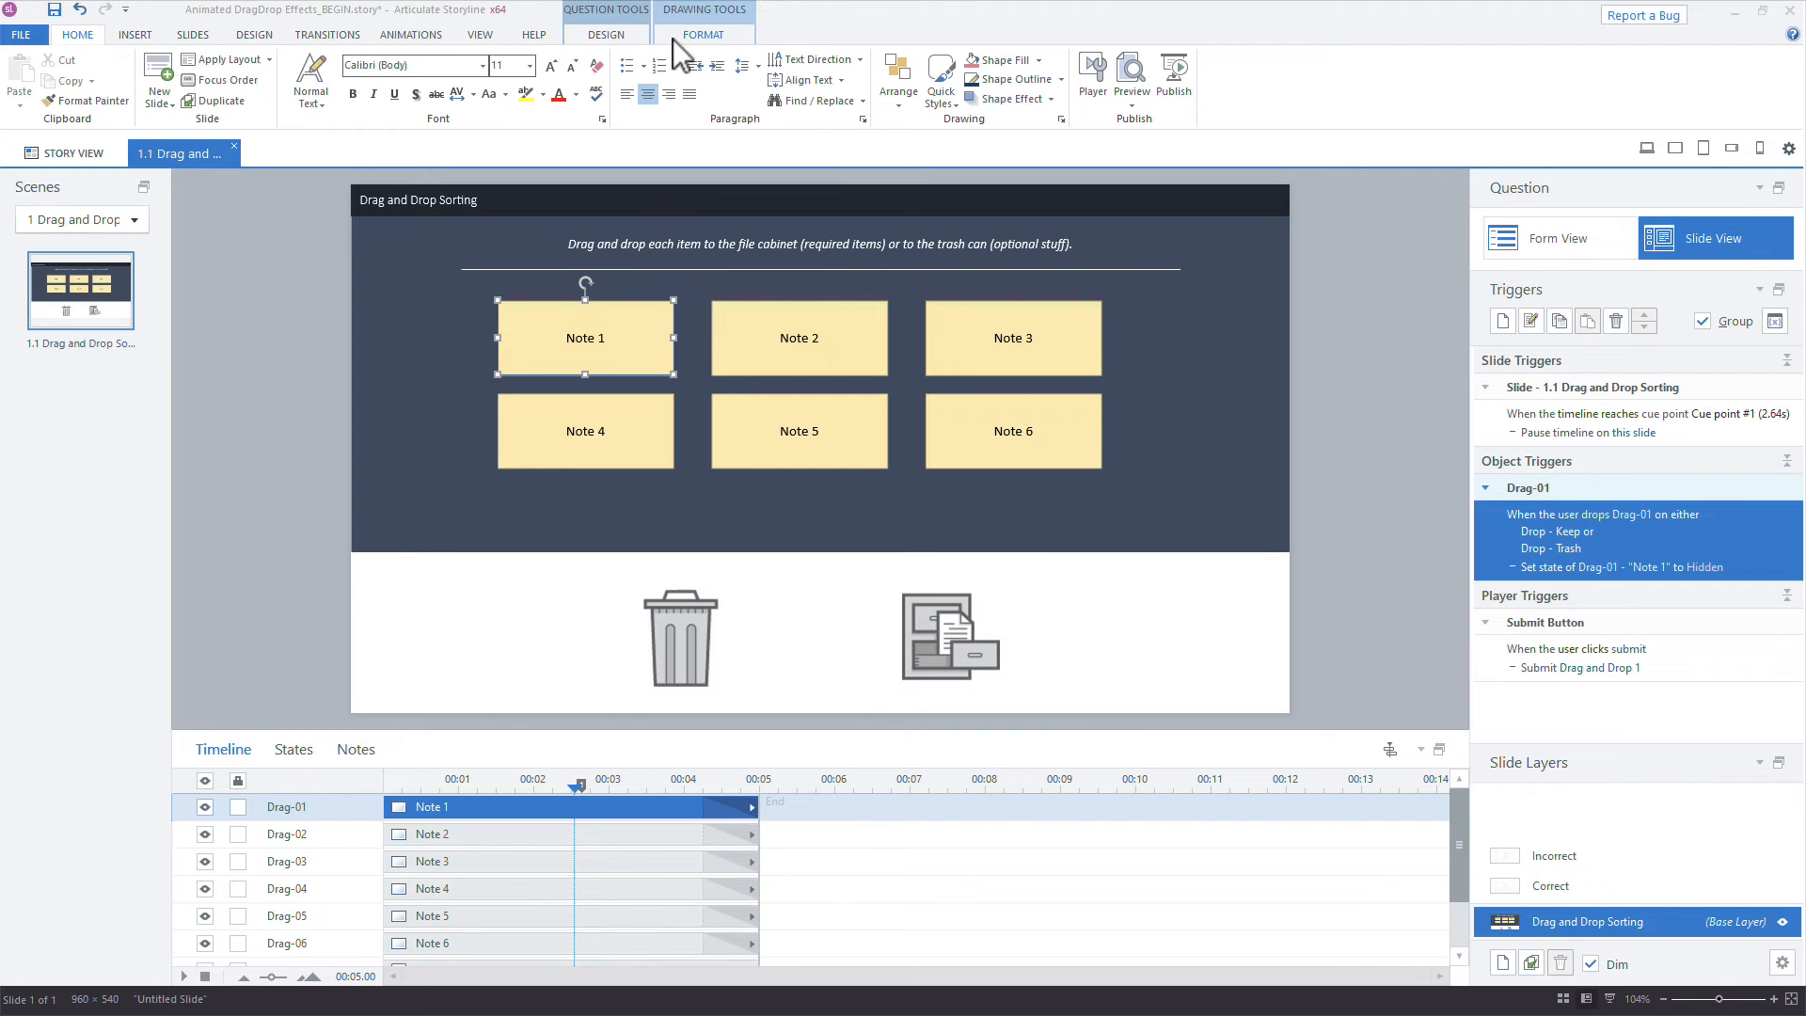
click(410, 34)
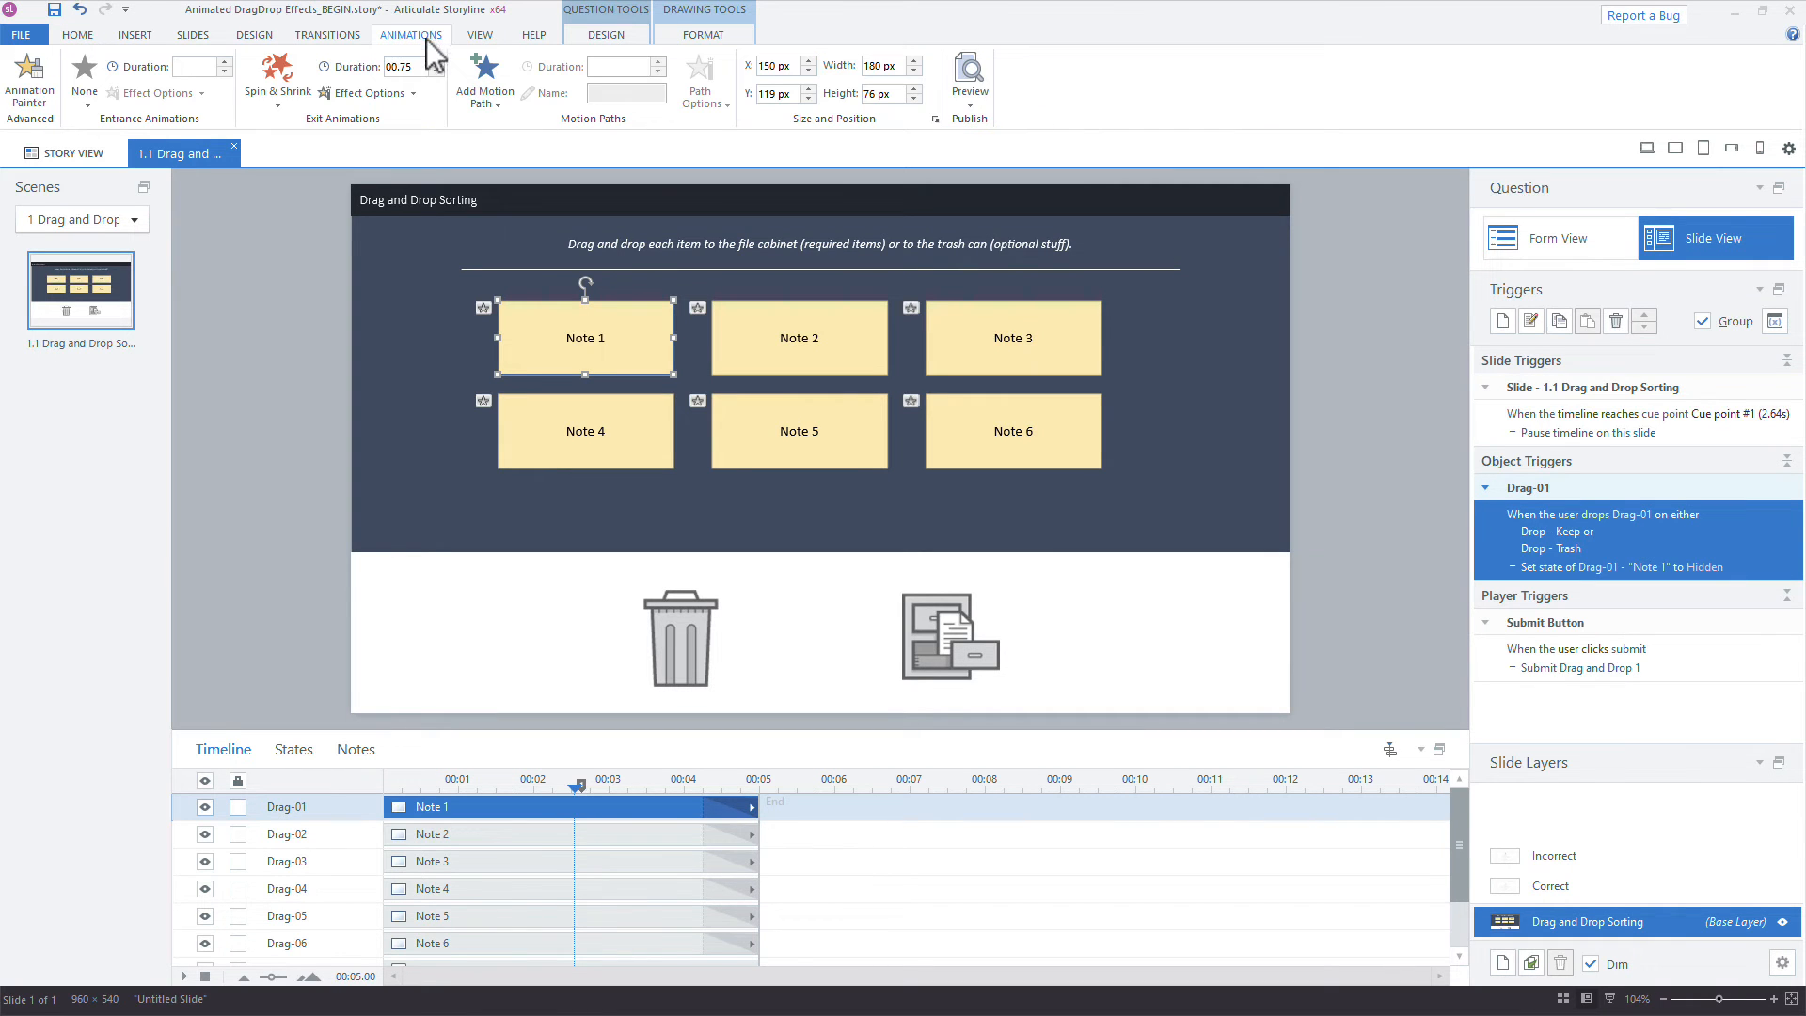
click(368, 94)
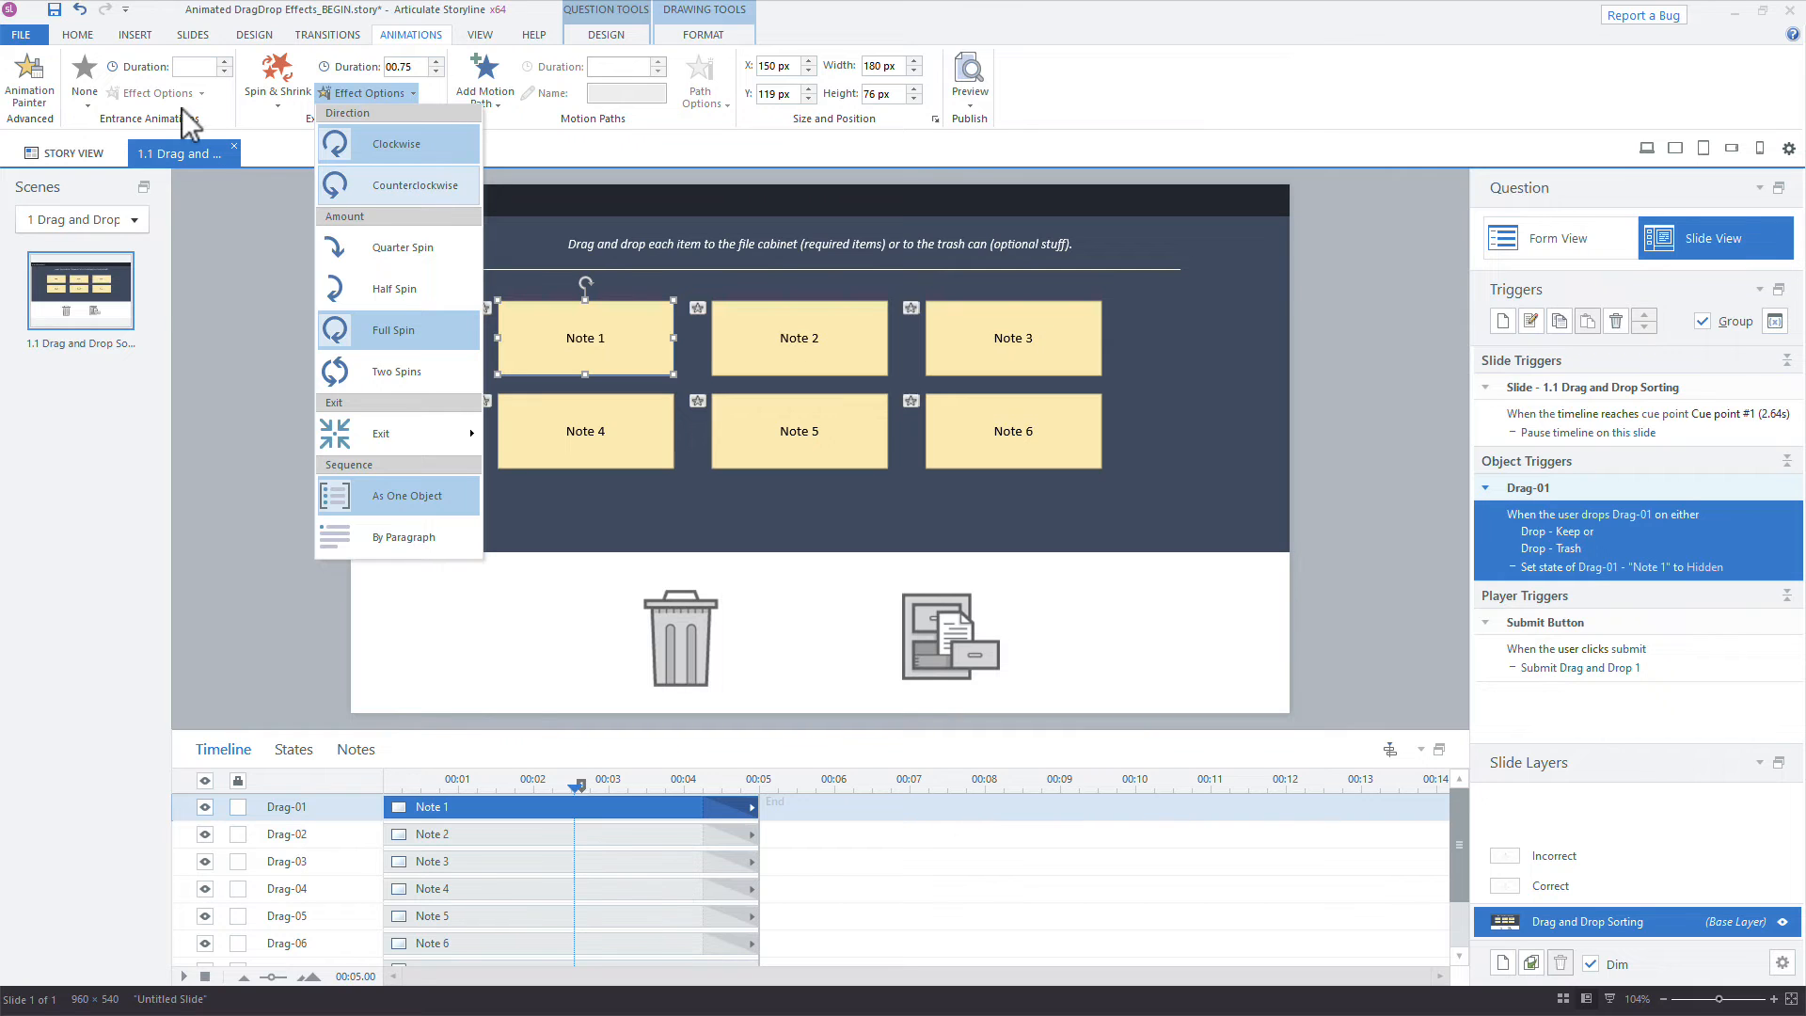
mouse_move(376, 277)
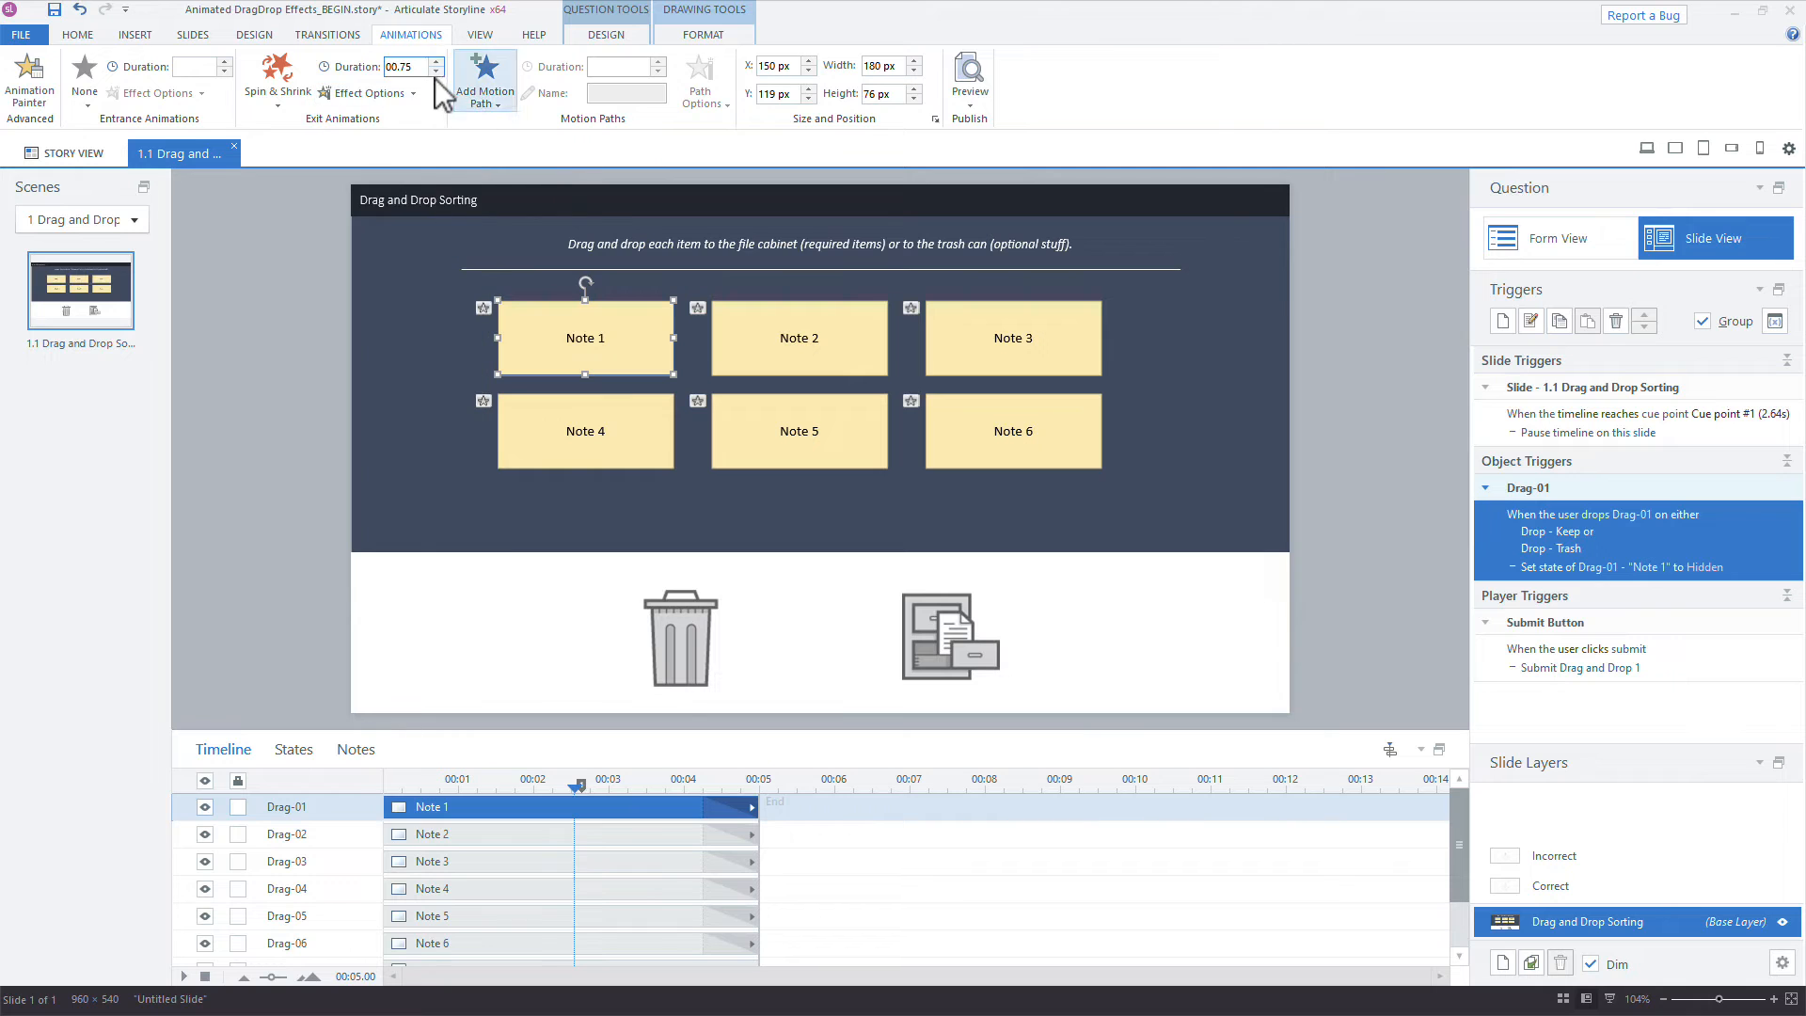
text(00.50)
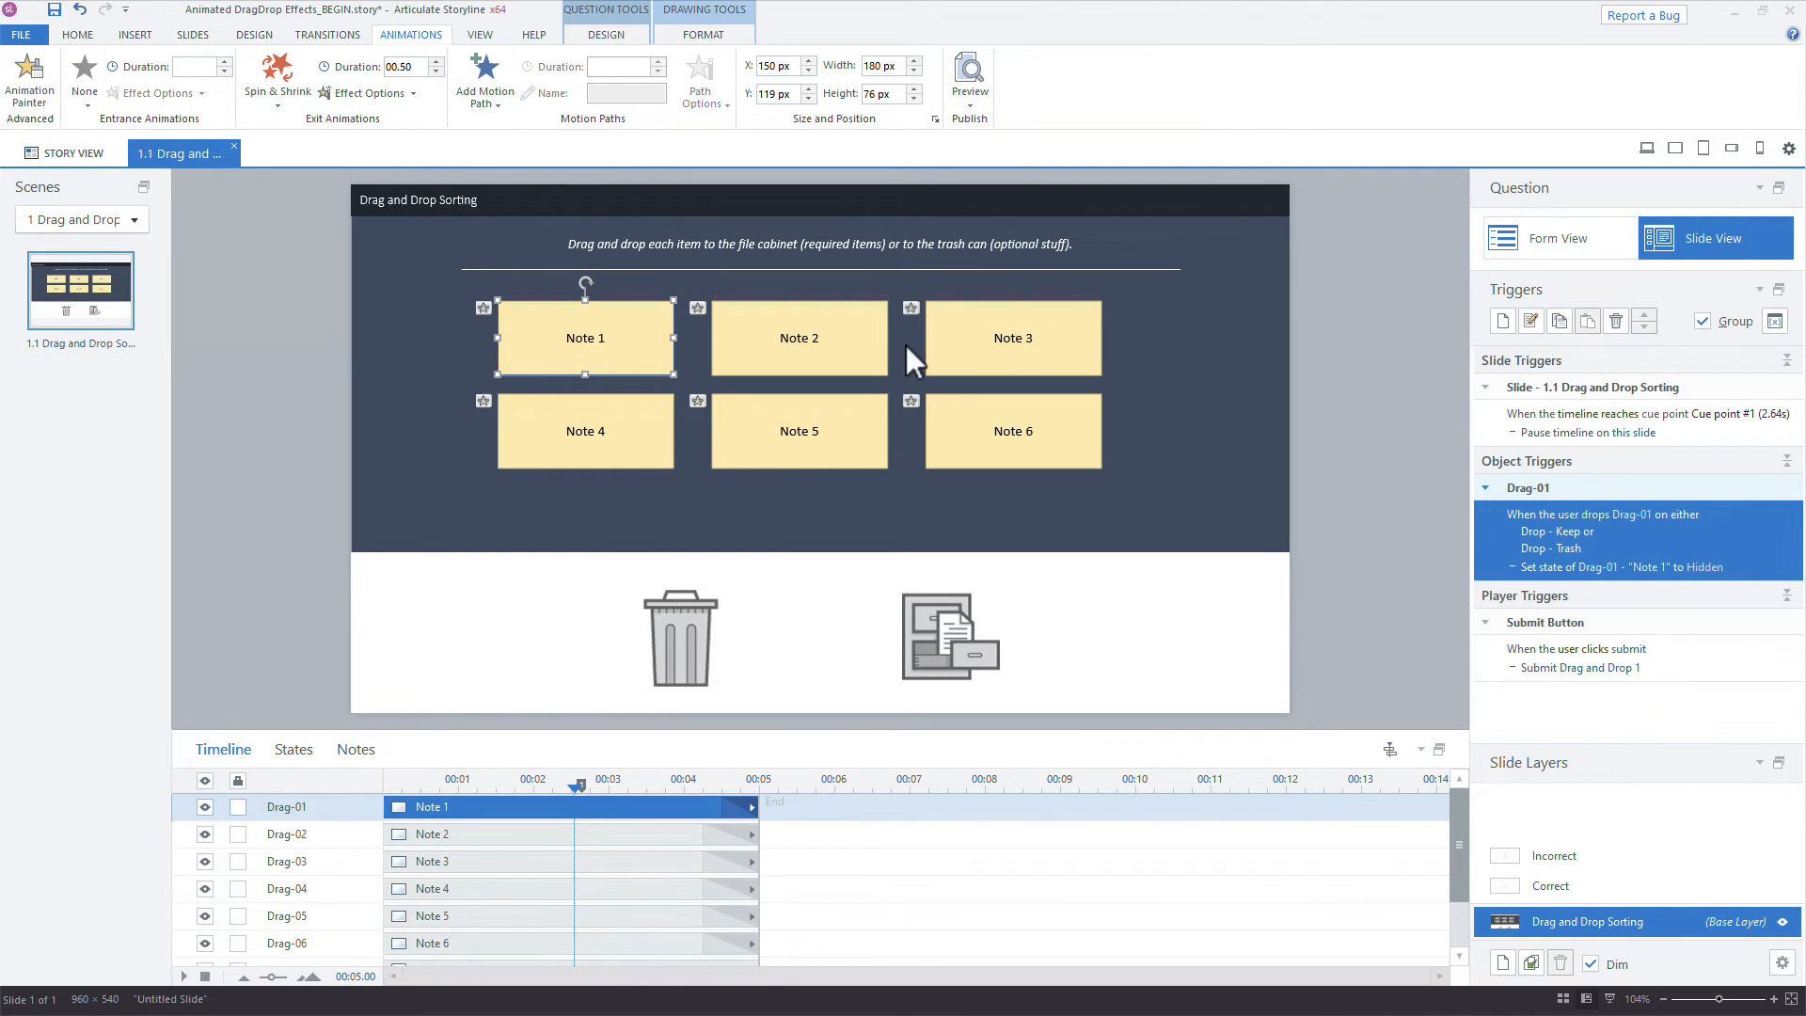
mouse_move(1721, 559)
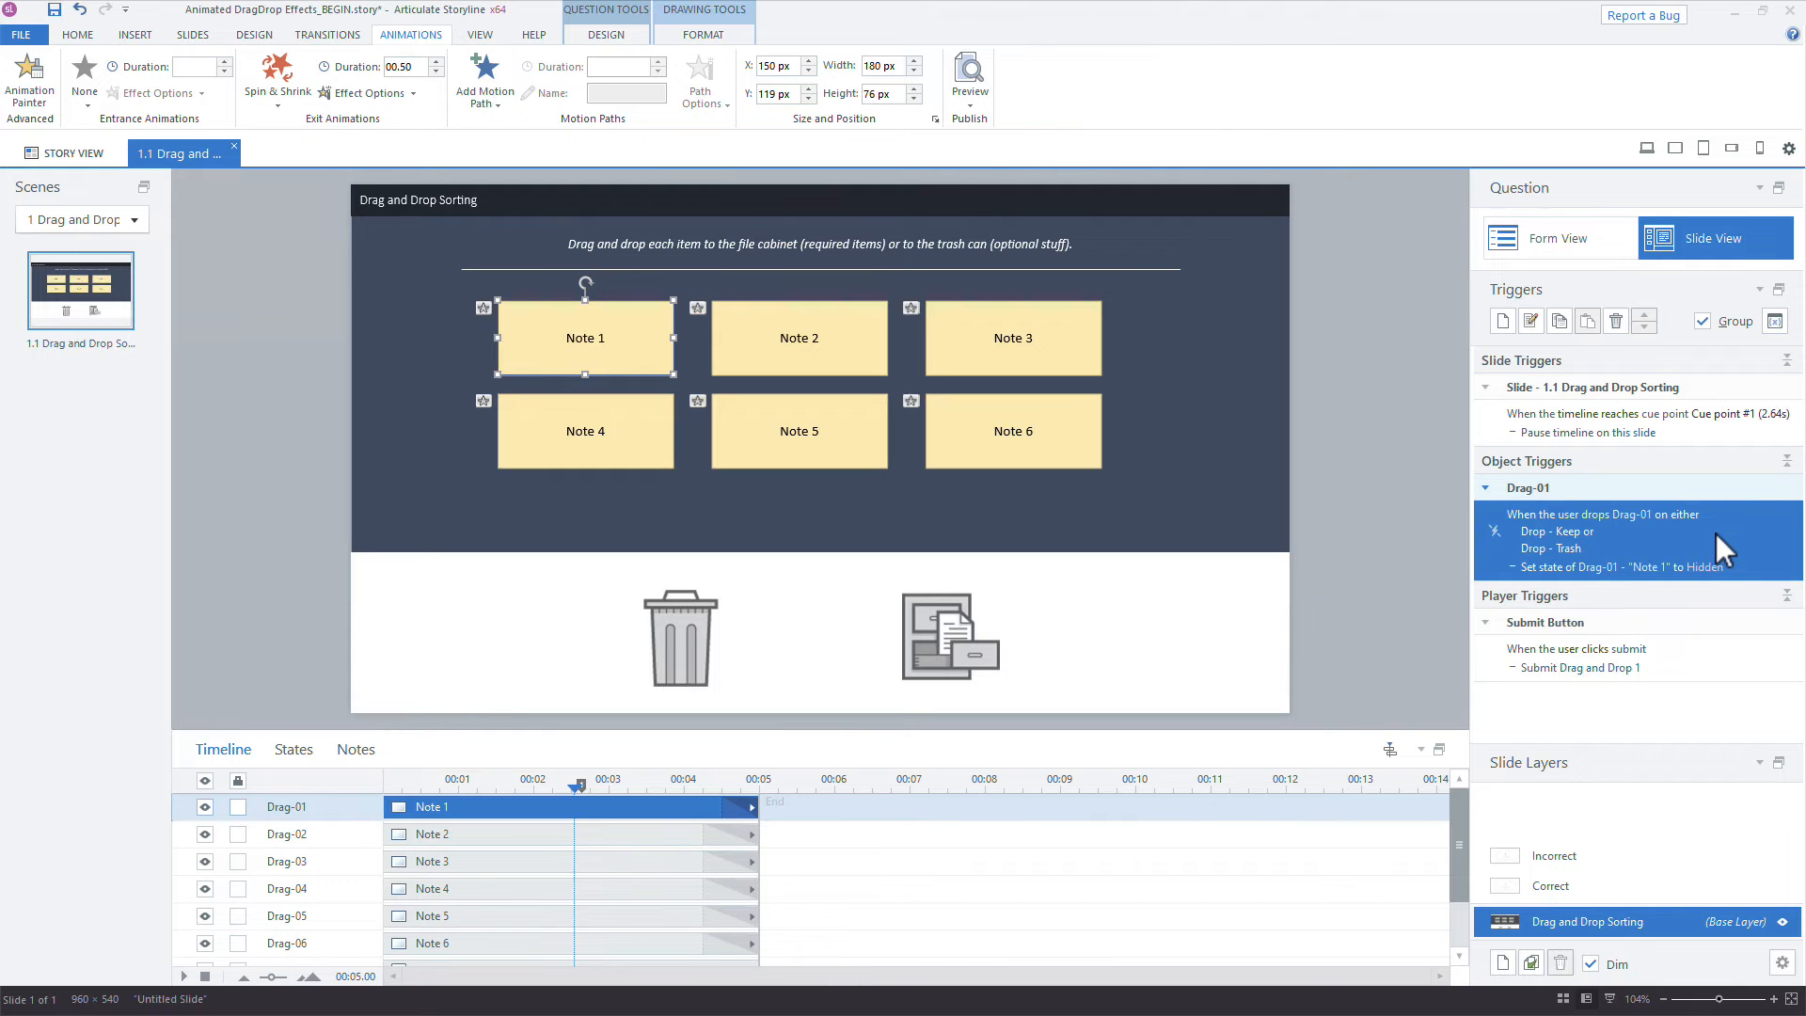
mouse_move(1612, 374)
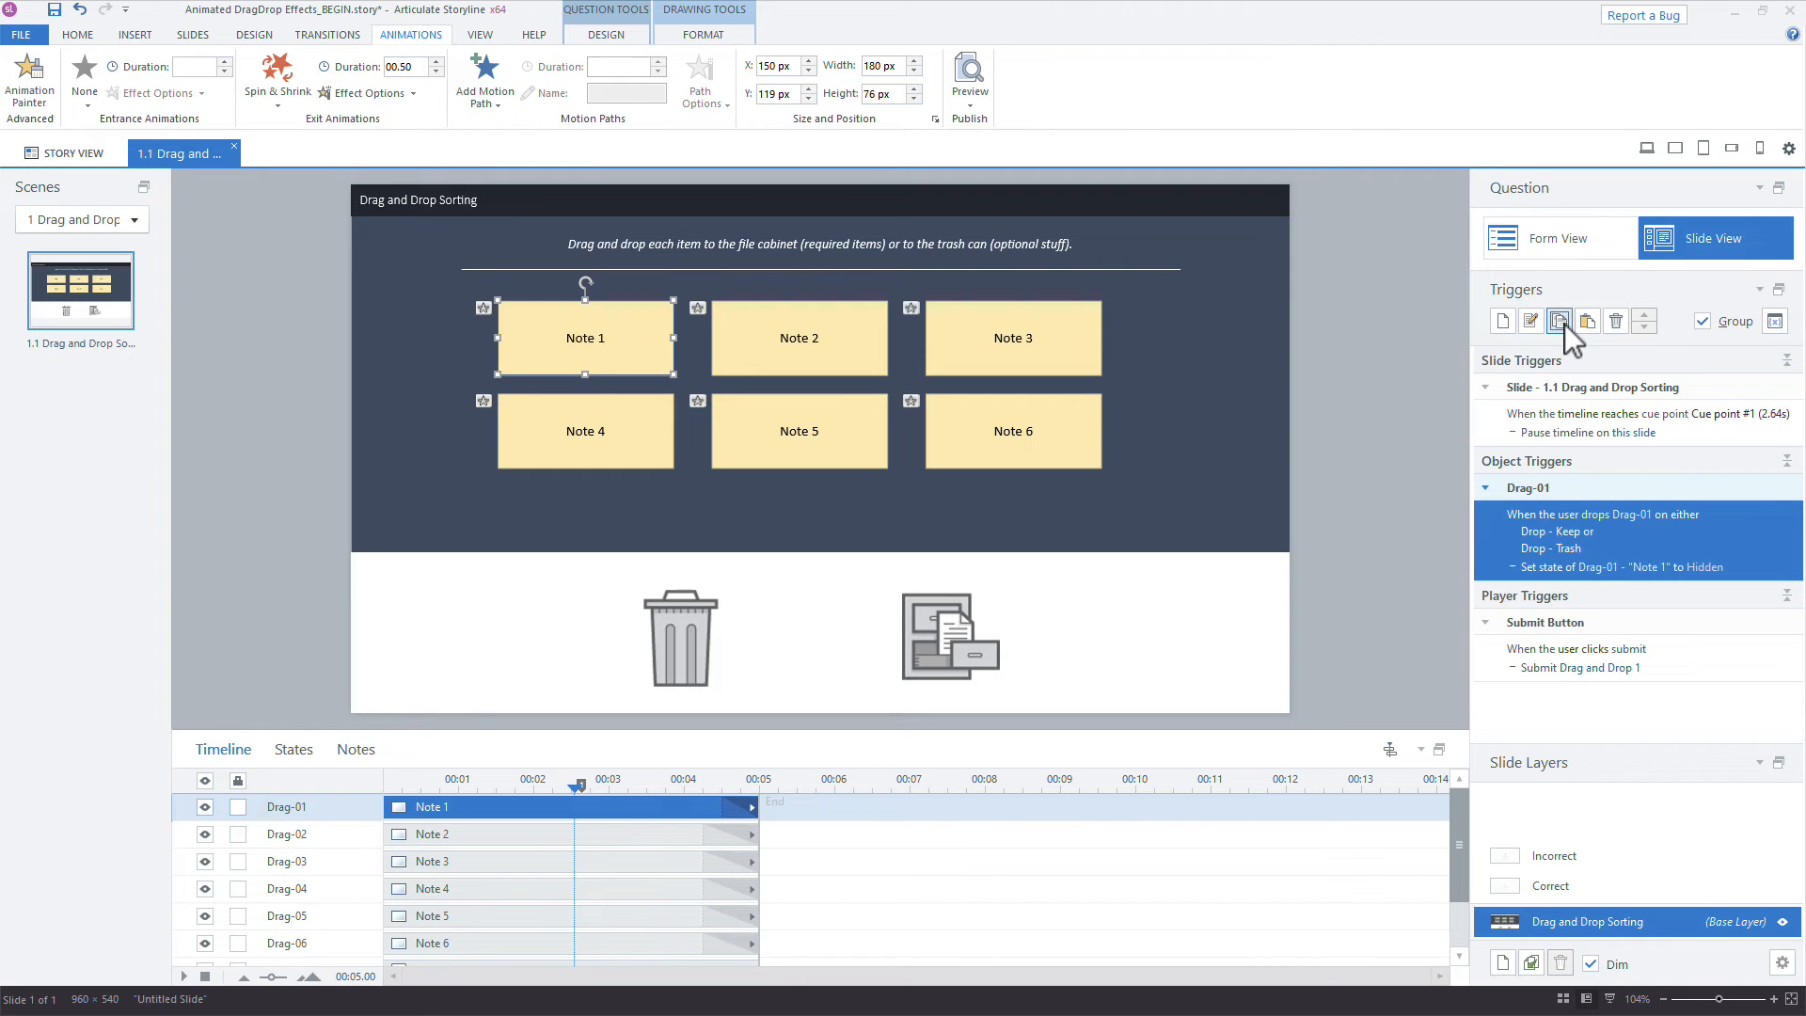
Copy Note 1's hide-on-drop trigger and paste it onto Notes 2 to 6.
click(798, 337)
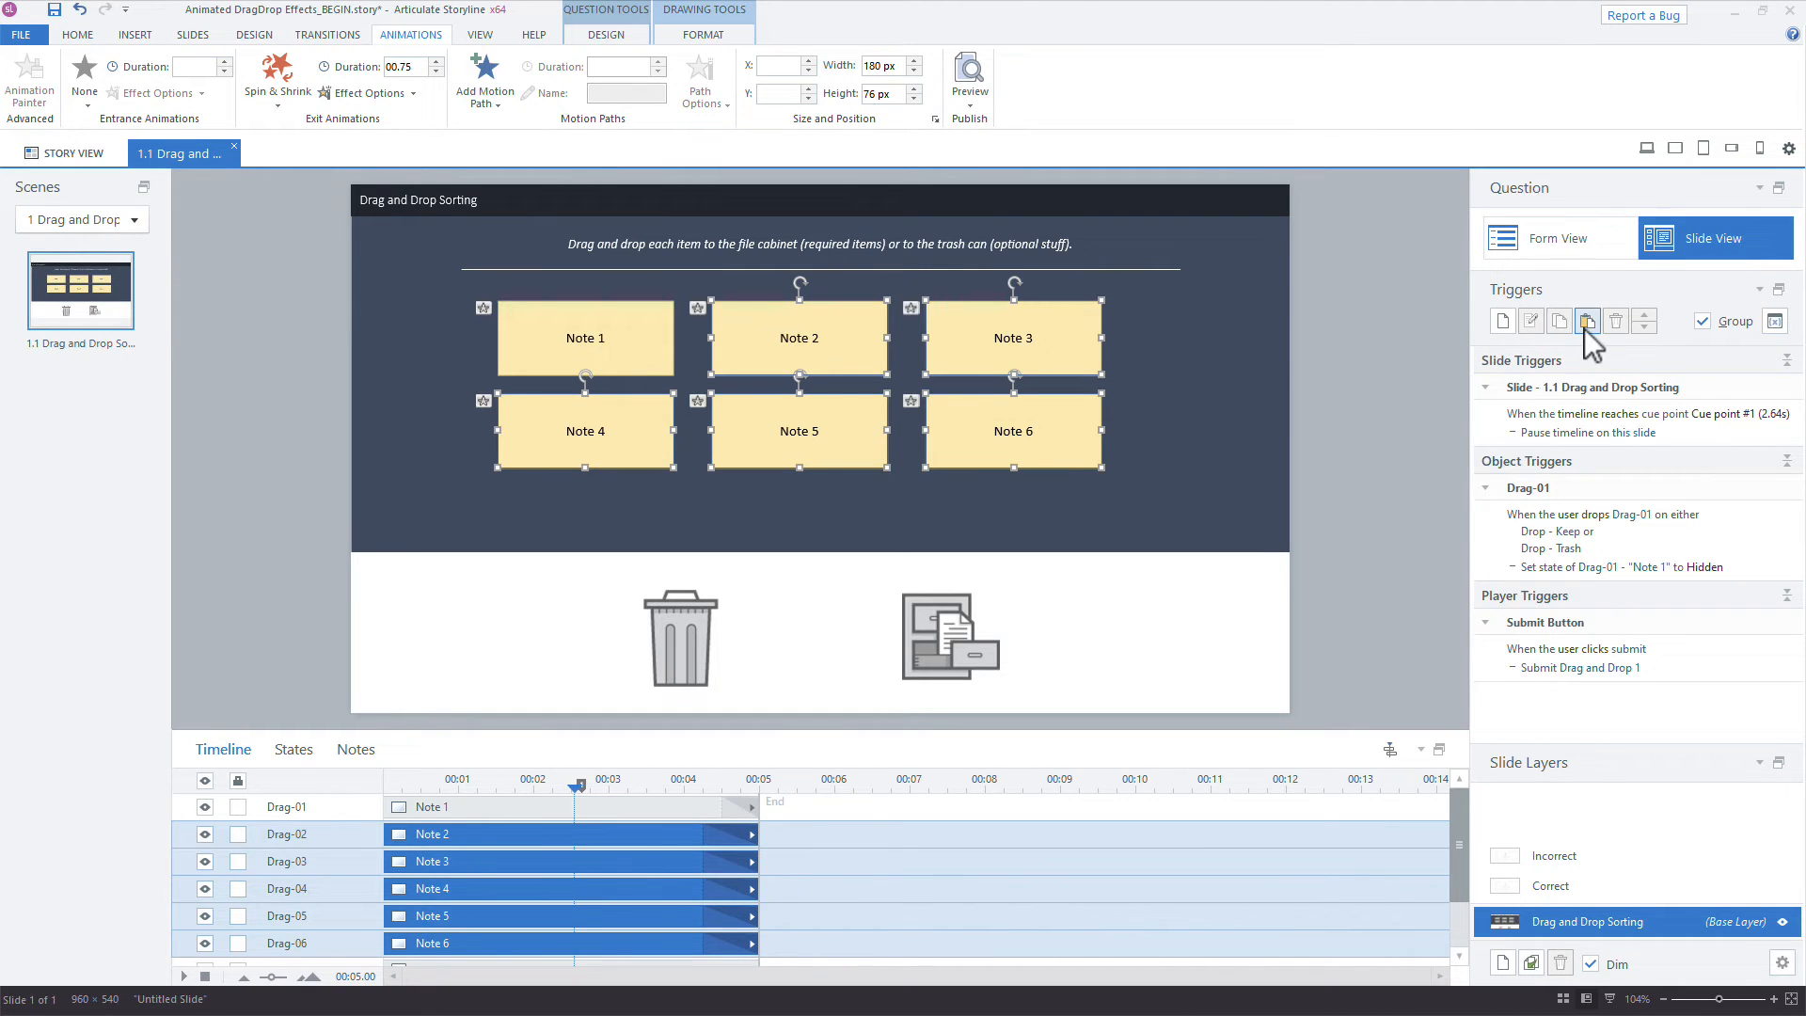
mouse_move(1586, 320)
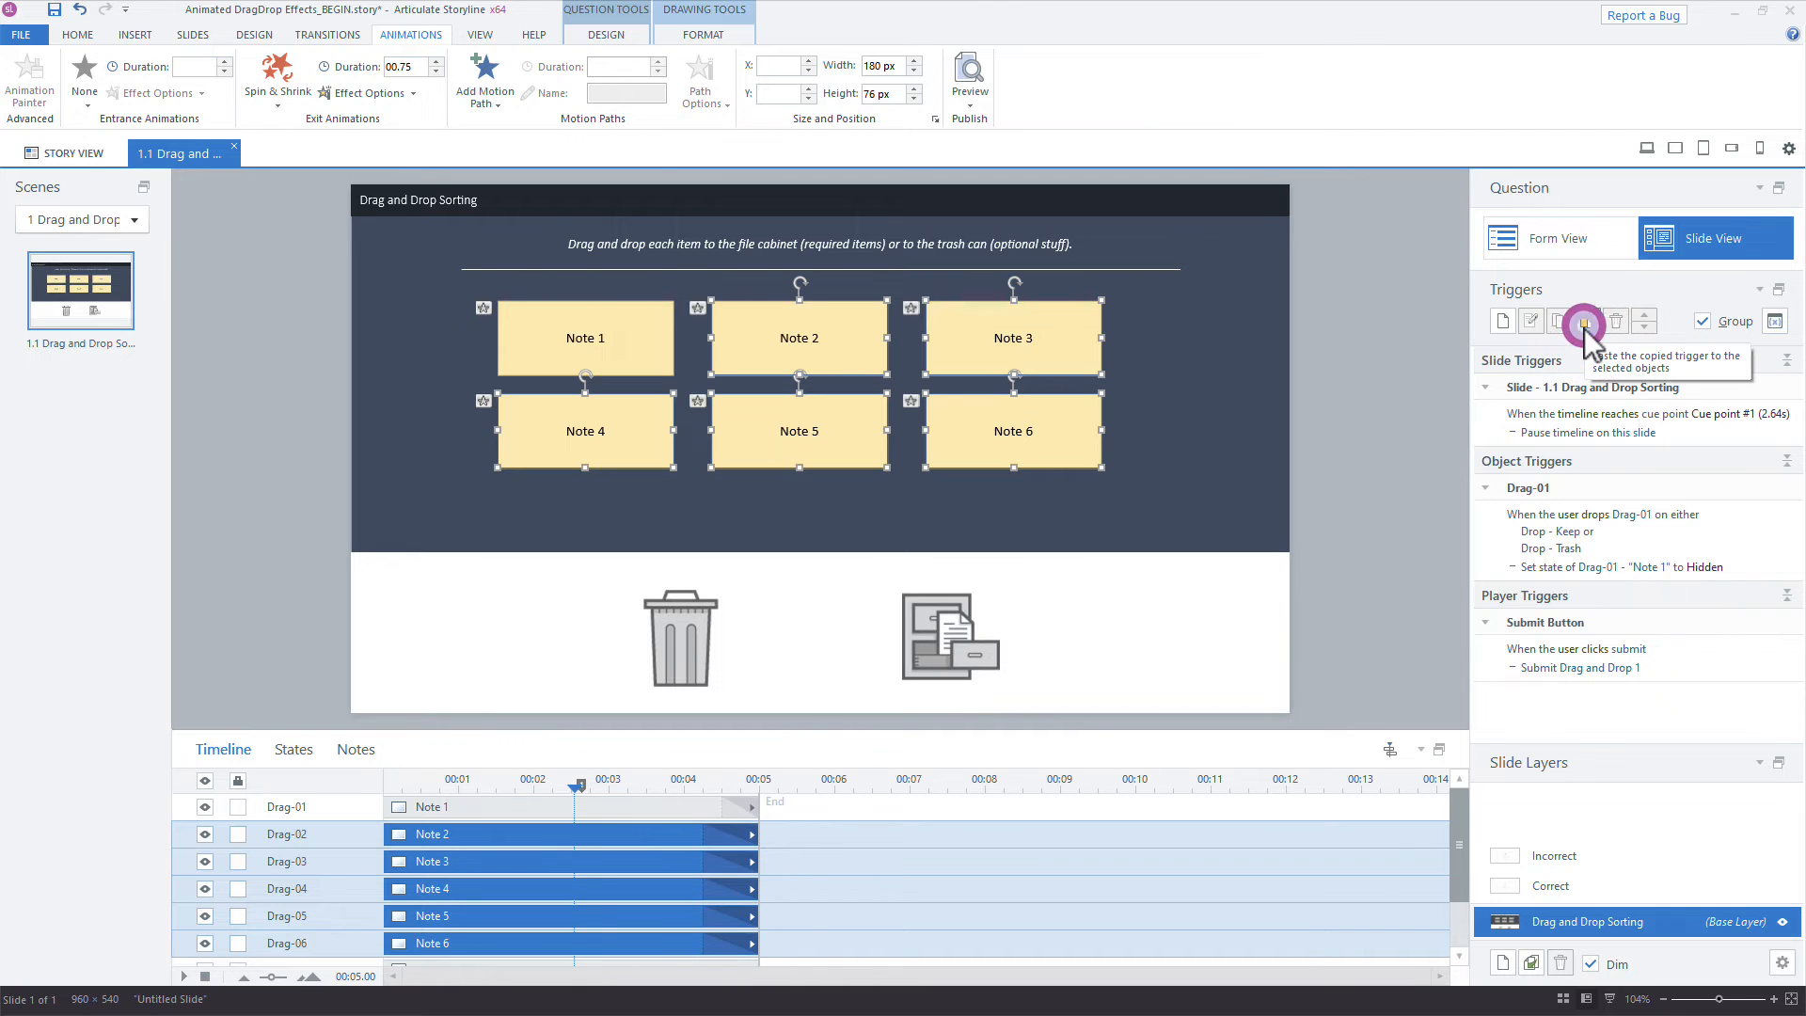
click(1585, 322)
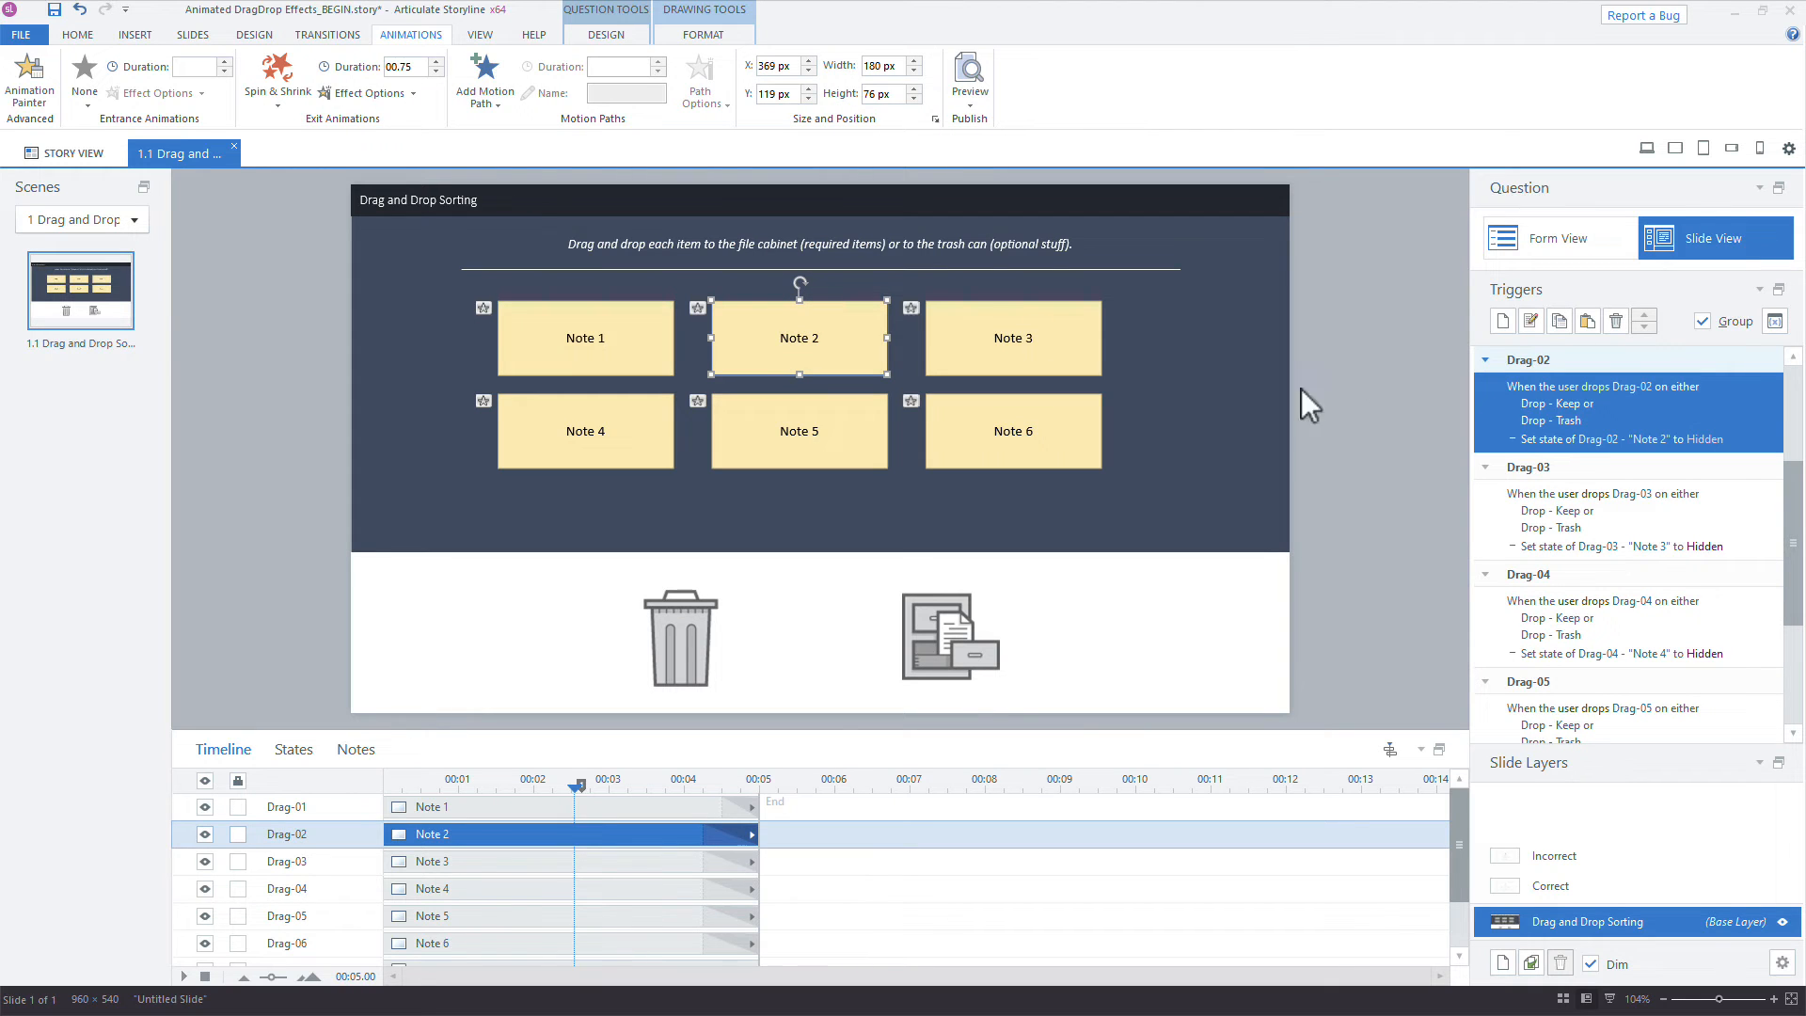
mouse_move(1479, 389)
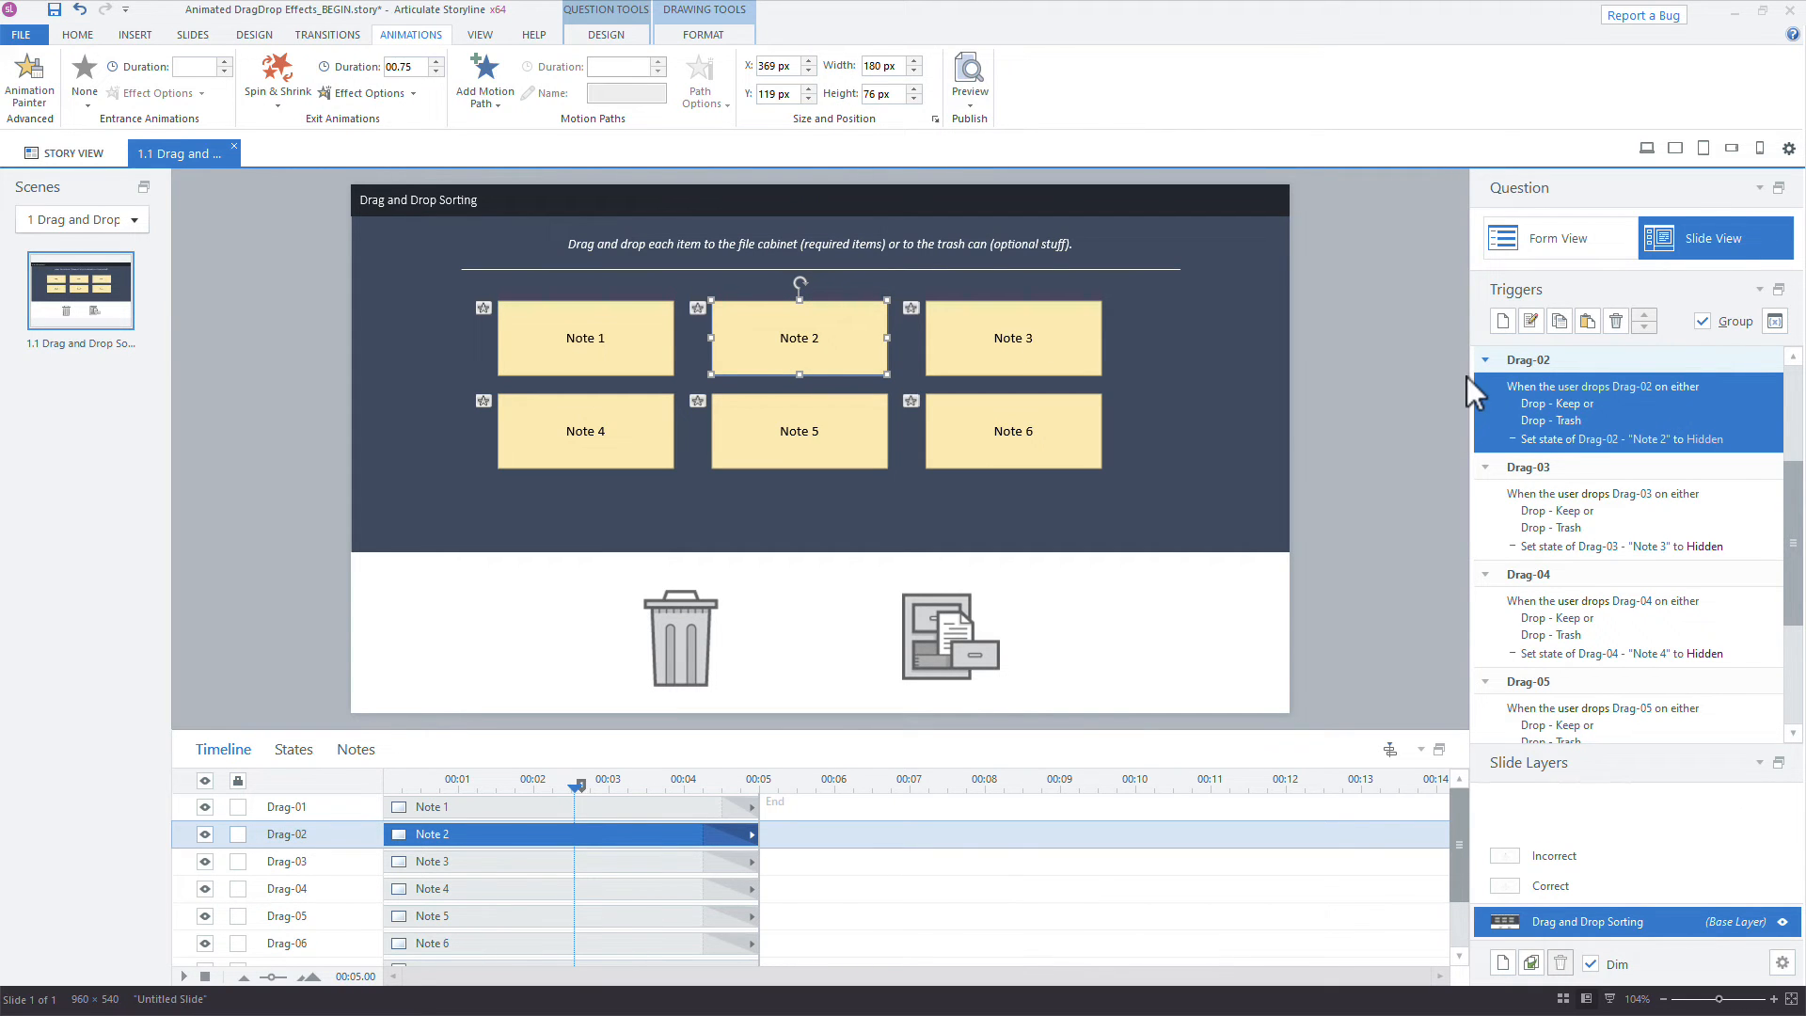
mouse_move(1561, 406)
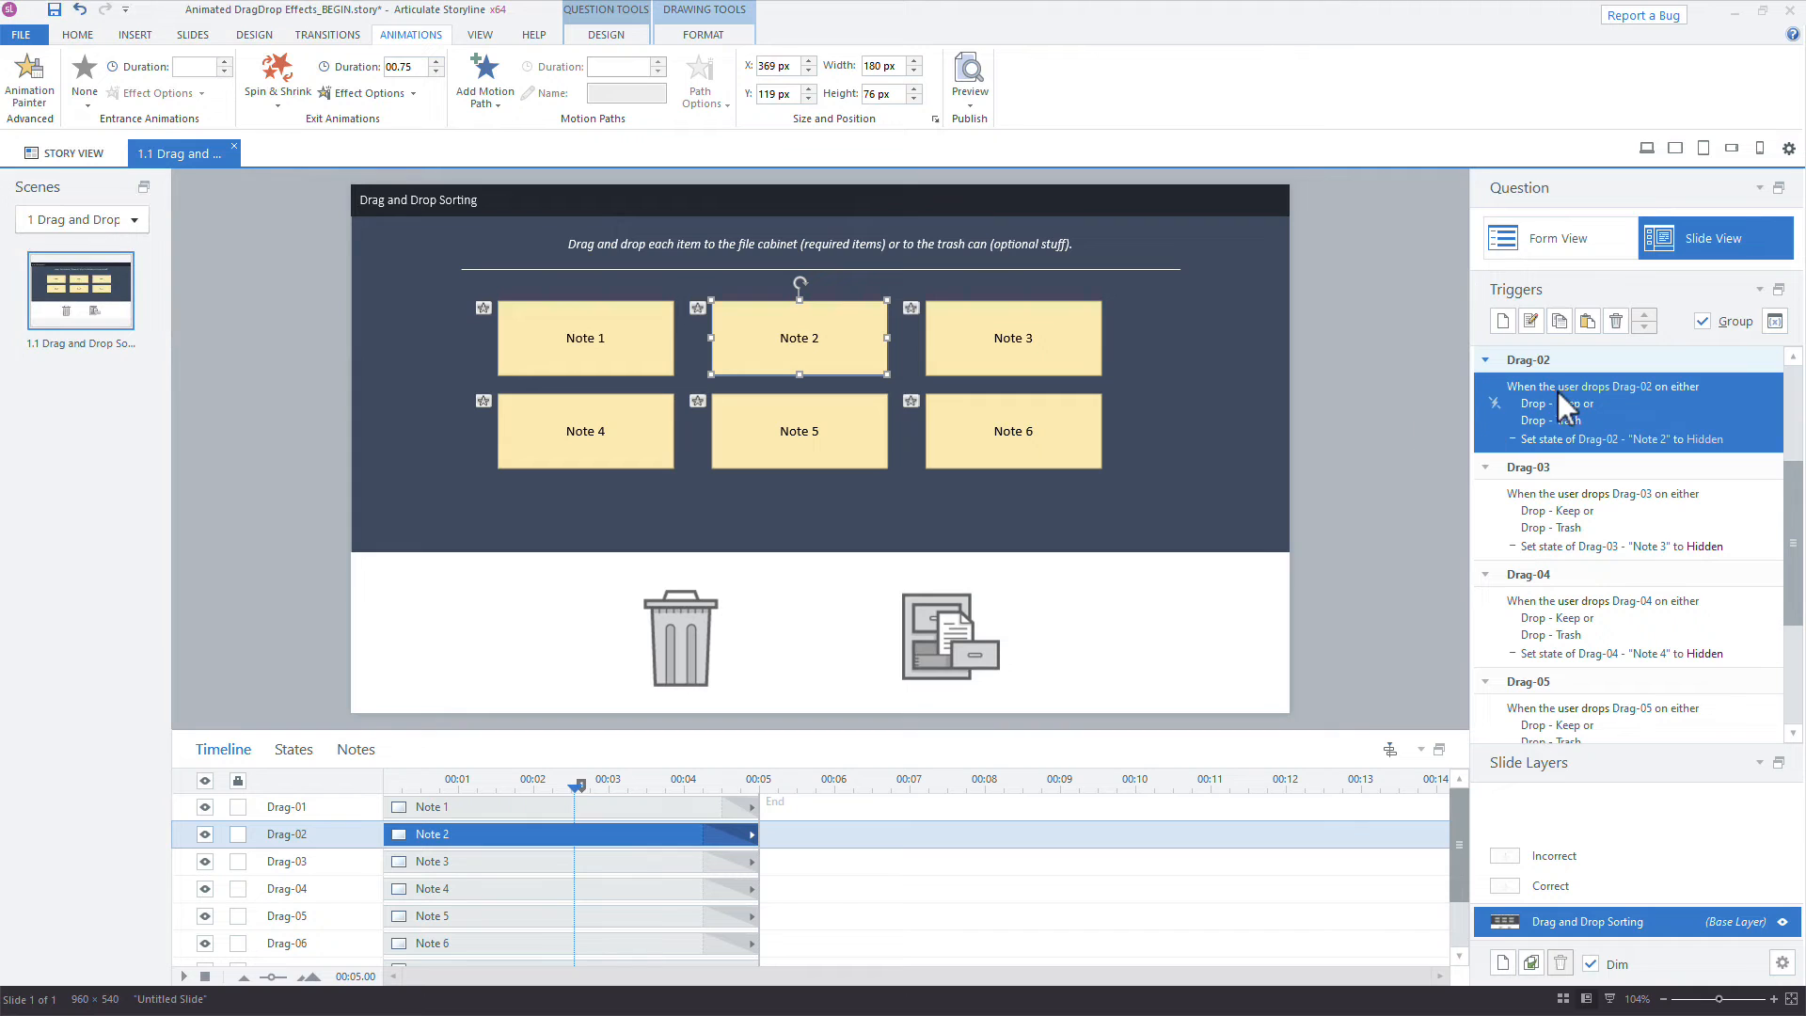
mouse_move(1639, 407)
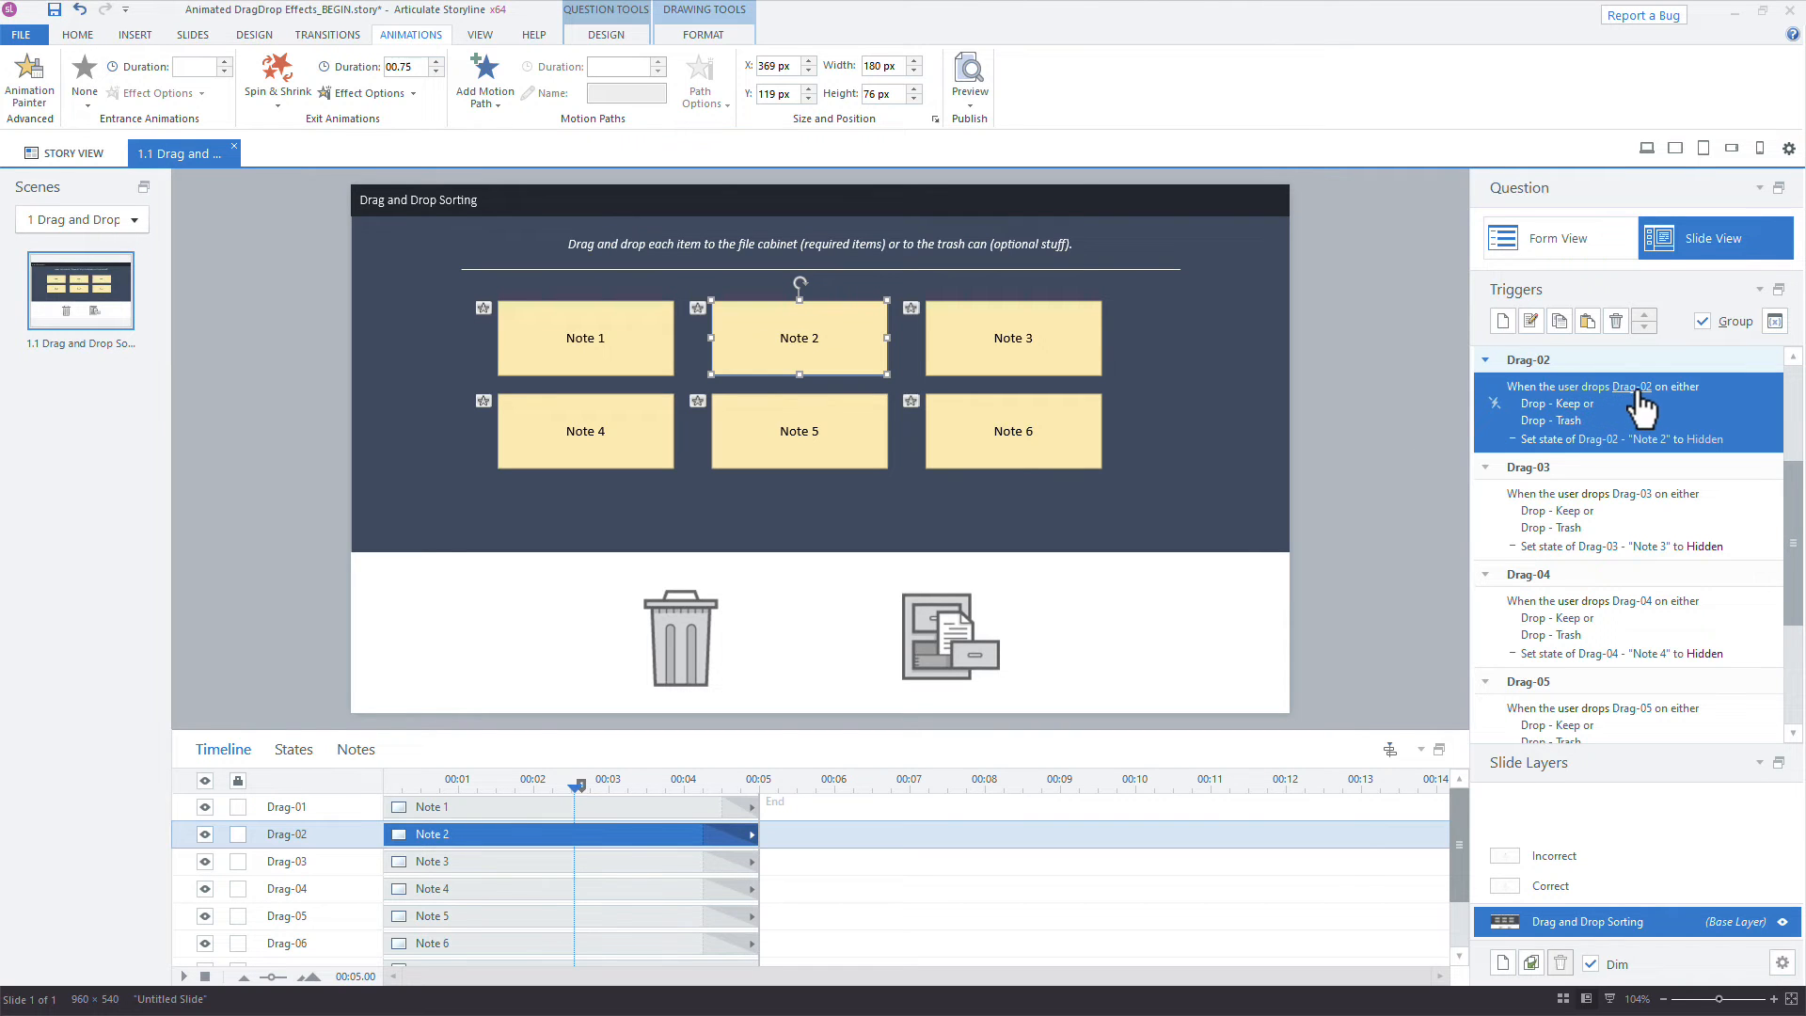
mouse_move(1593, 428)
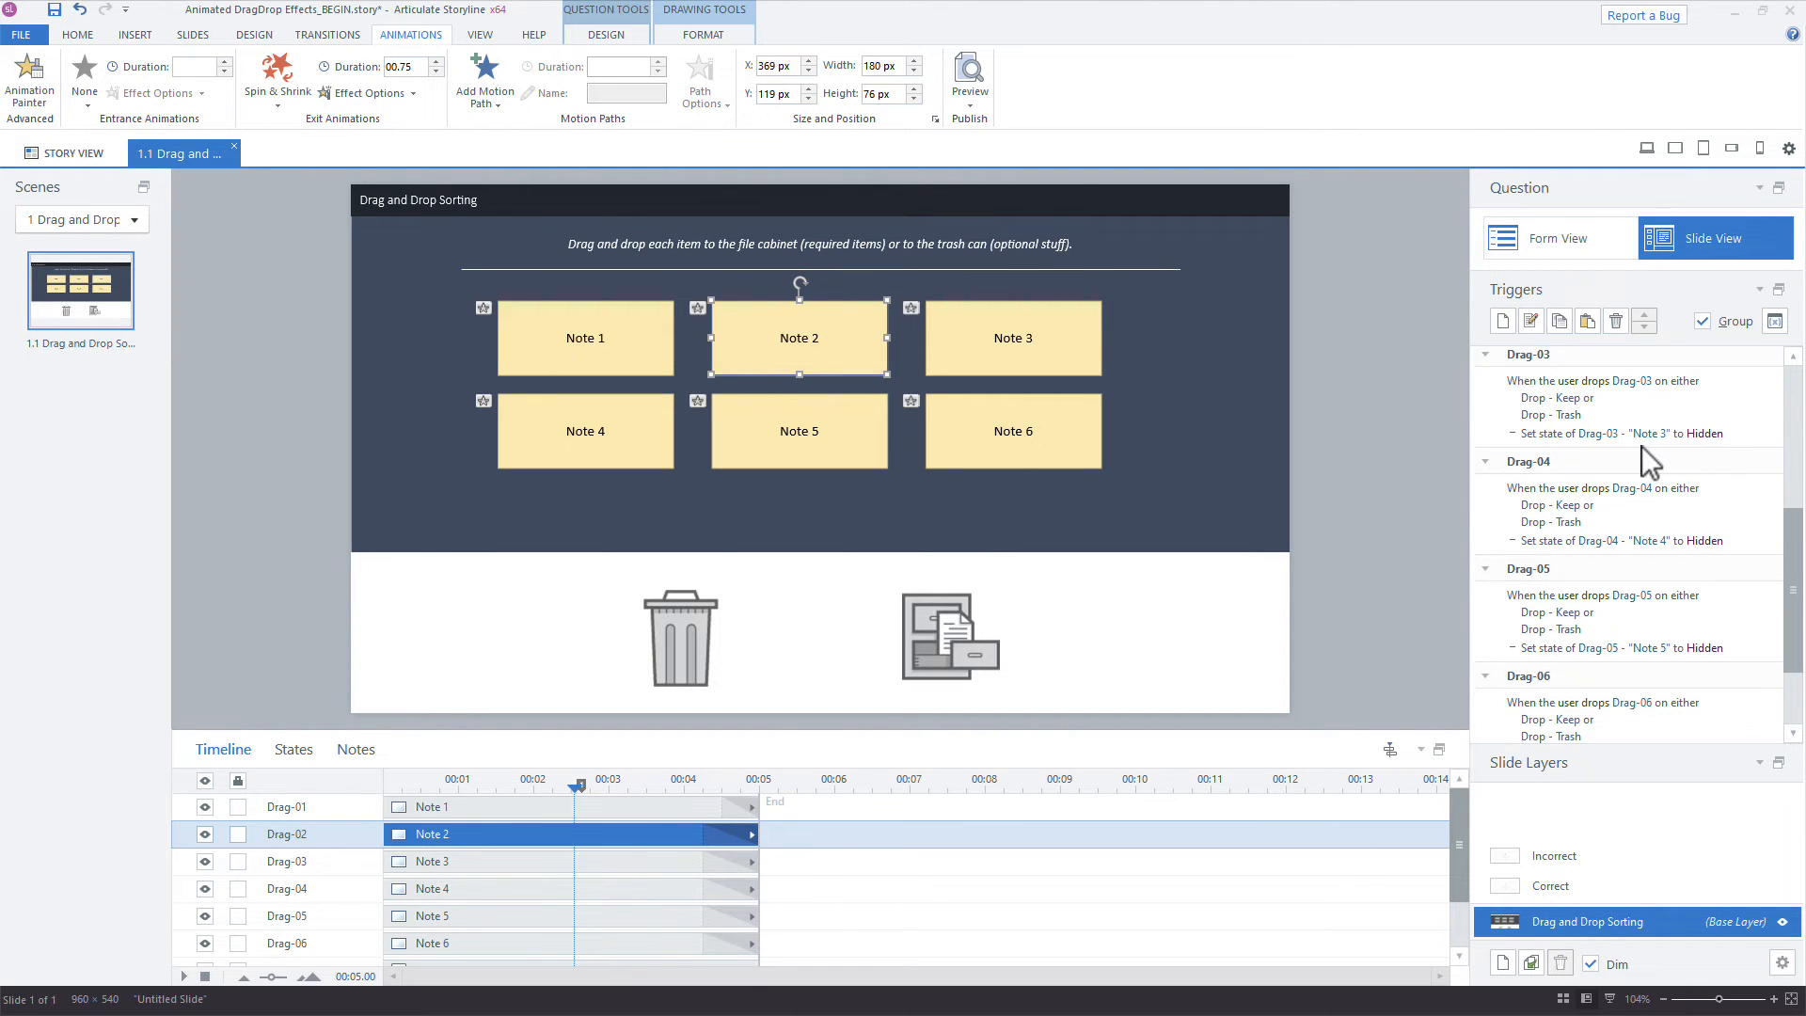
mouse_move(1706, 572)
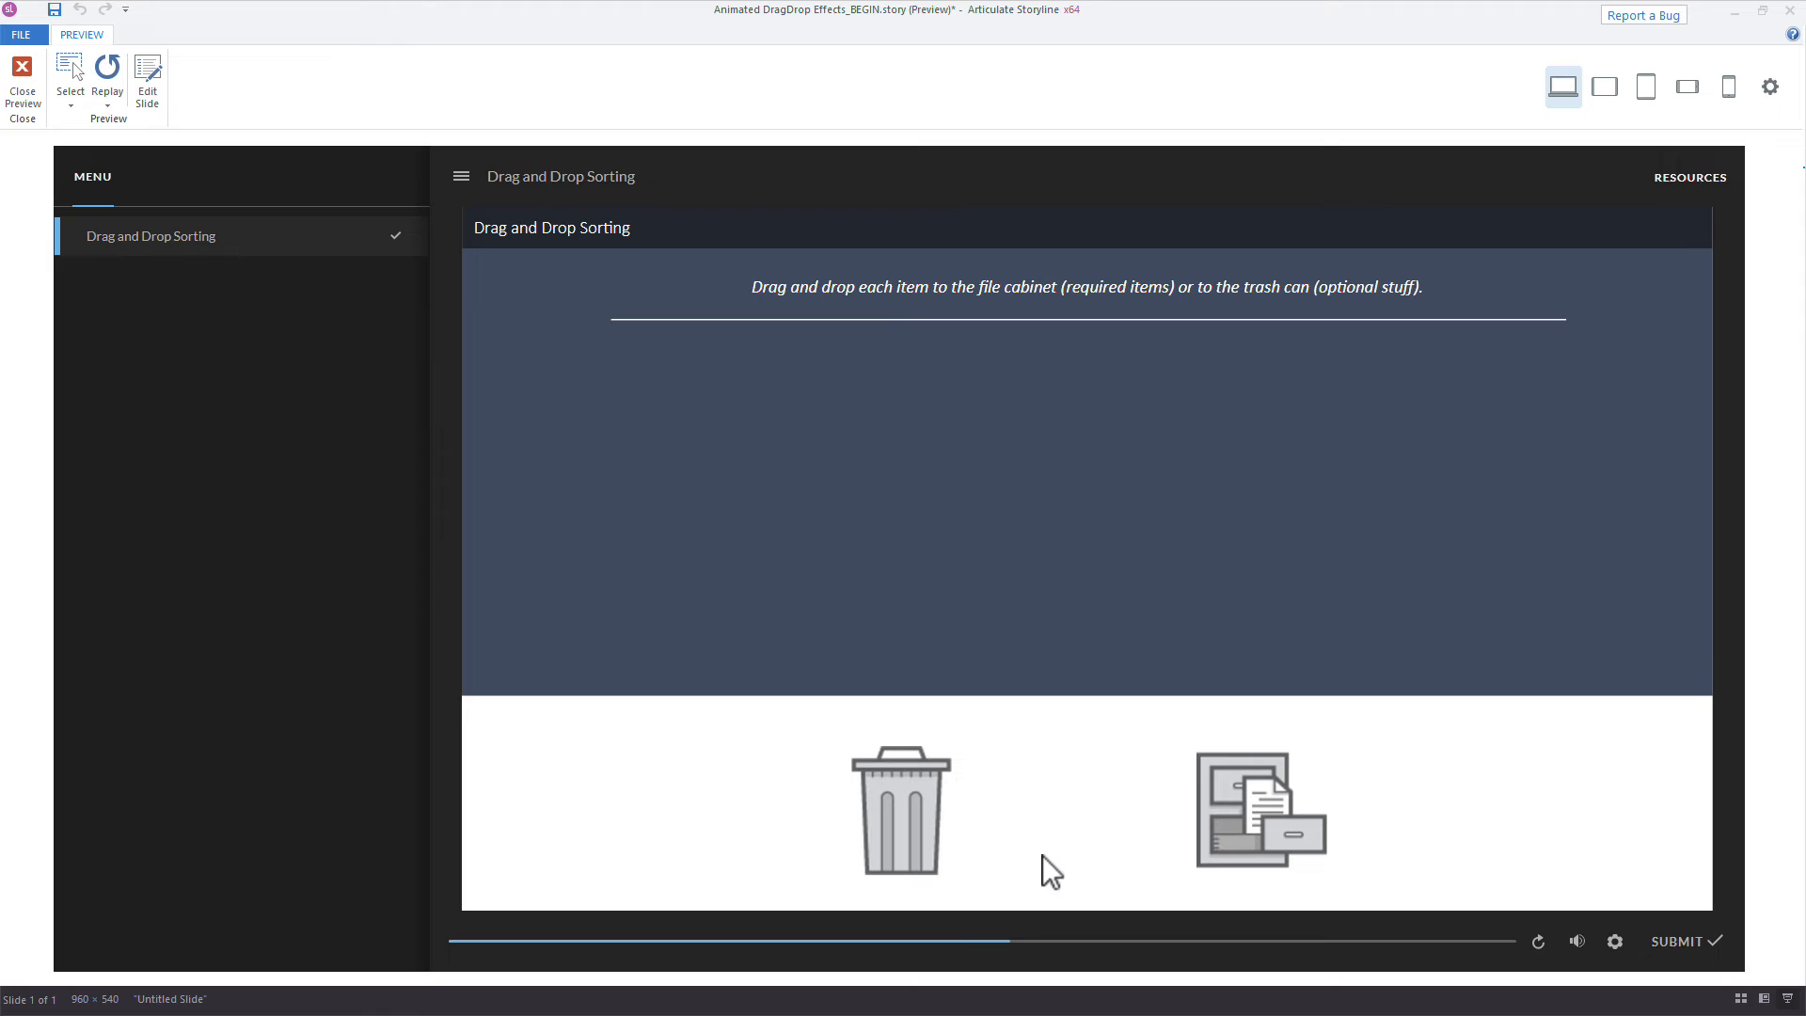
mouse_move(1106, 843)
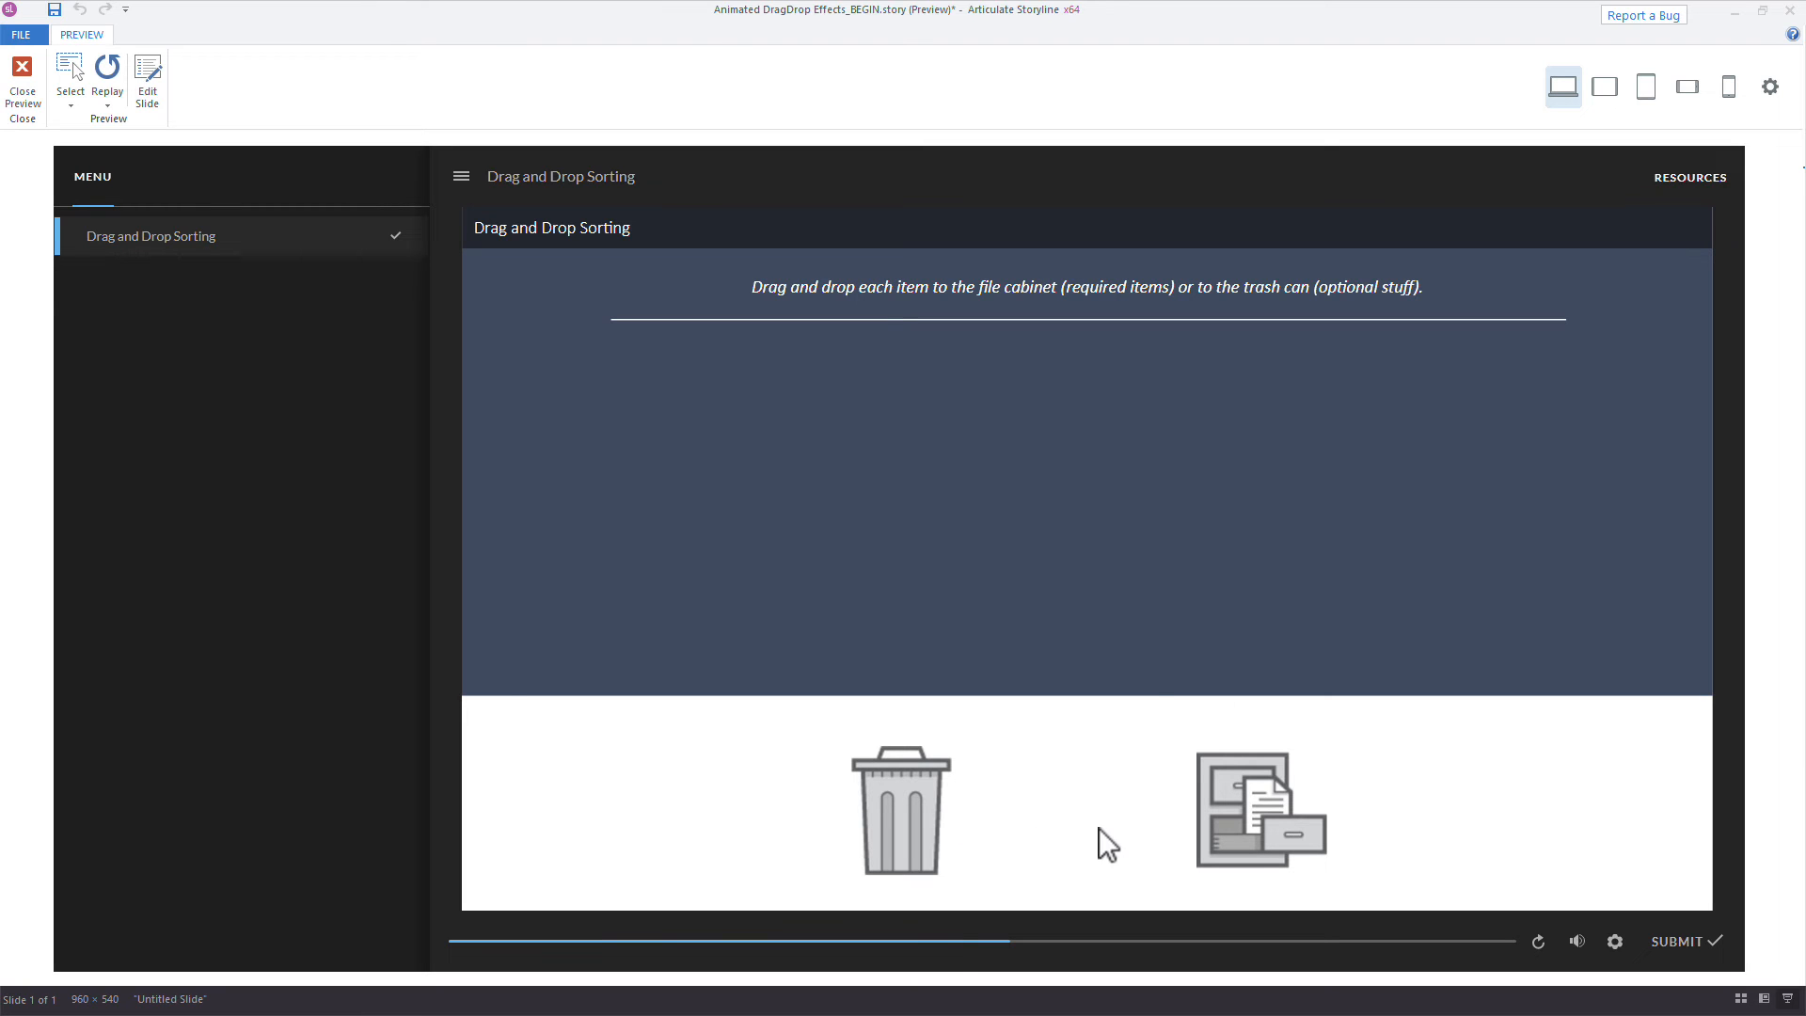
mouse_move(1134, 791)
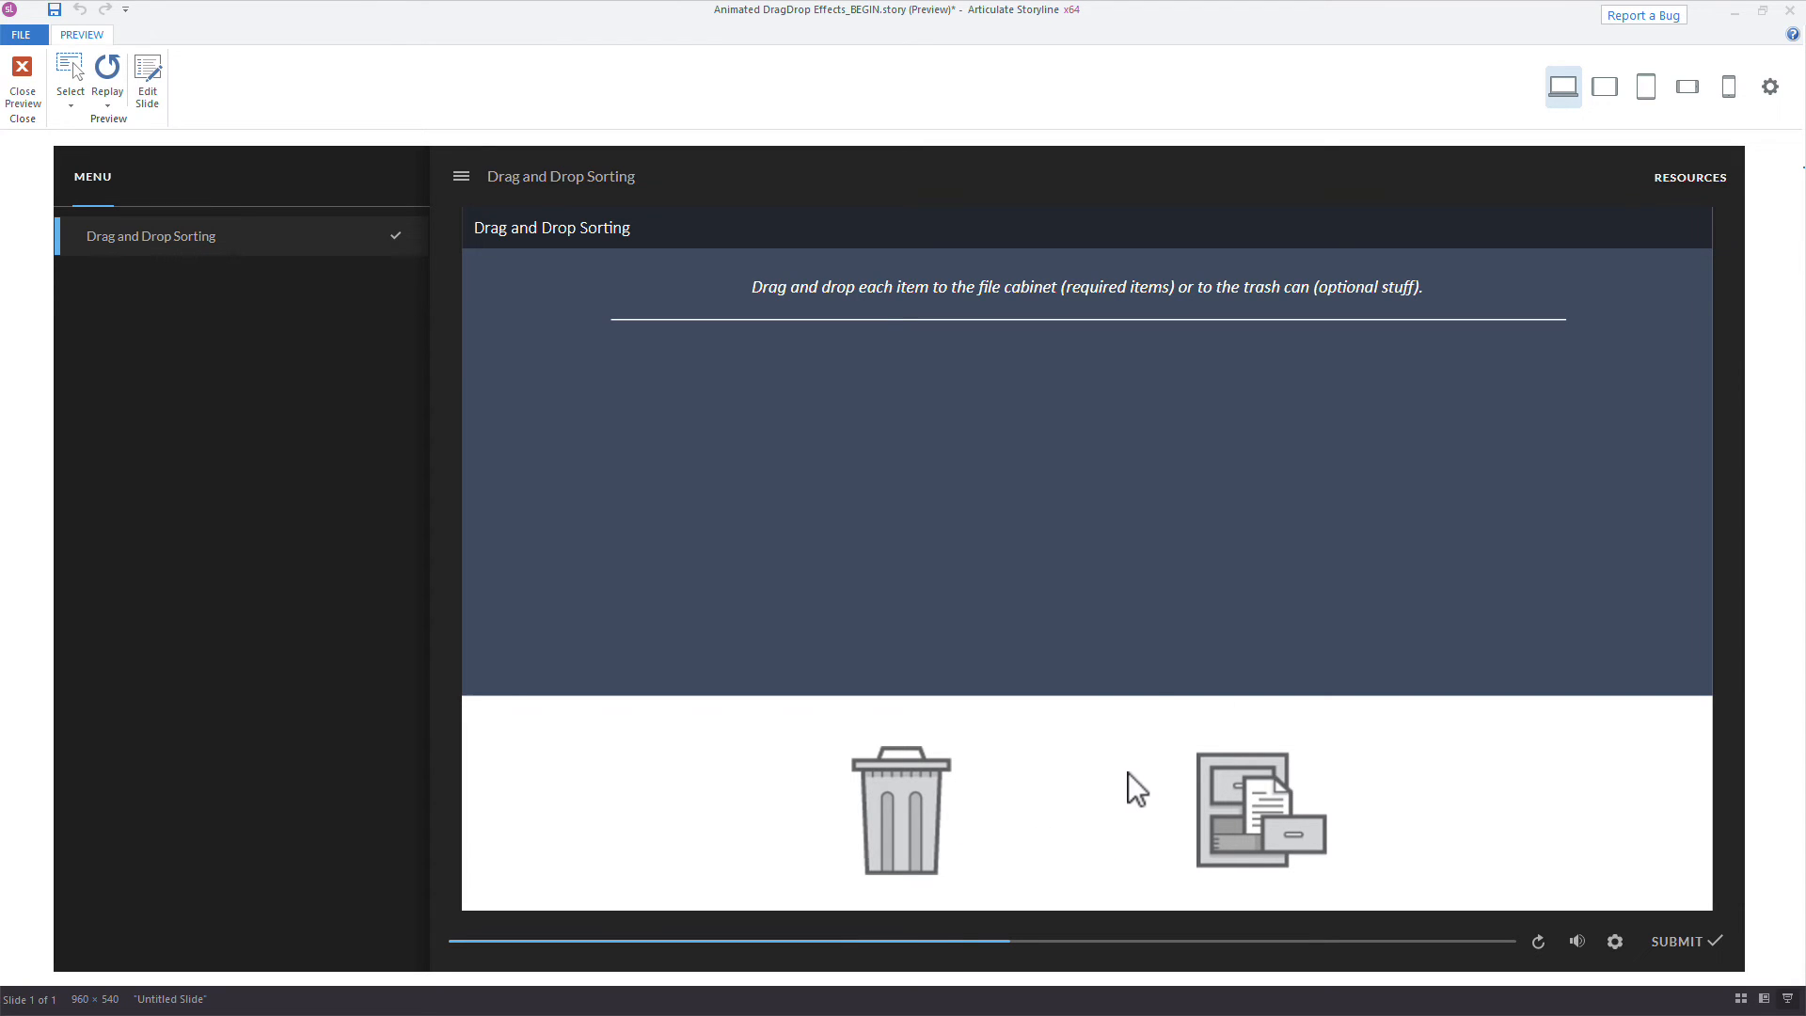
click(23, 81)
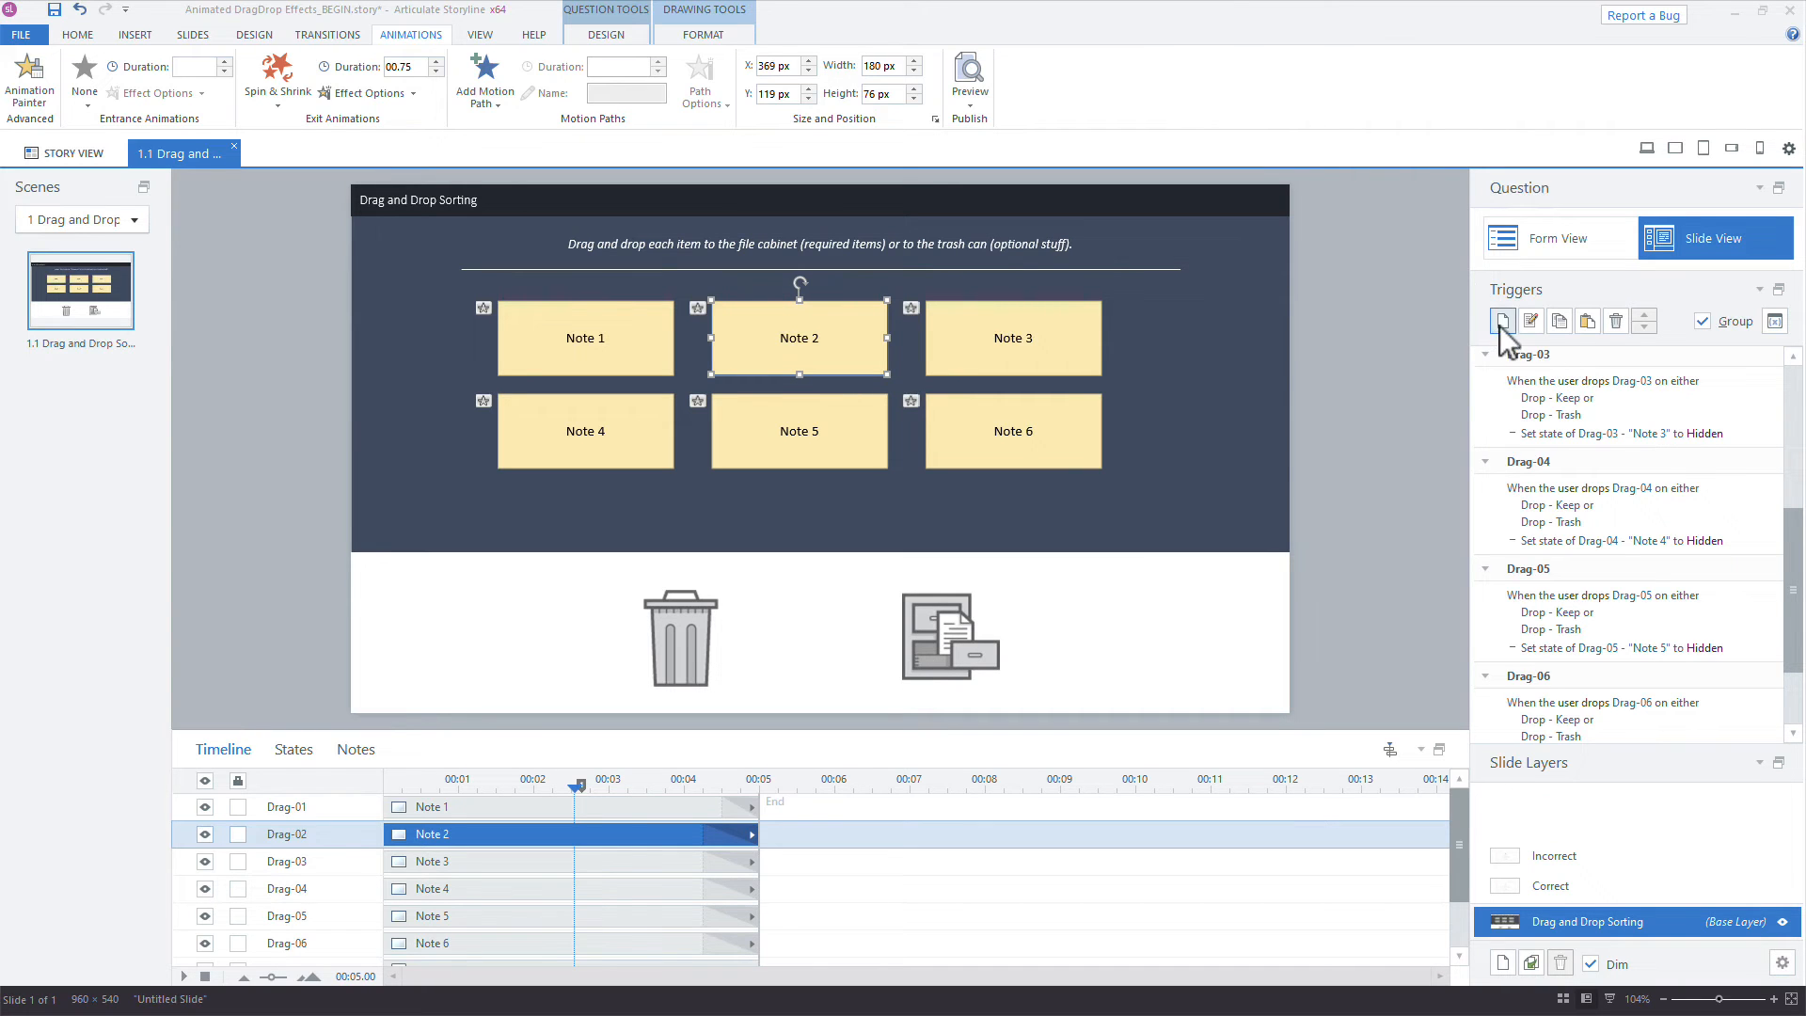
Add a Resume timeline trigger firing when the state of all of Drag-01–Drag-06 is Hidden.
click(1501, 321)
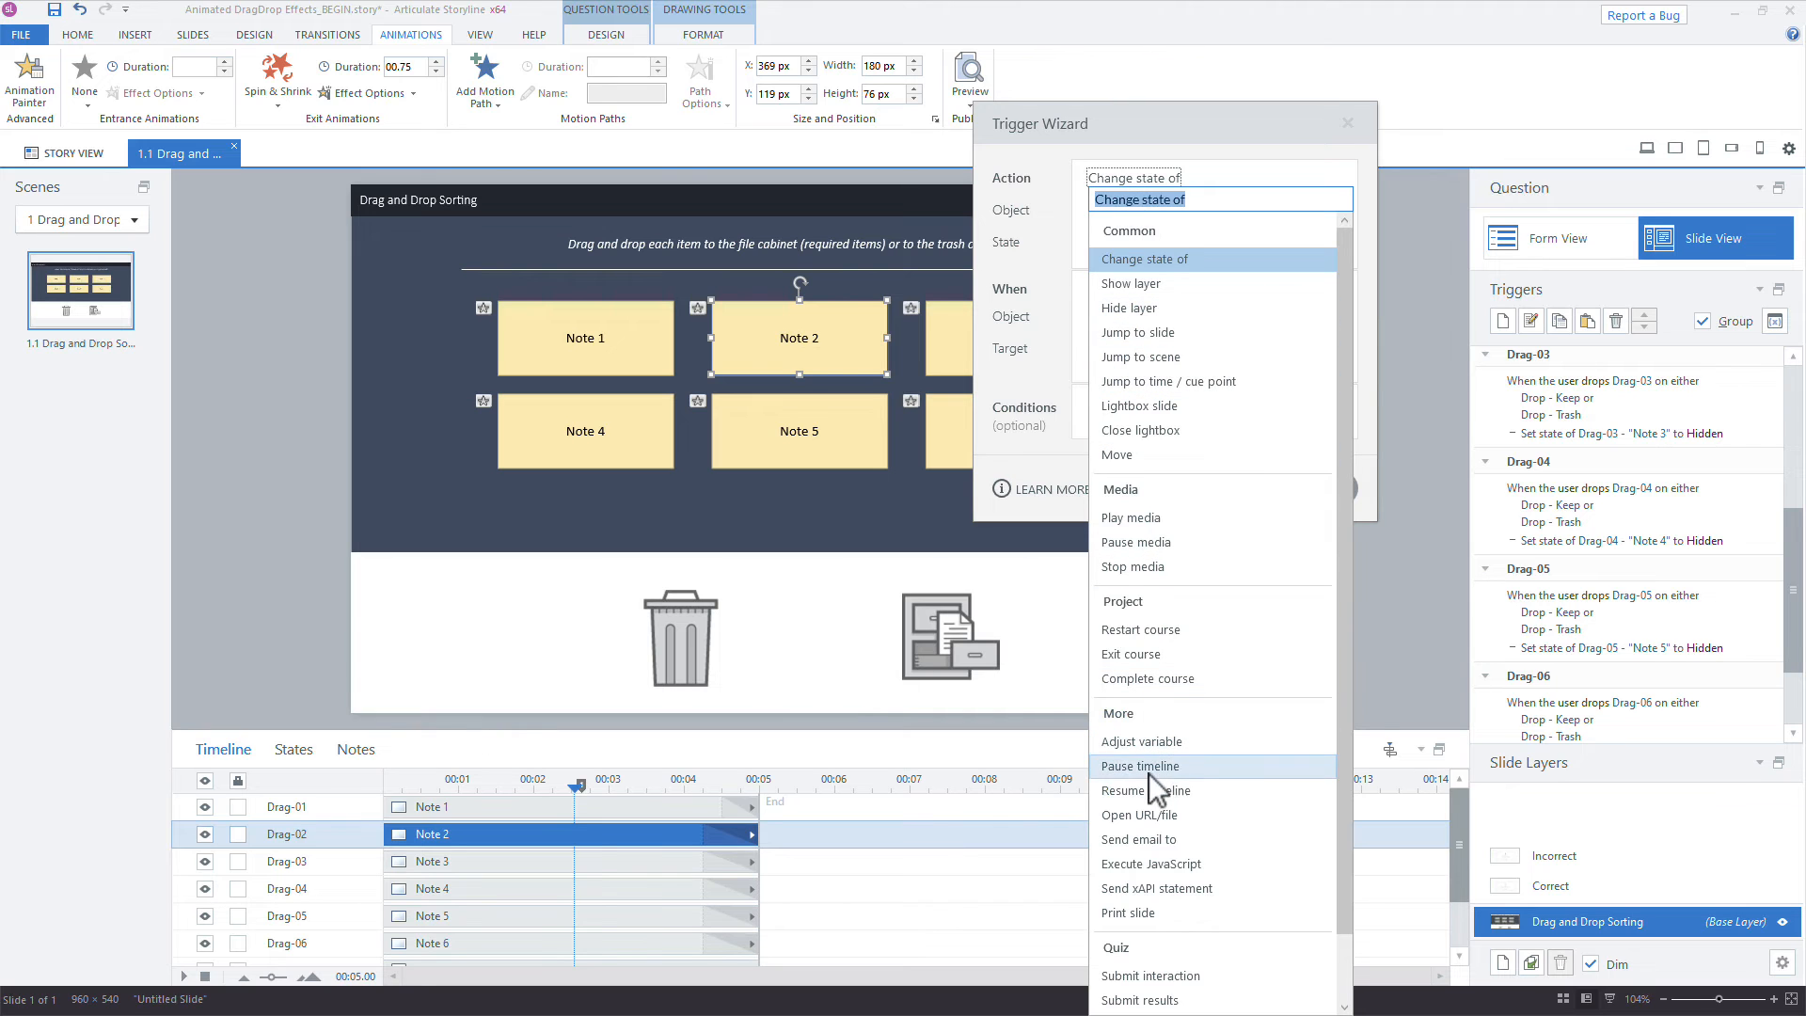
click(1144, 790)
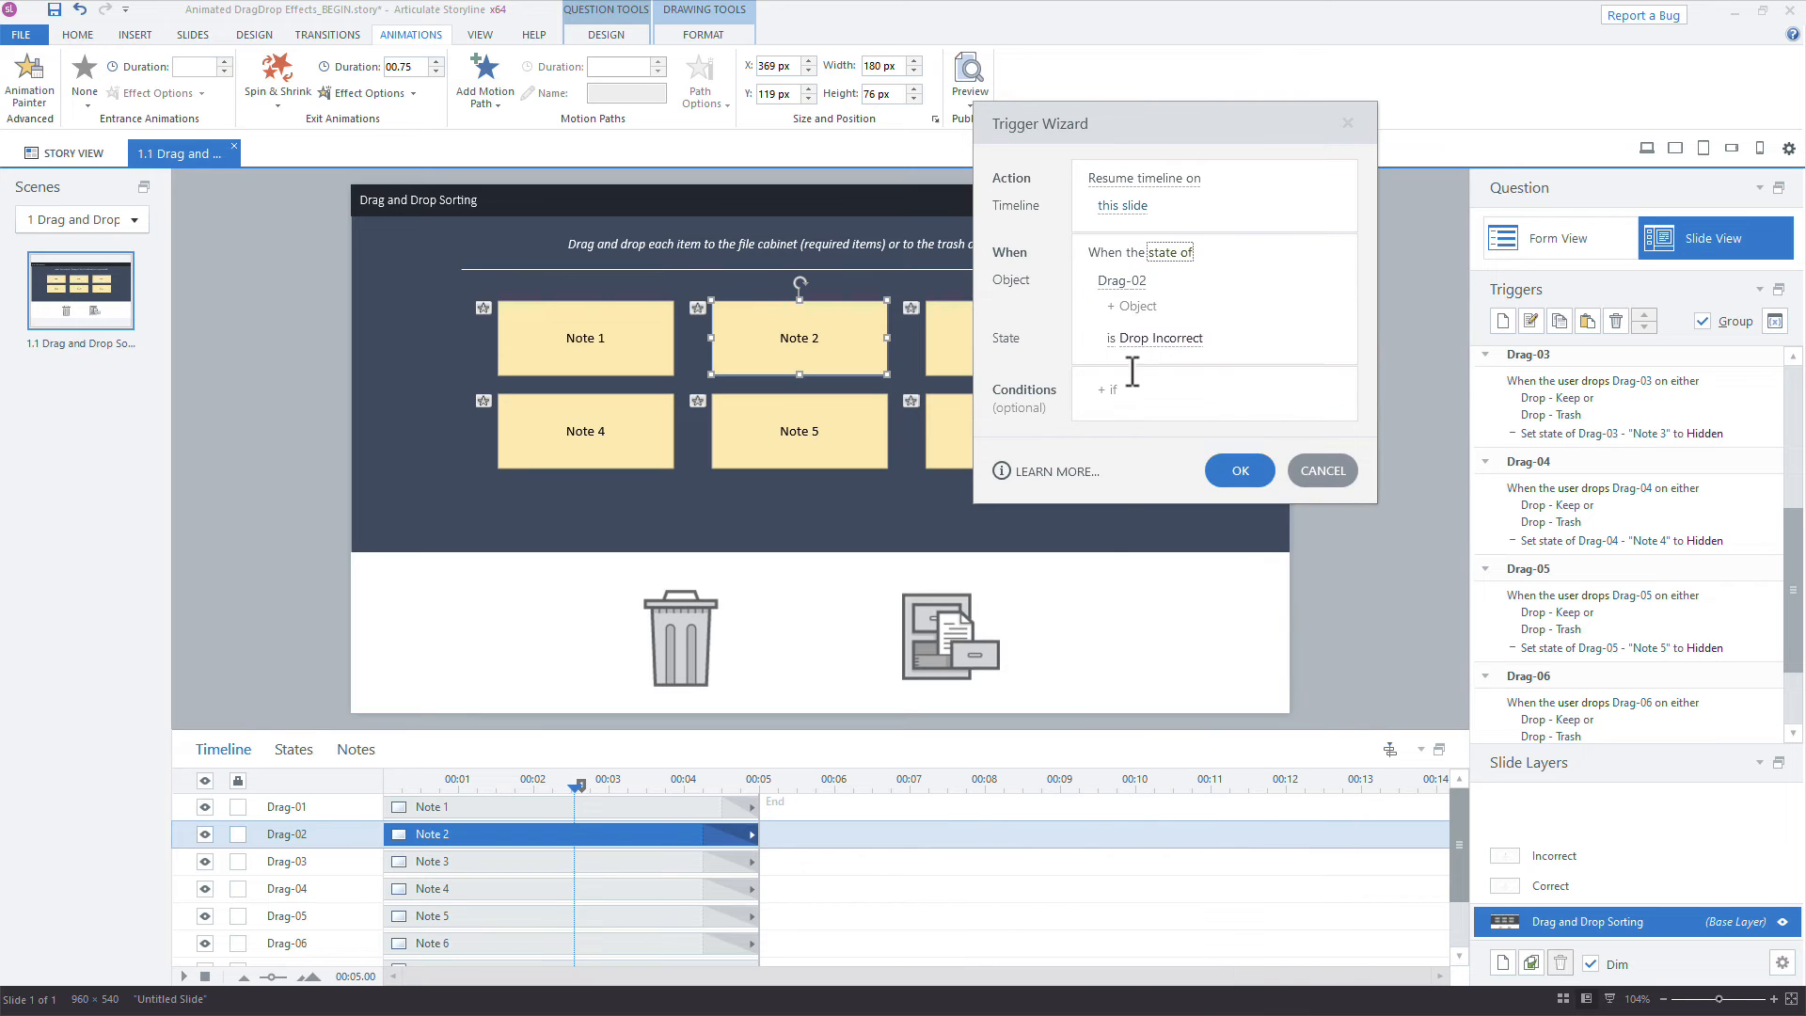
click(1123, 281)
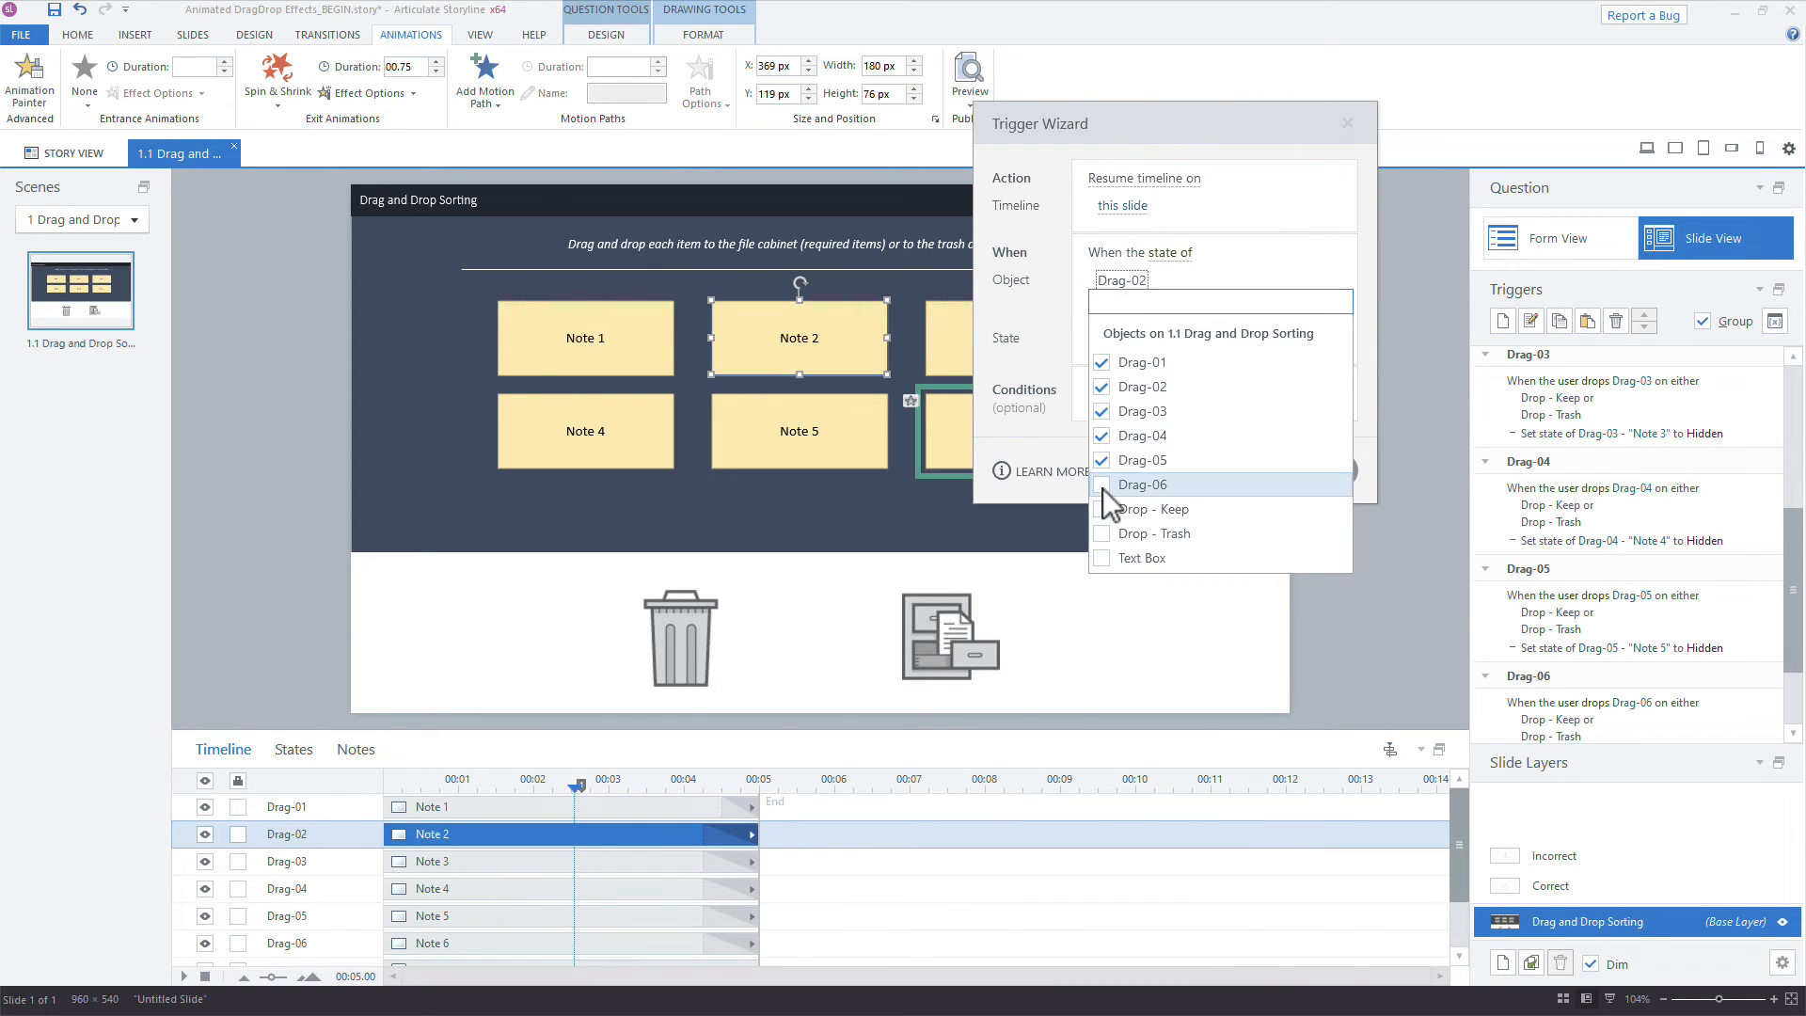
click(1101, 484)
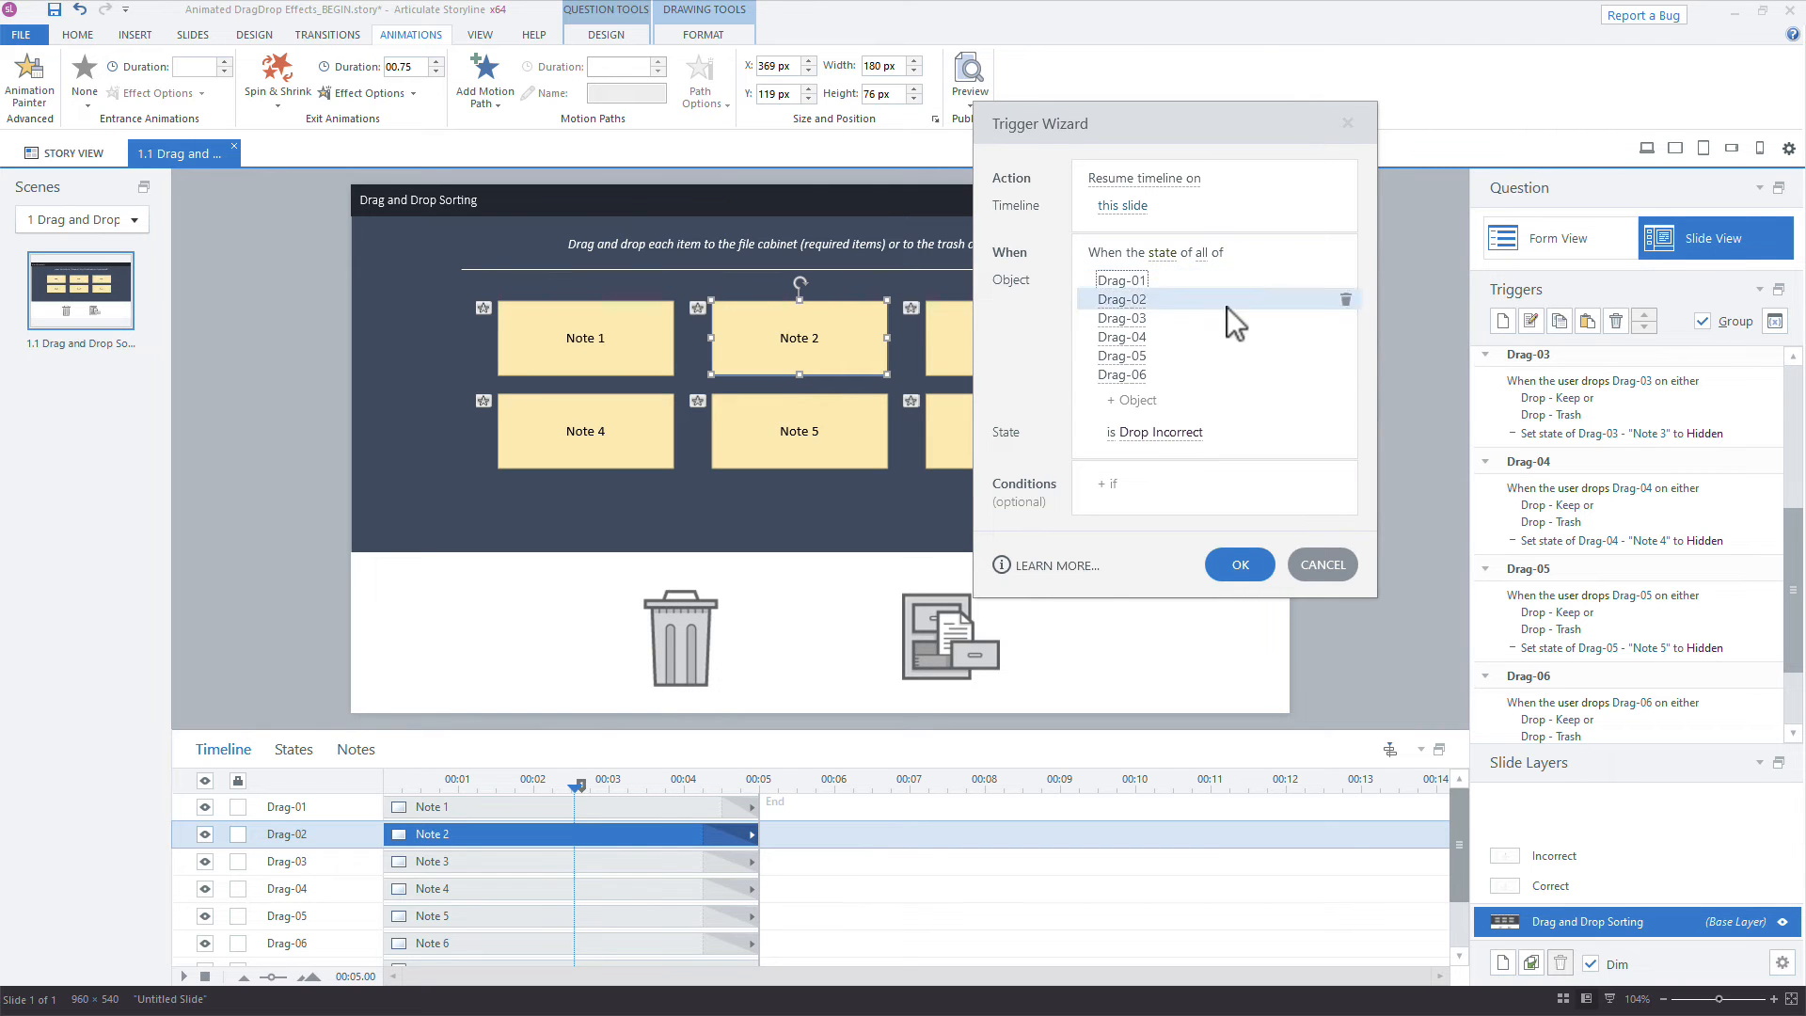
click(1157, 433)
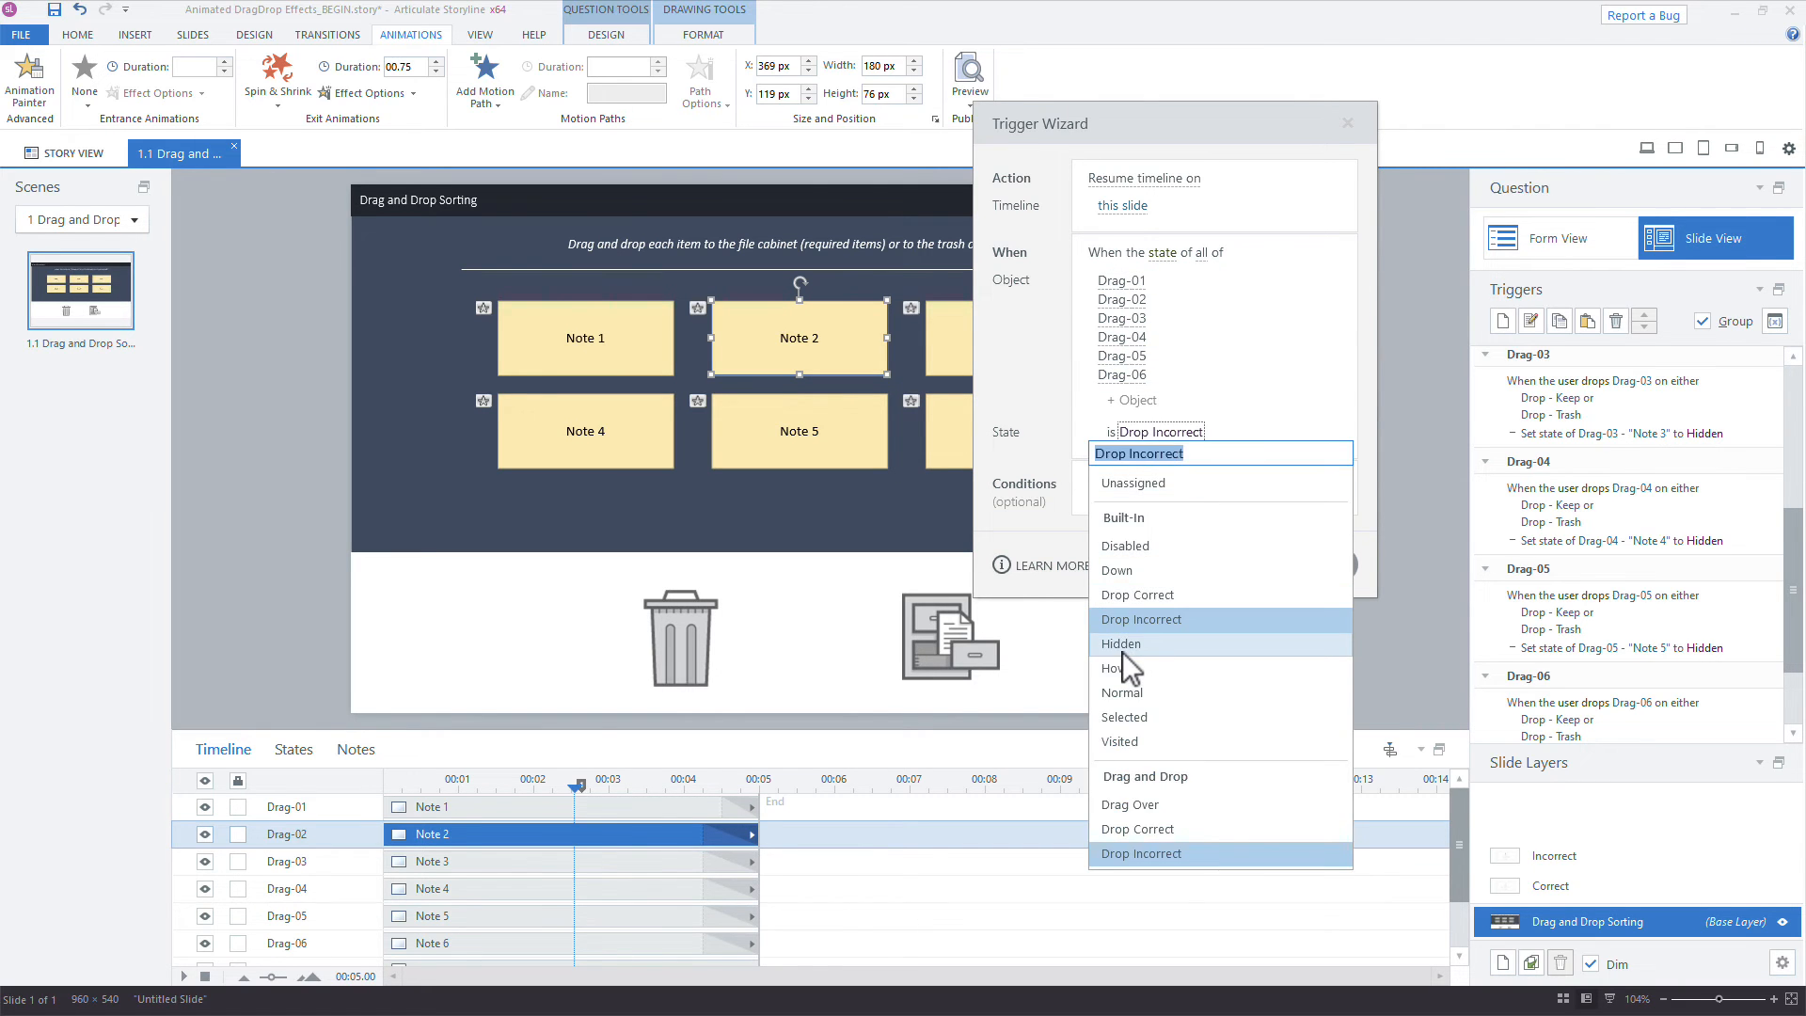
click(1119, 644)
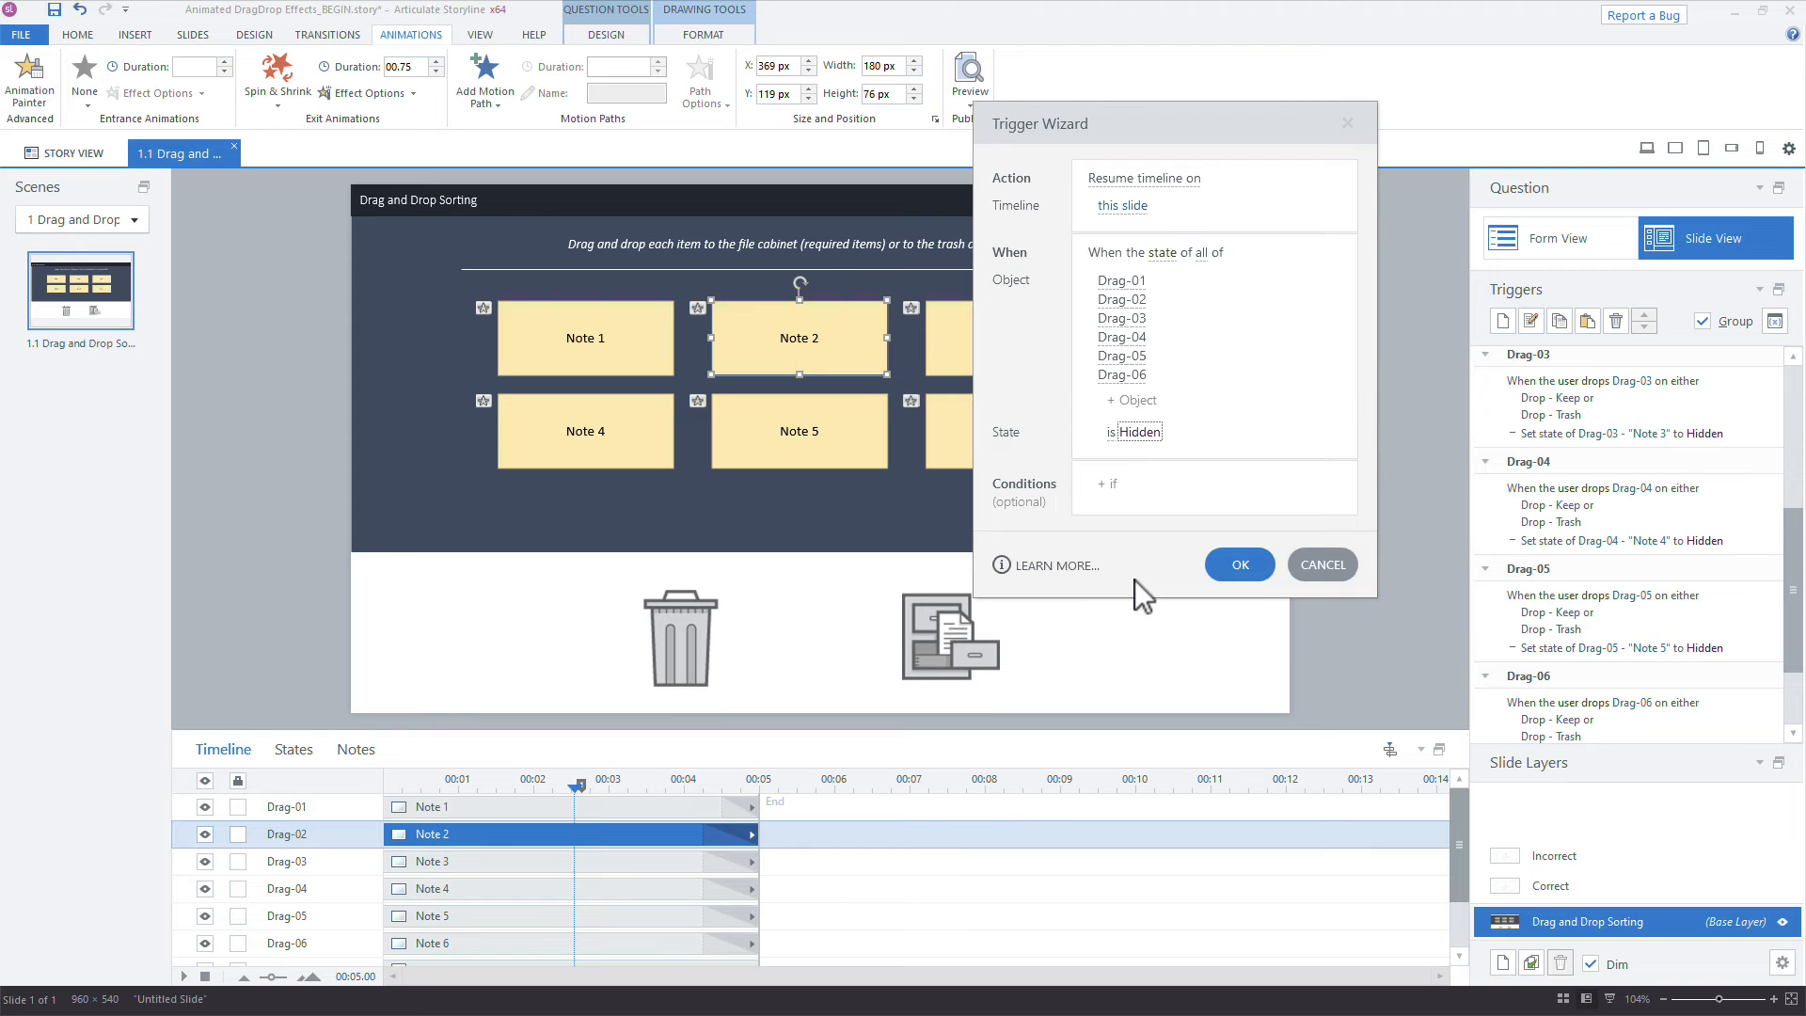
click(1238, 564)
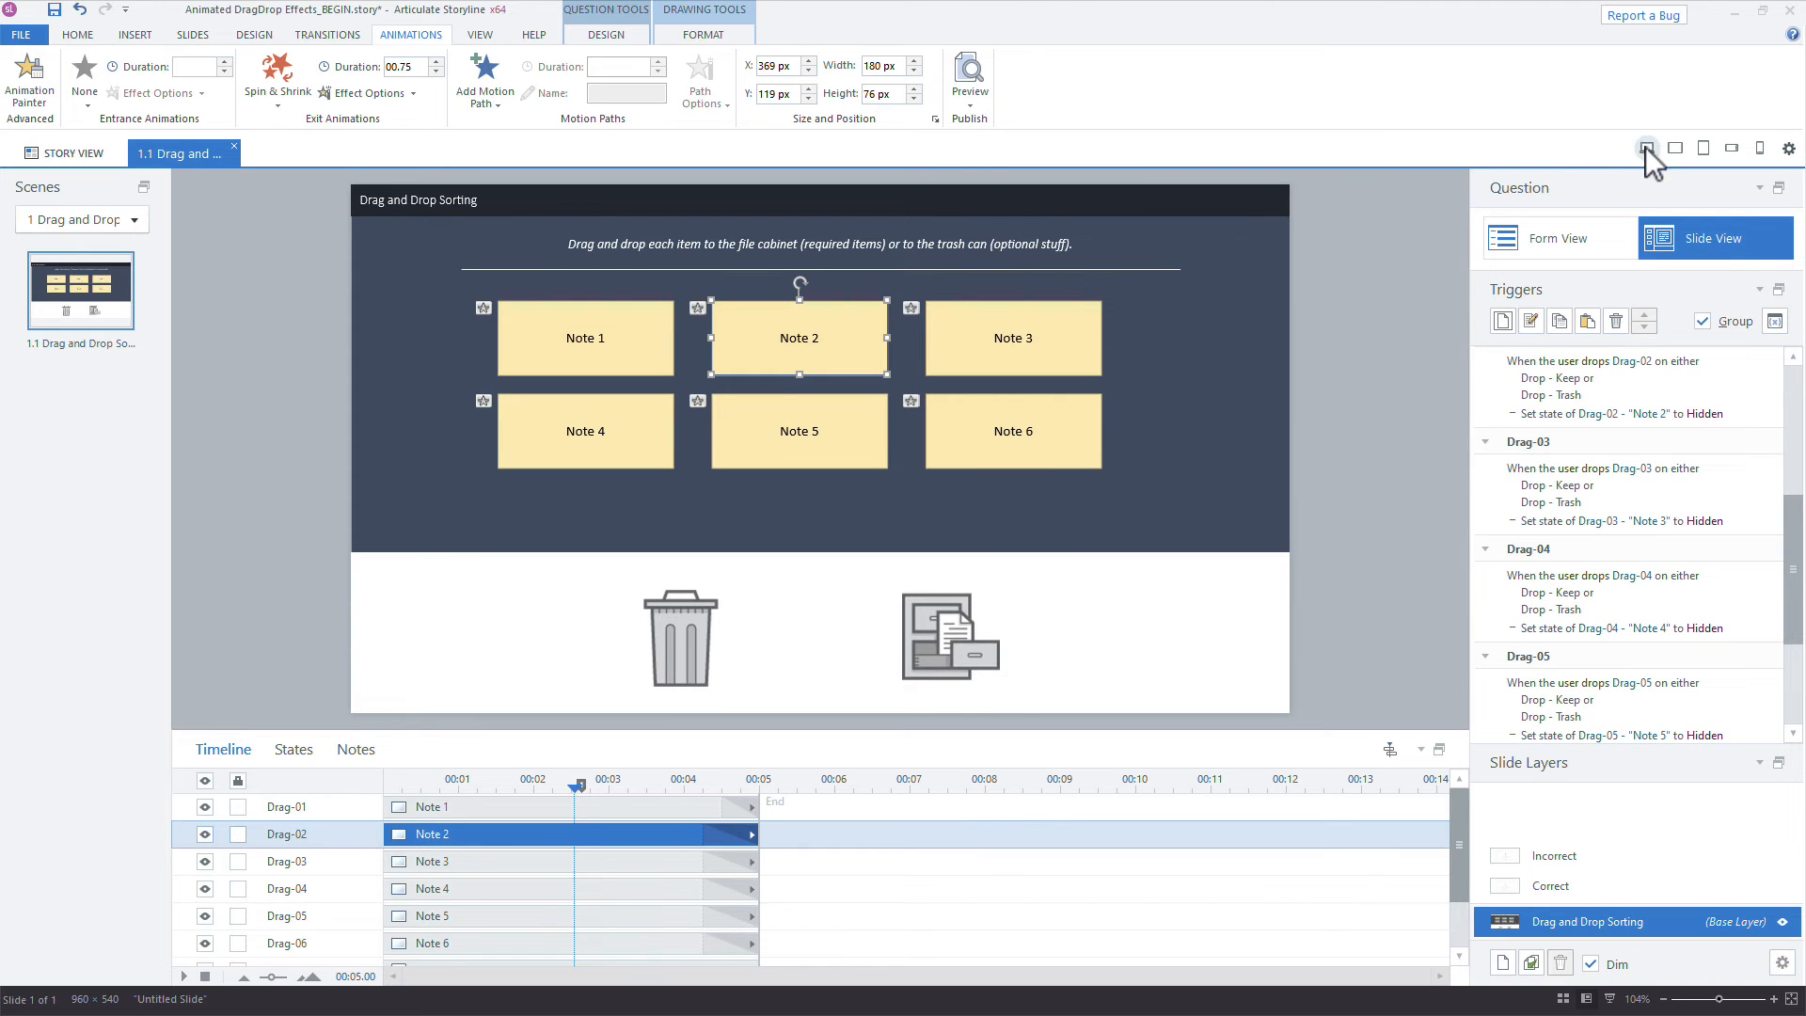
Preview, drop the remaining notes into the trash until the timeline resumes to its end, then return to editing.
click(968, 81)
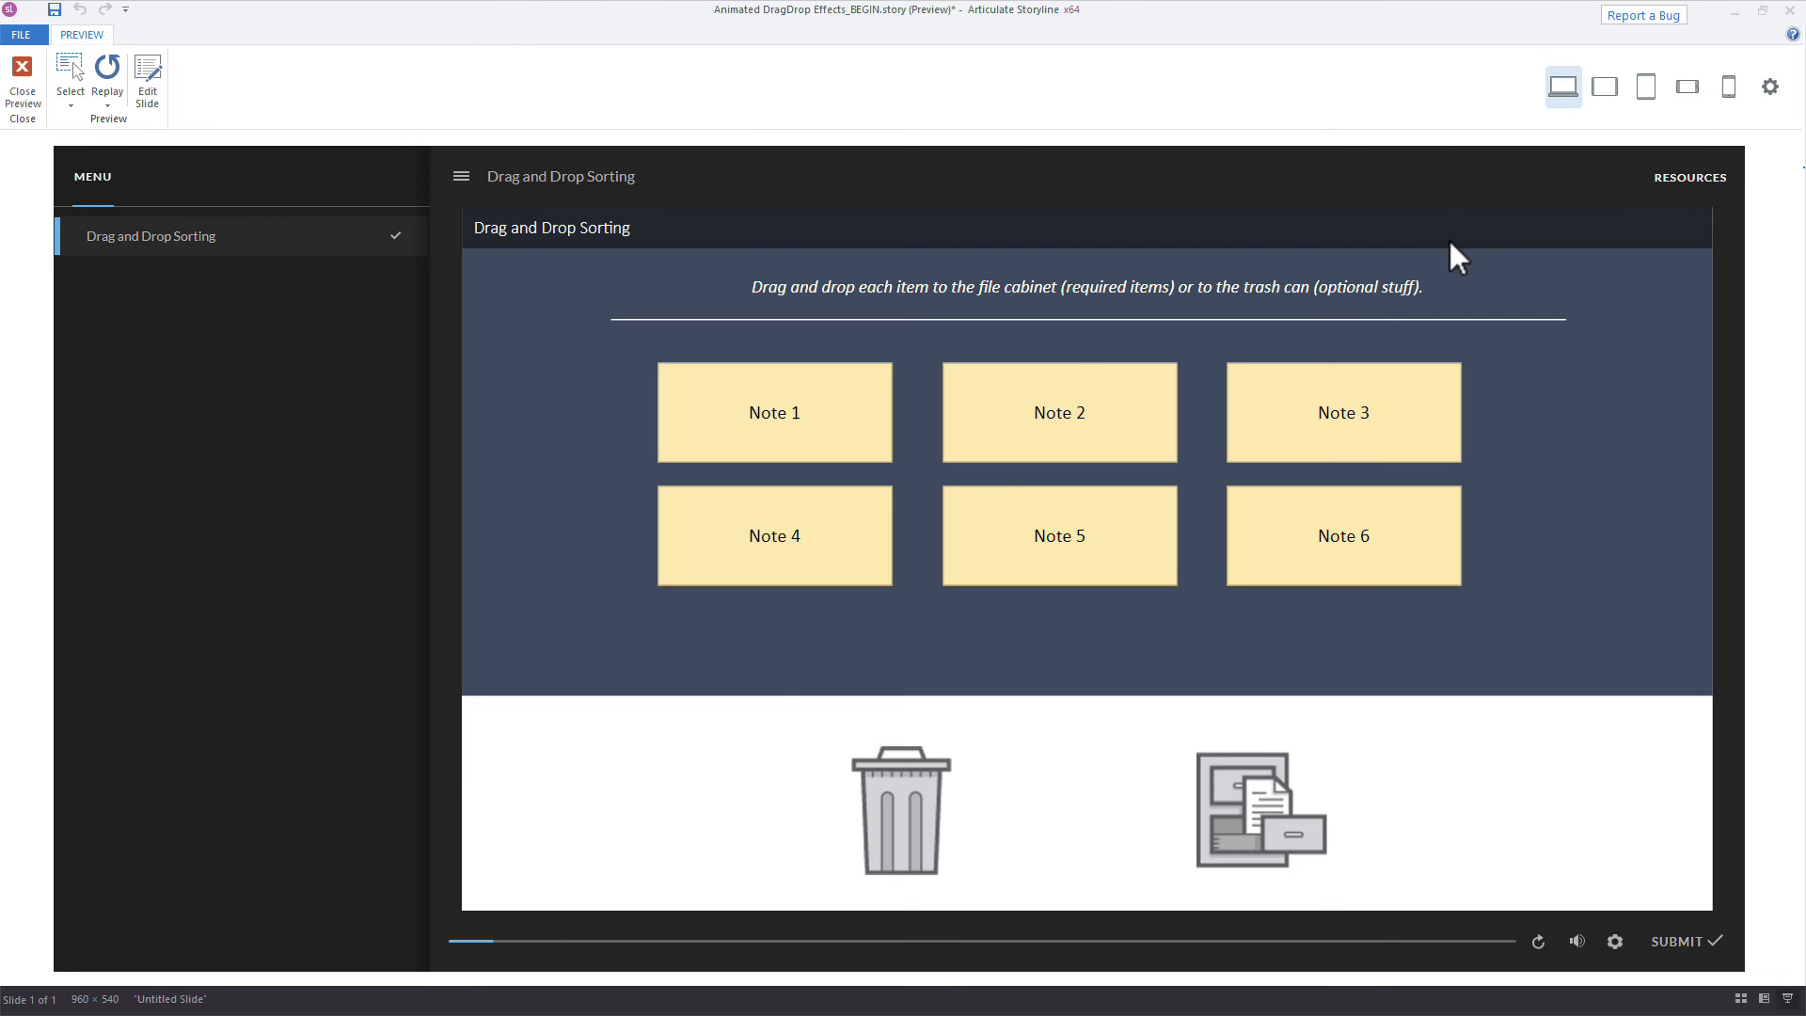
drag(773, 412, 901, 794)
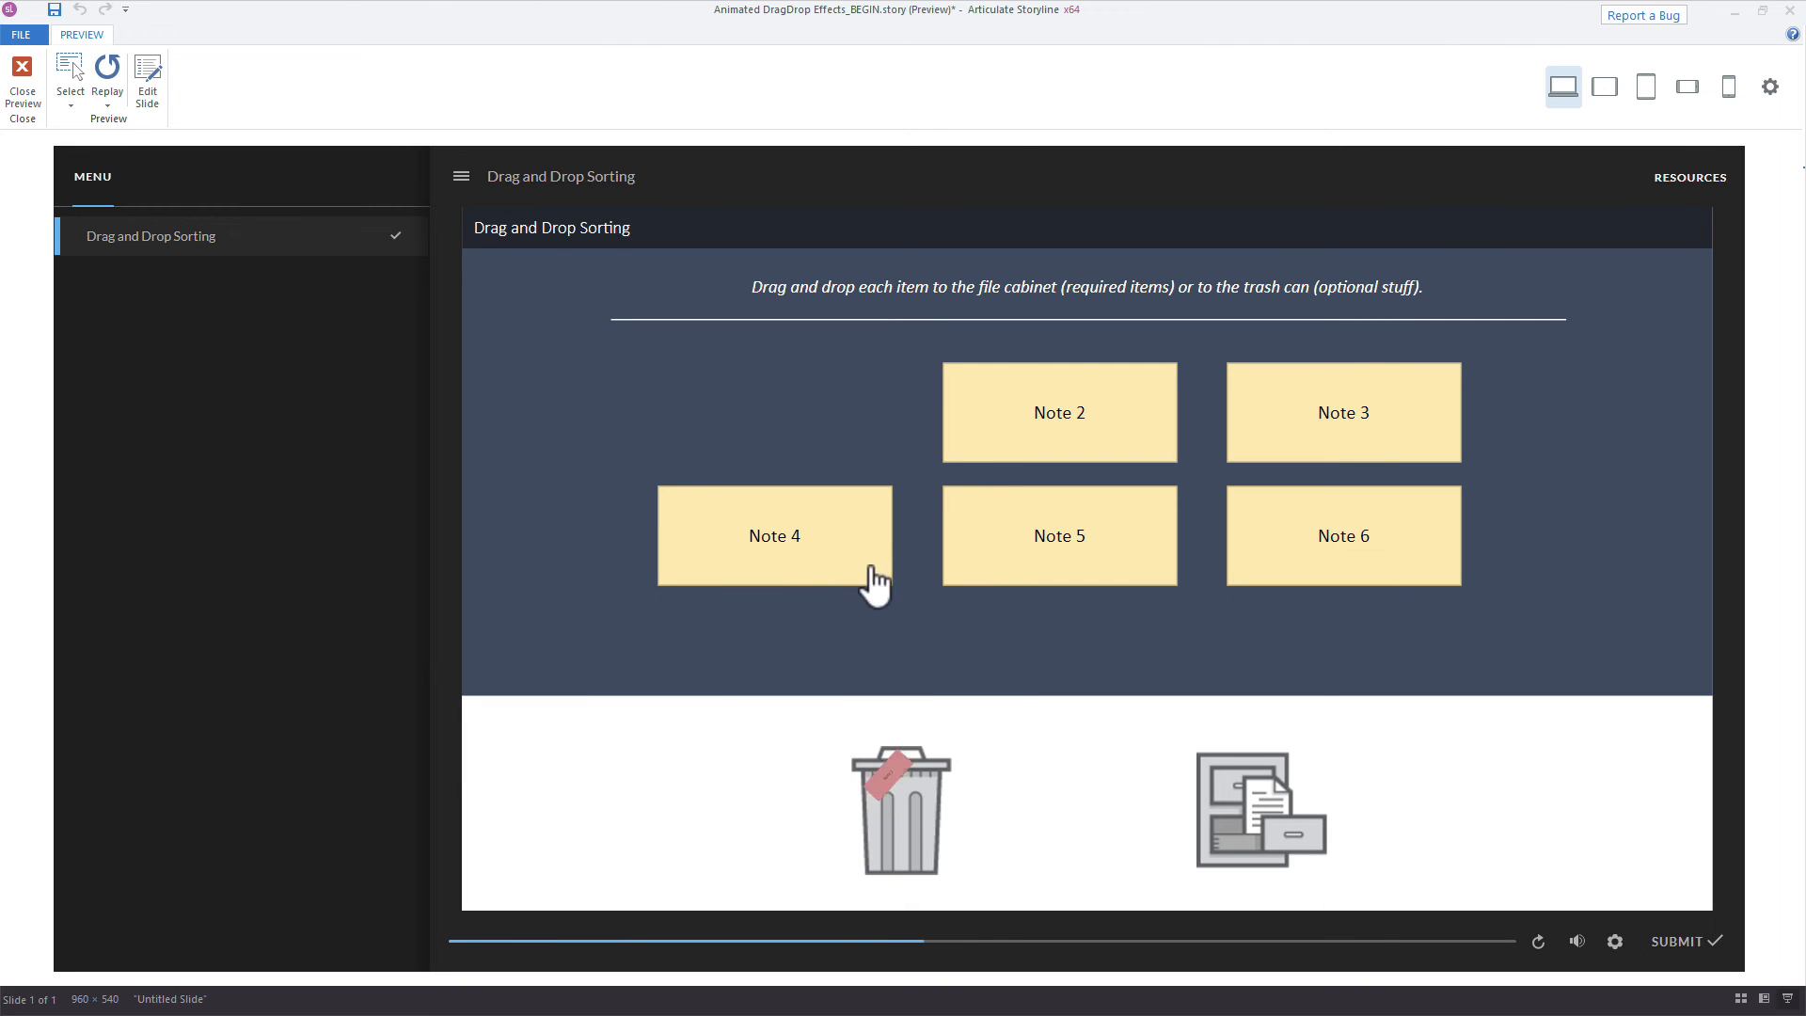
drag(773, 534, 901, 807)
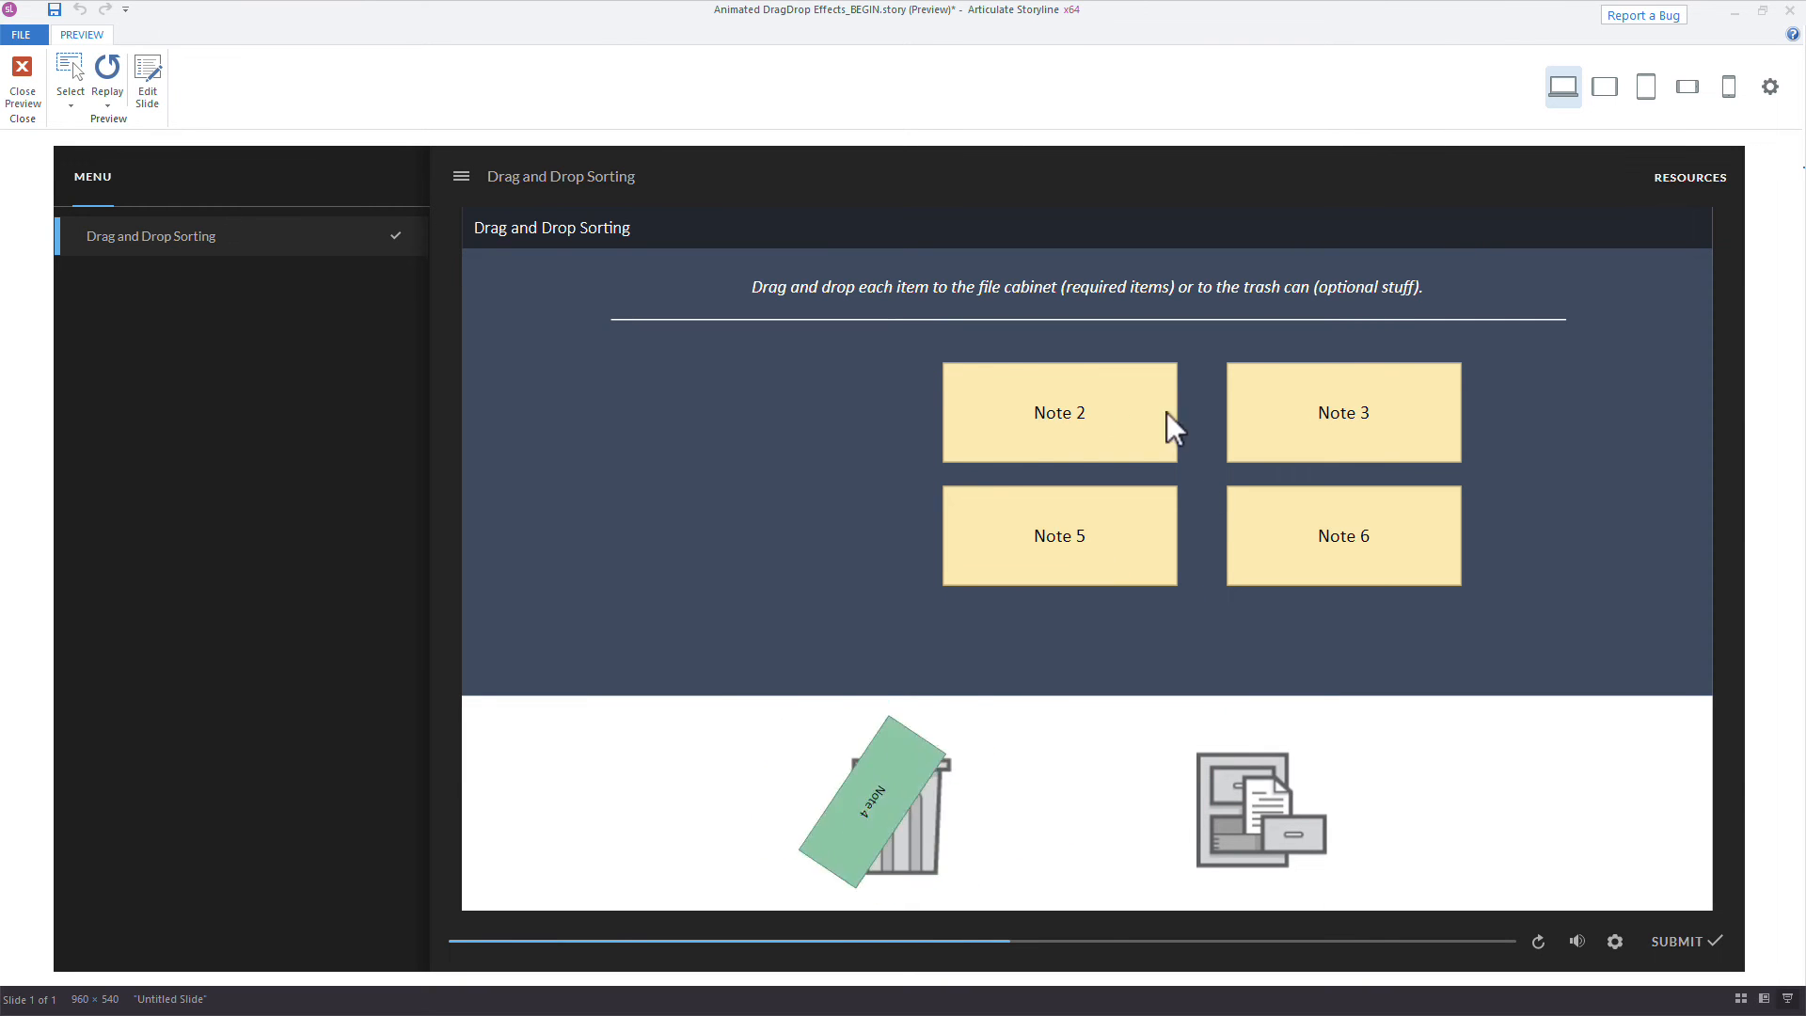
drag(1059, 412, 1238, 794)
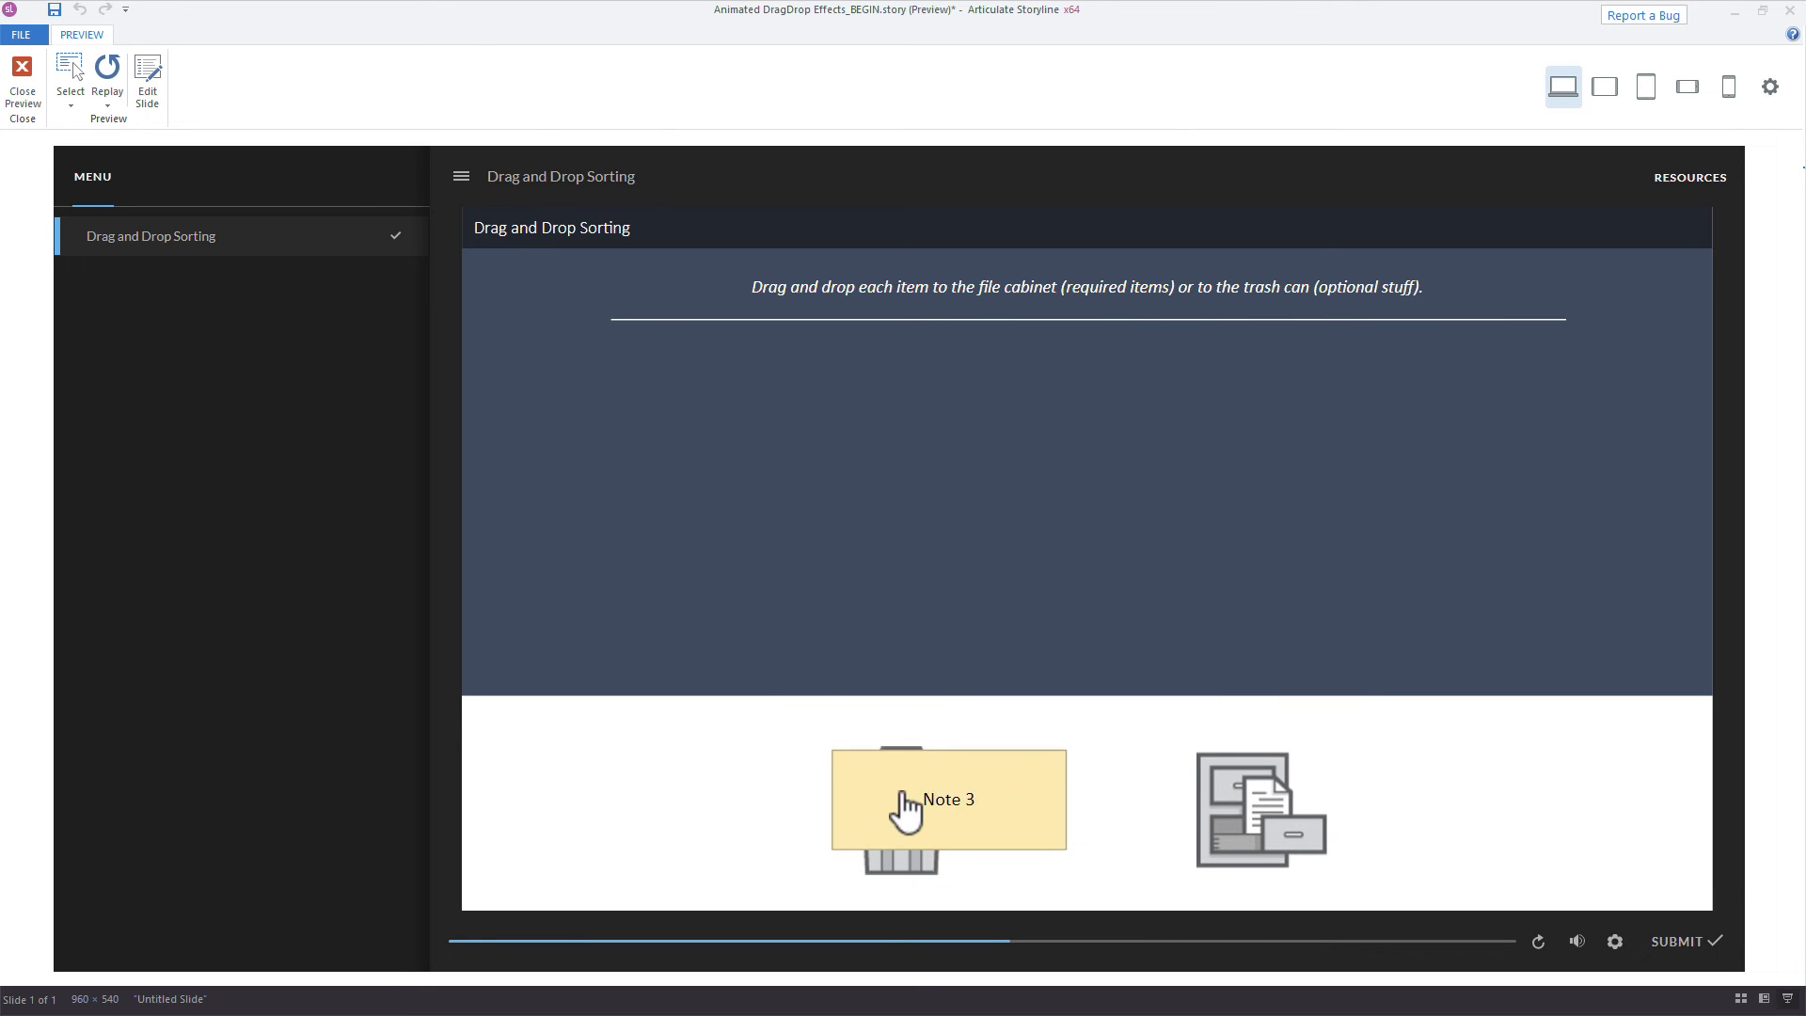
drag(946, 800, 1009, 728)
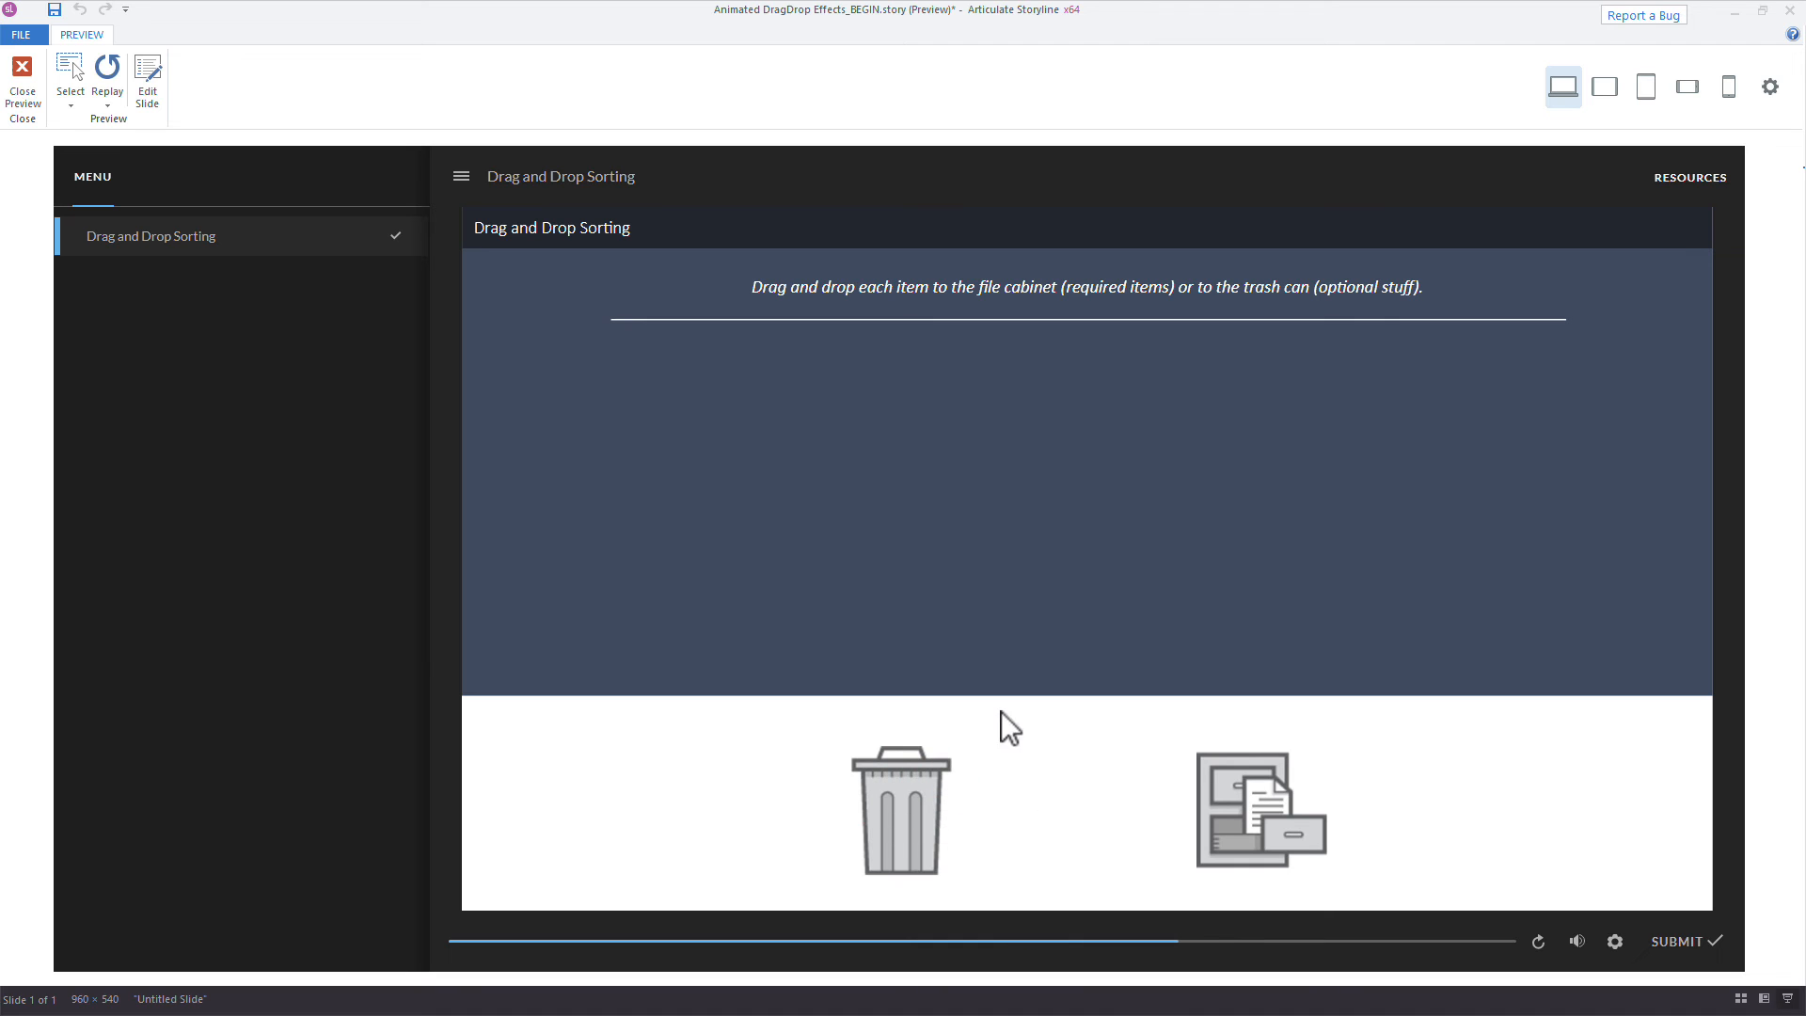
mouse_move(1539, 940)
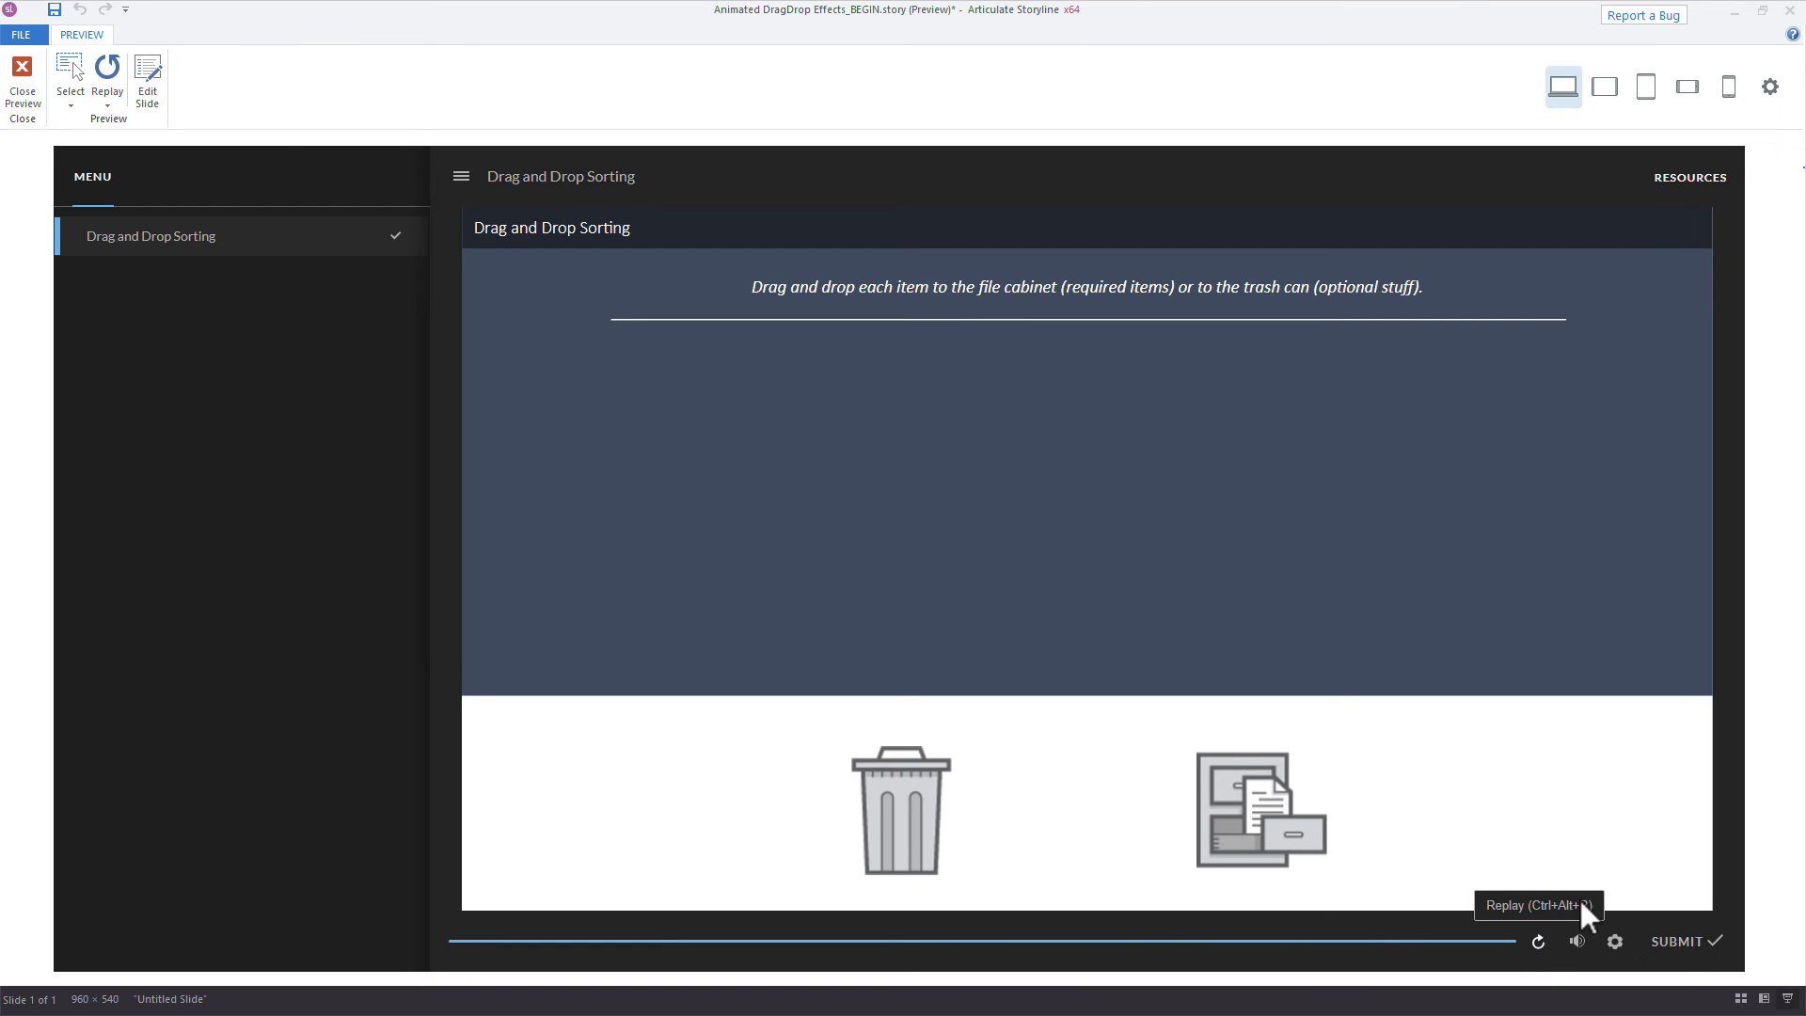
mouse_move(1614, 941)
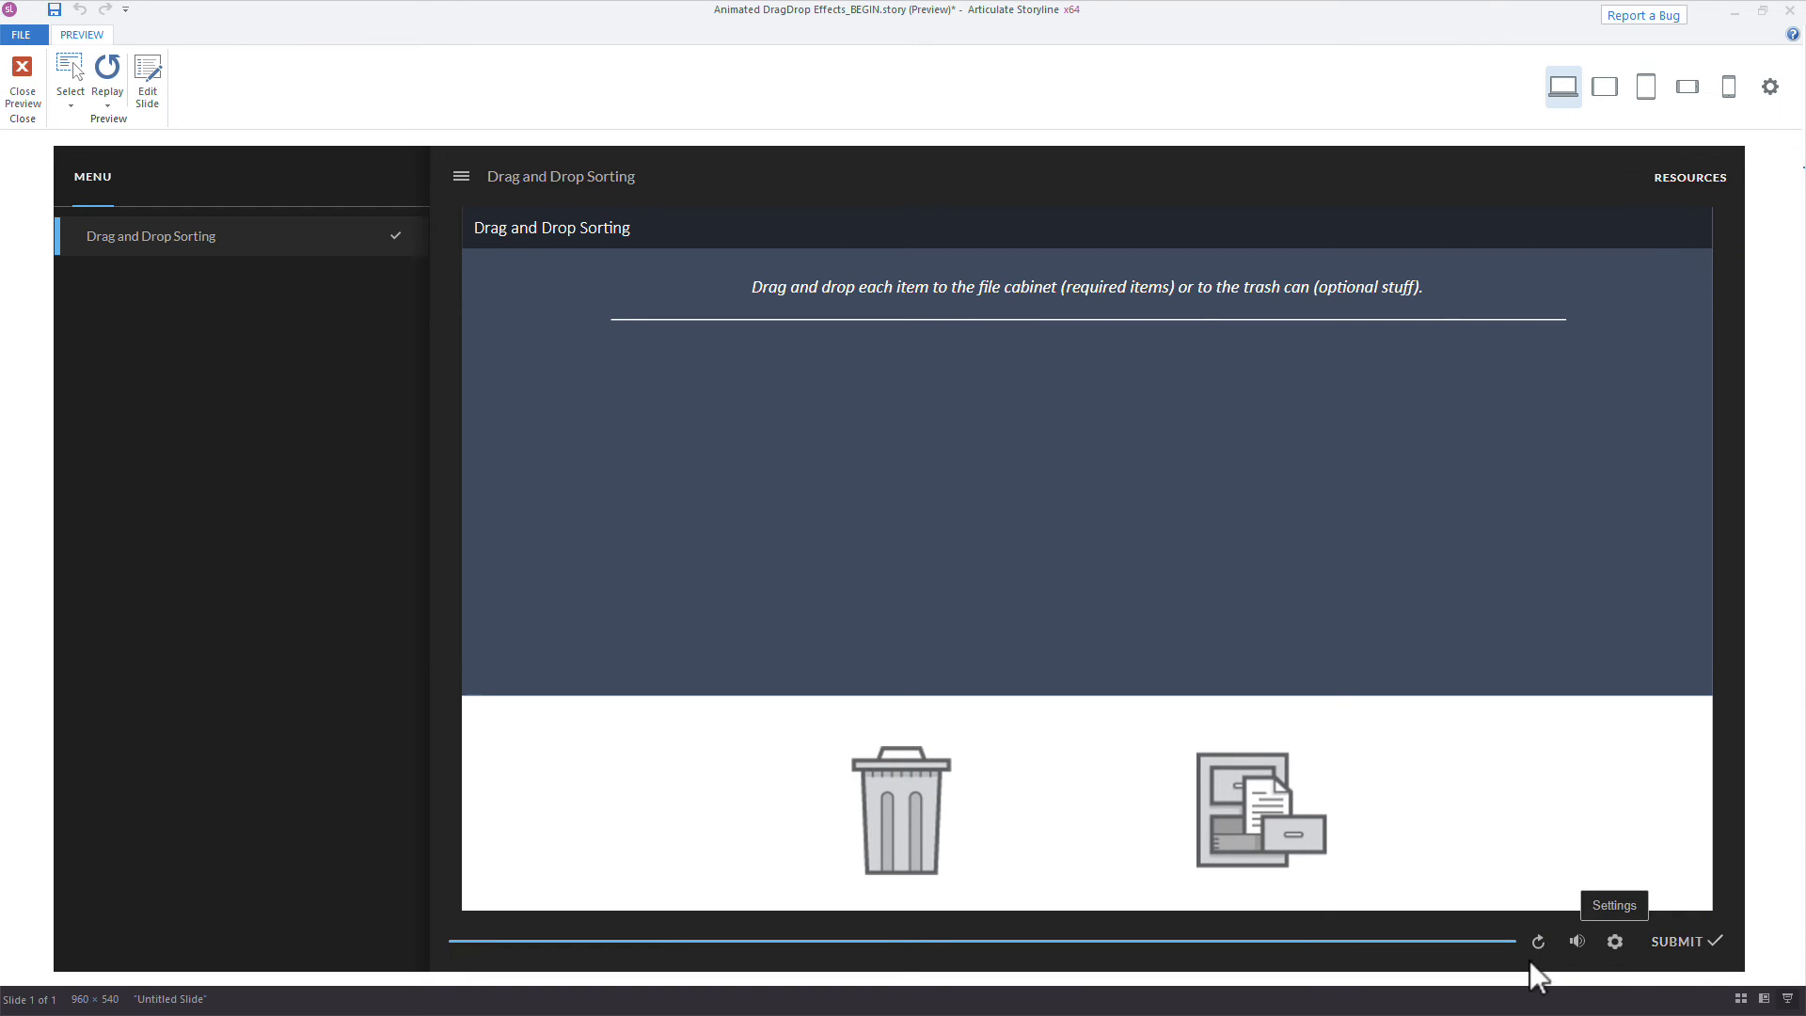
mouse_move(1681, 941)
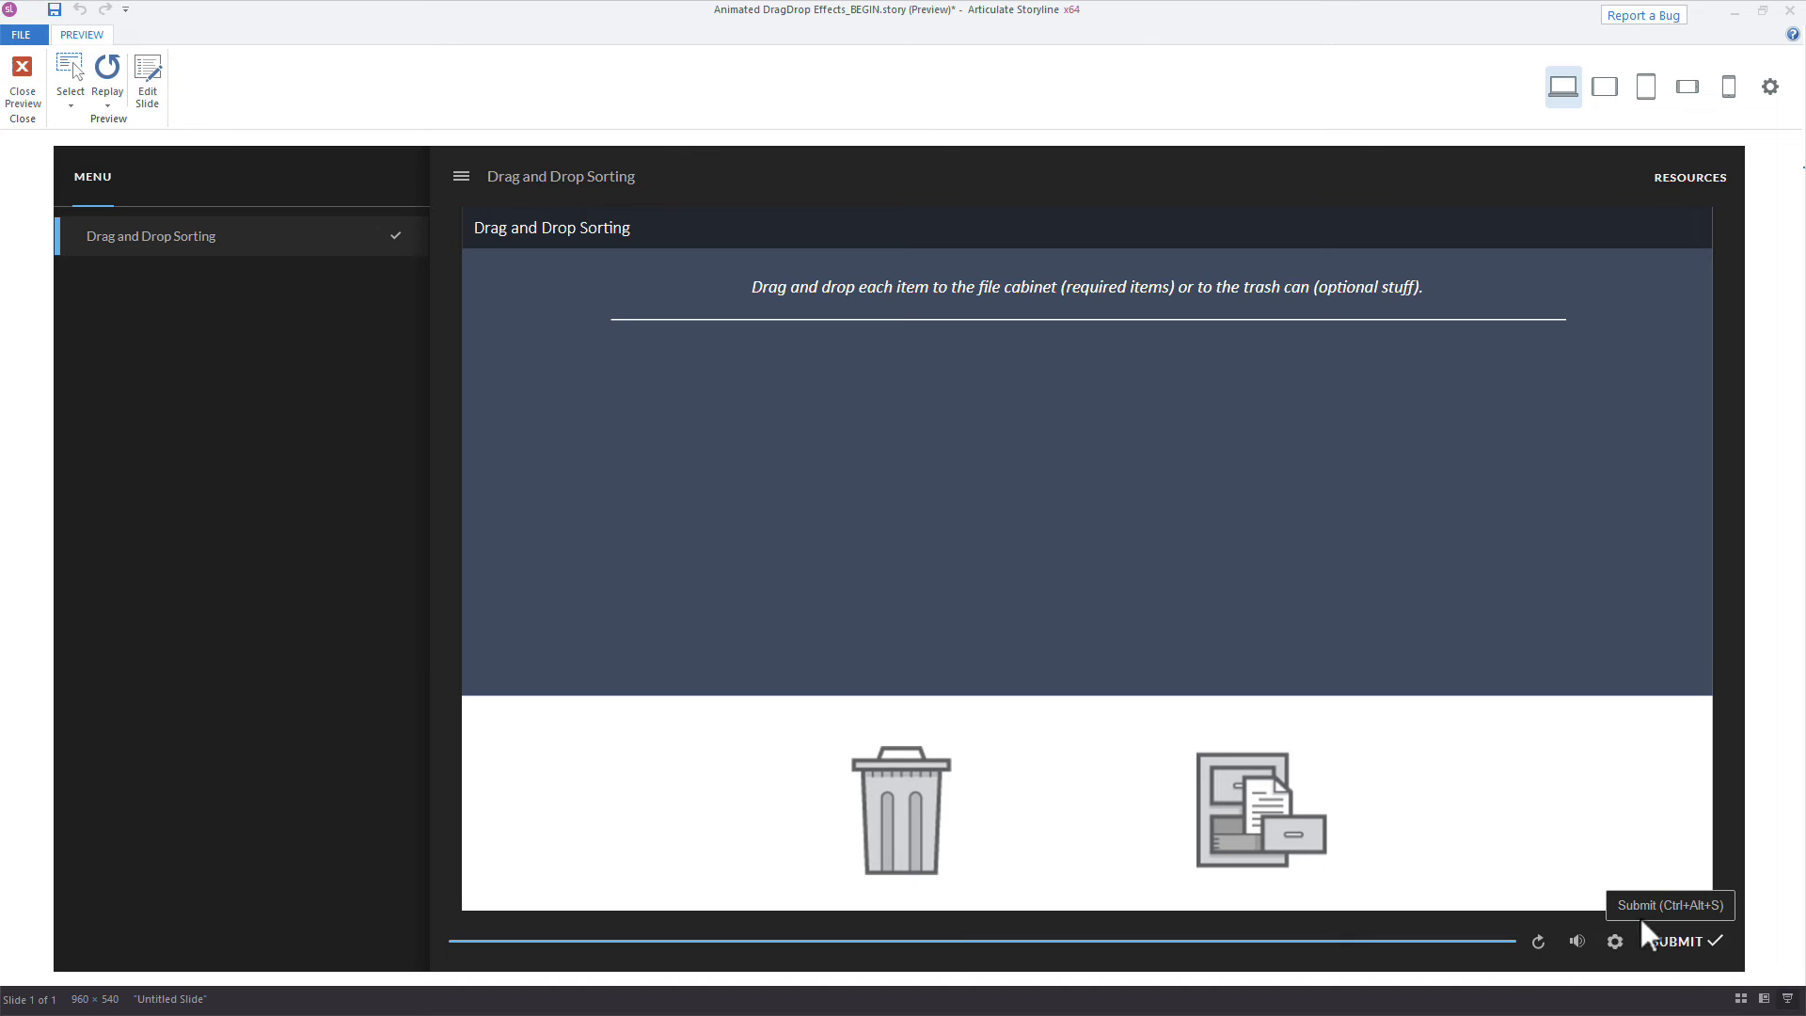
click(22, 70)
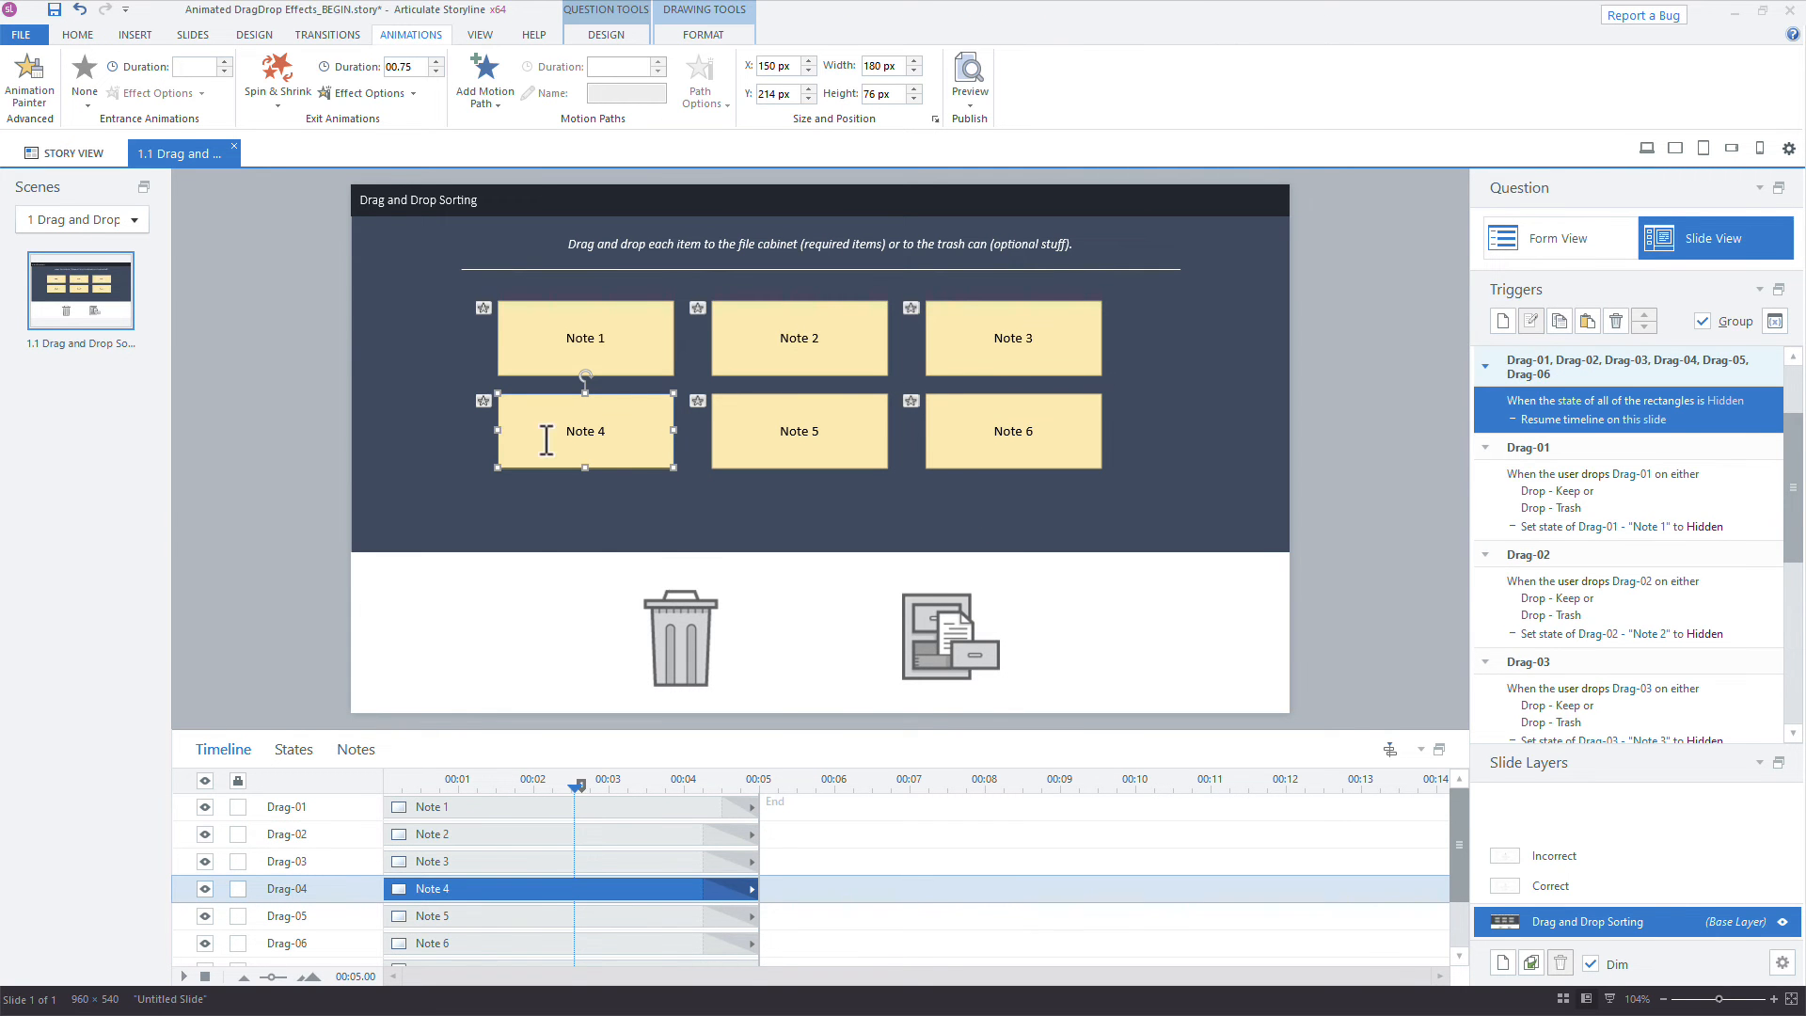
mouse_move(680, 640)
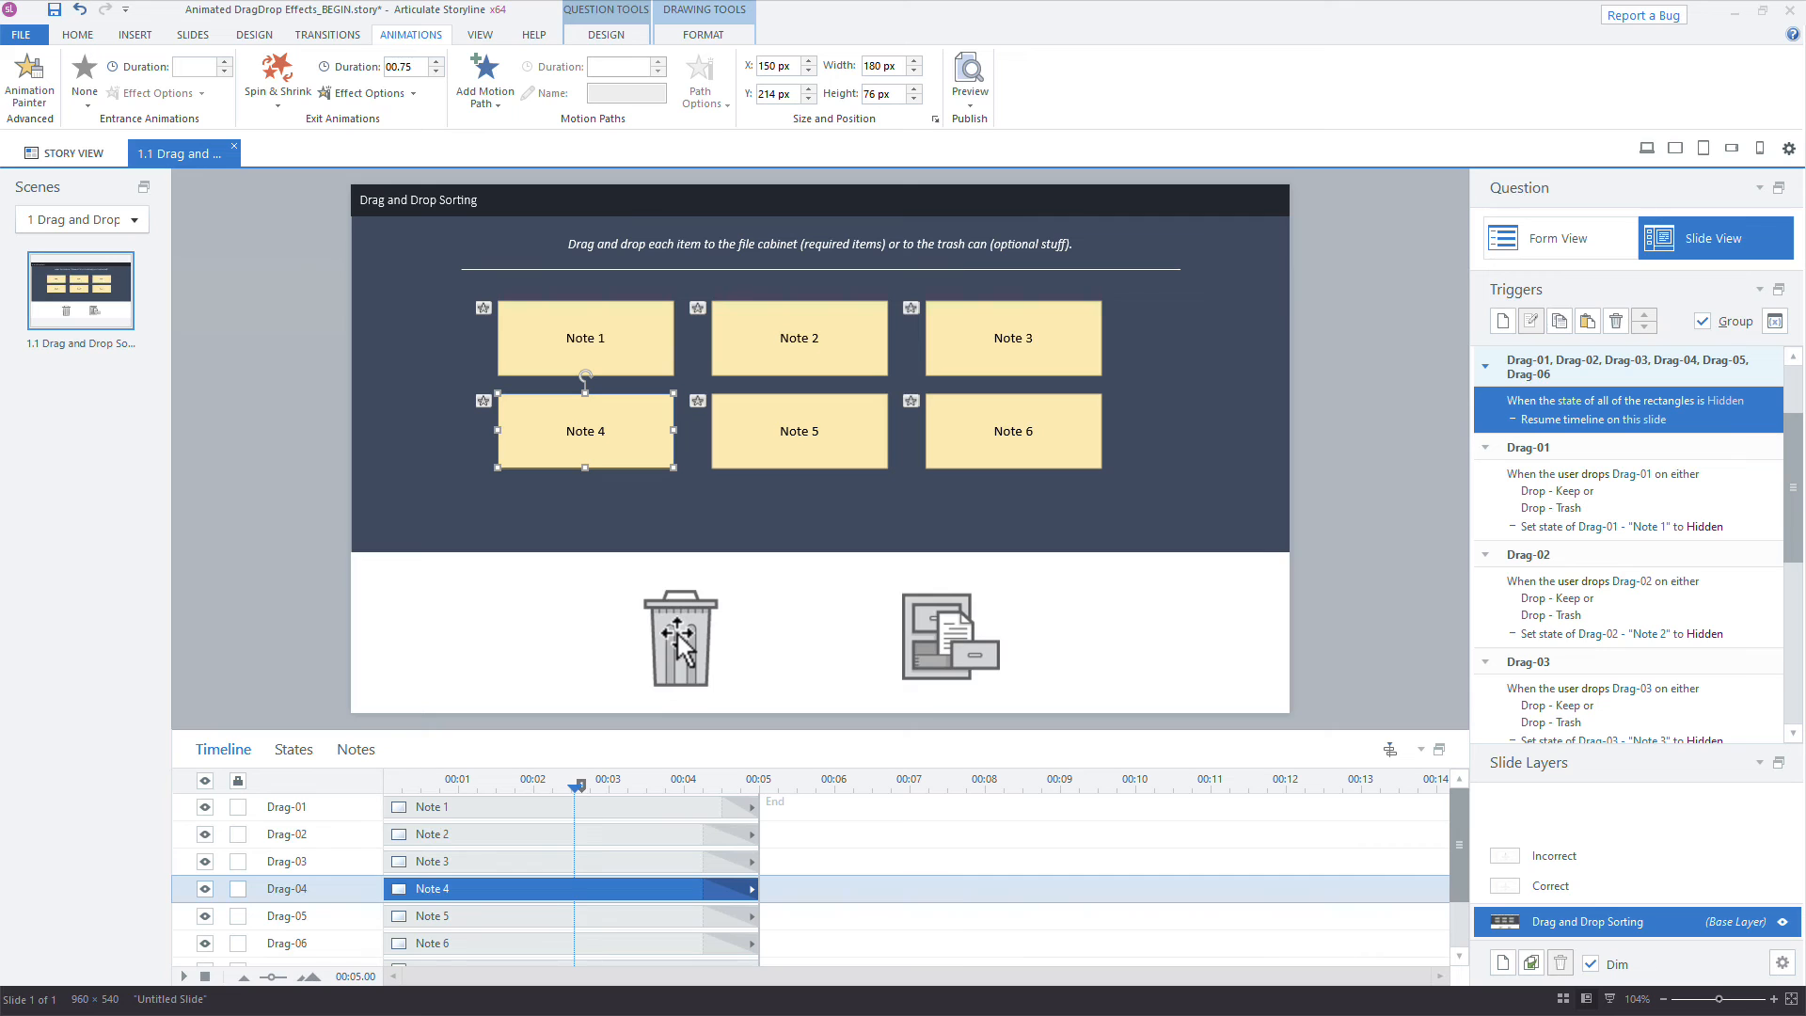
mouse_move(707, 685)
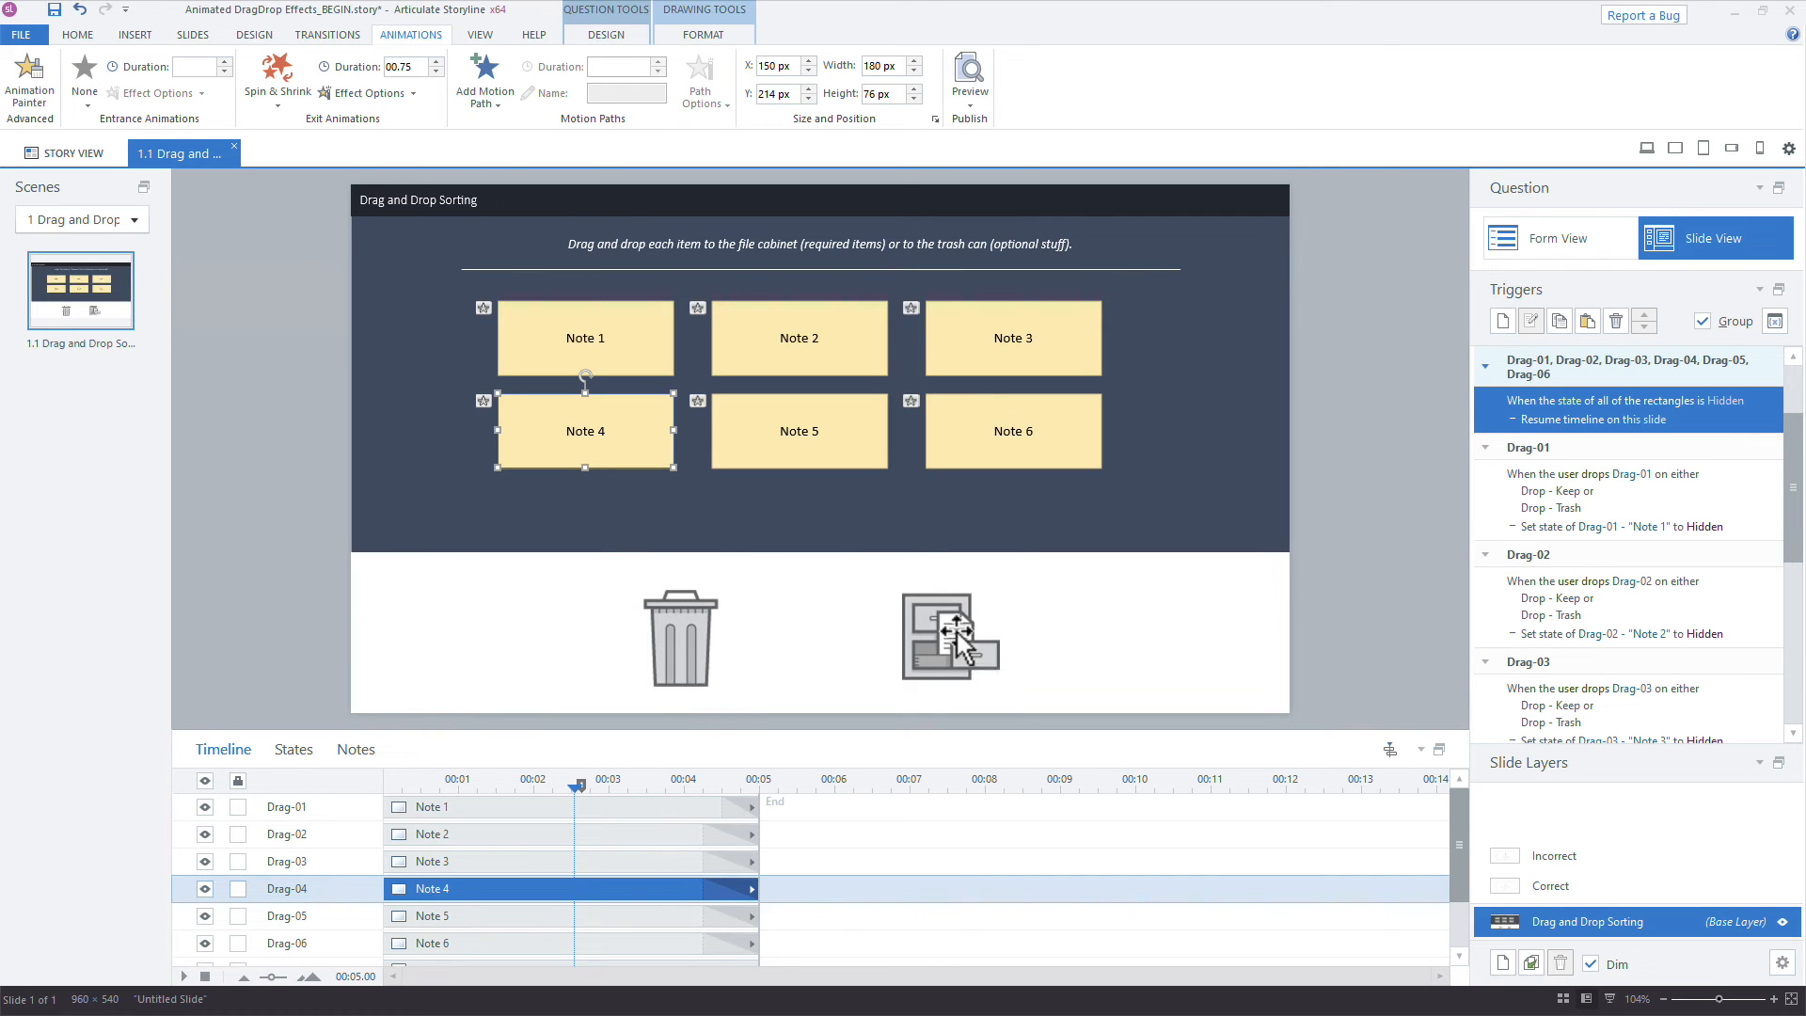
mouse_move(1258, 683)
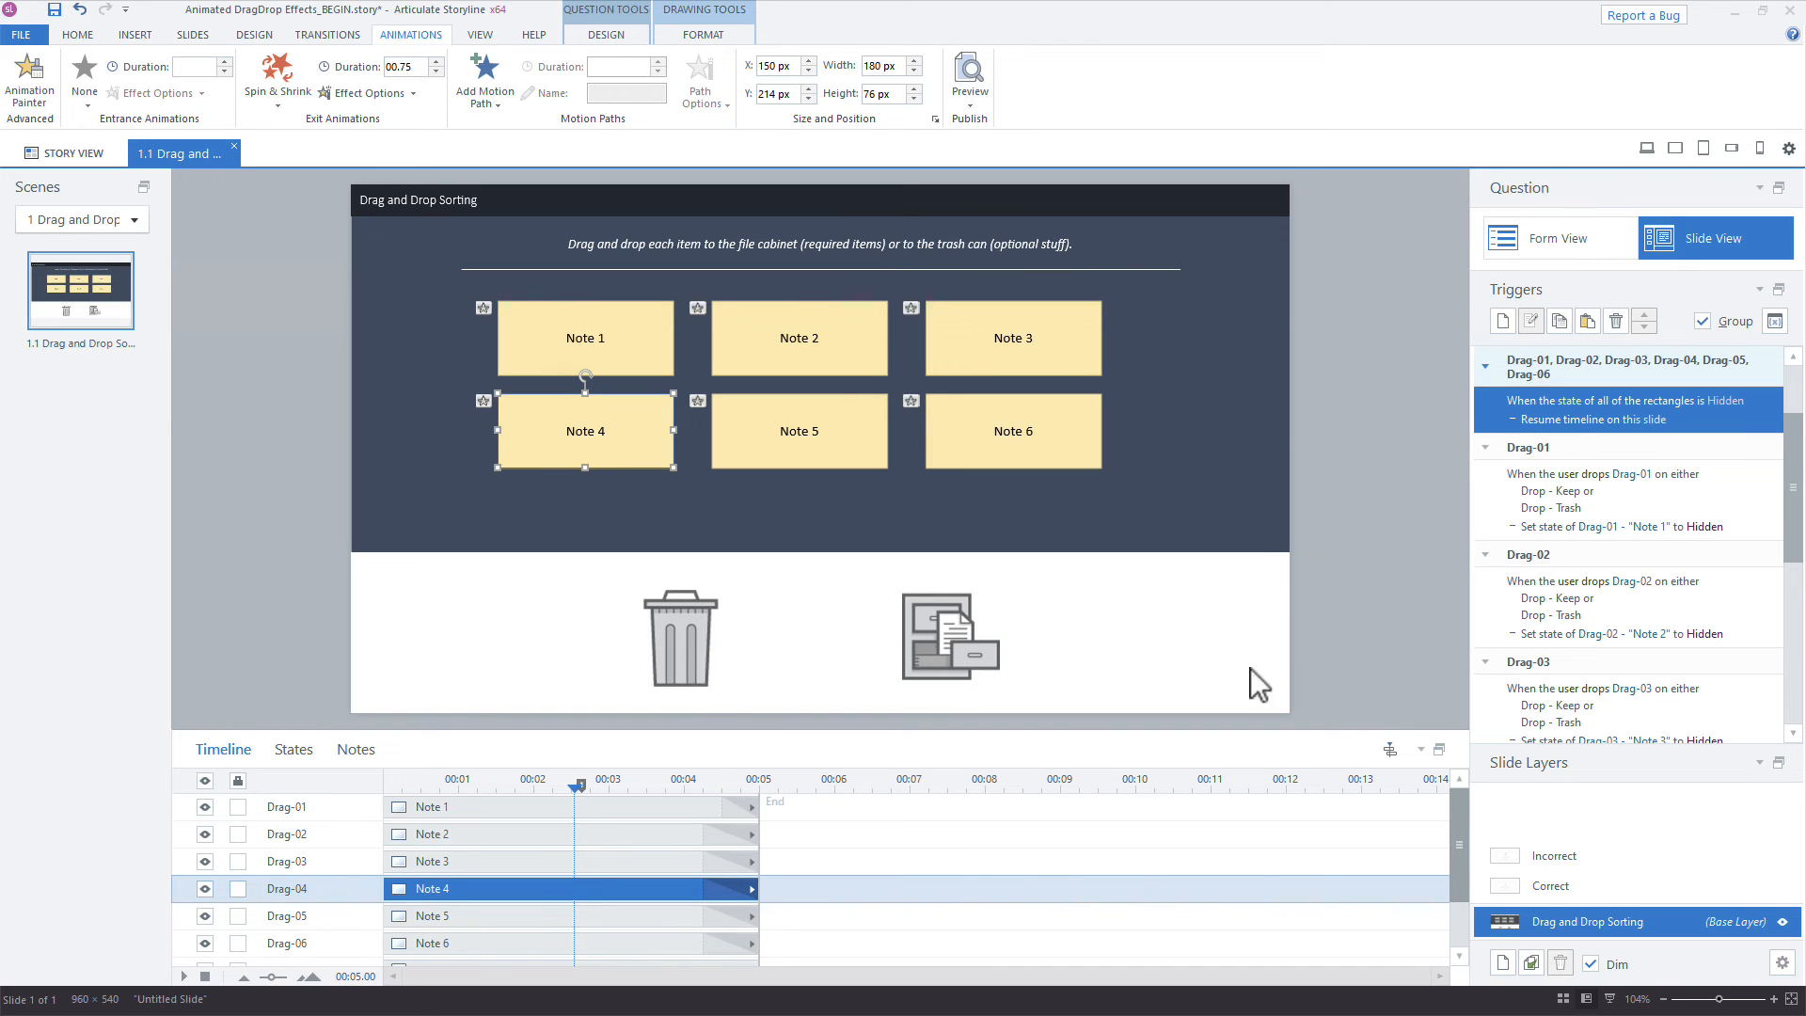
mouse_move(1202, 575)
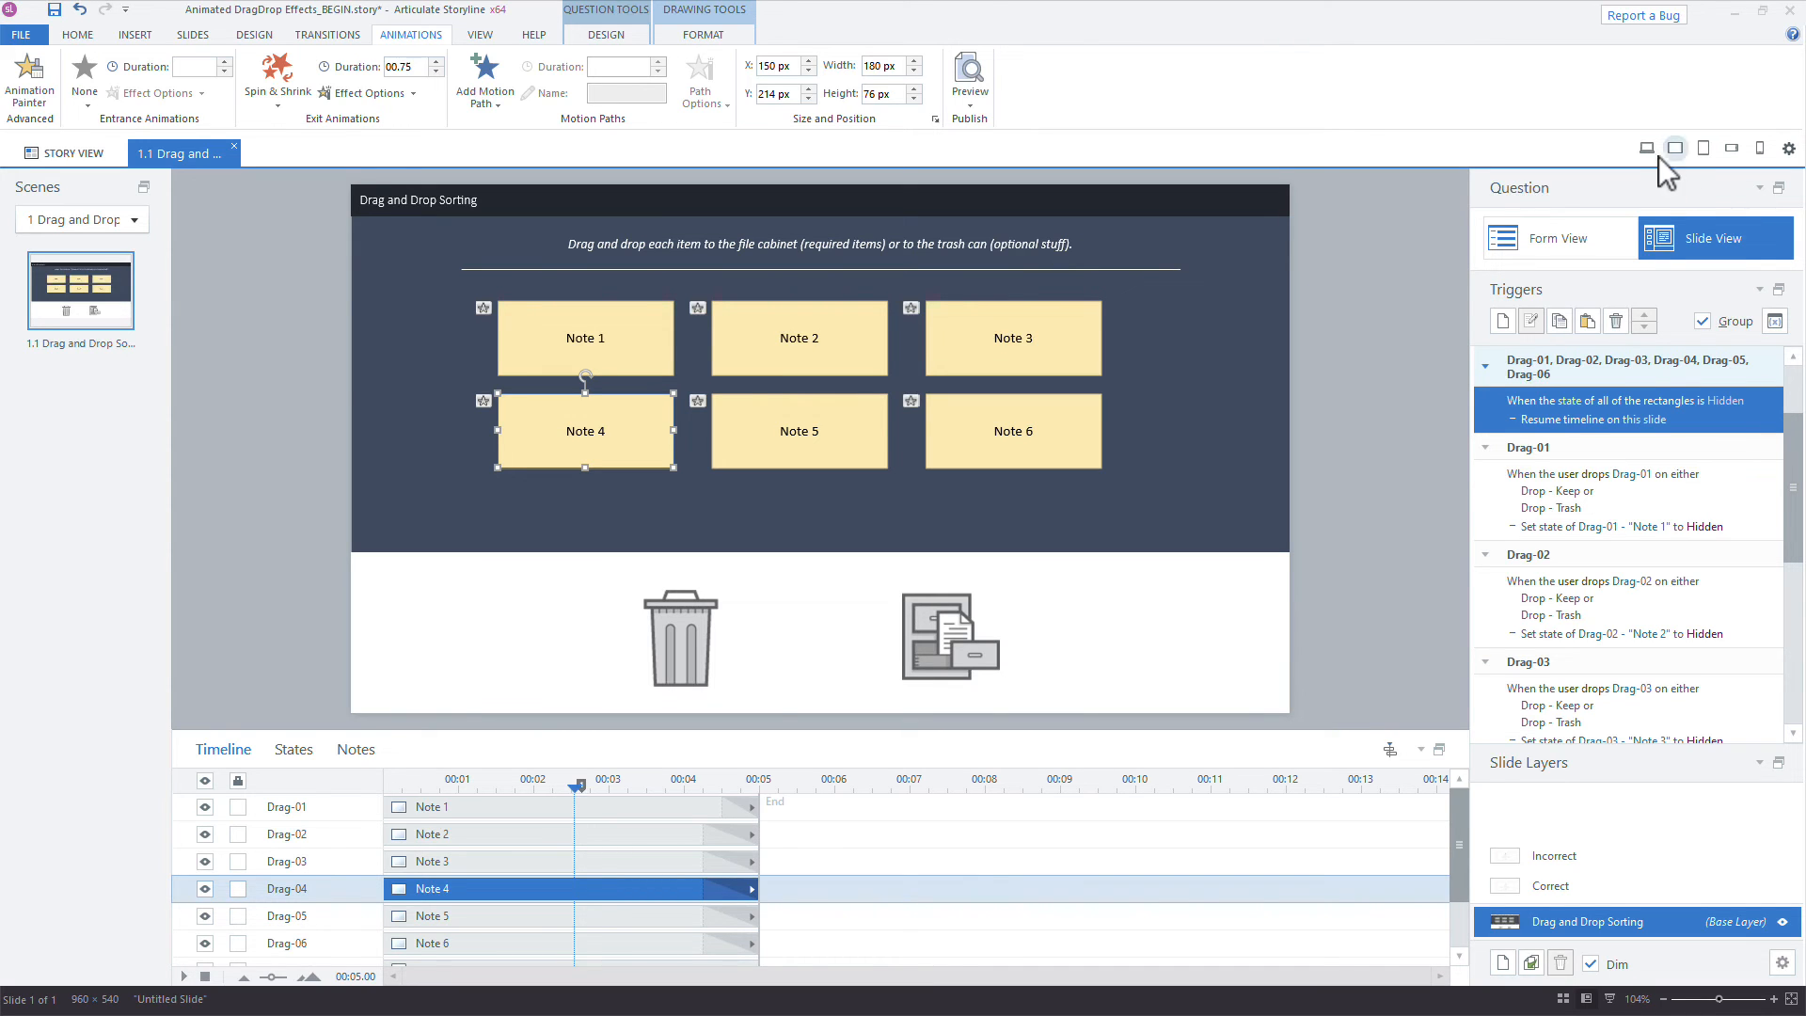
Preview again and drop a note into the trash can.
click(968, 81)
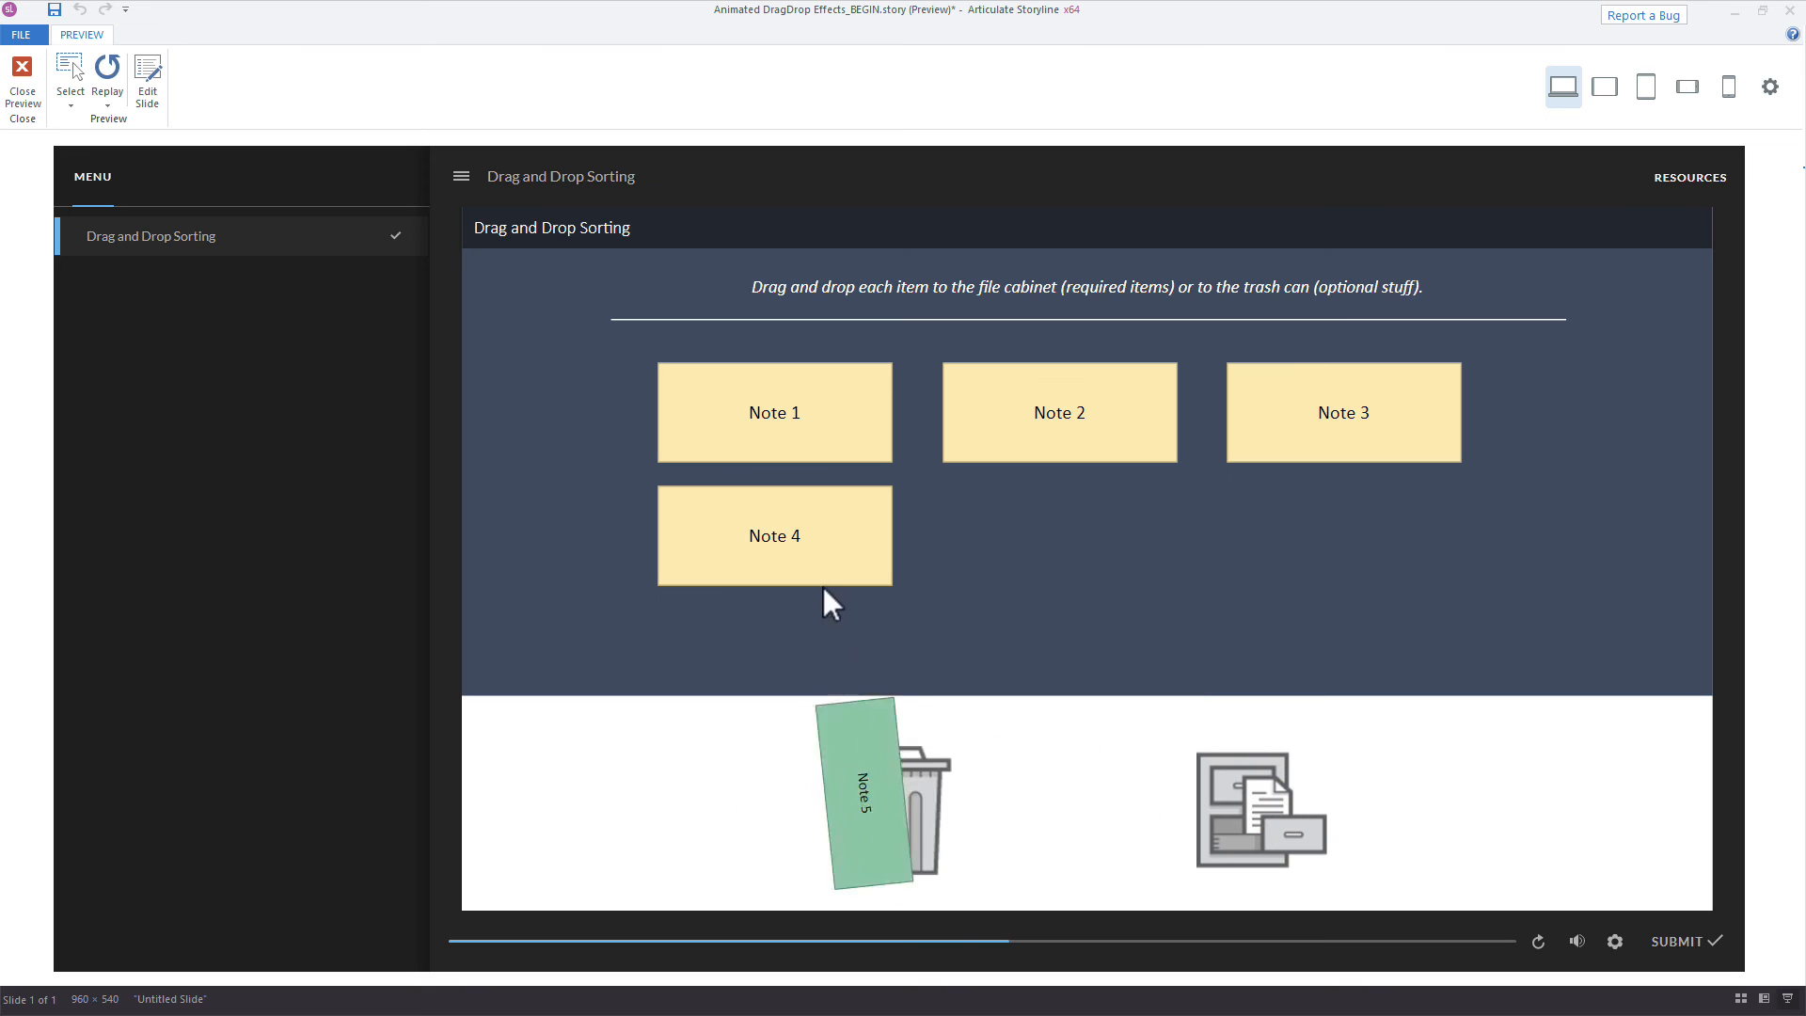
drag(774, 412, 1178, 804)
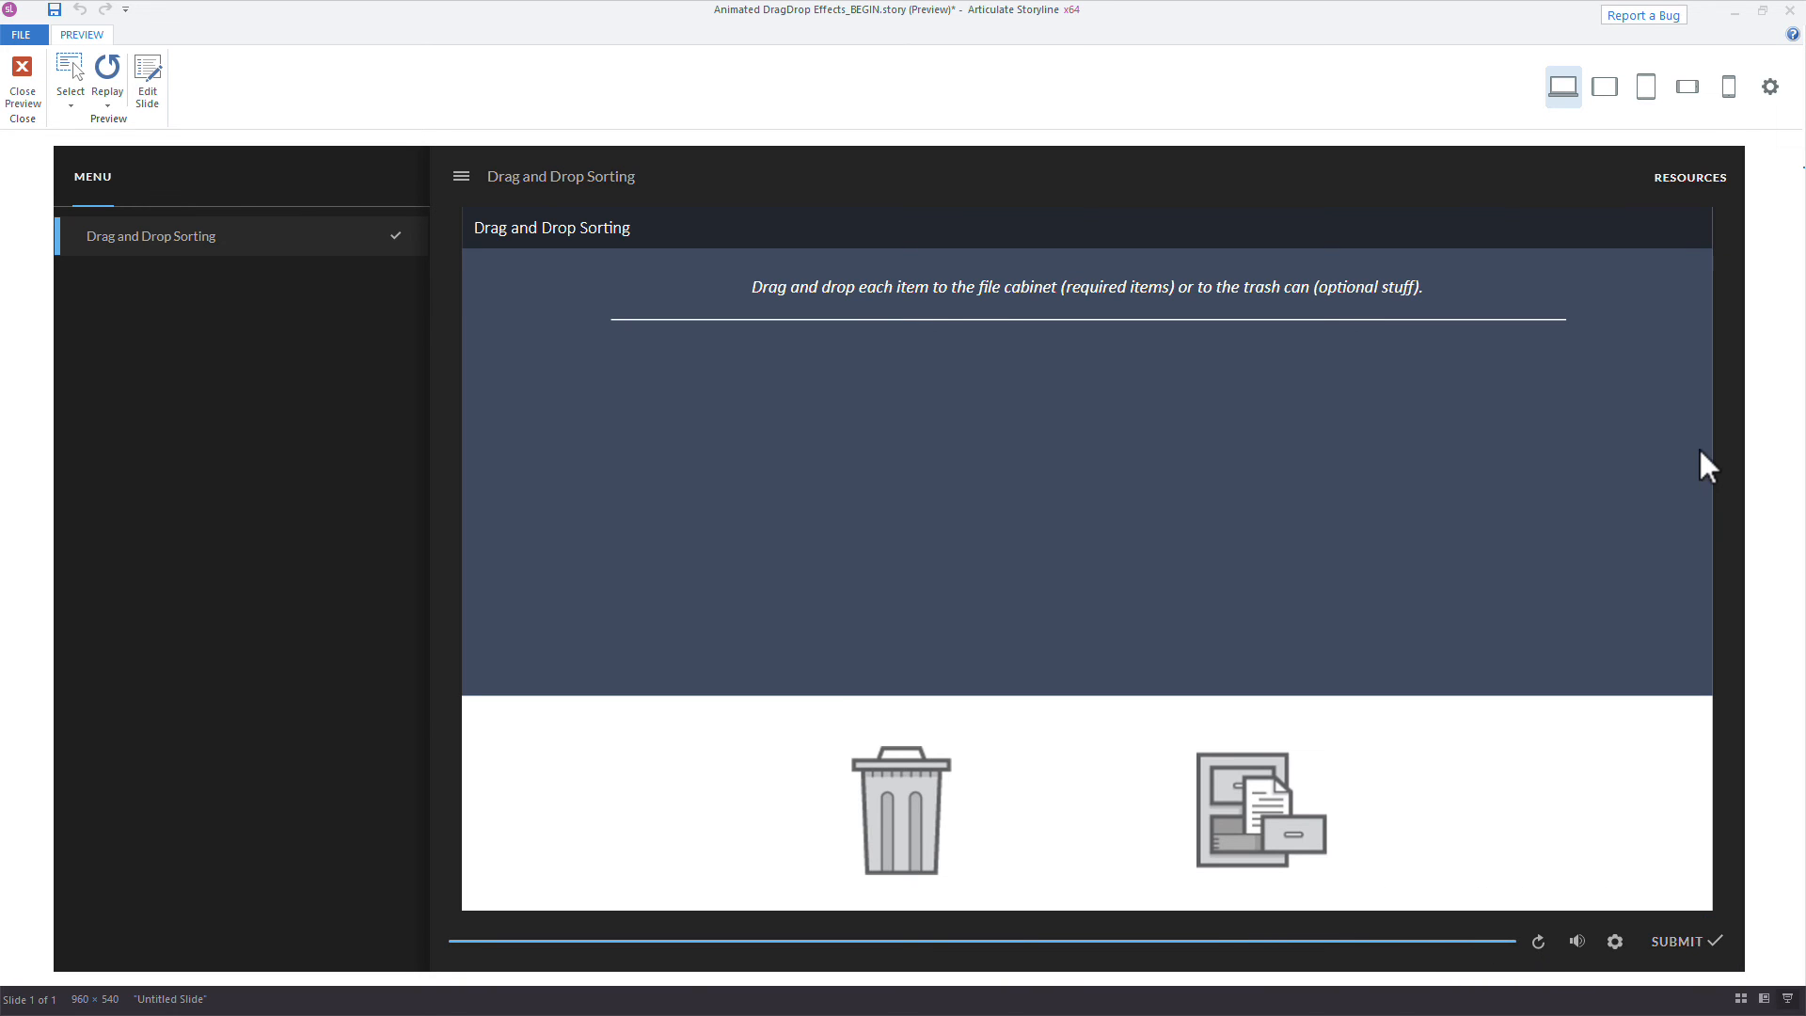
Change the Submit Drag and Drop 1 player trigger to fire when the timeline ends on this slide, then preview.
click(22, 84)
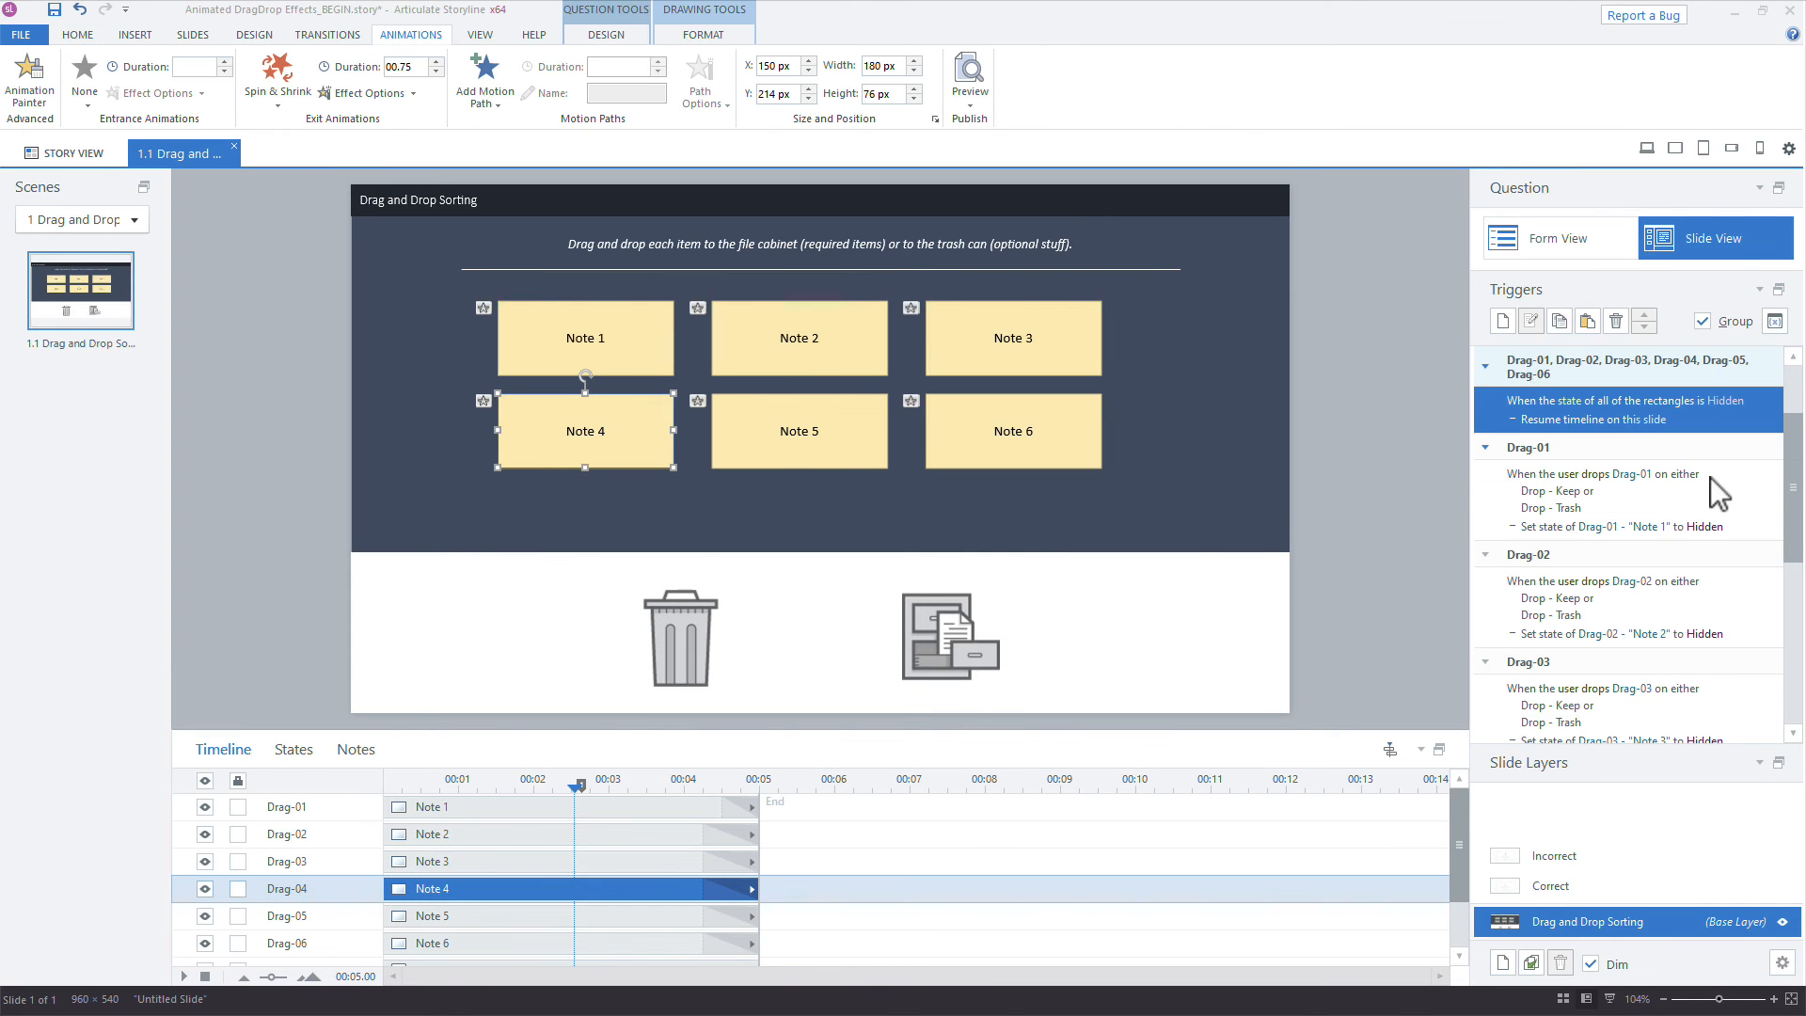
scroll(down, 3)
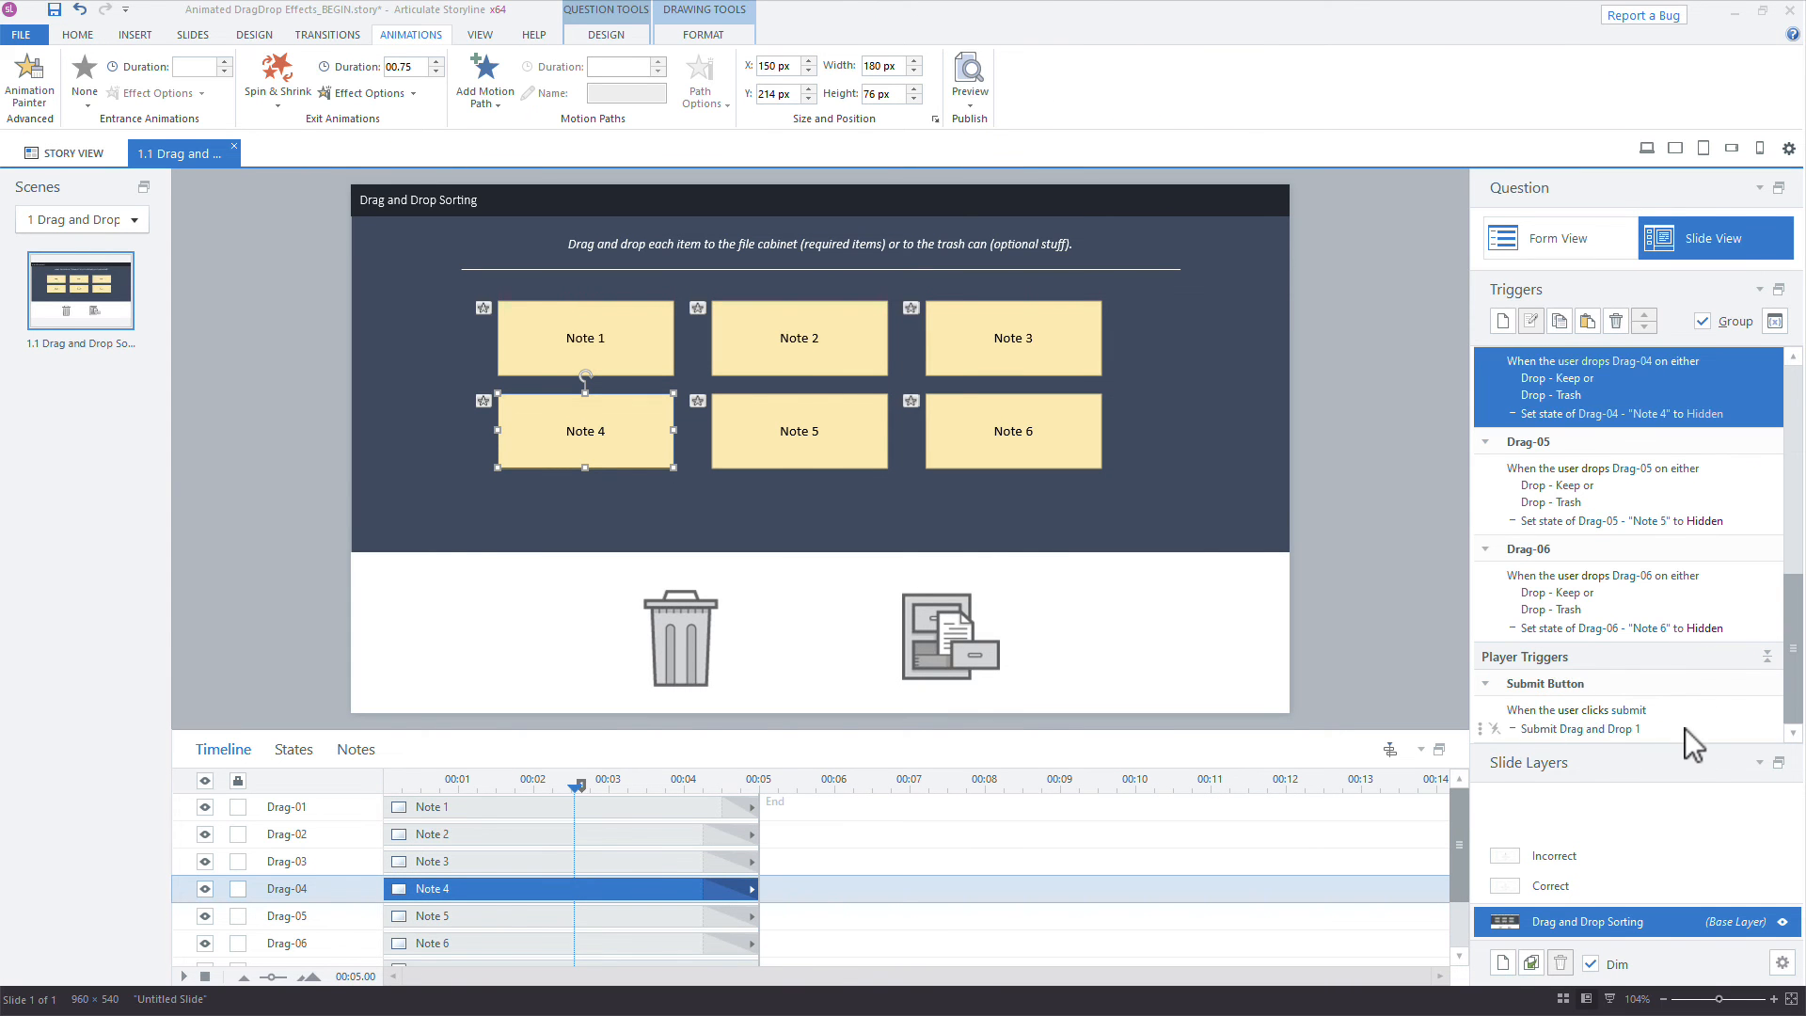
double_click(1576, 727)
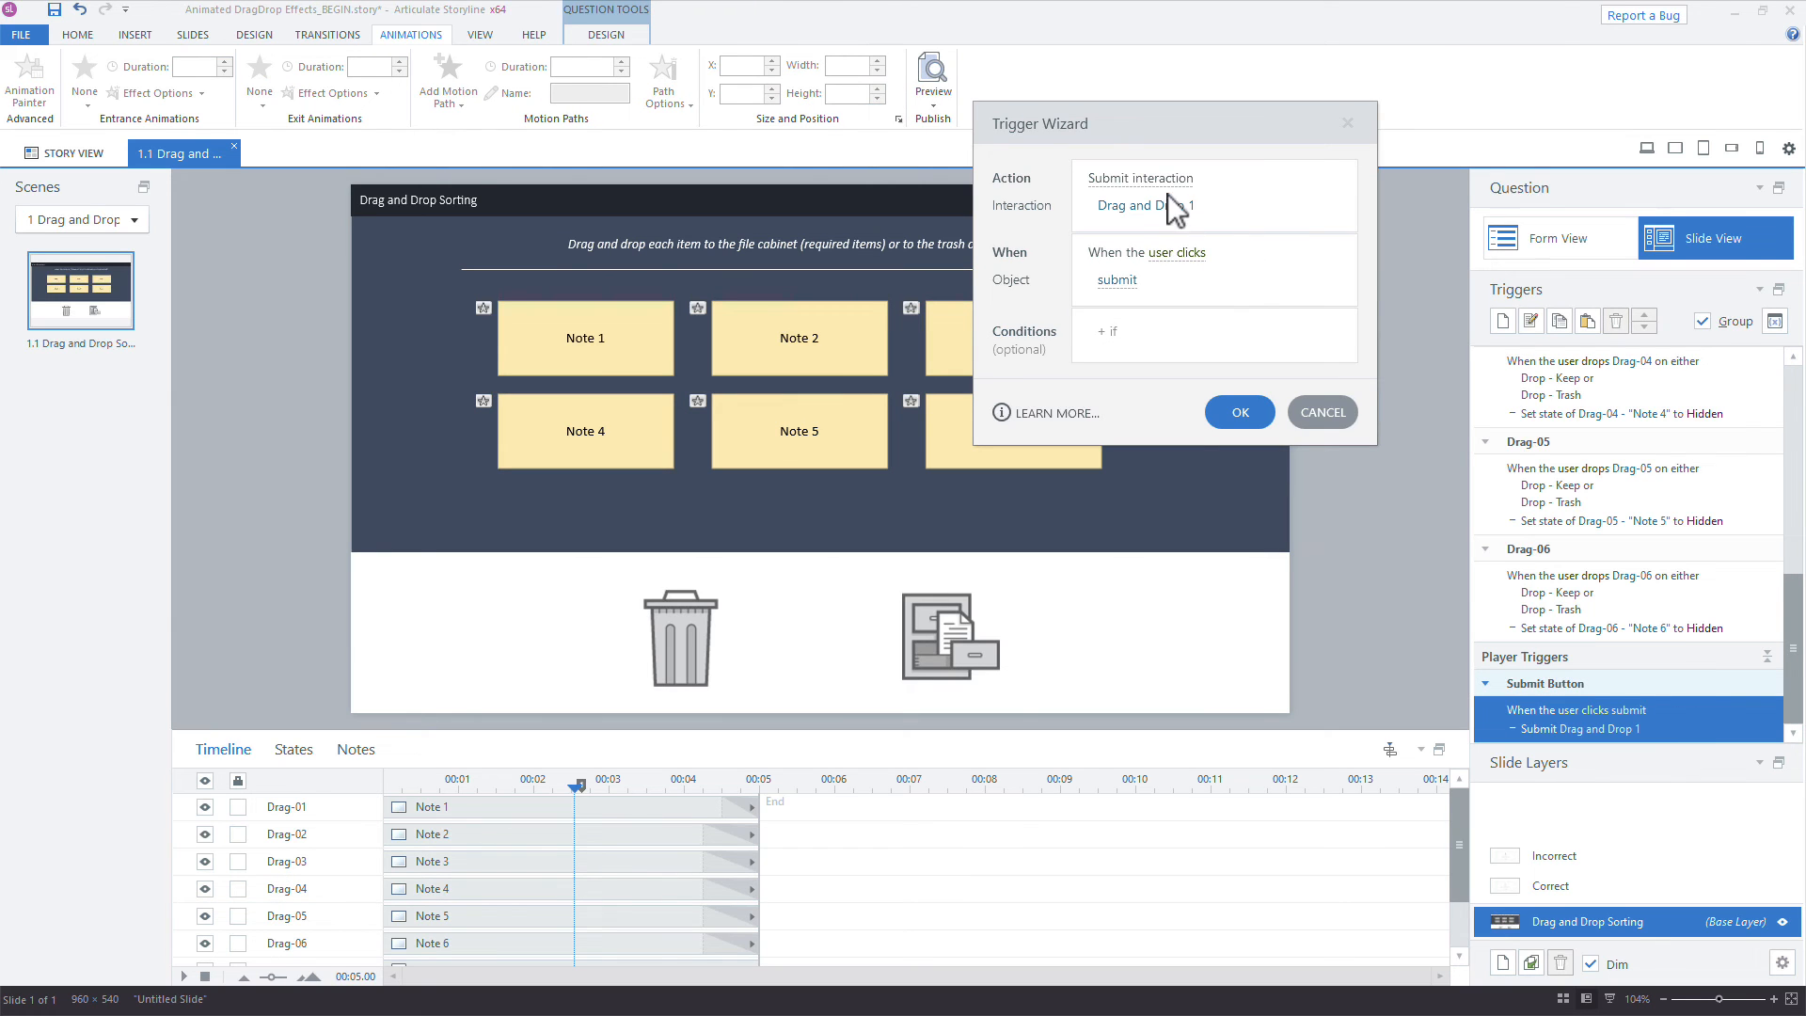
click(1177, 251)
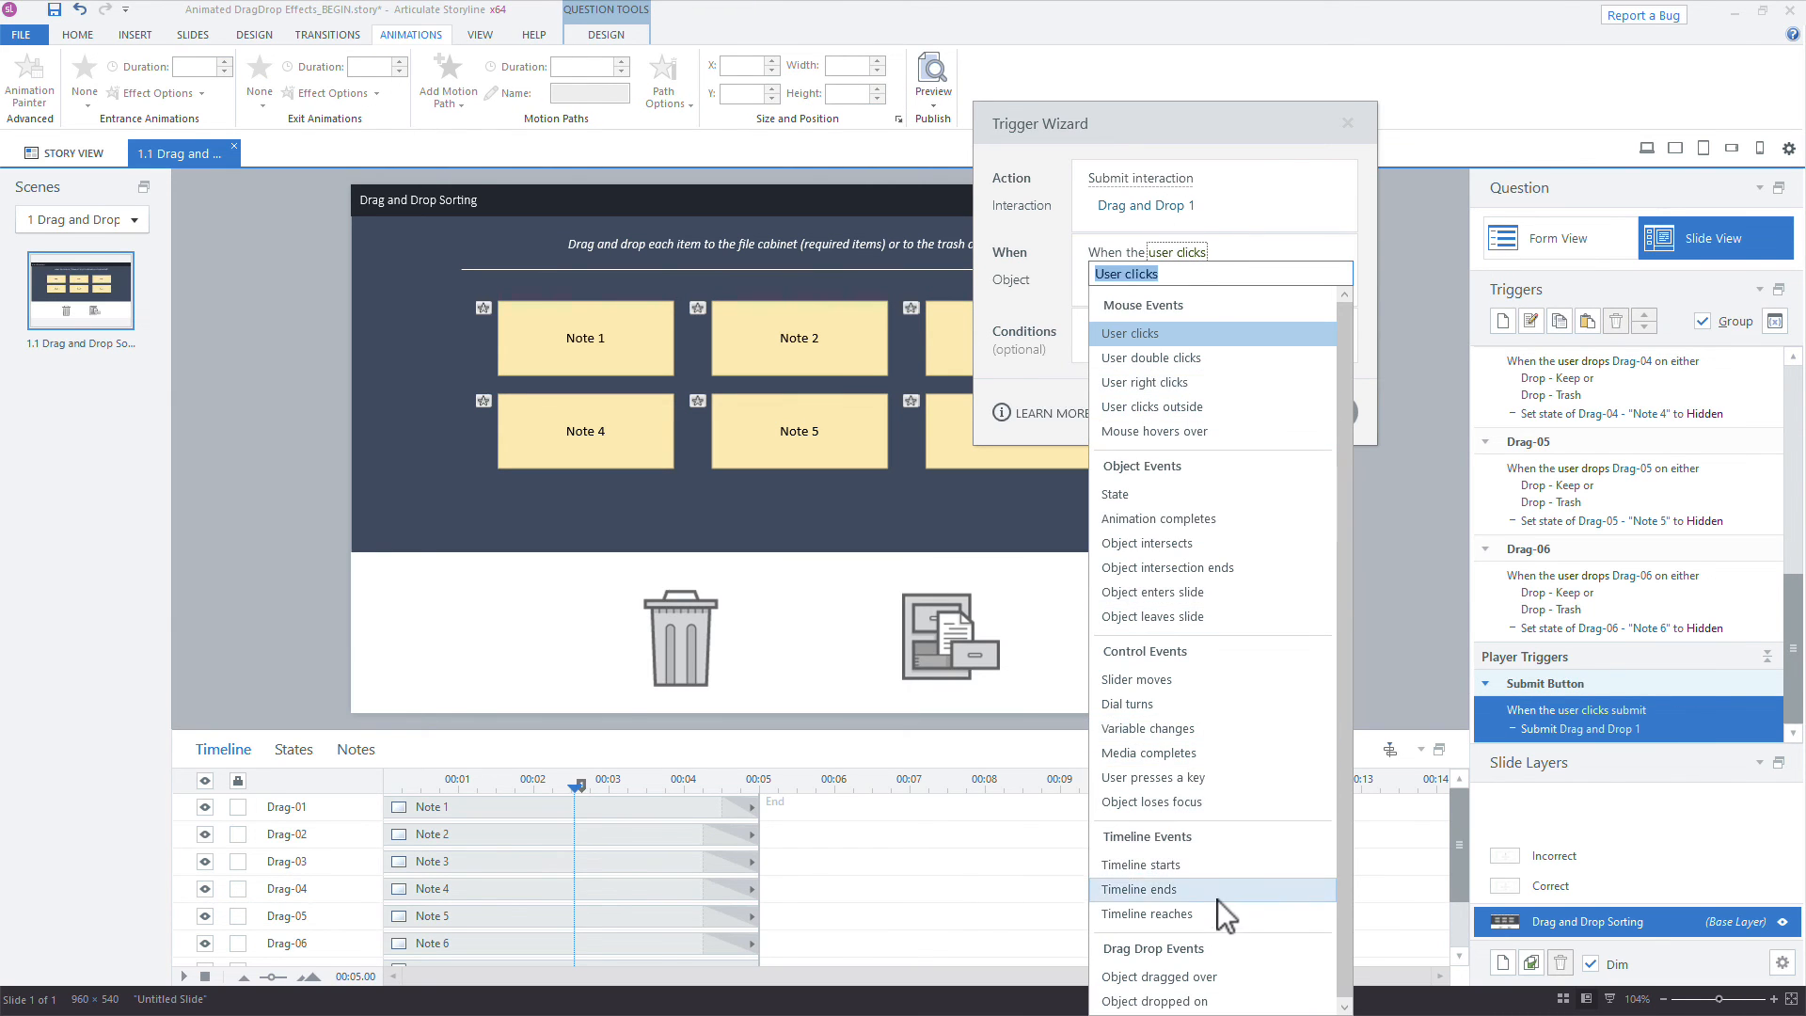
click(1140, 889)
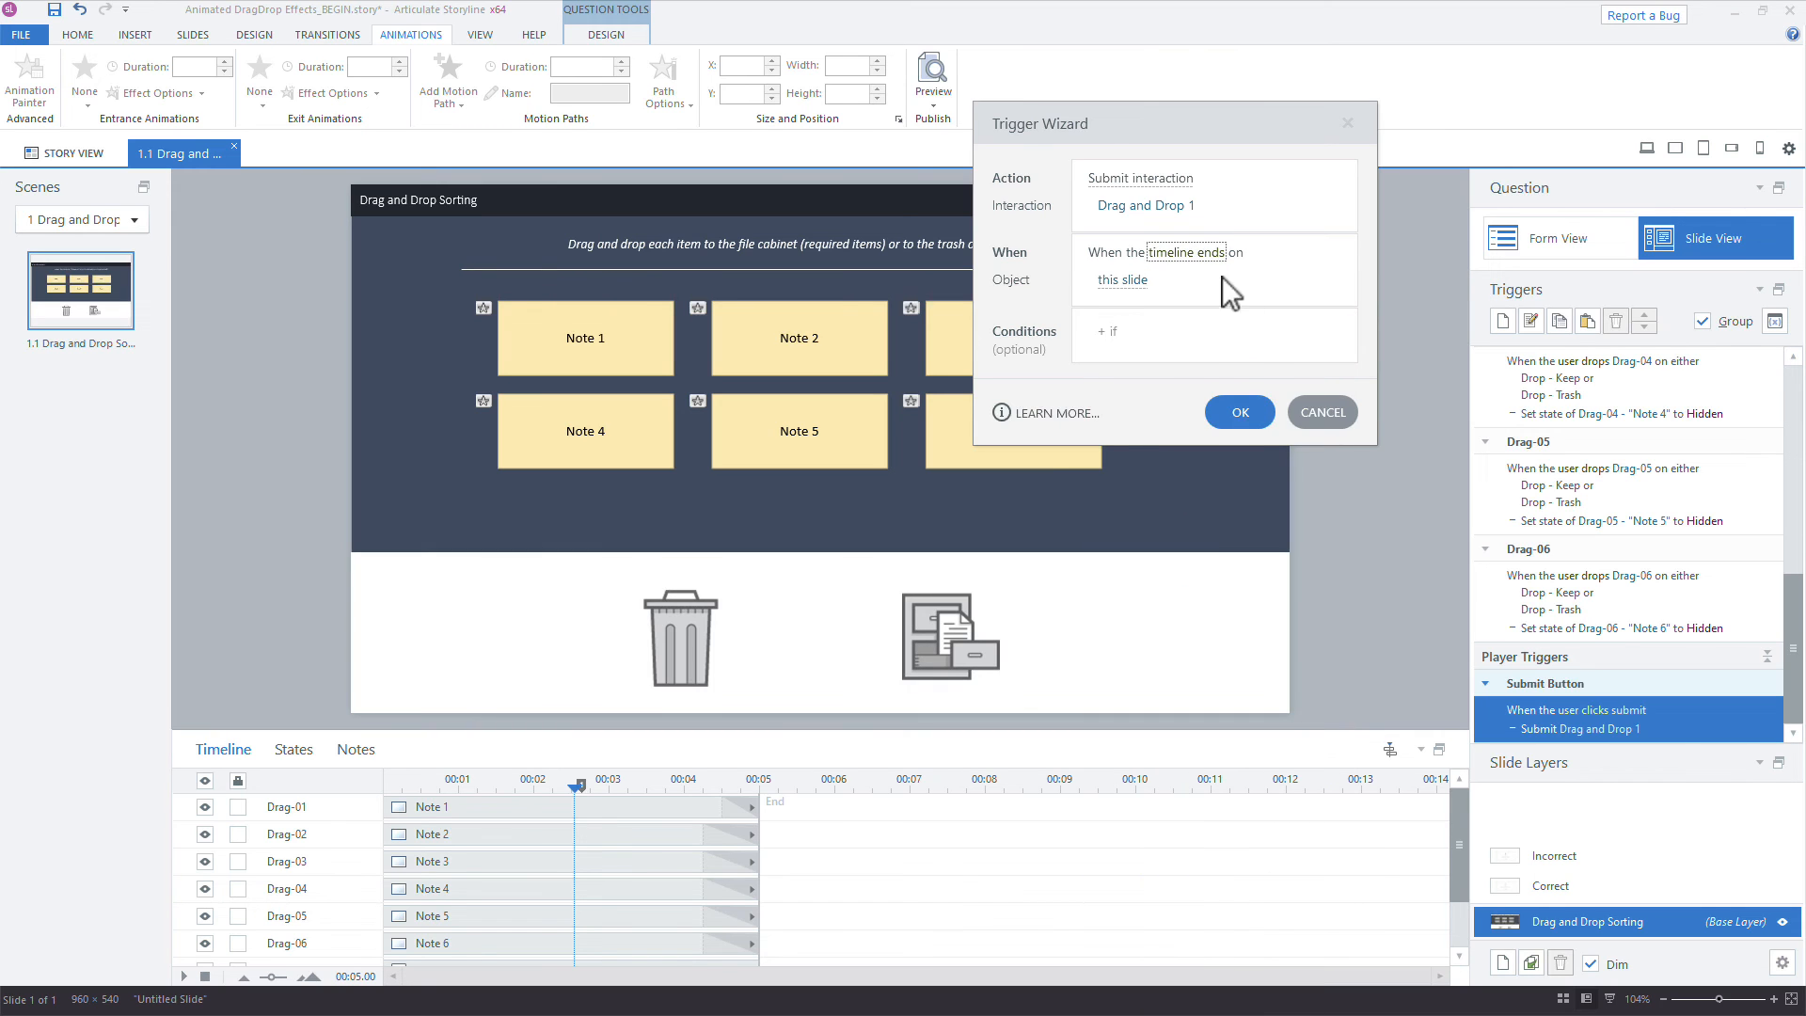
click(1238, 411)
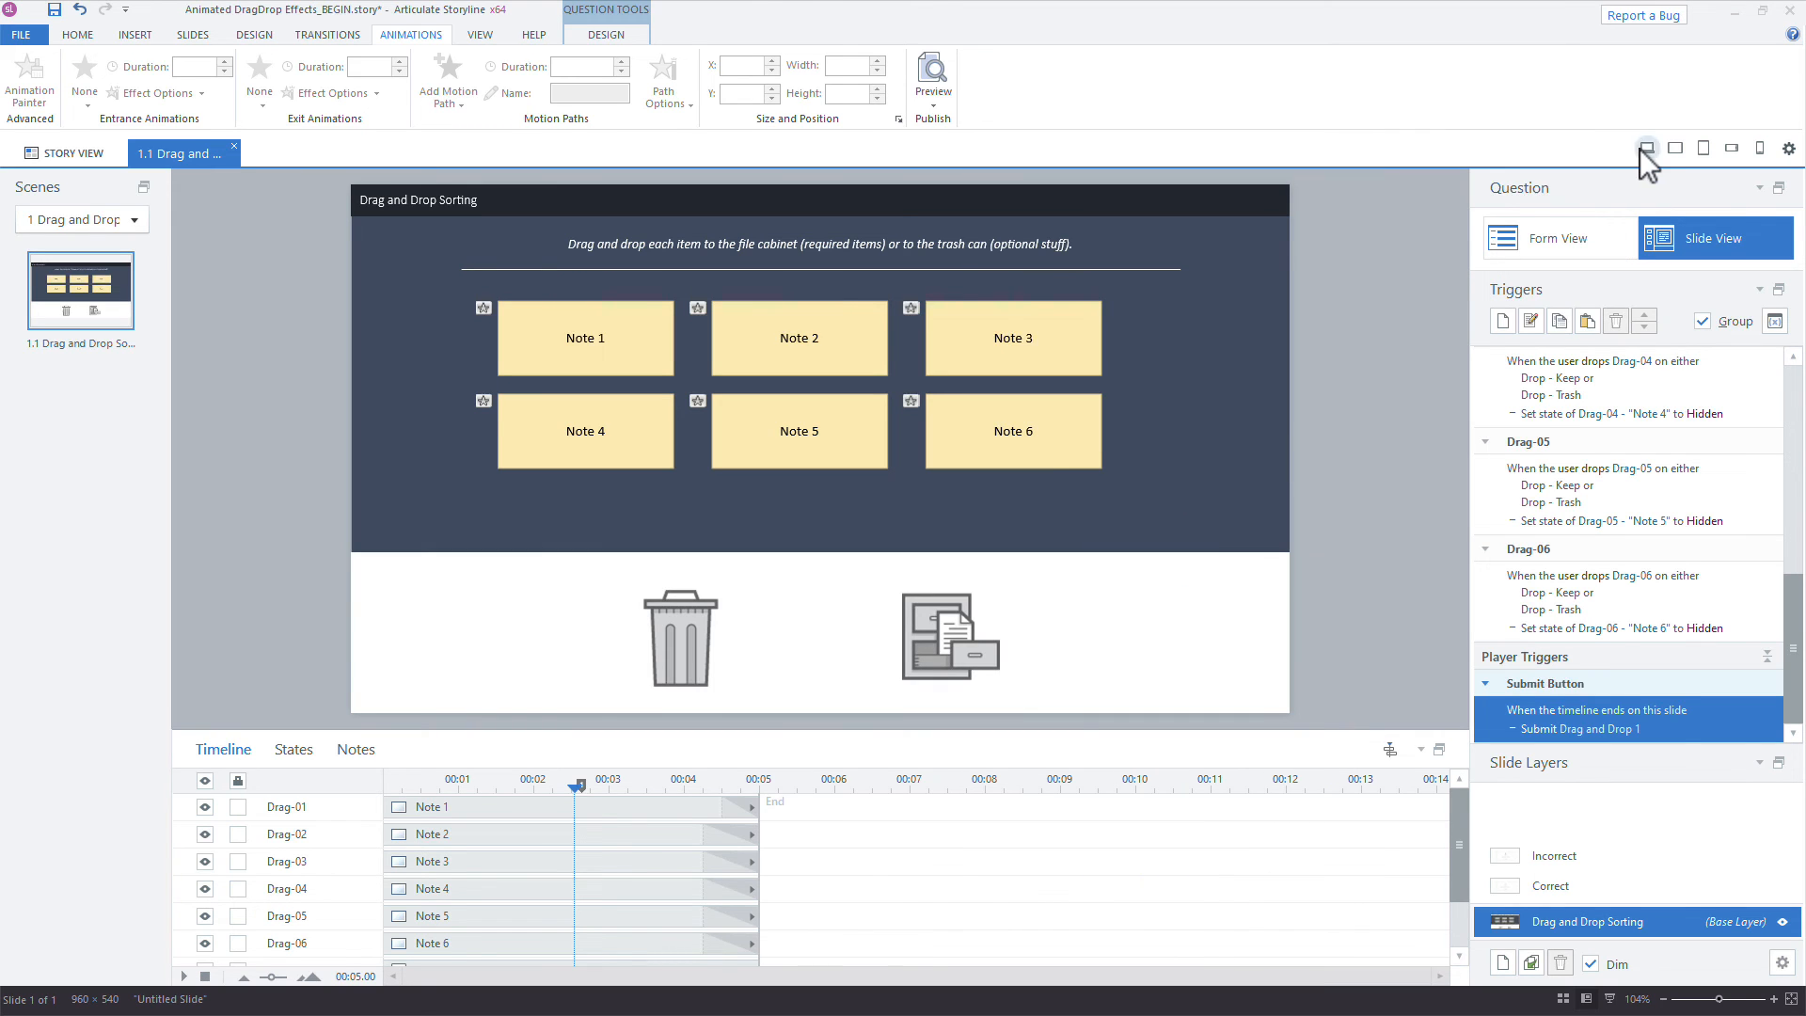
click(931, 83)
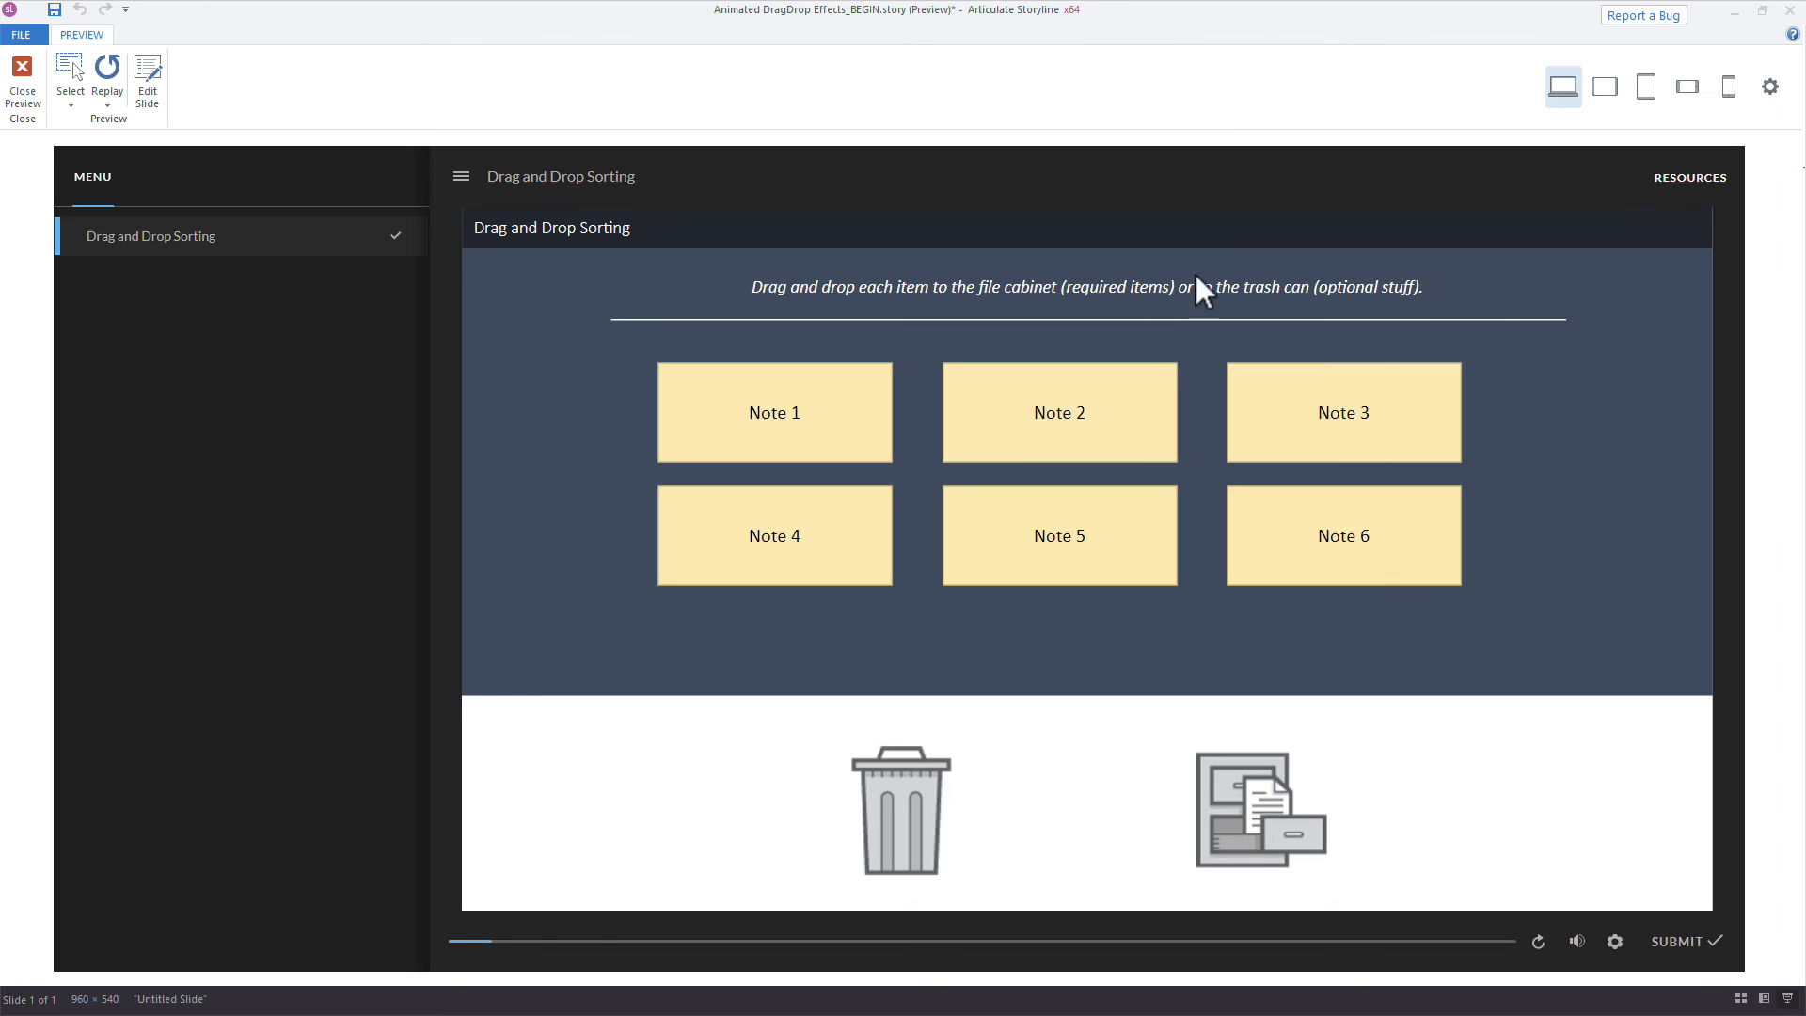
Sort Notes 5, 4 and the rest onto the targets, see the auto-submit Incorrect feedback, then return to editing.
drag(773, 535, 1183, 802)
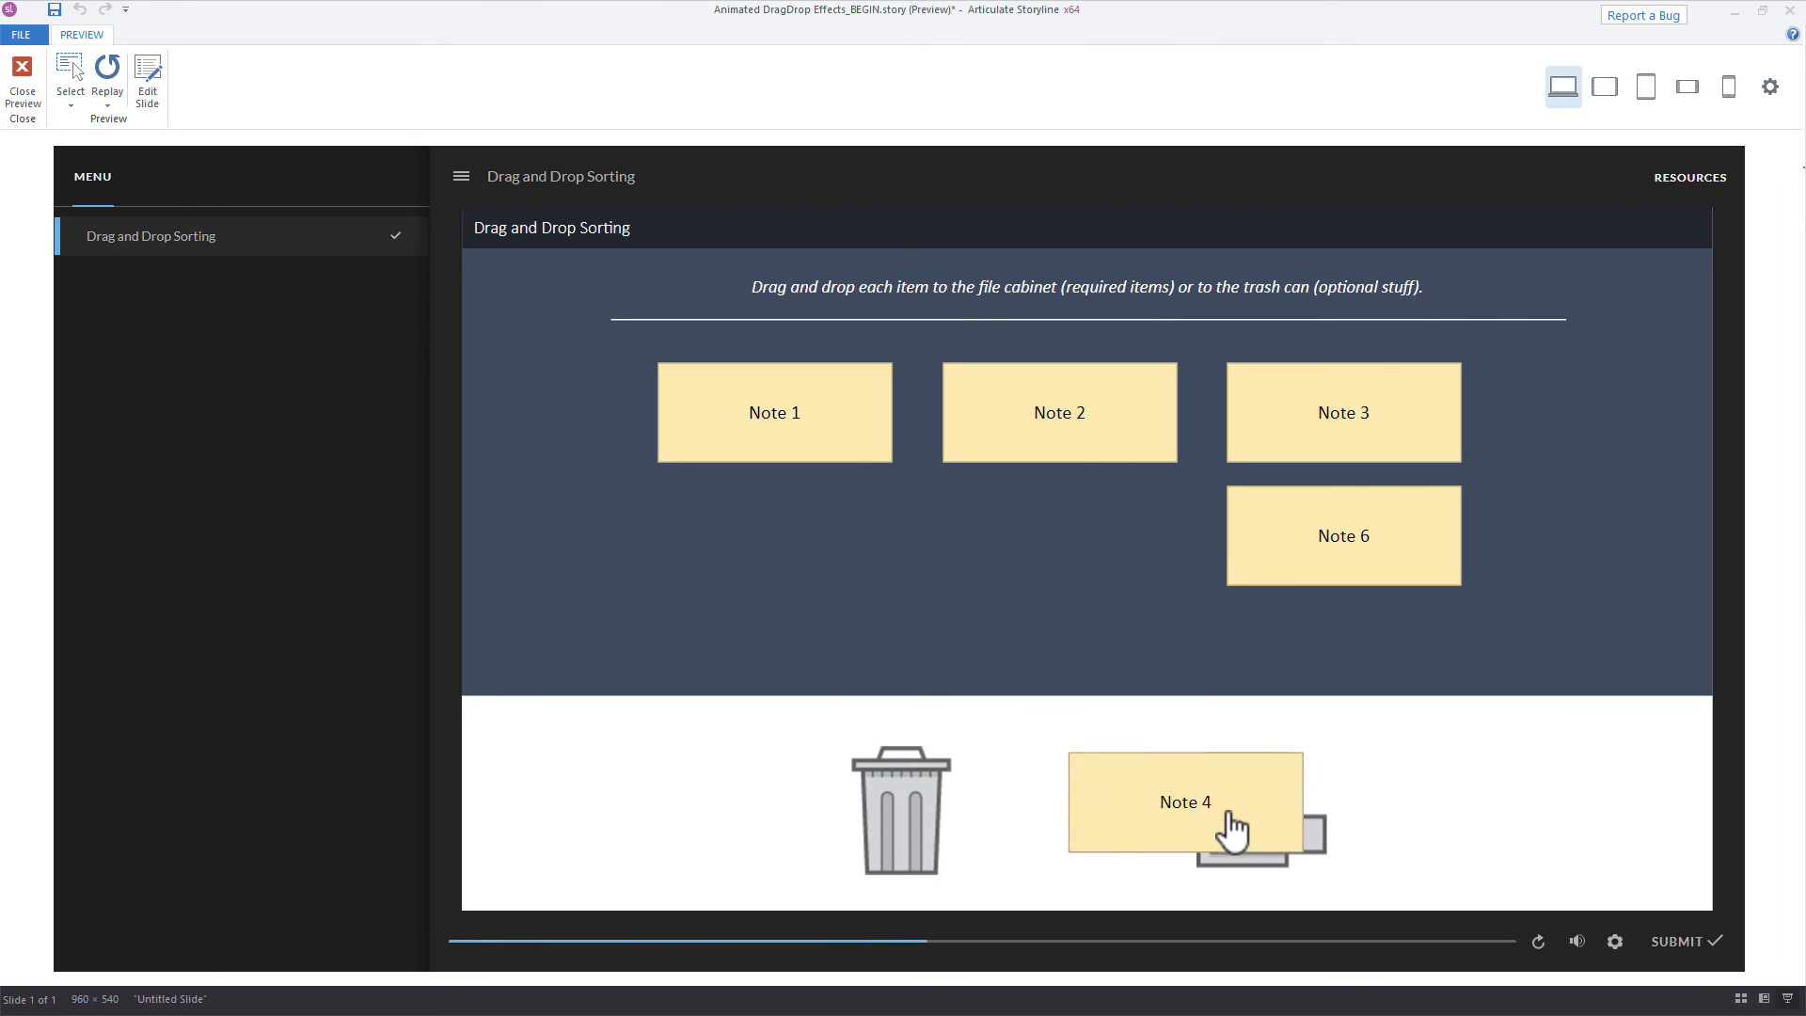
drag(1185, 801, 1254, 807)
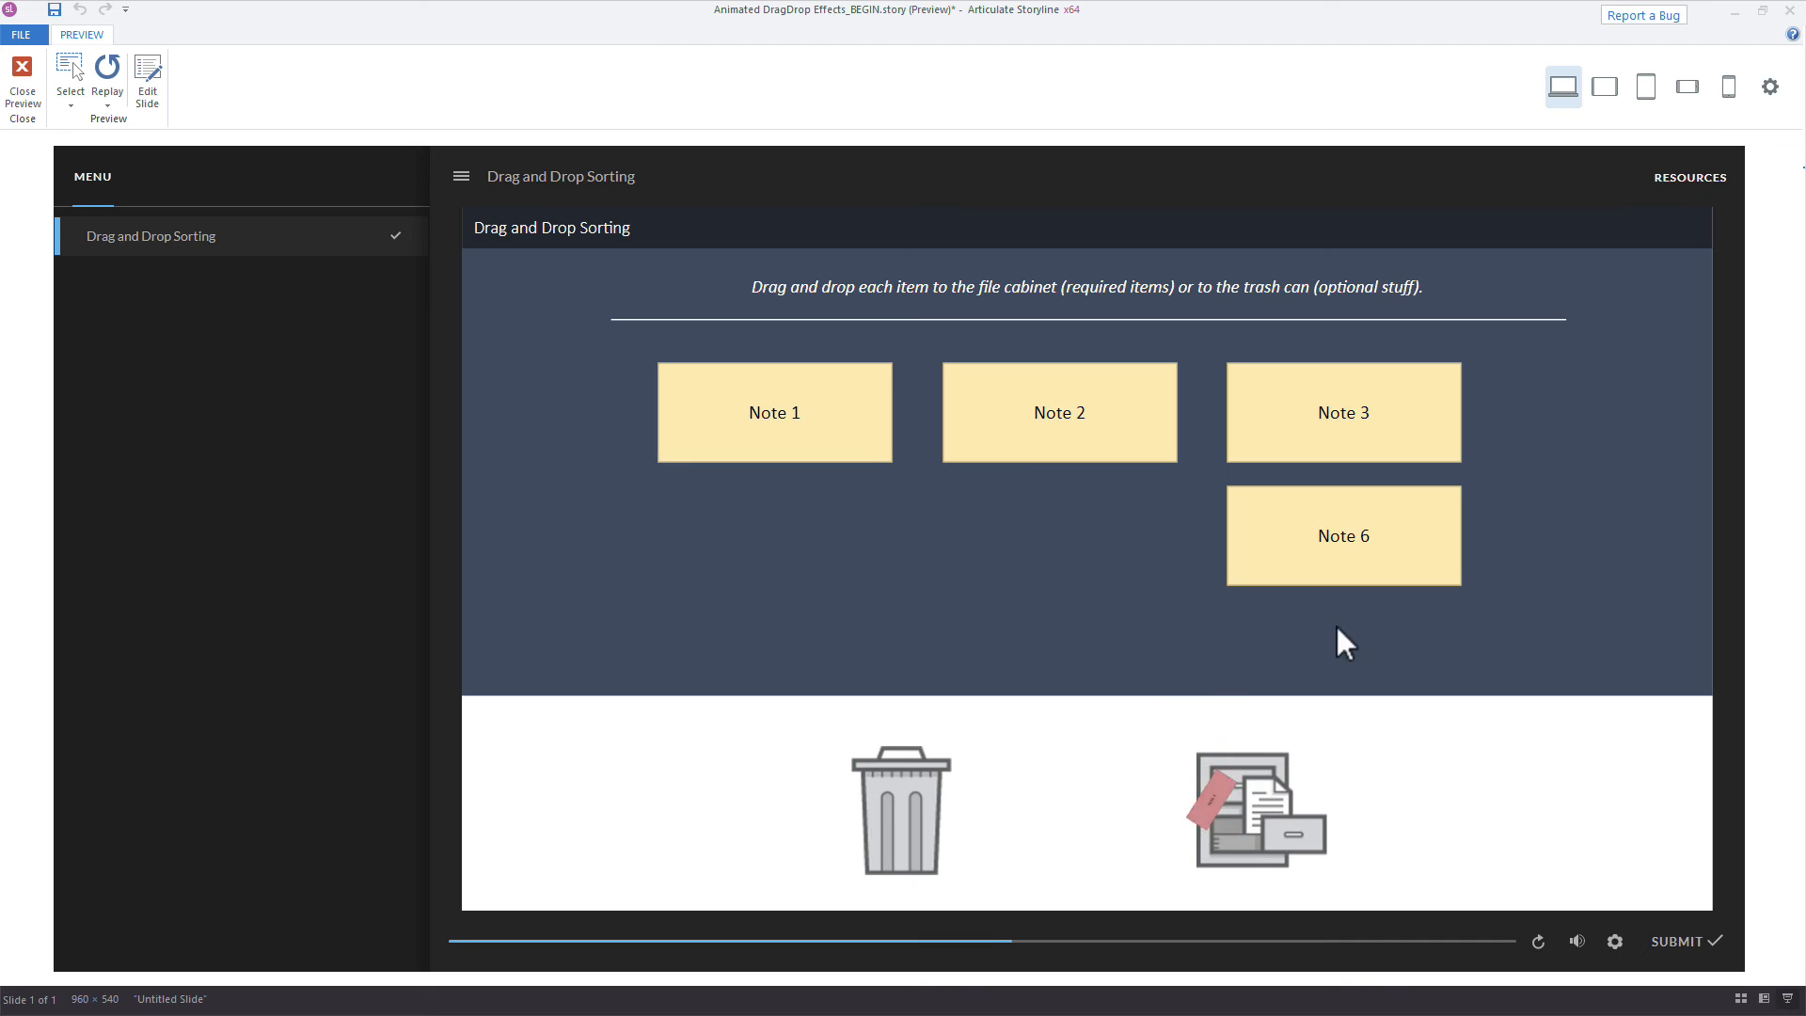
drag(1343, 412, 1245, 807)
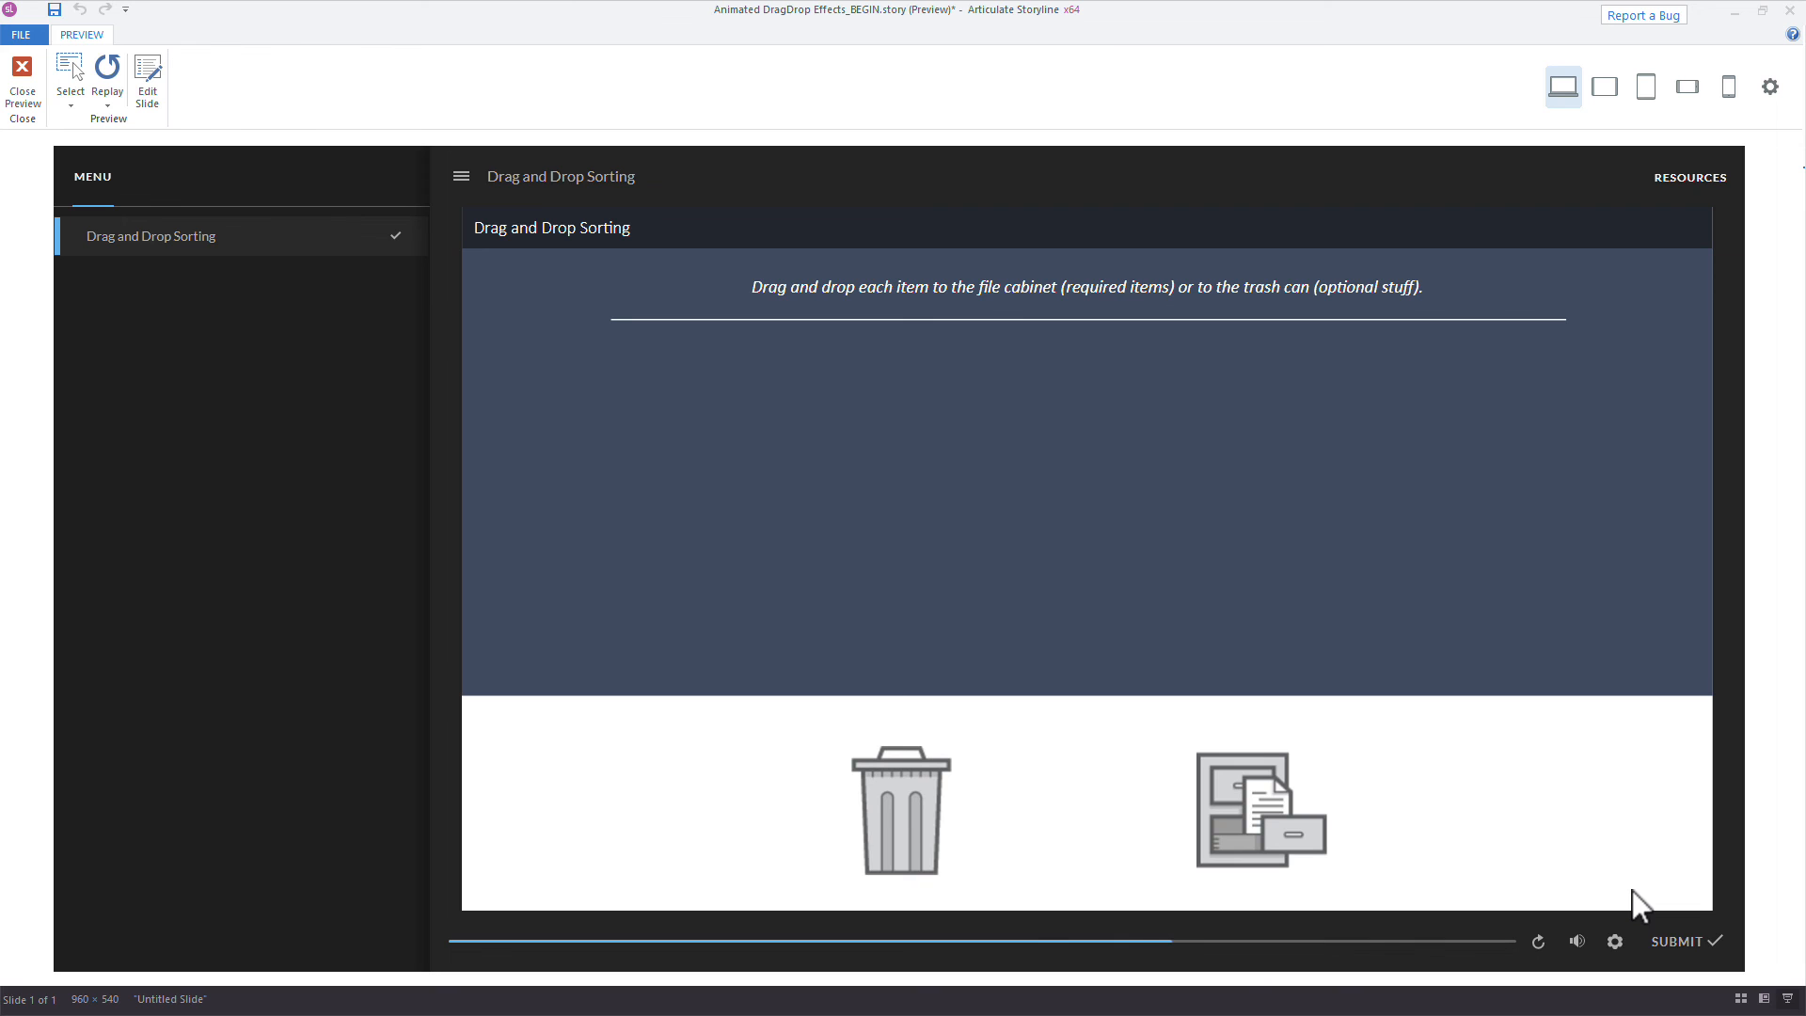
click(1676, 940)
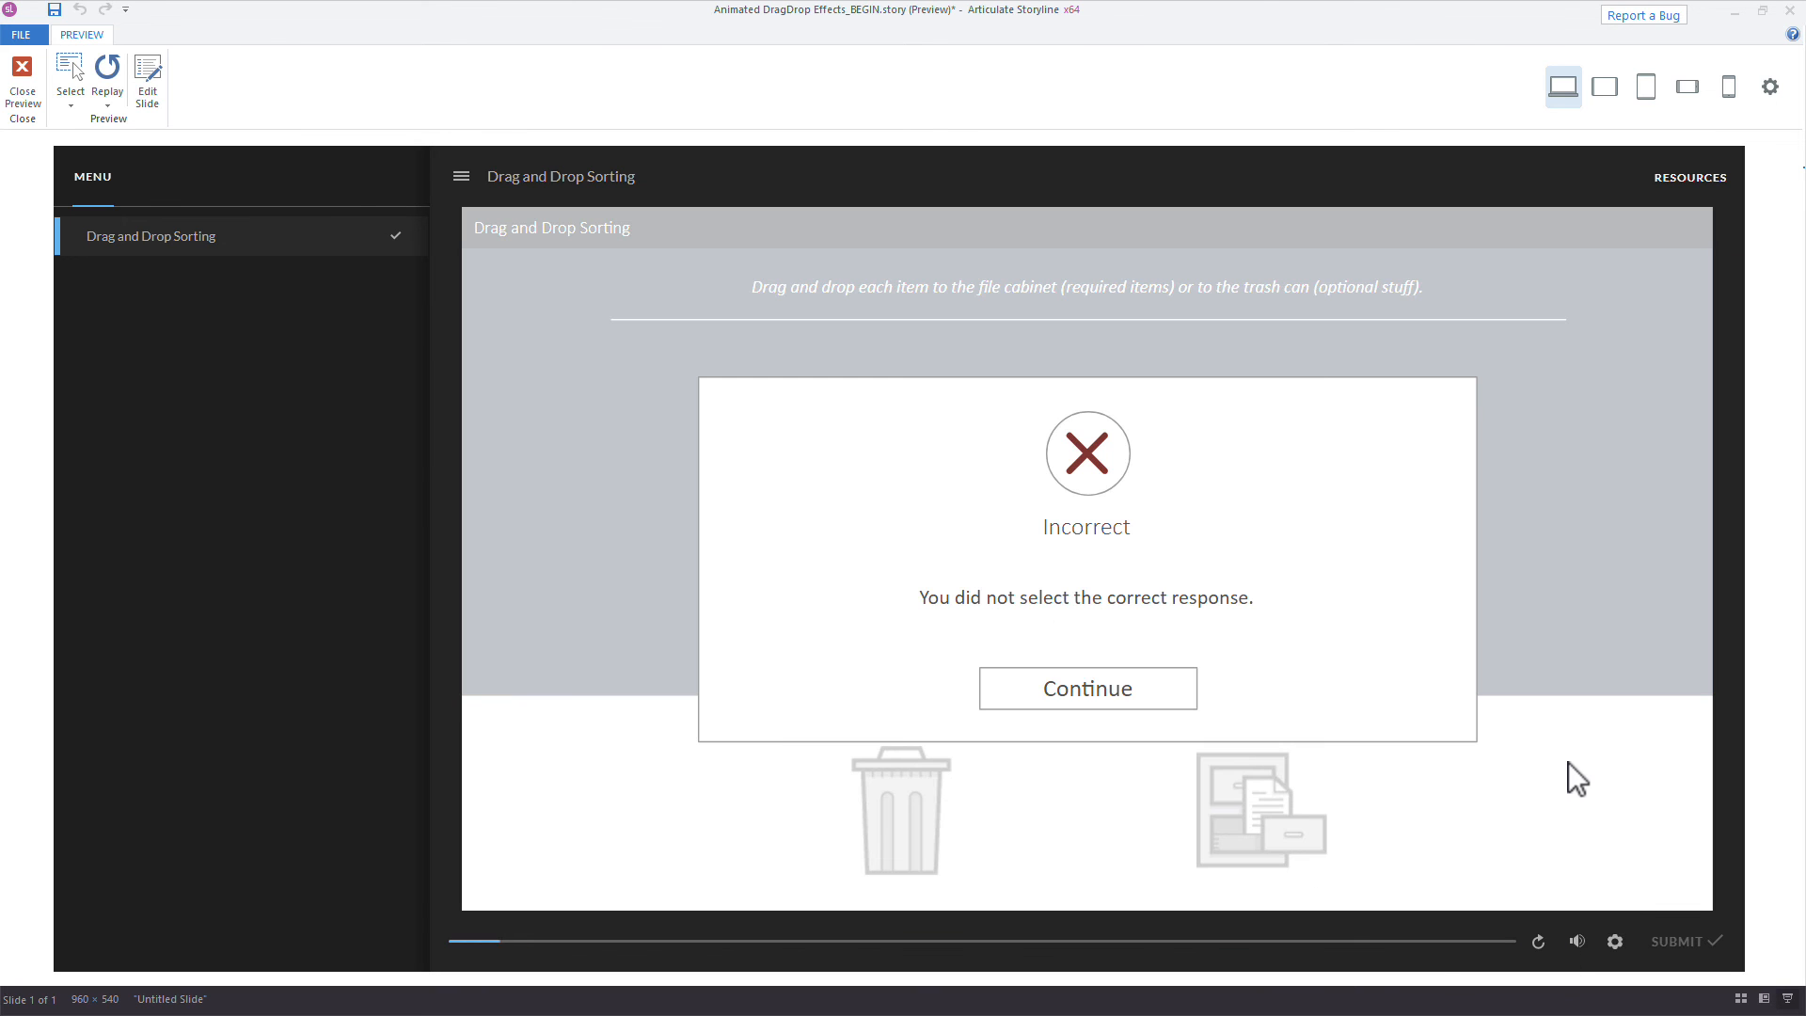
click(23, 87)
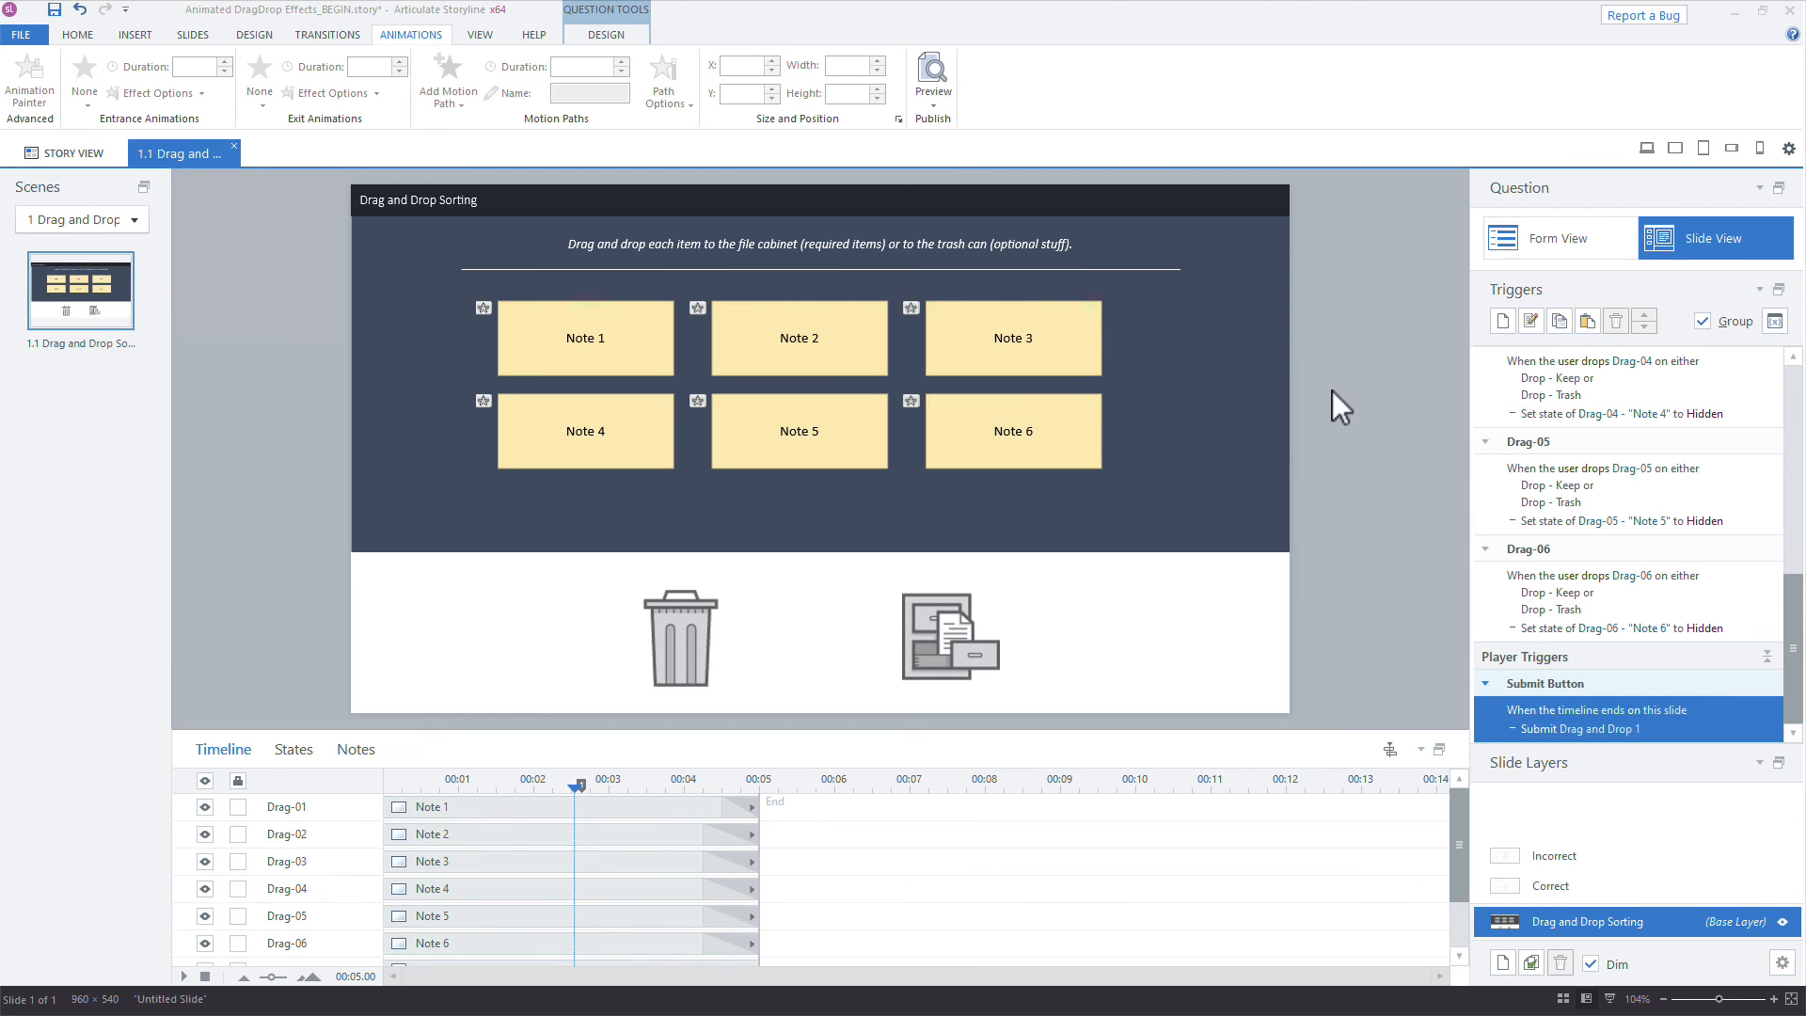
mouse_move(1140, 449)
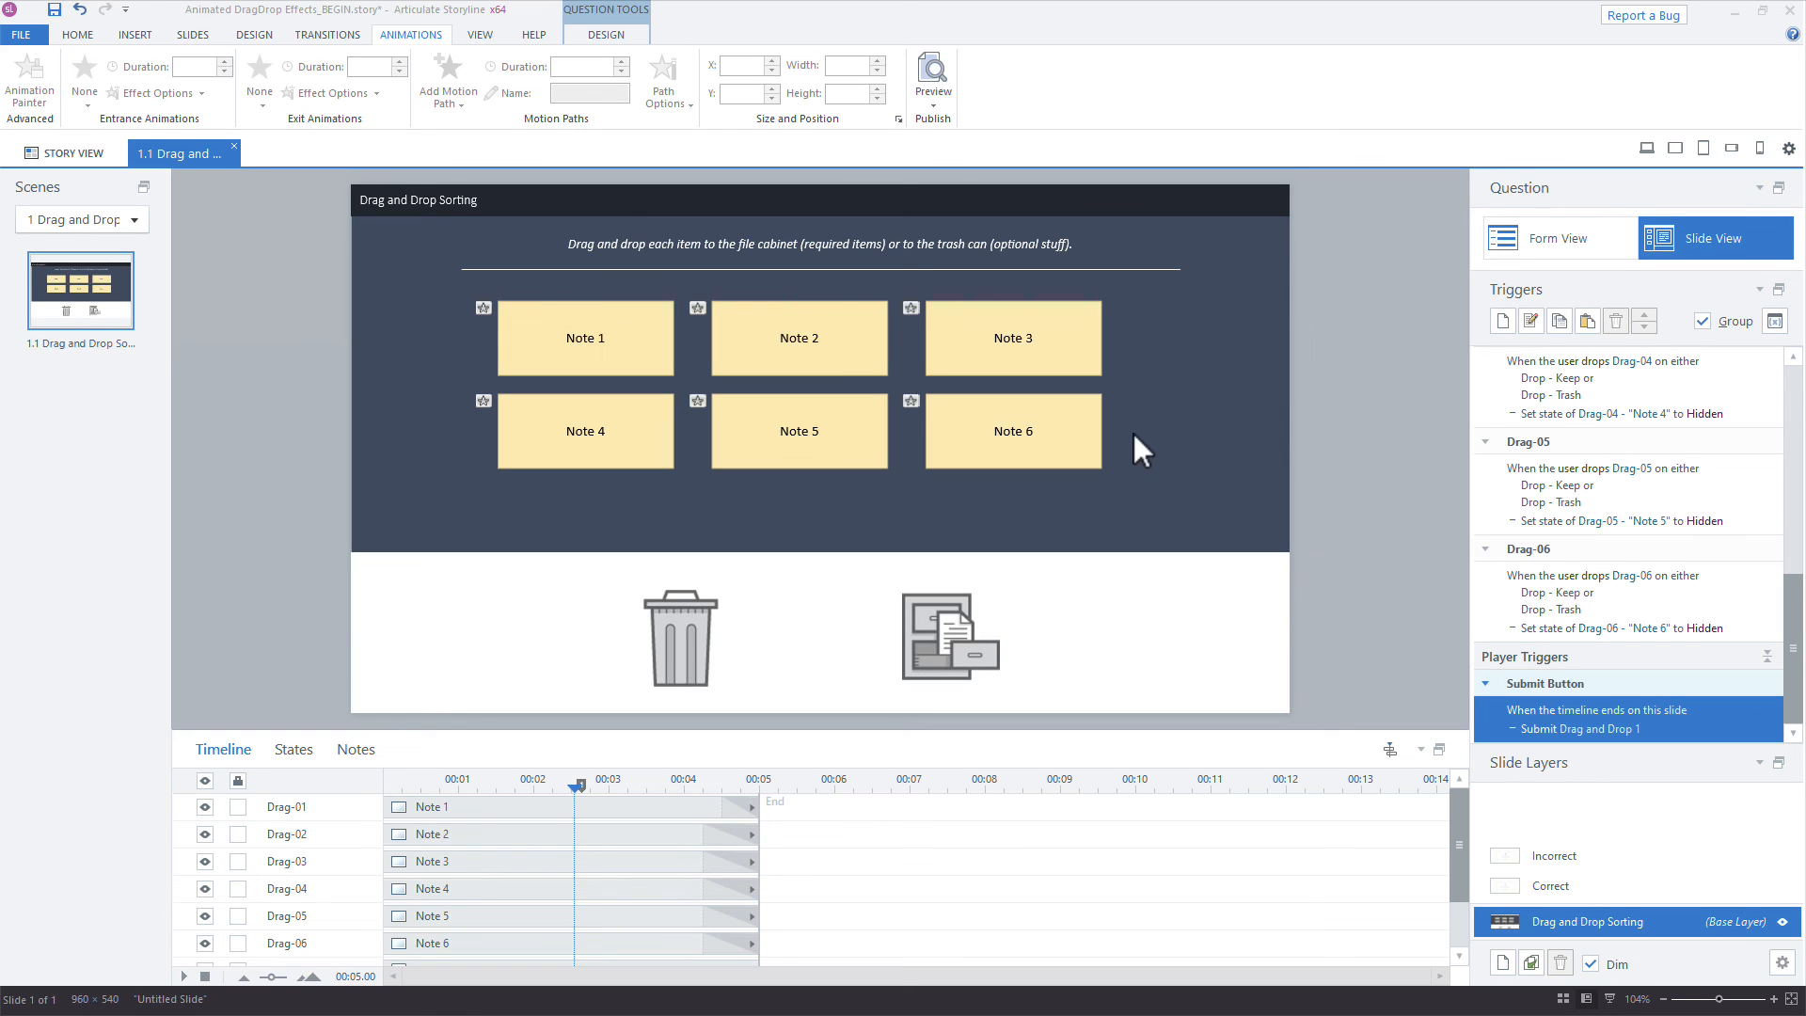
mouse_move(1102, 440)
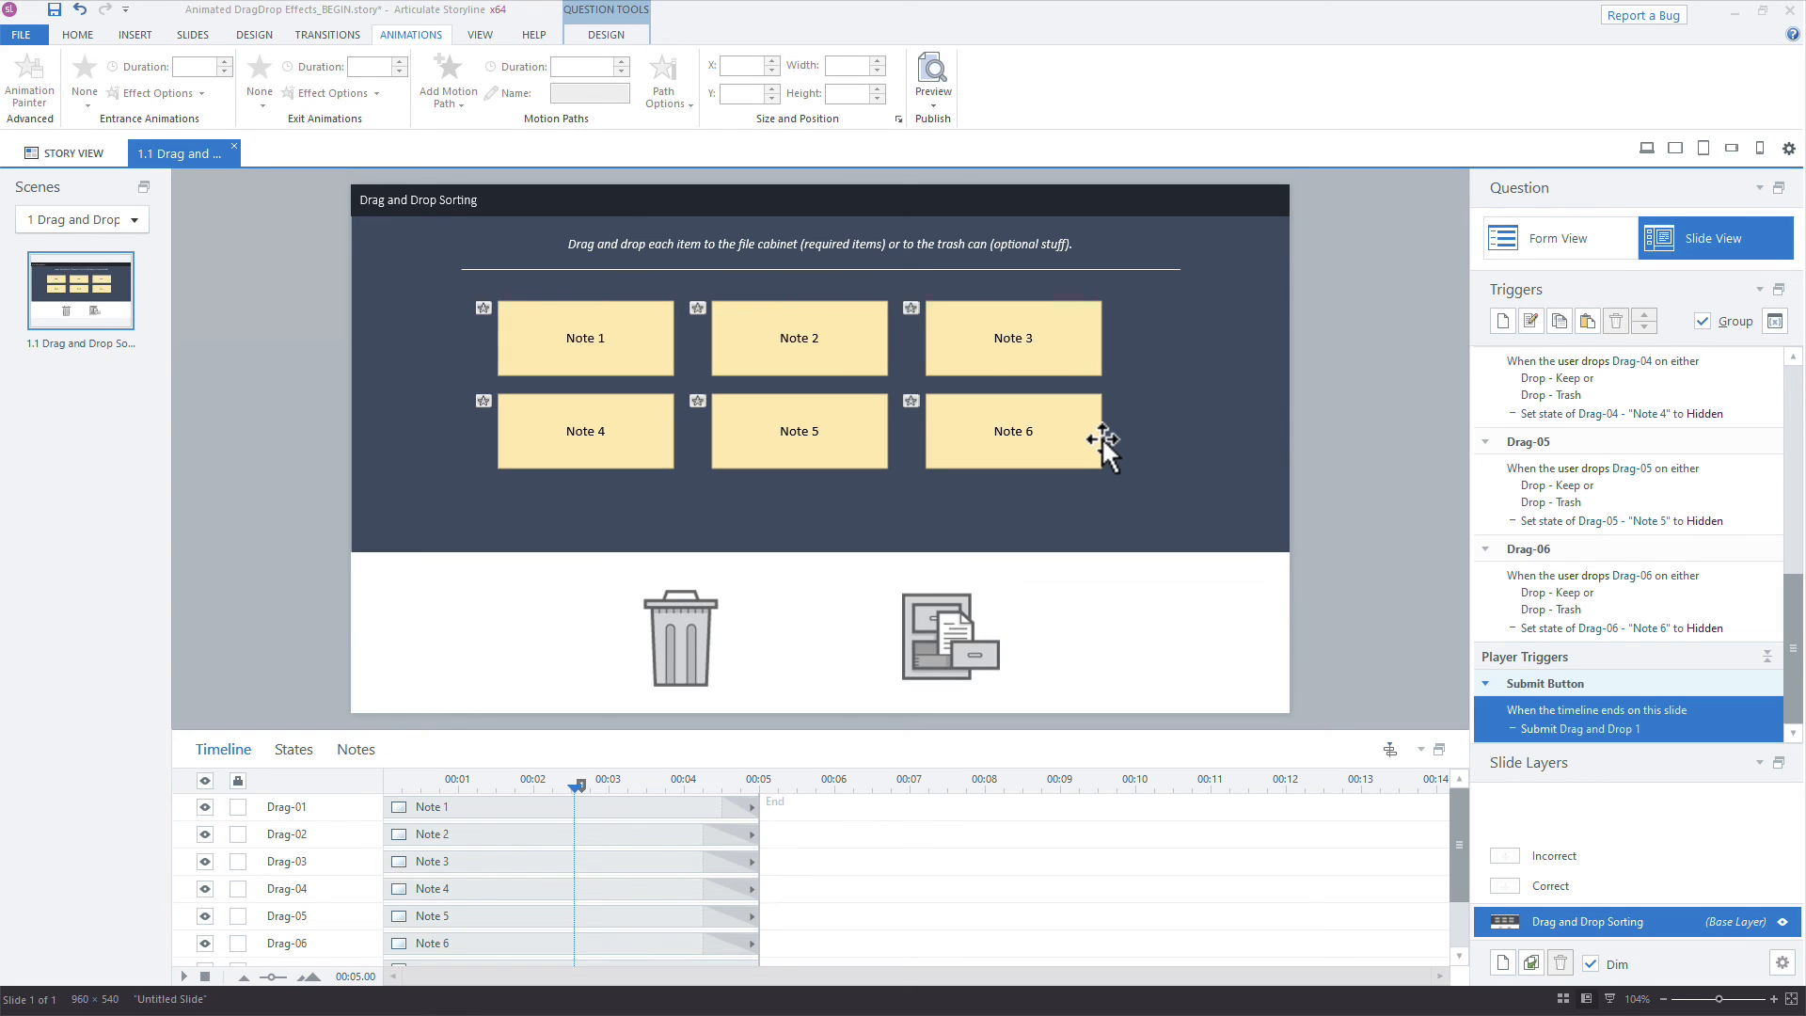
mouse_move(942, 277)
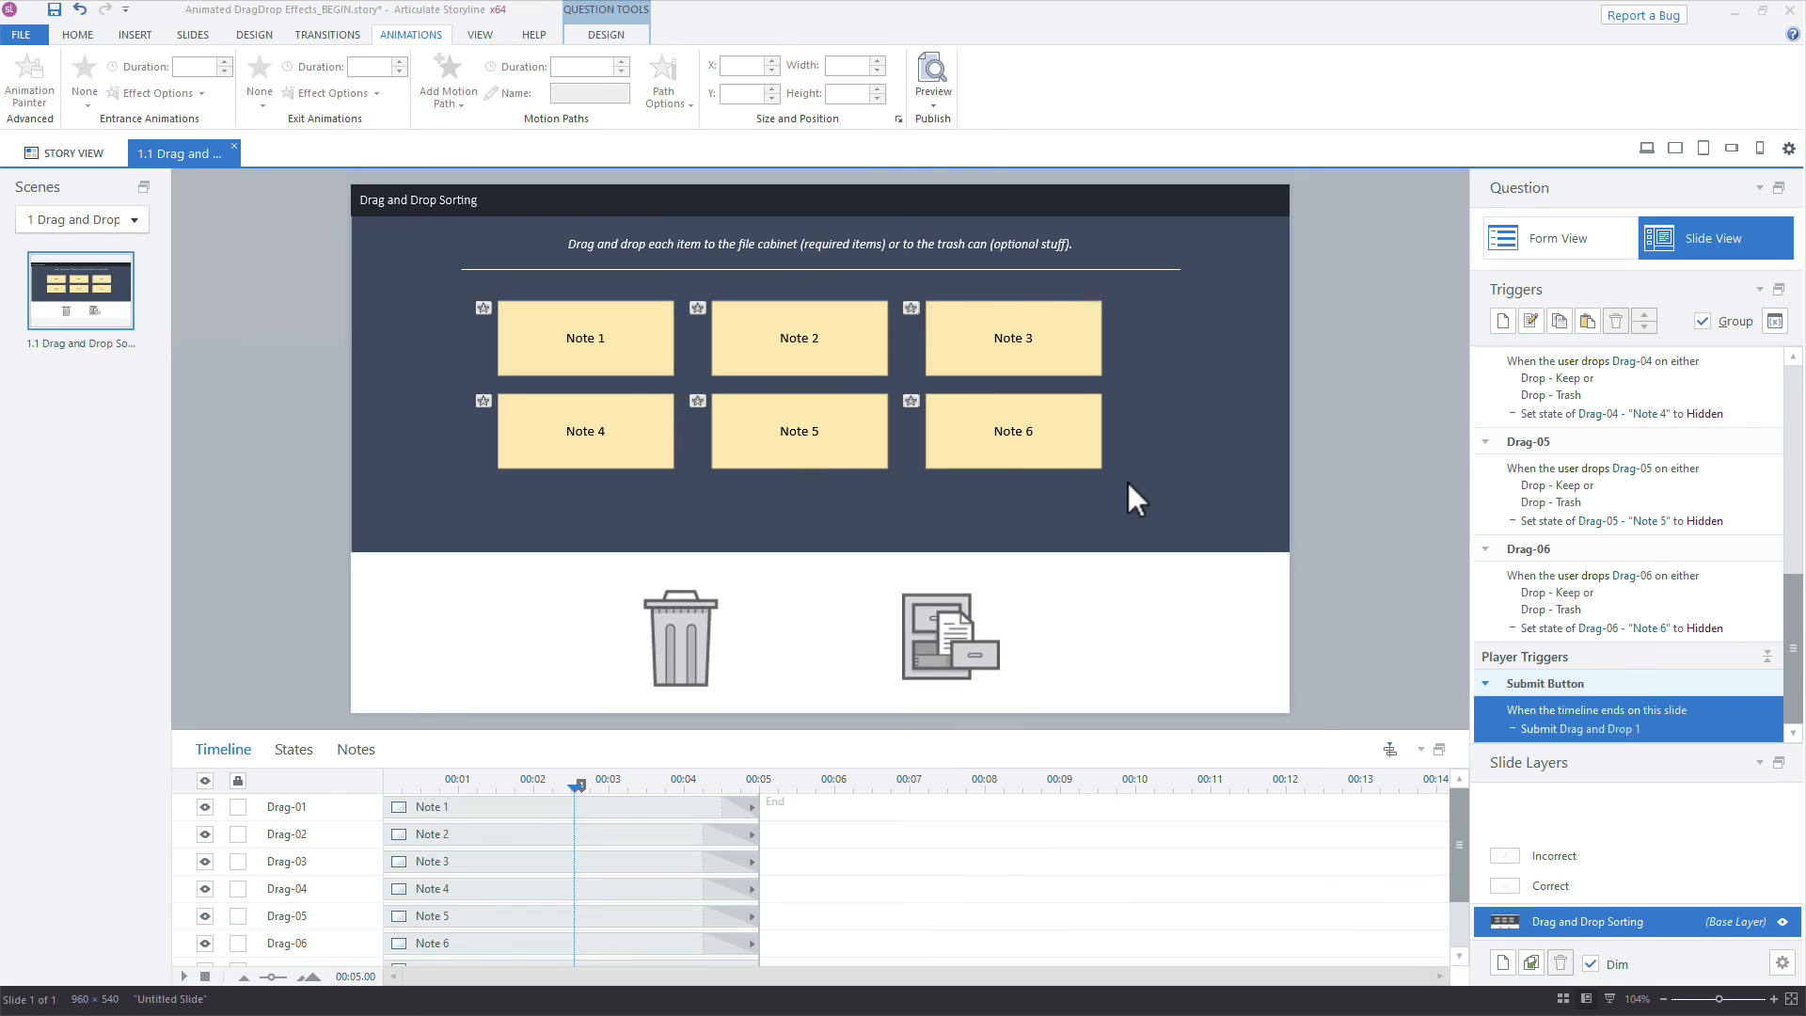
mouse_move(1117, 536)
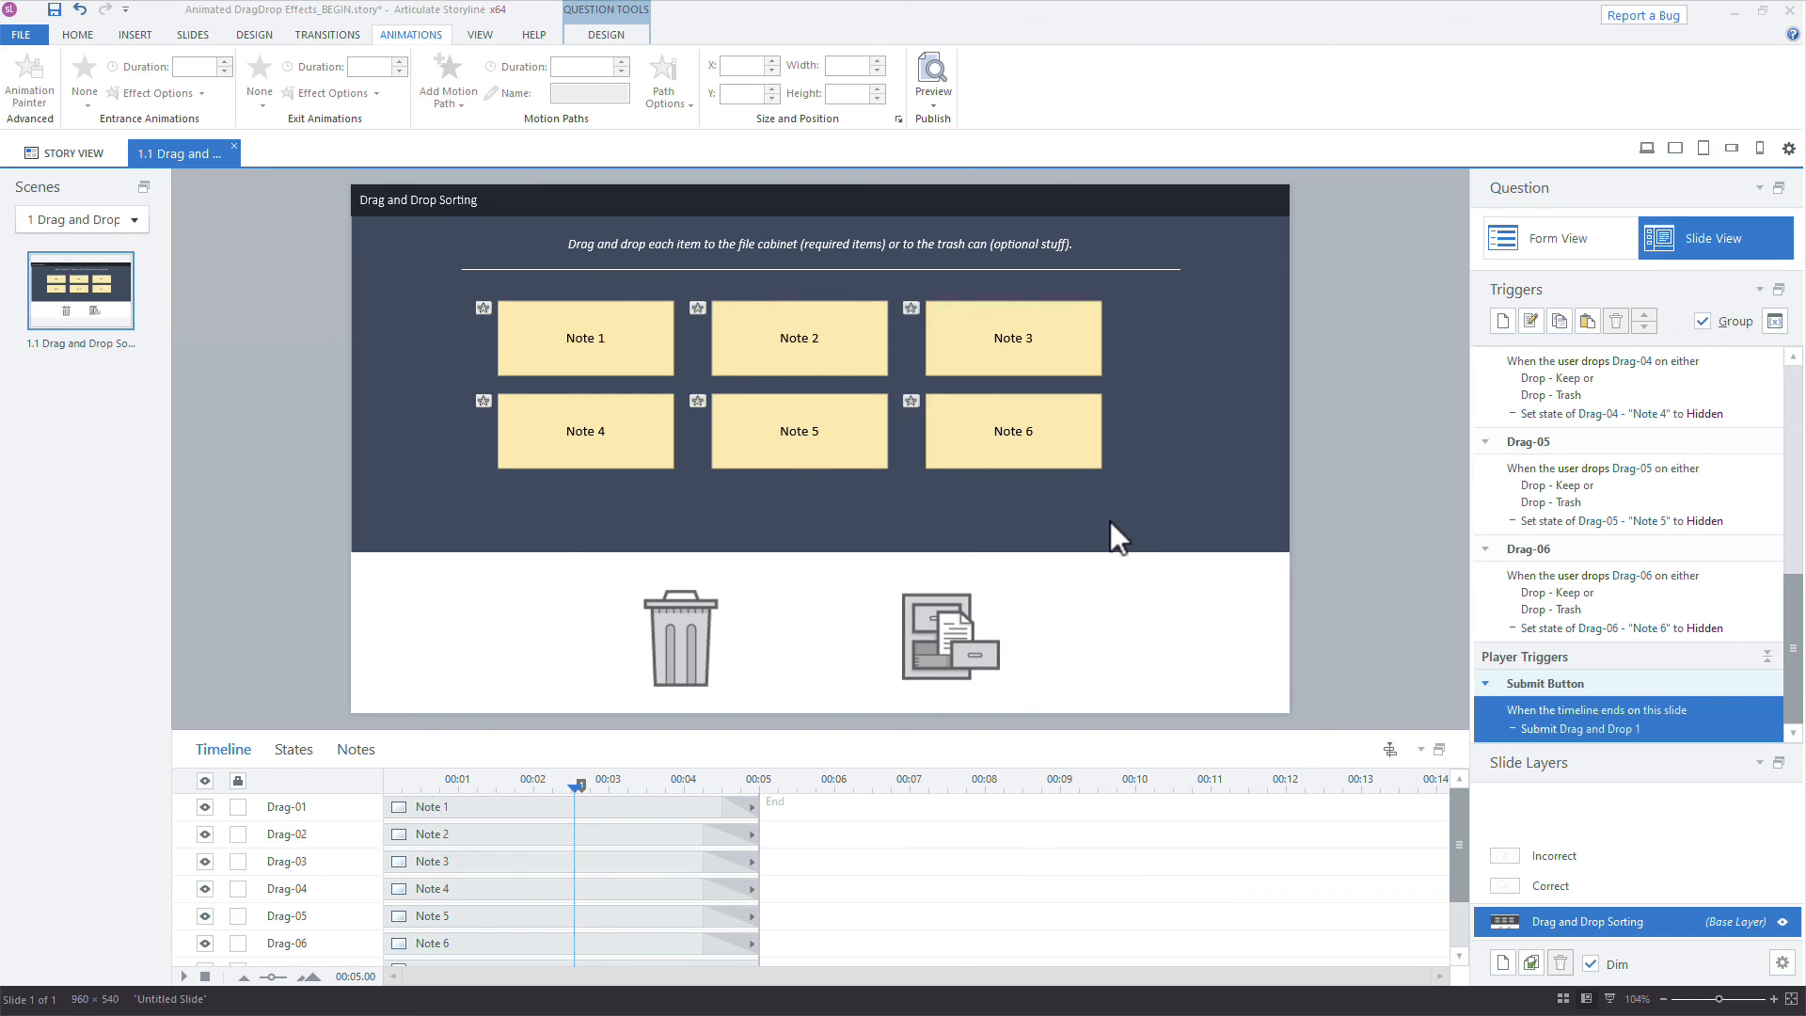
mouse_move(1119, 553)
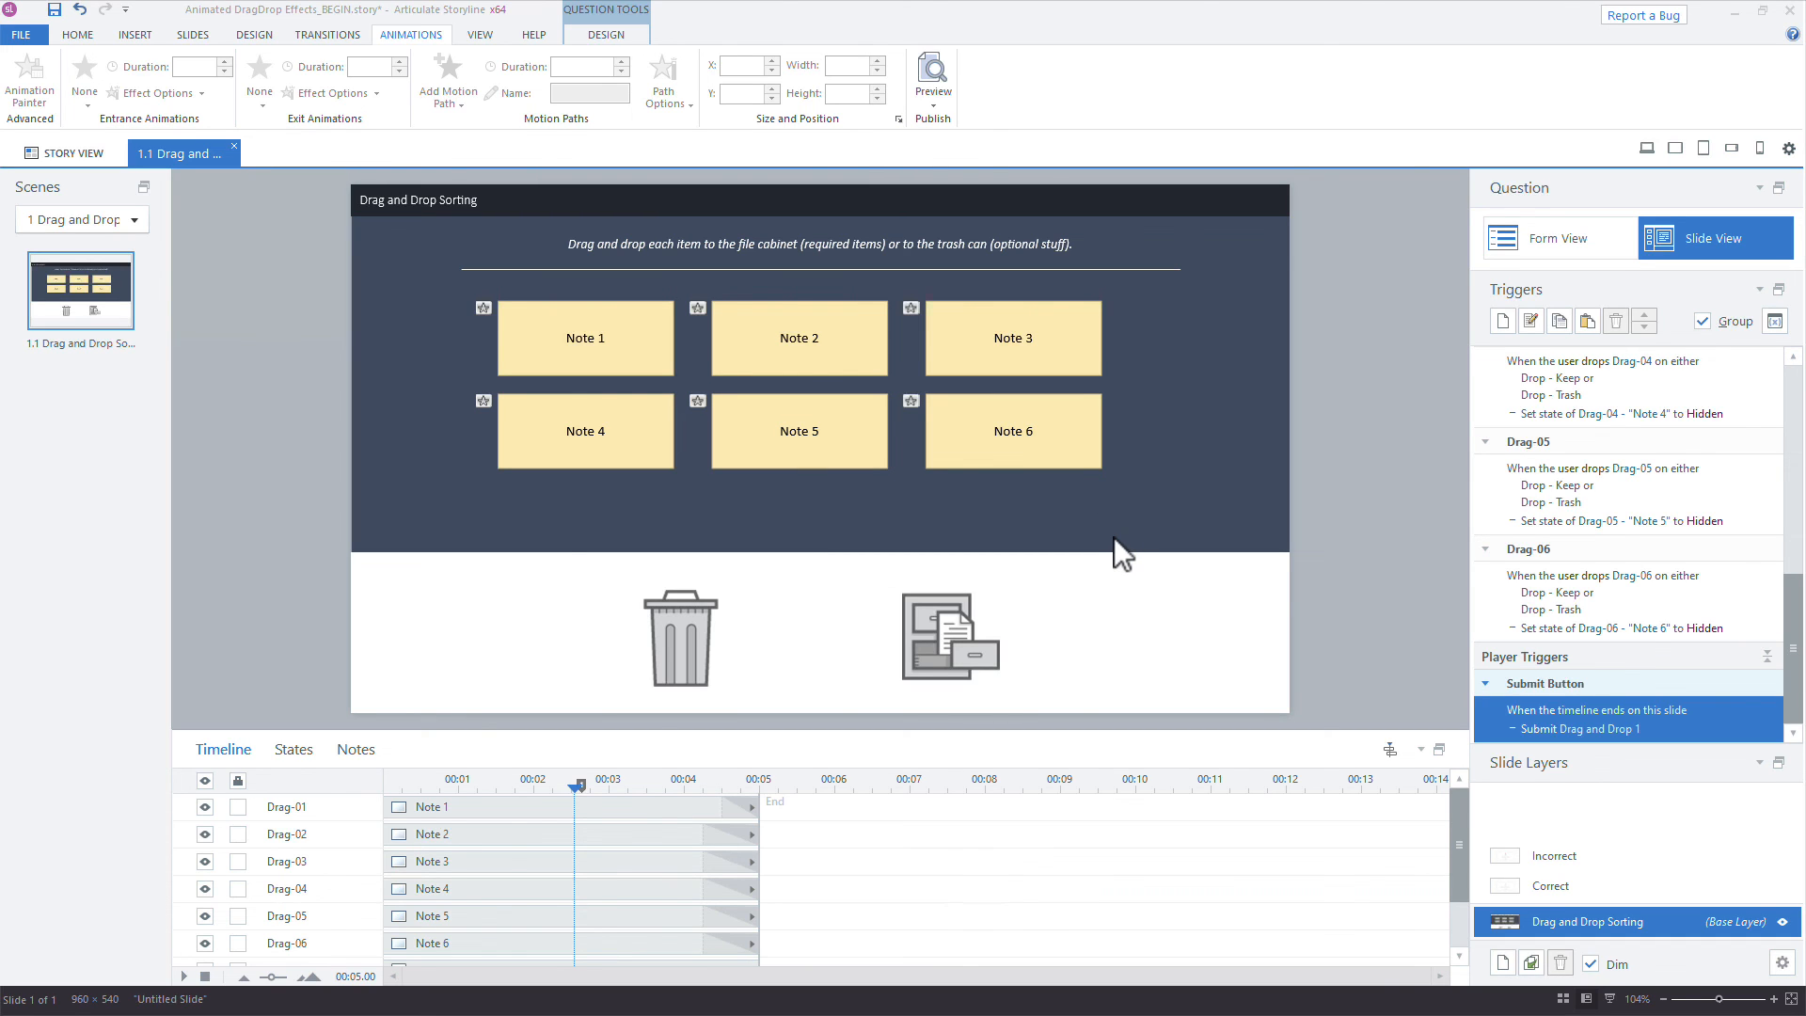
mouse_move(1343, 419)
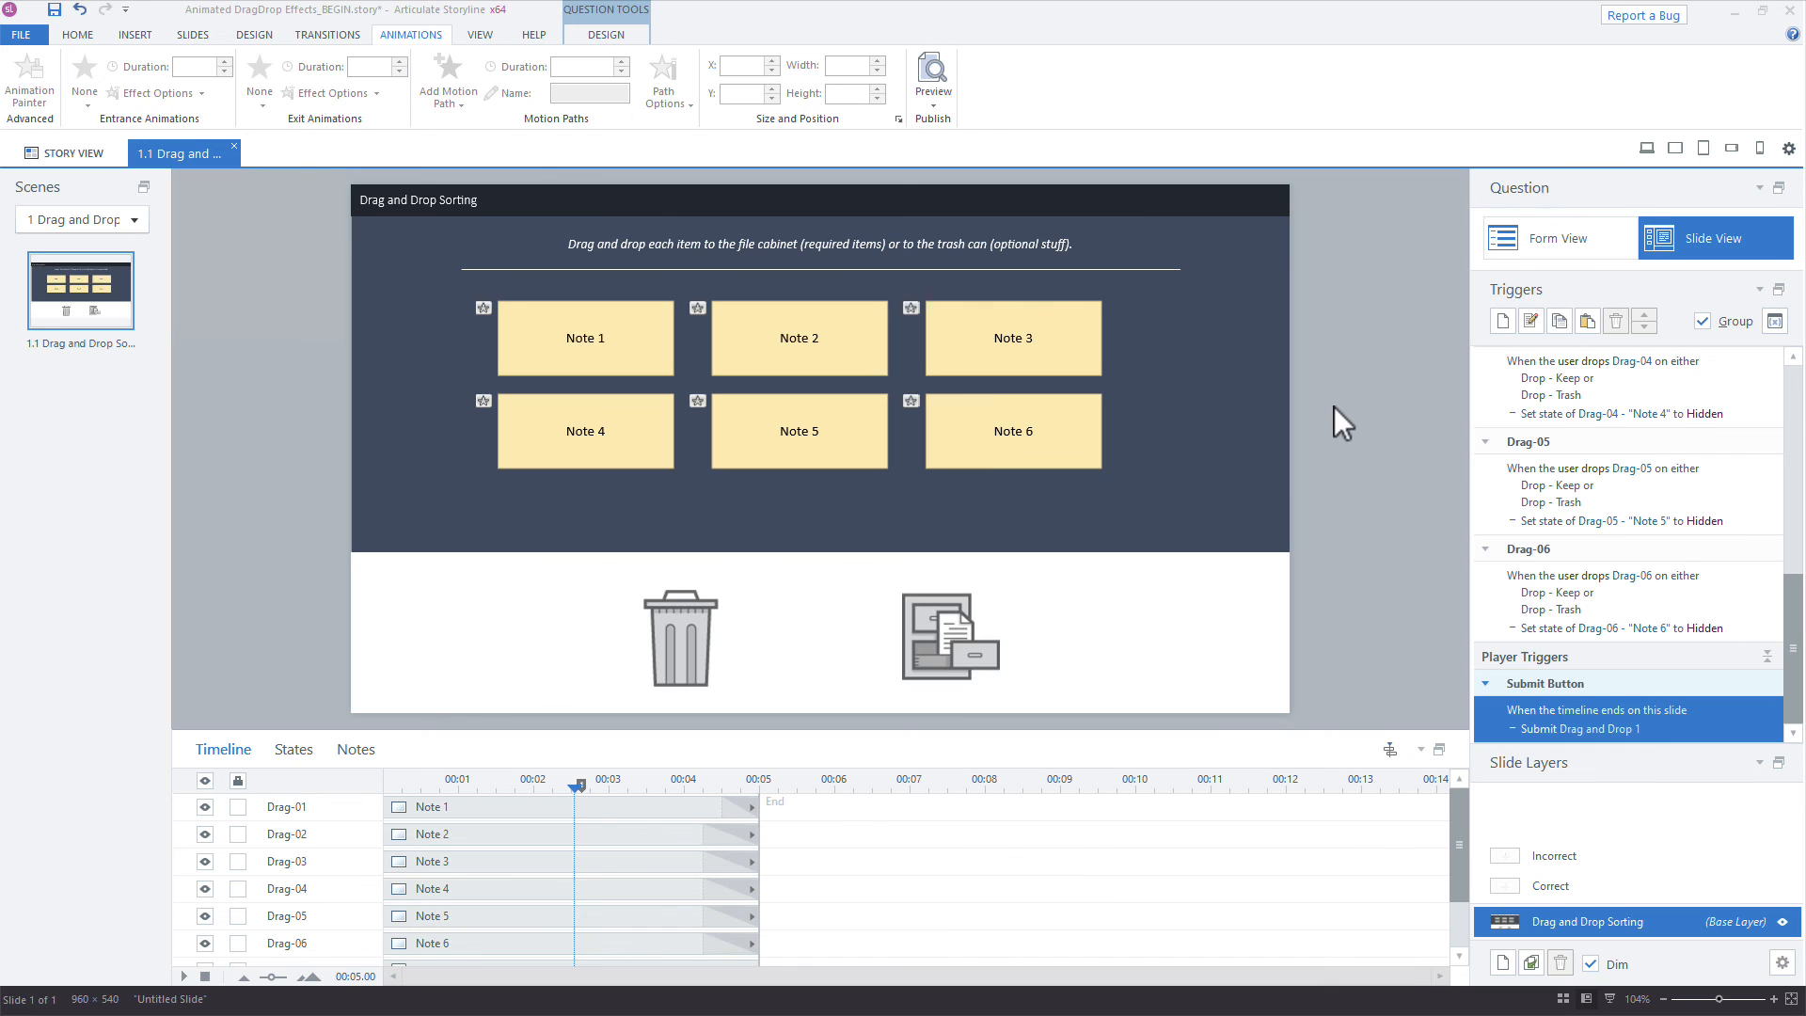